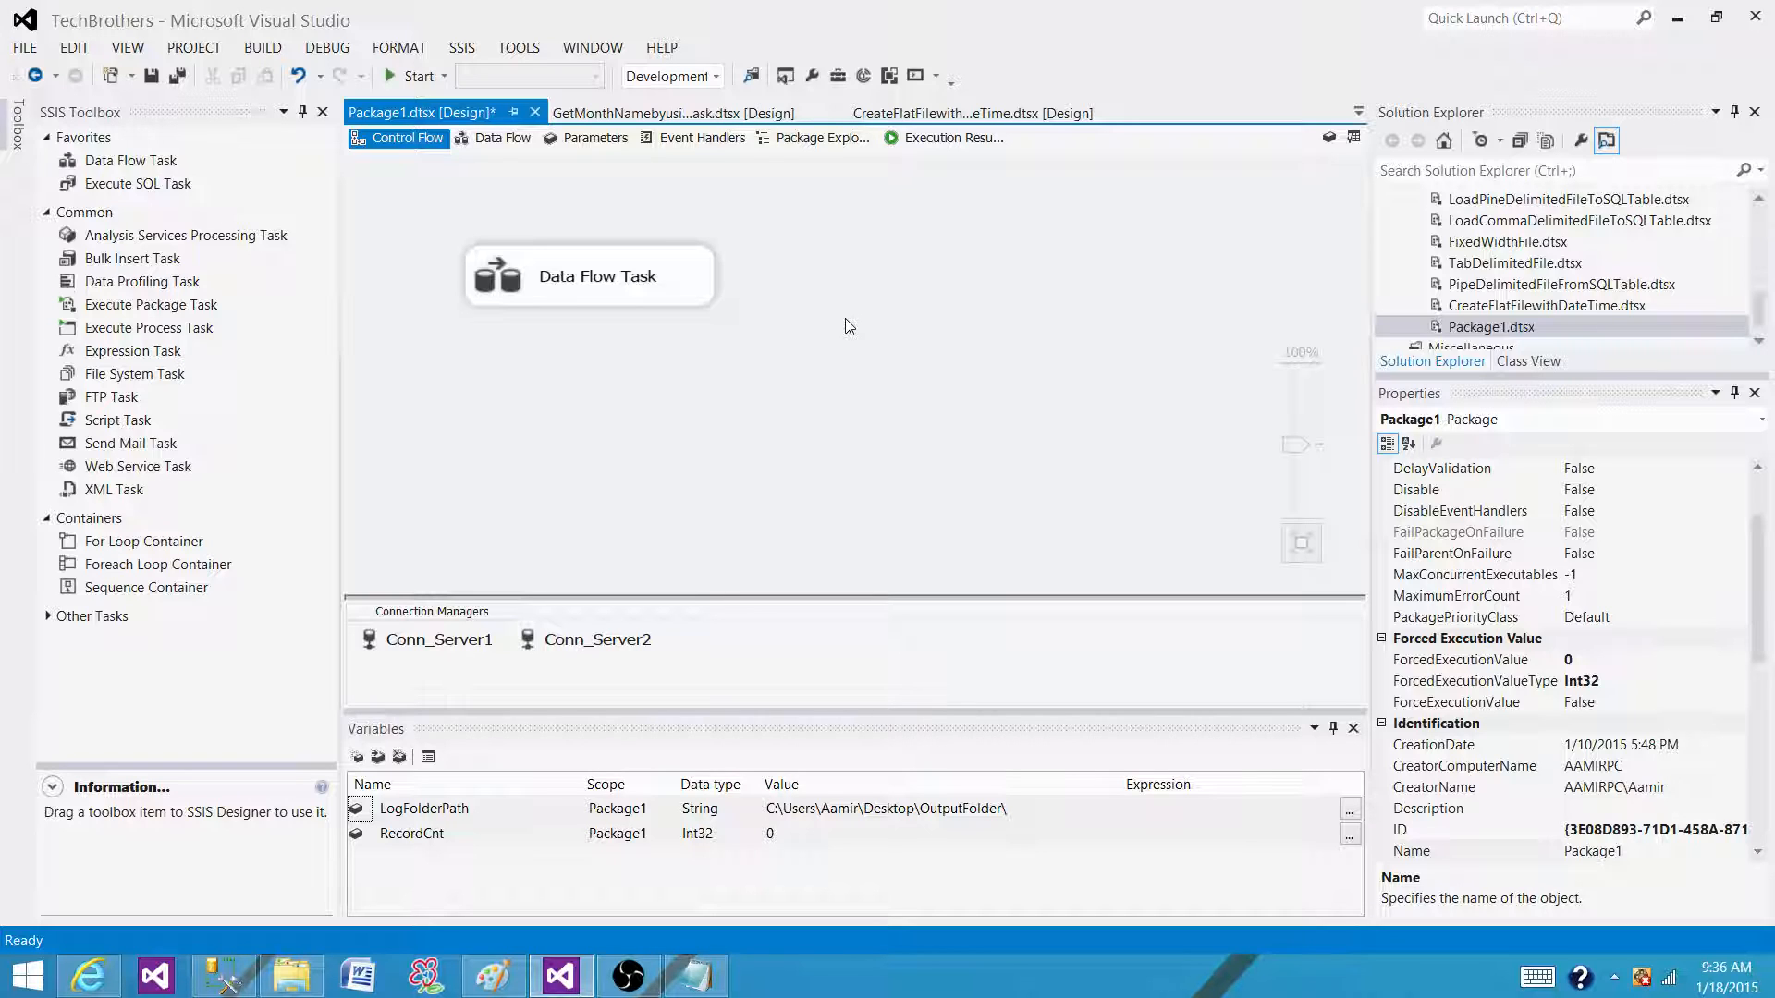
mouse_move(906, 234)
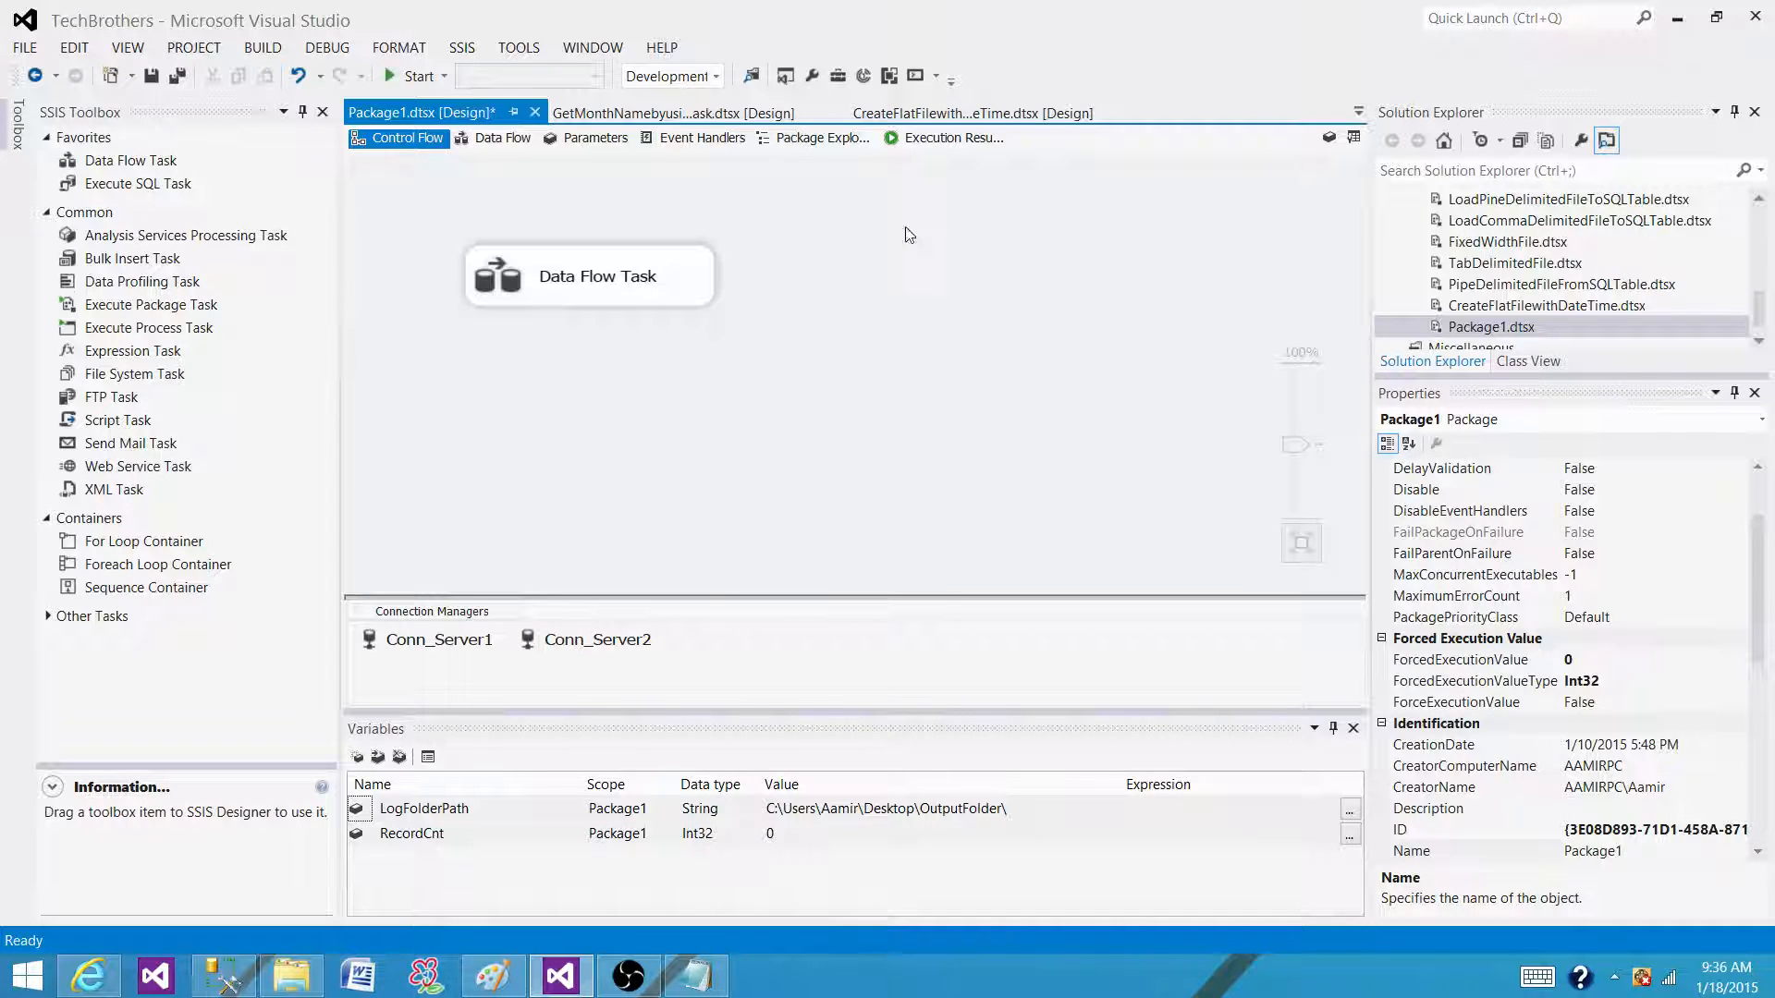
mouse_move(430, 216)
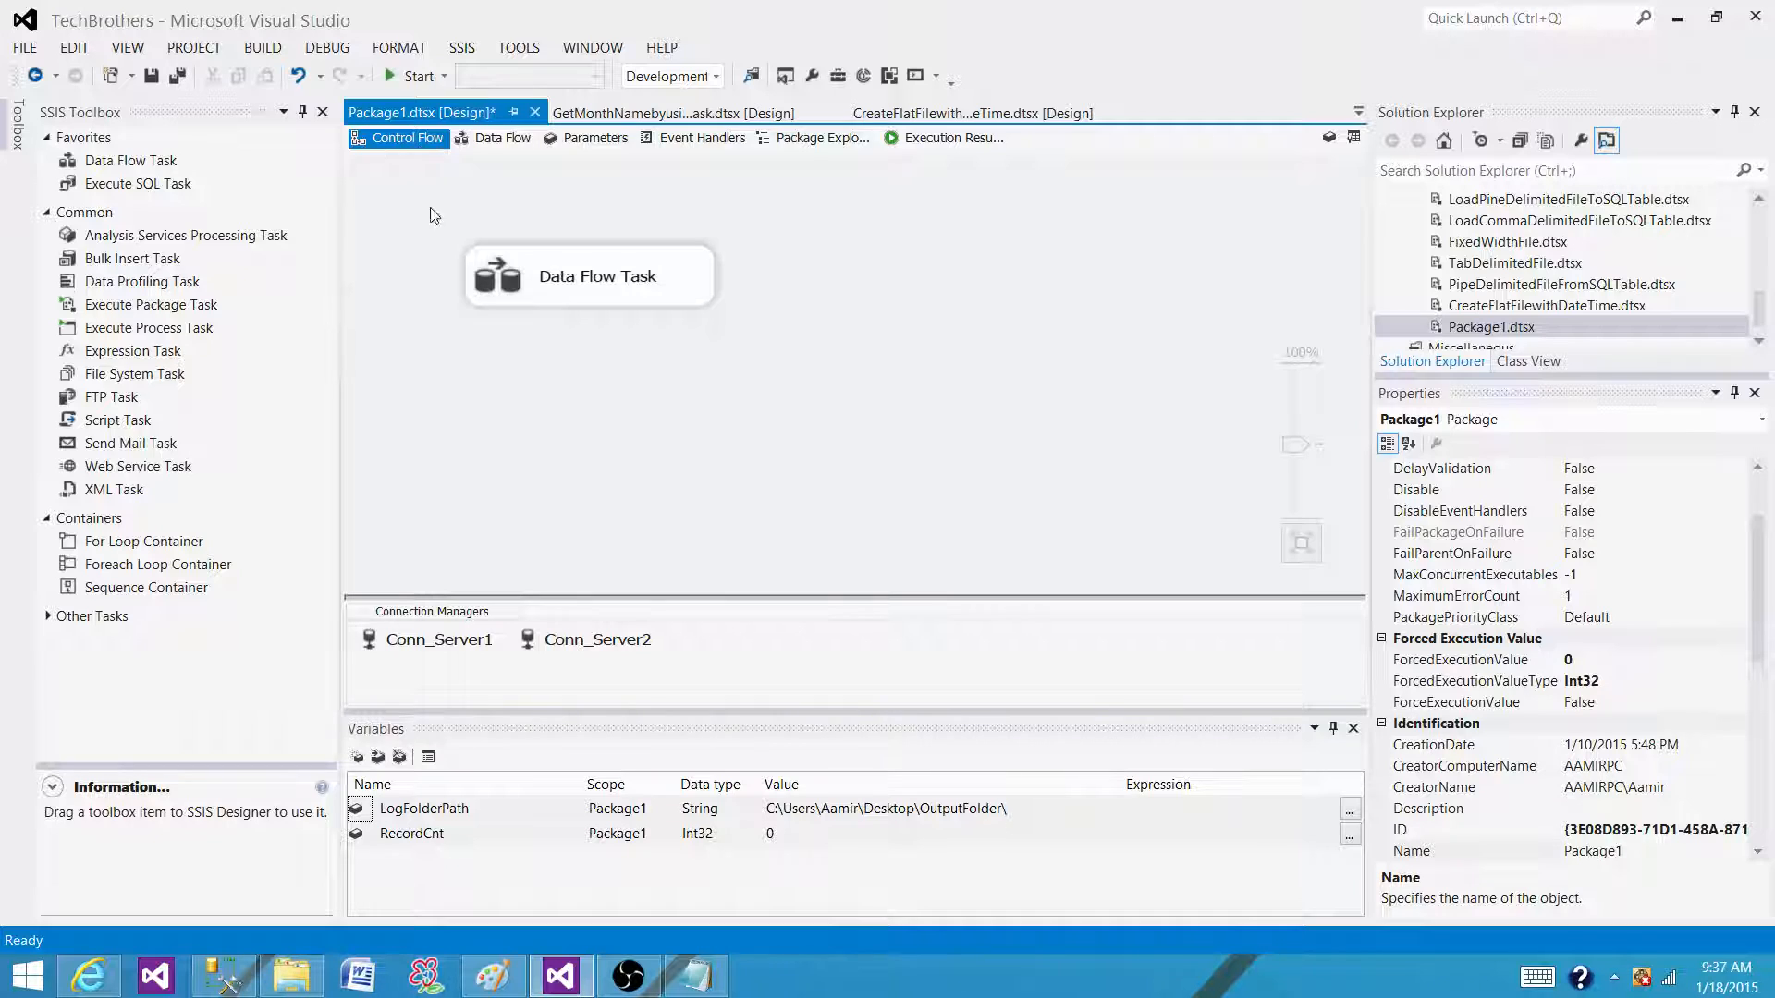
mouse_move(407, 137)
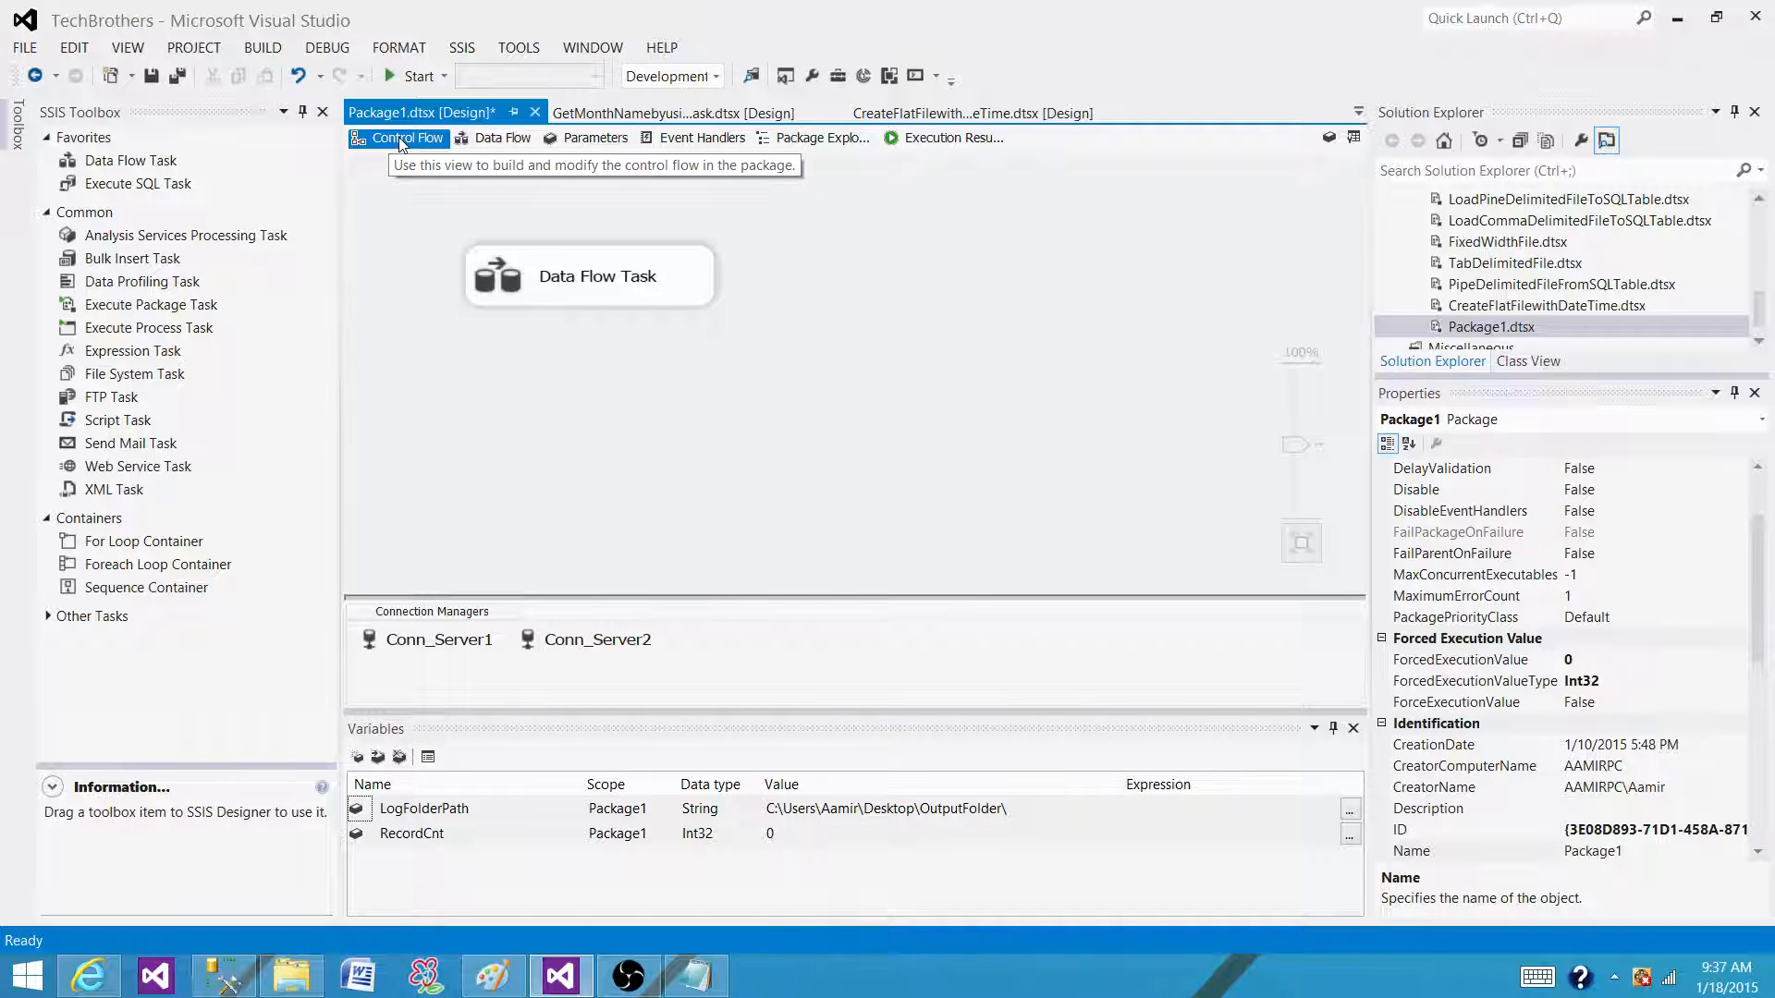
Step: Look for the package logging option in the canvas context menu and SSIS menu
right_click(832, 243)
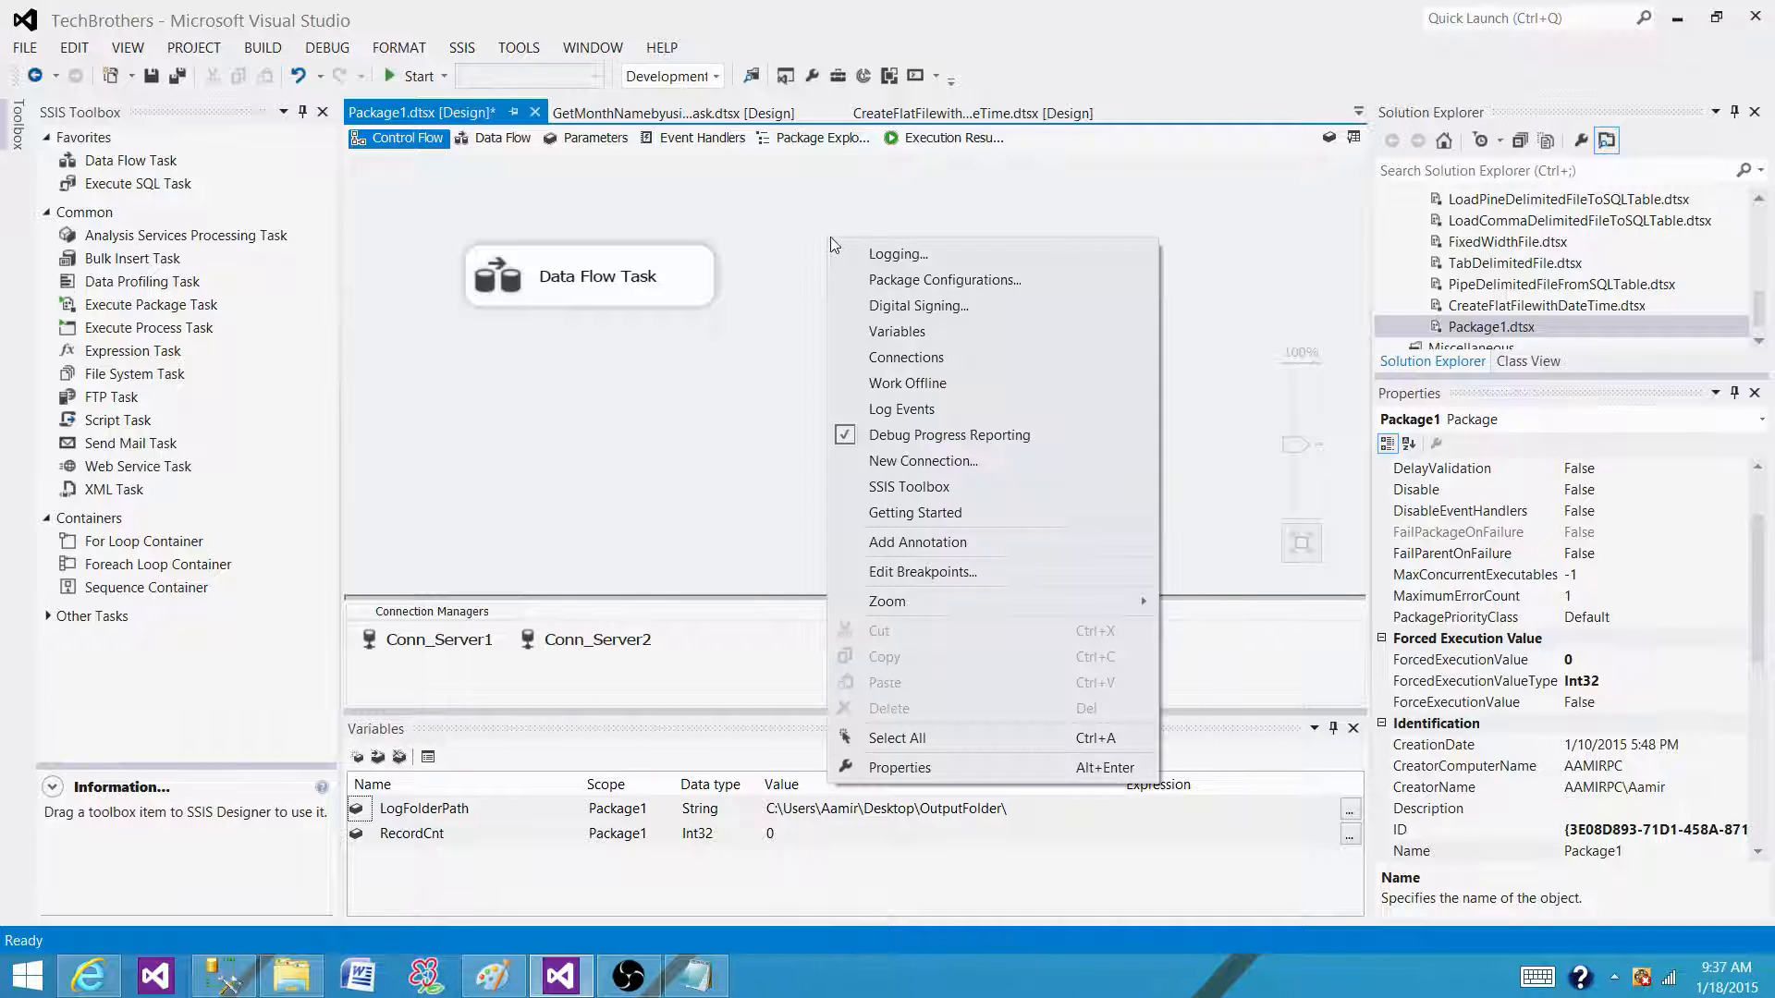
mouse_move(897, 253)
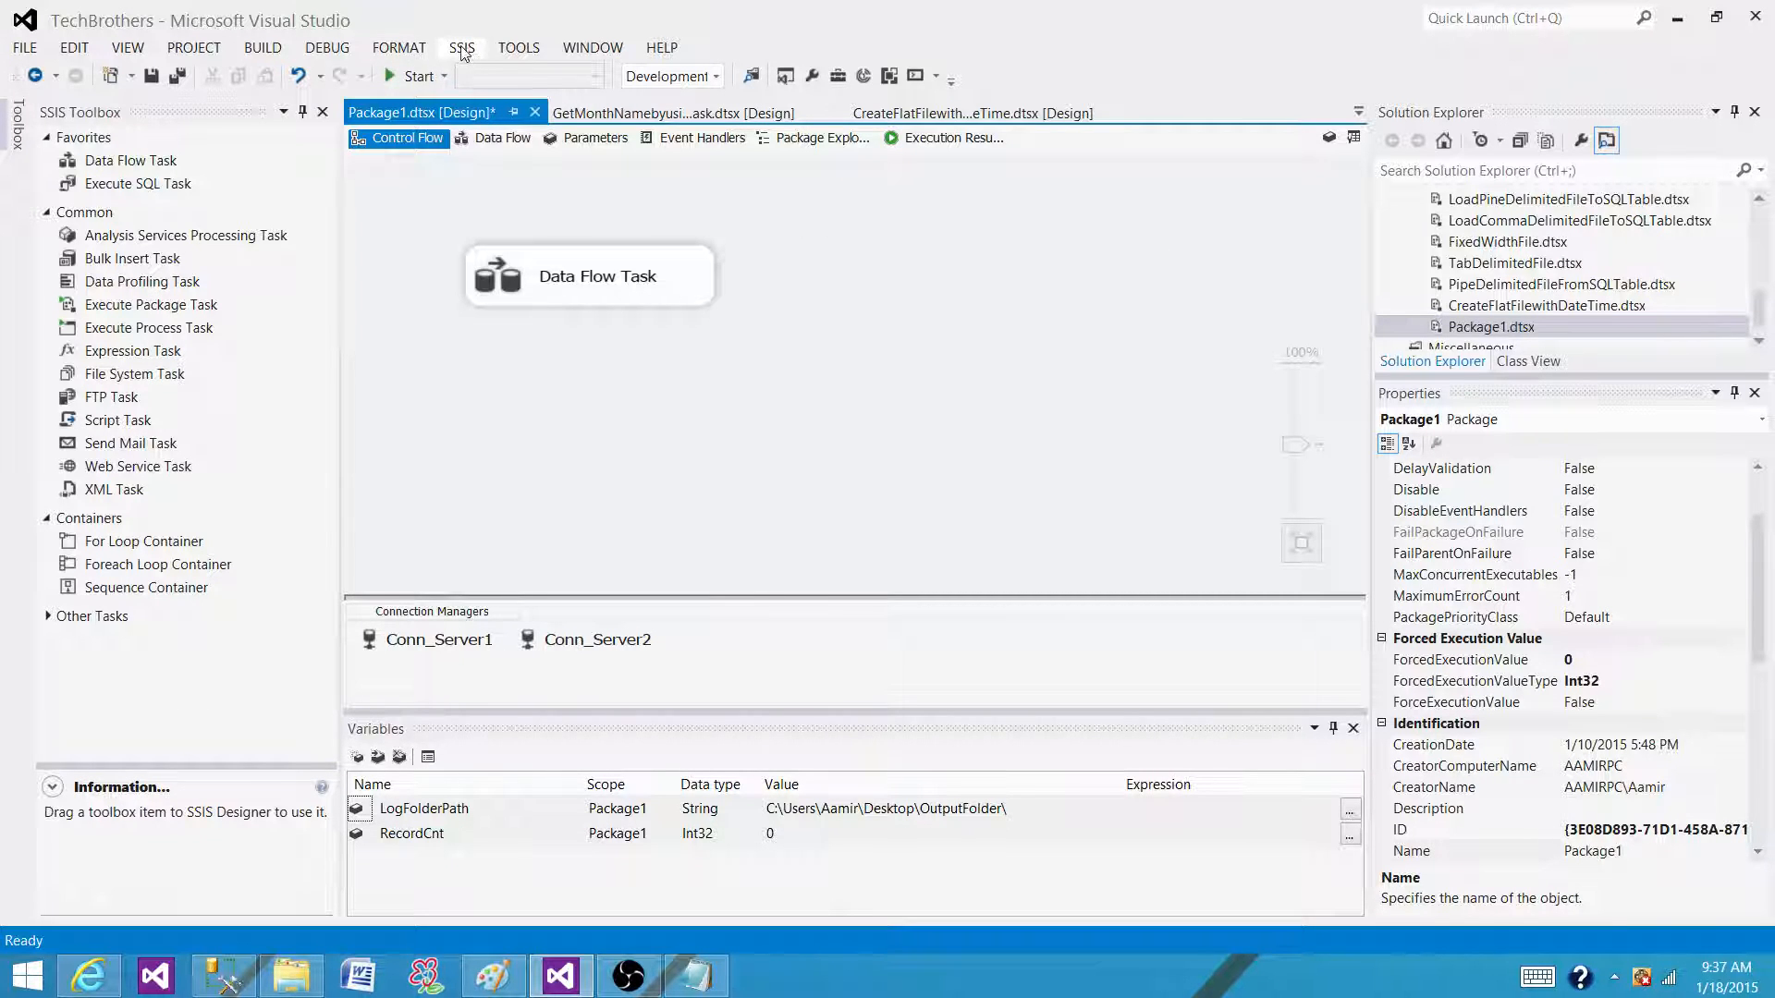
left_click(460, 47)
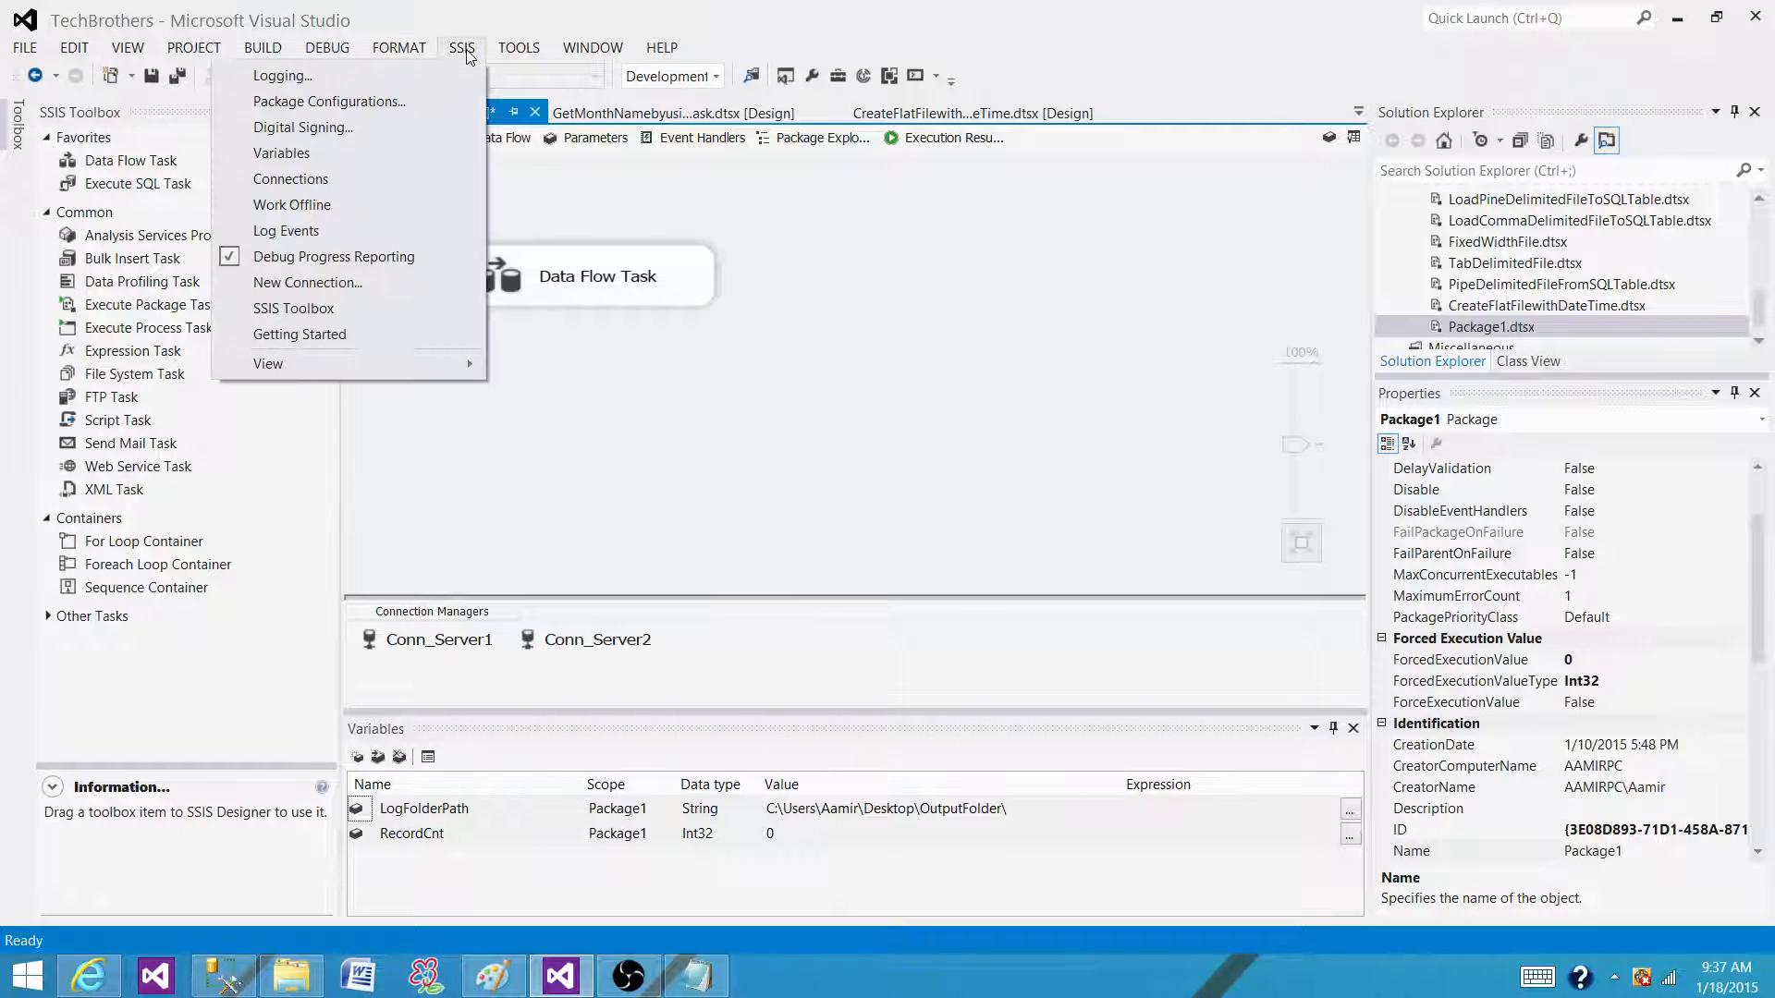
mouse_move(281, 76)
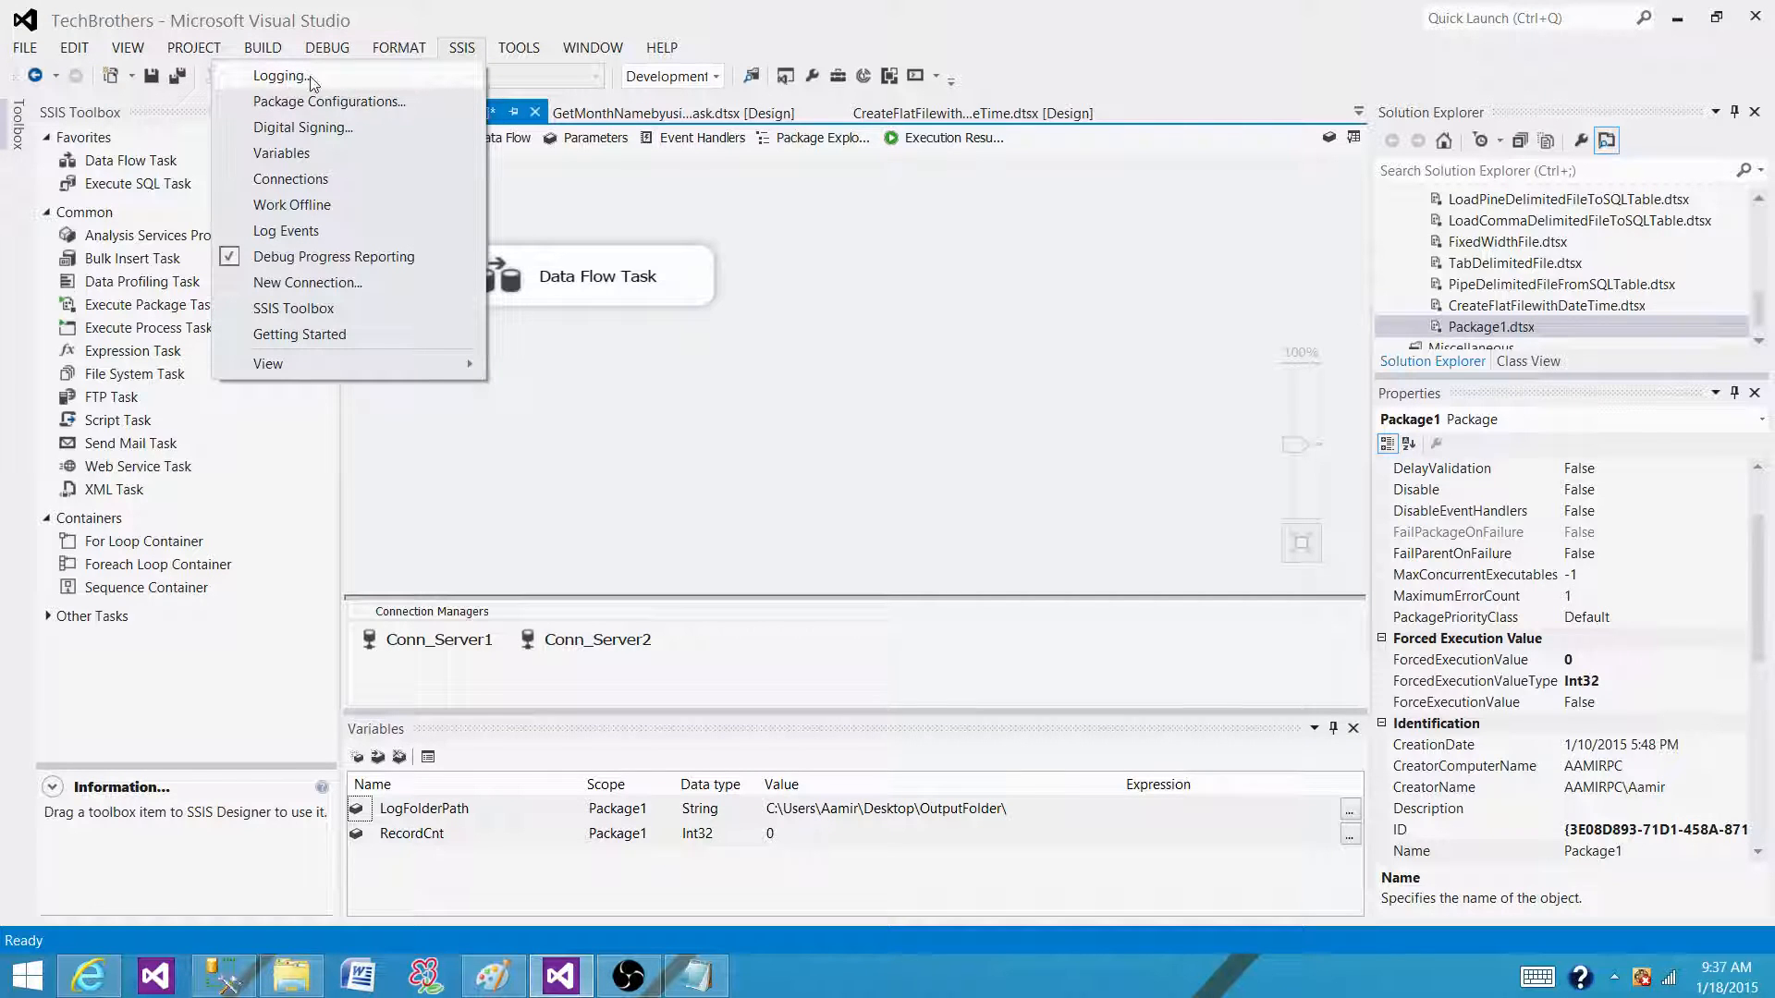
Step: Open Configure SSIS Logs and choose 'SSIS log provider for SQL Server' as provider type
left_click(278, 75)
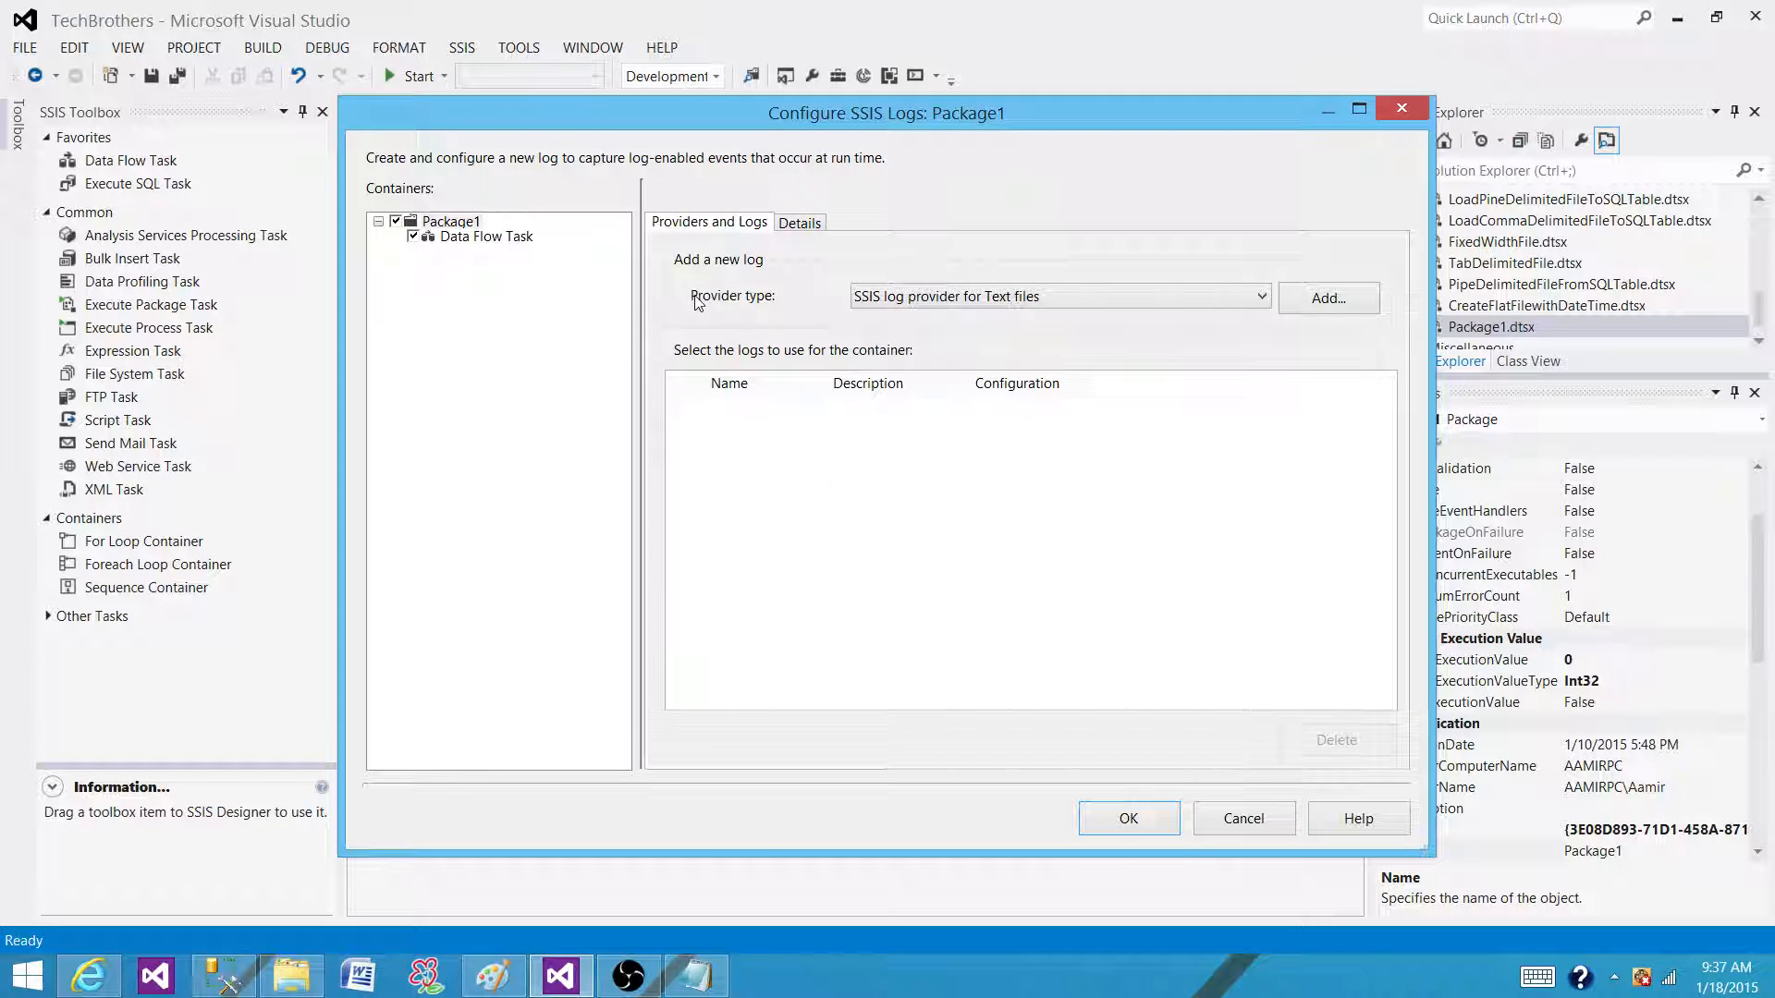
mouse_move(732, 313)
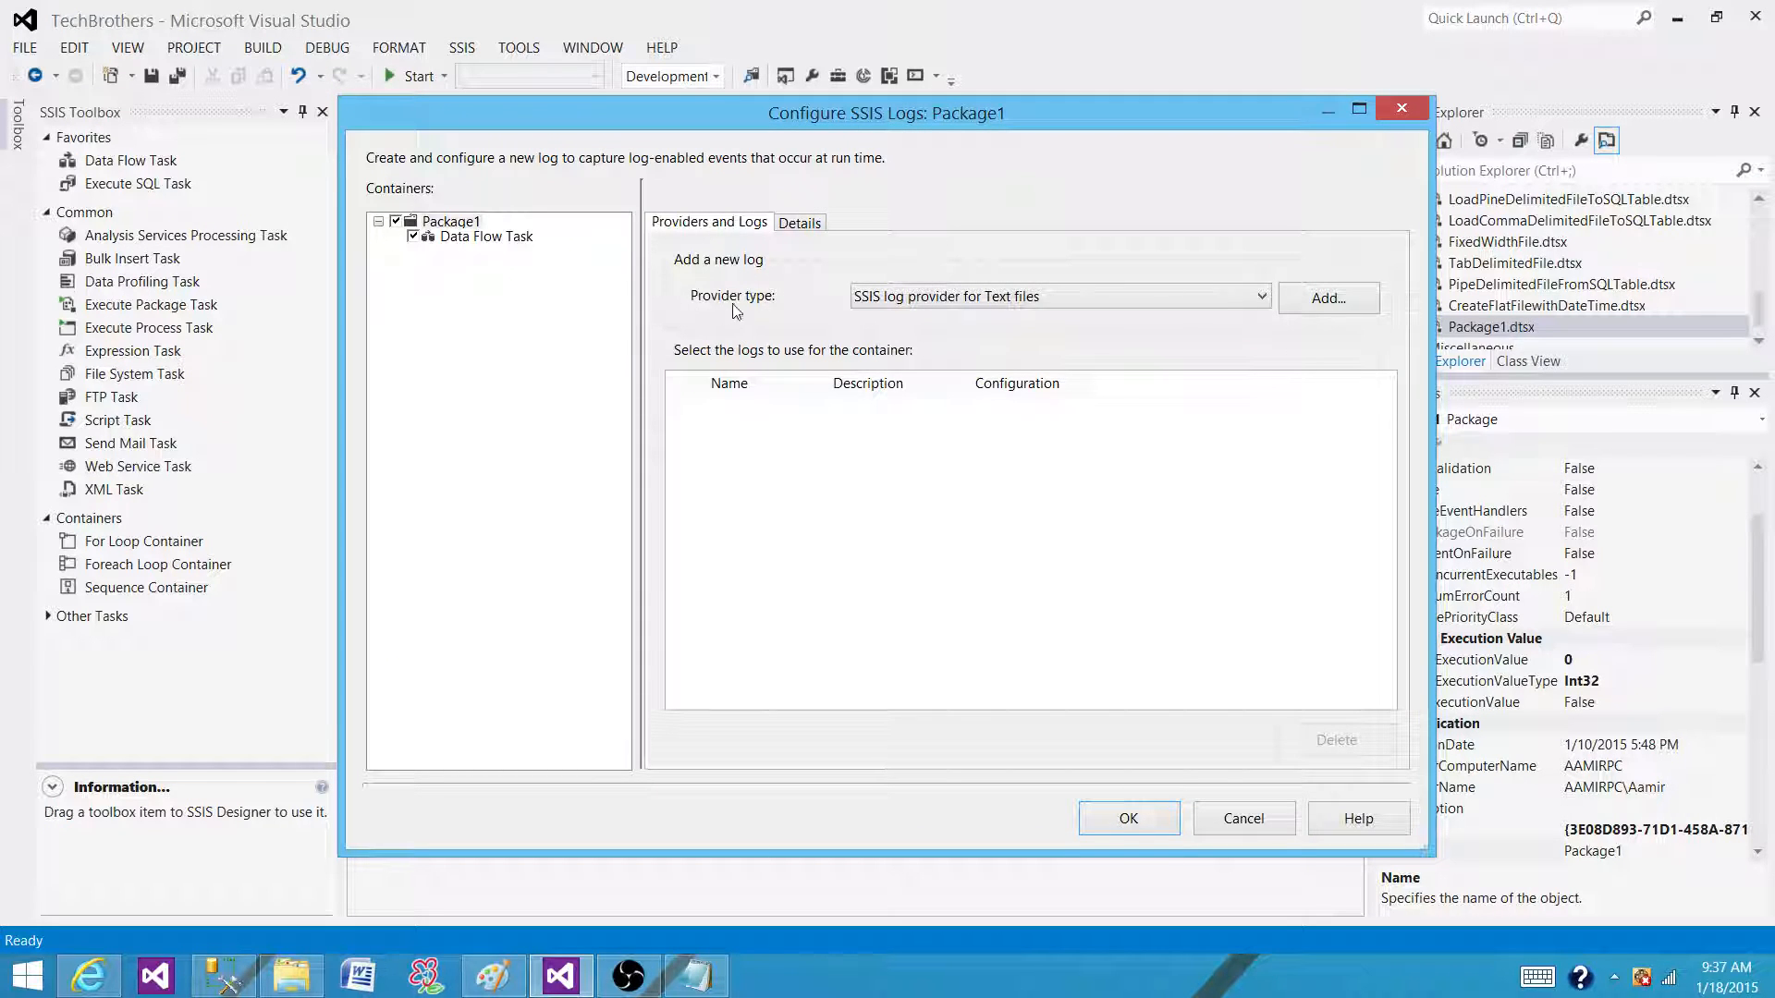
mouse_move(716, 297)
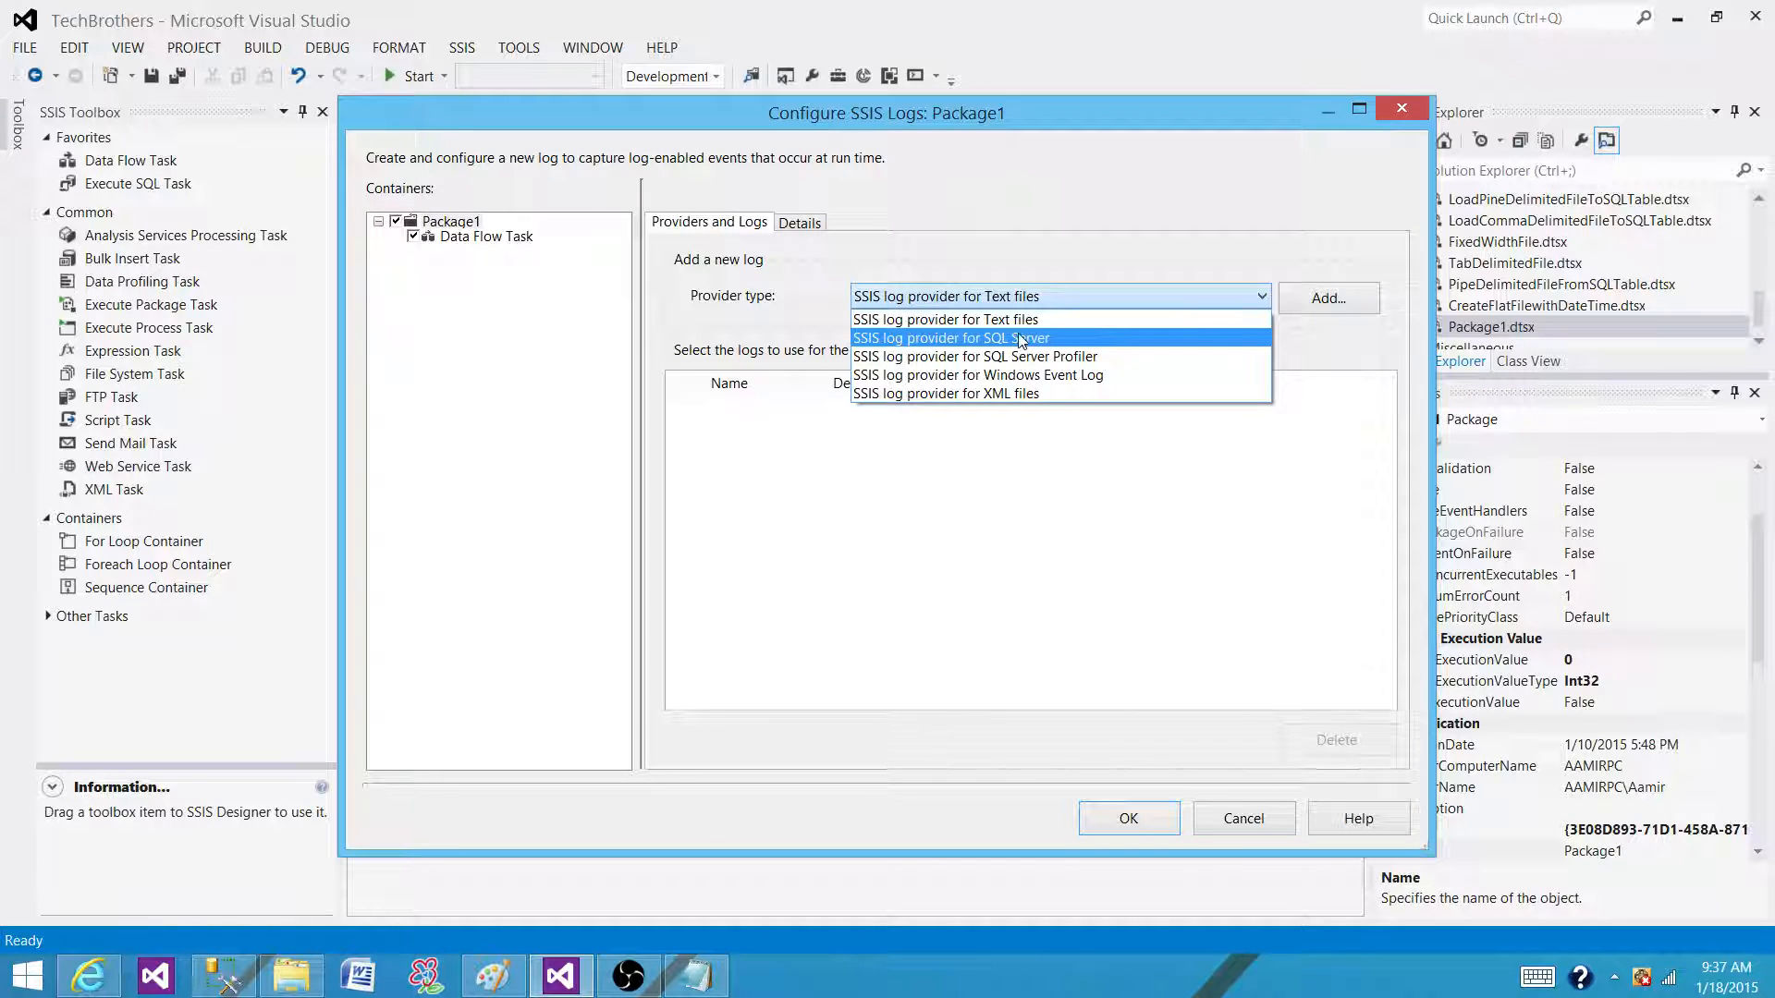
left_click(951, 337)
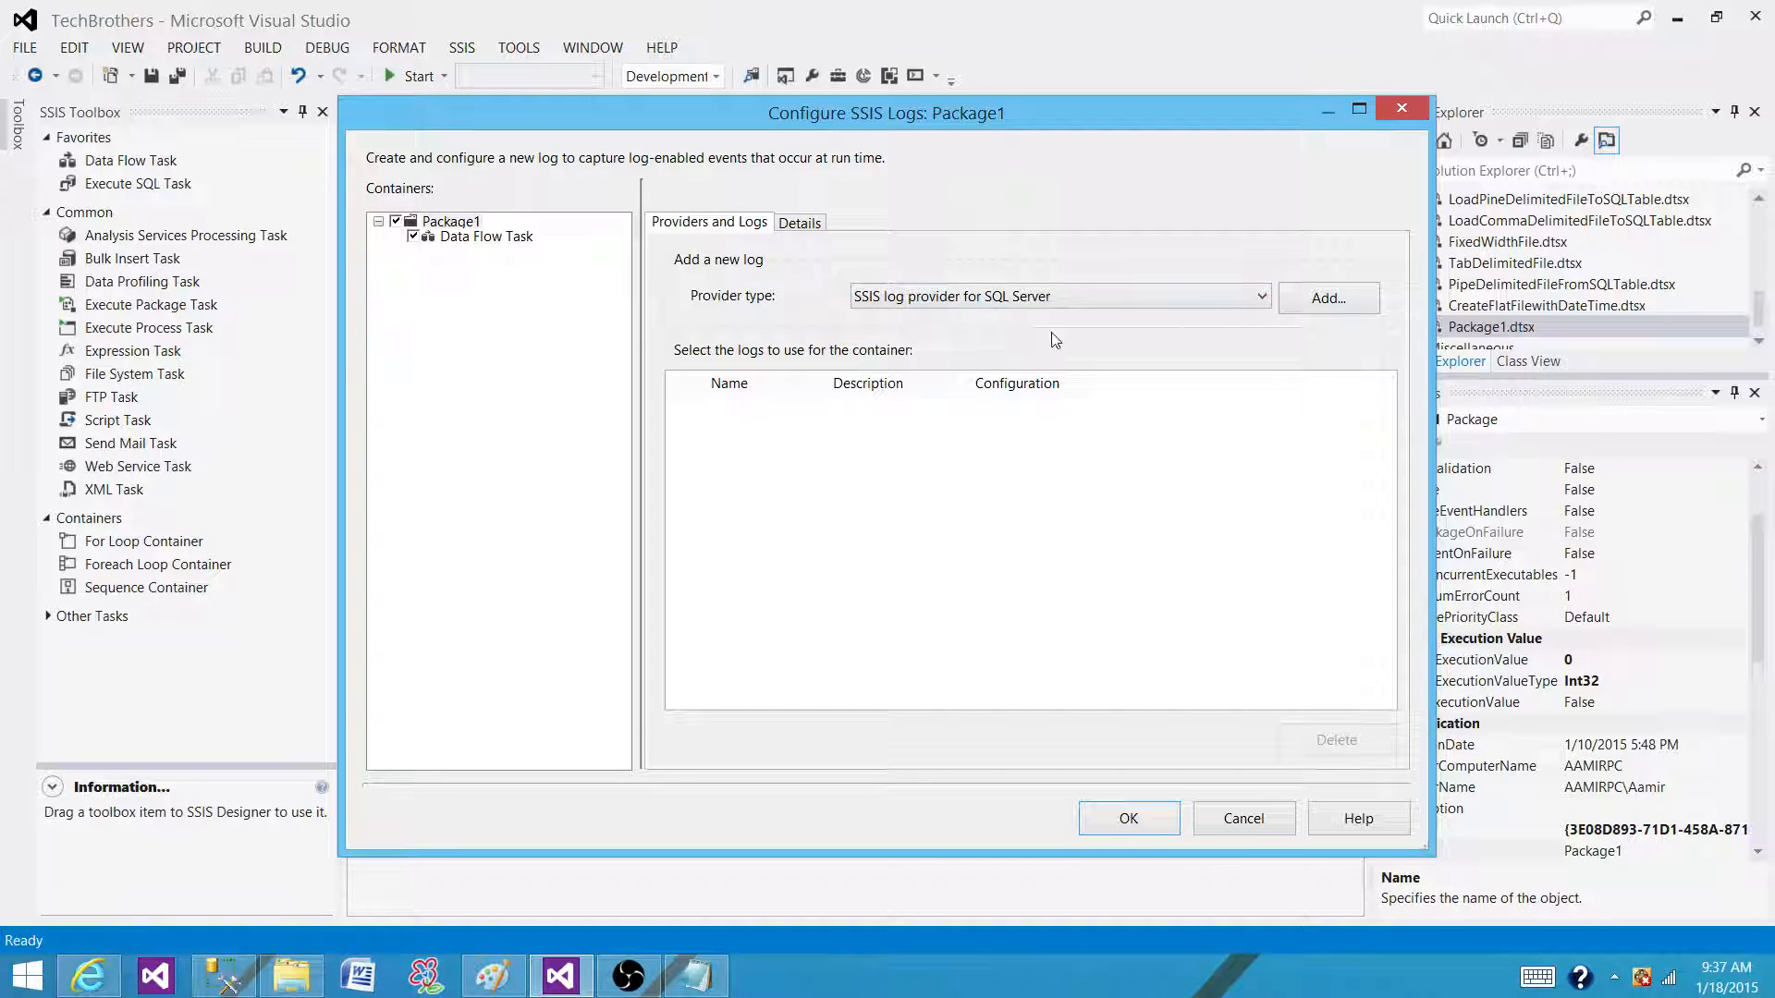
mouse_move(439, 170)
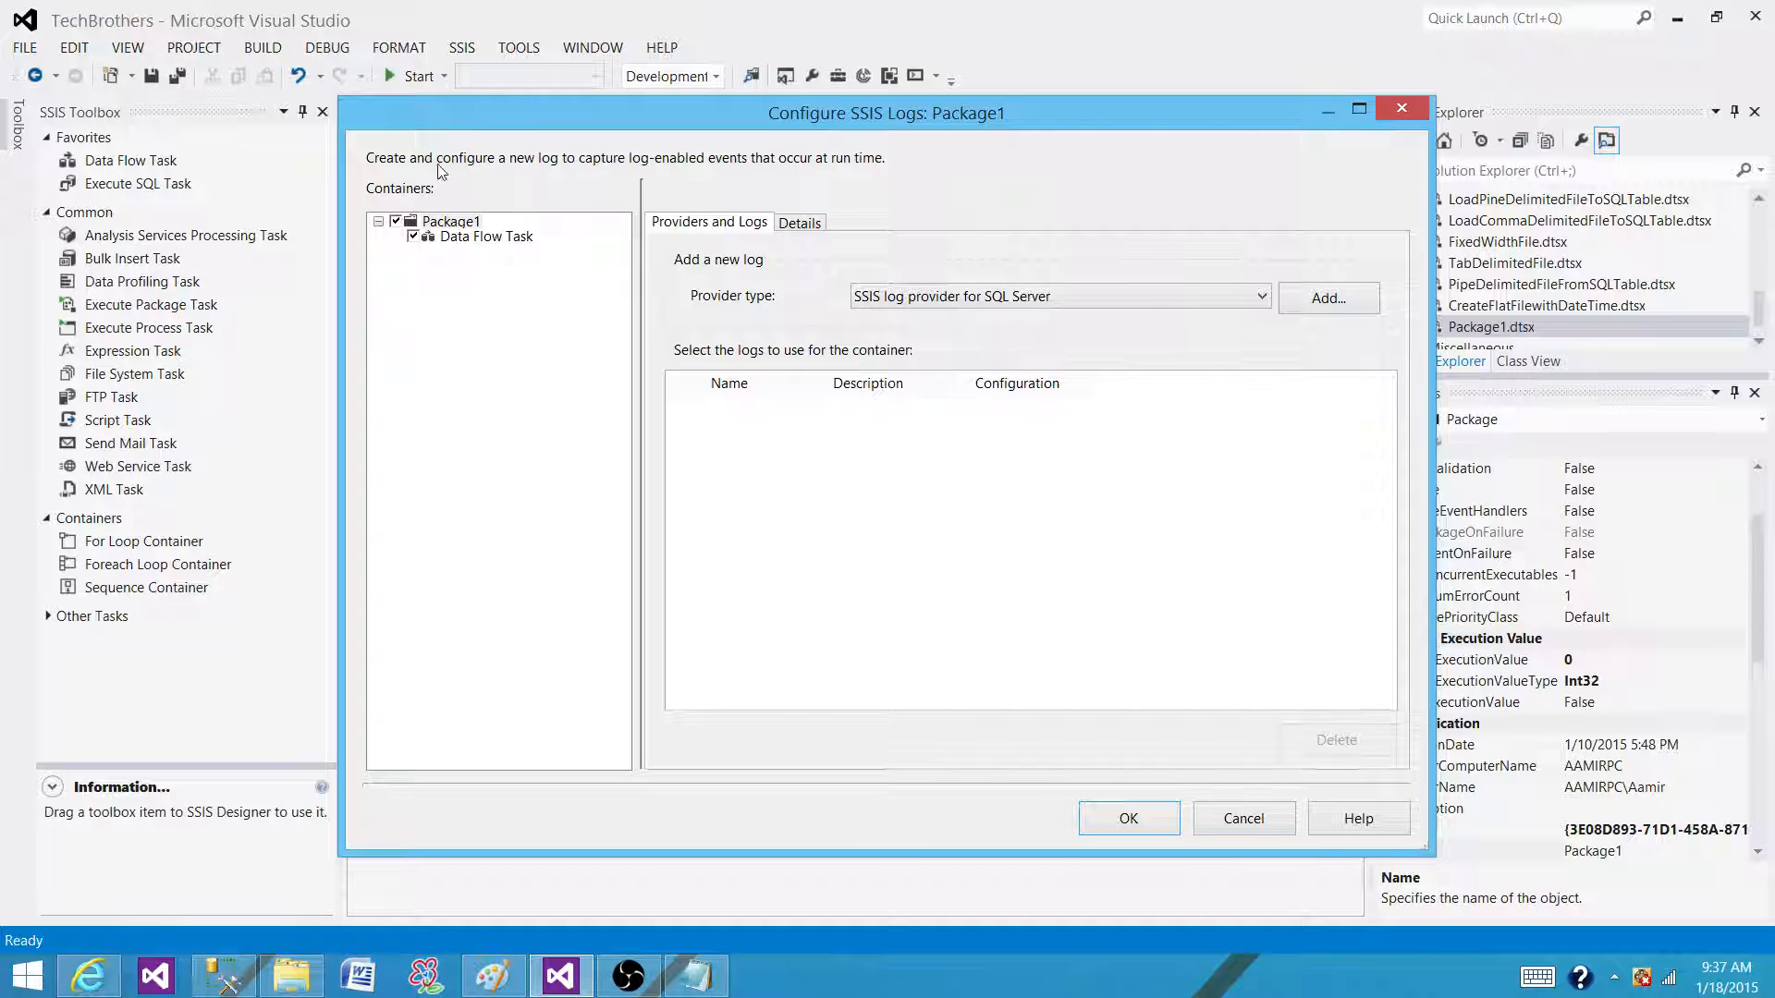
mouse_move(509, 216)
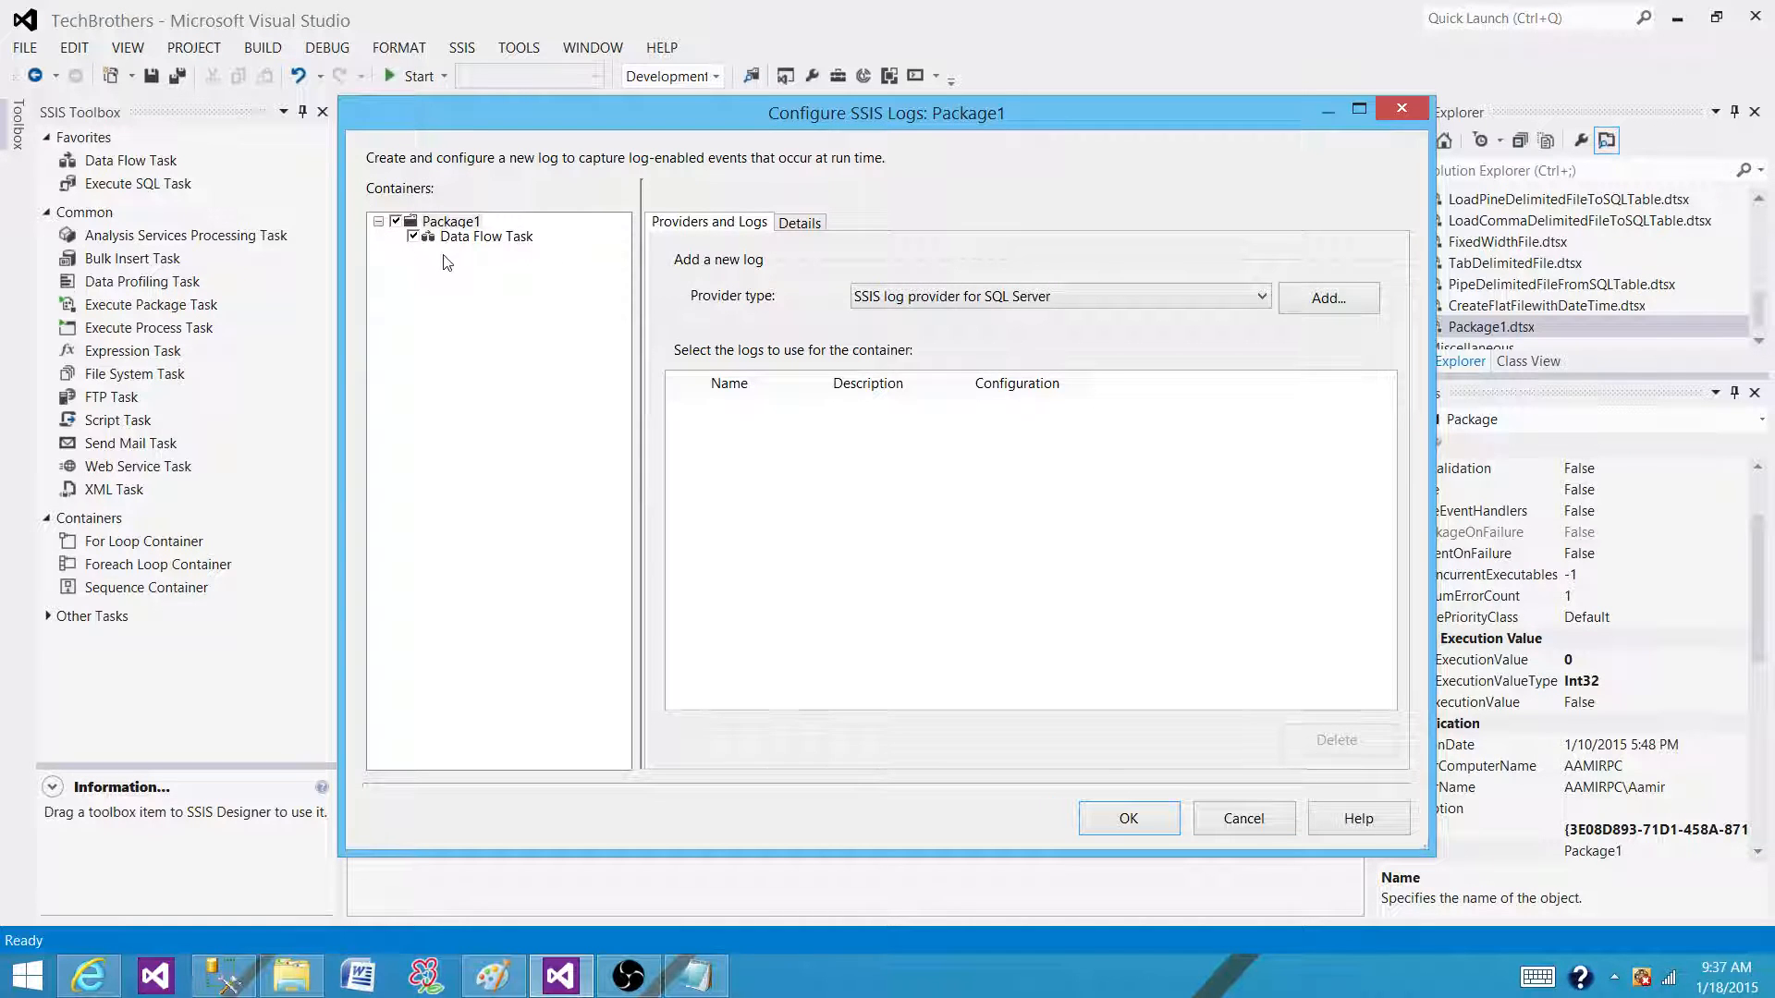
mouse_move(522, 286)
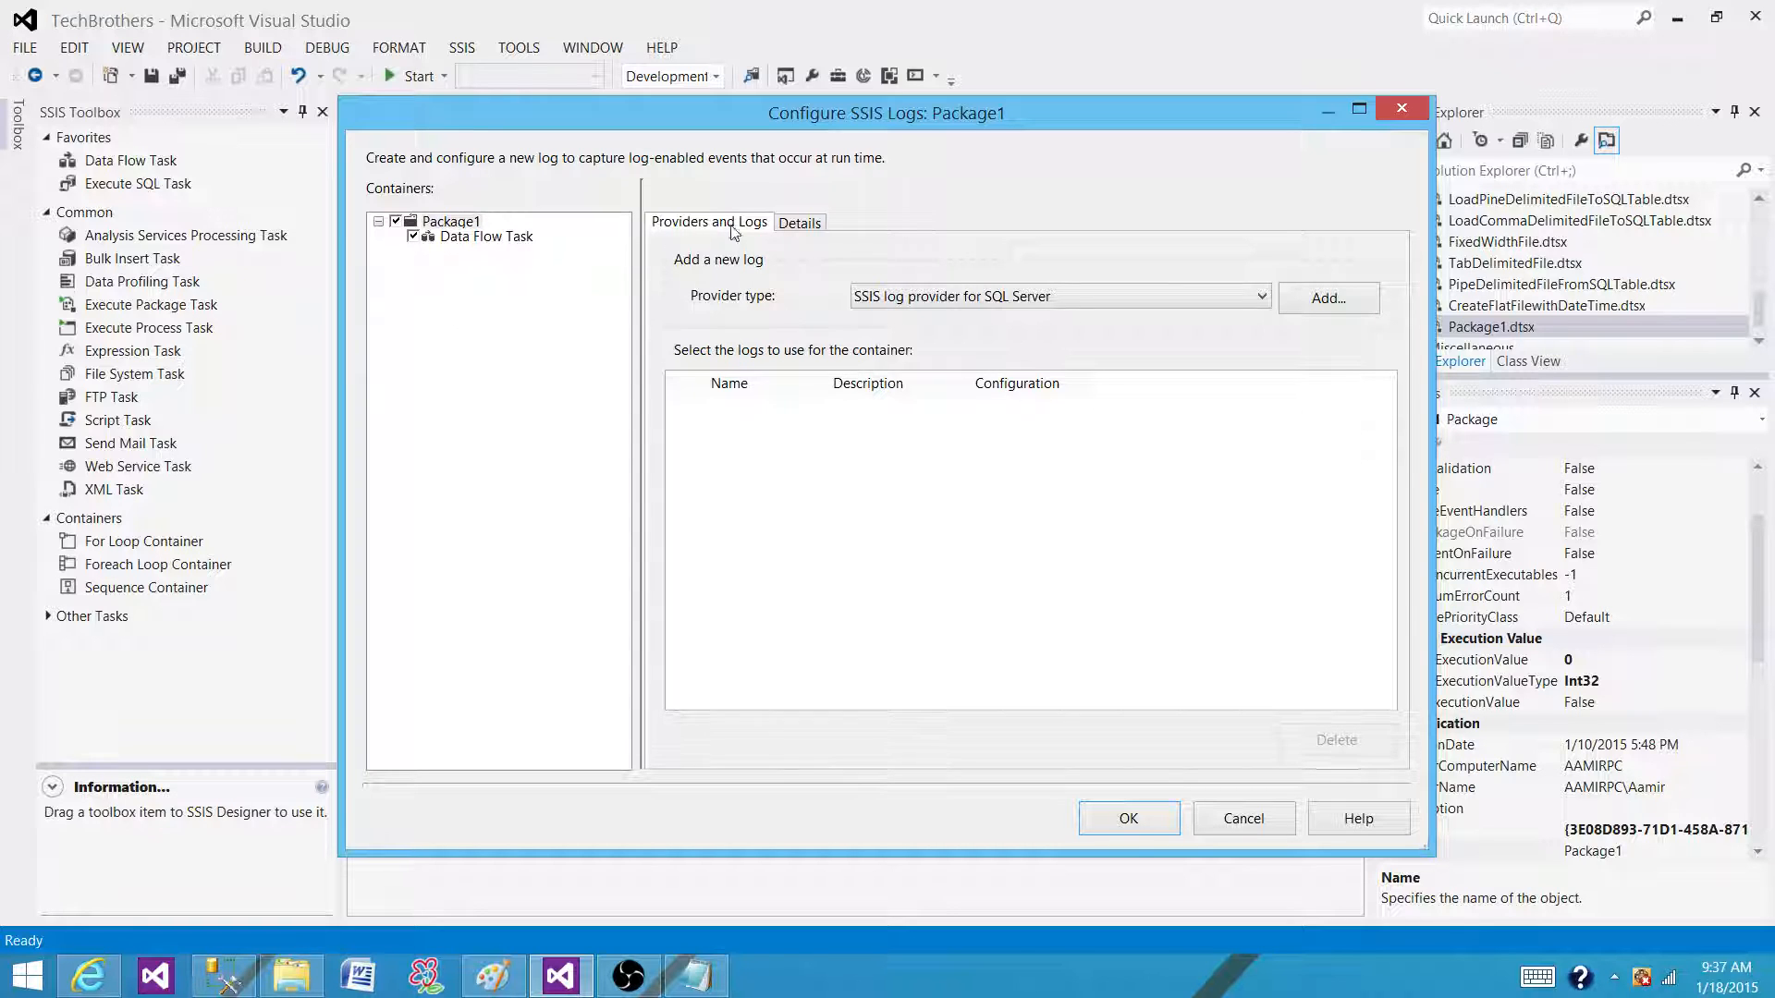
Step: On the Details tab, select Package1 and log OnPostExecute and OnWarning
left_click(799, 221)
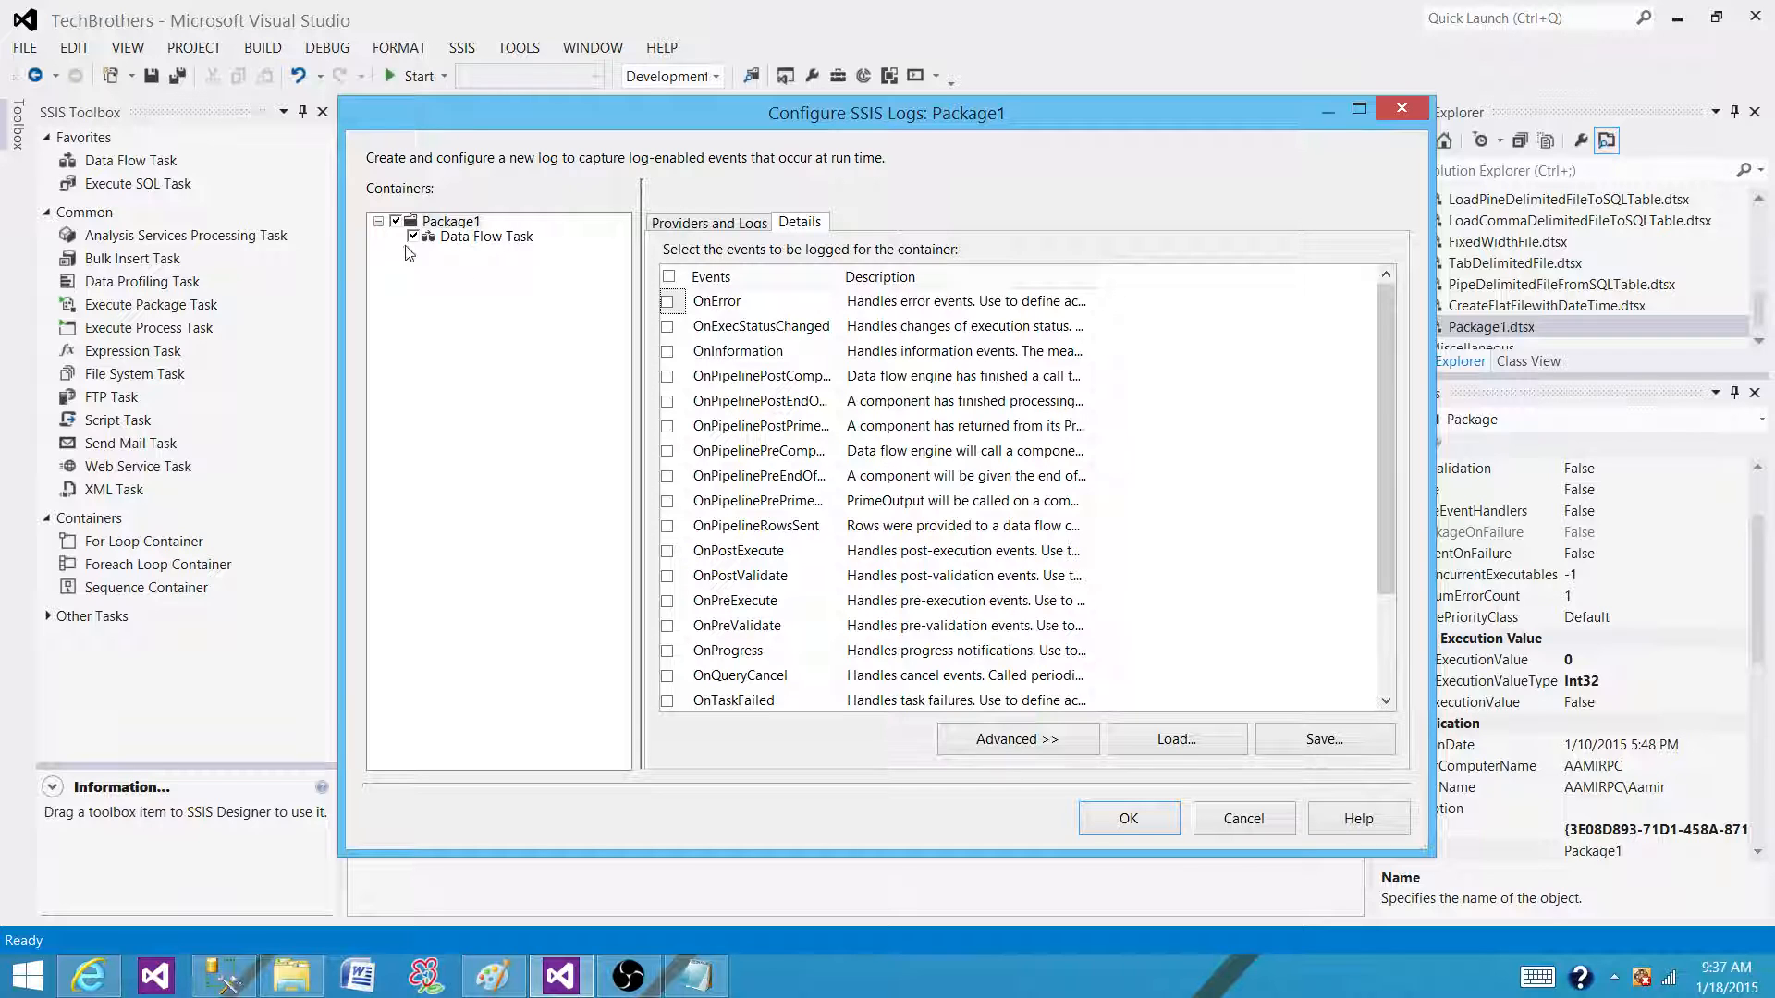
left_click(709, 222)
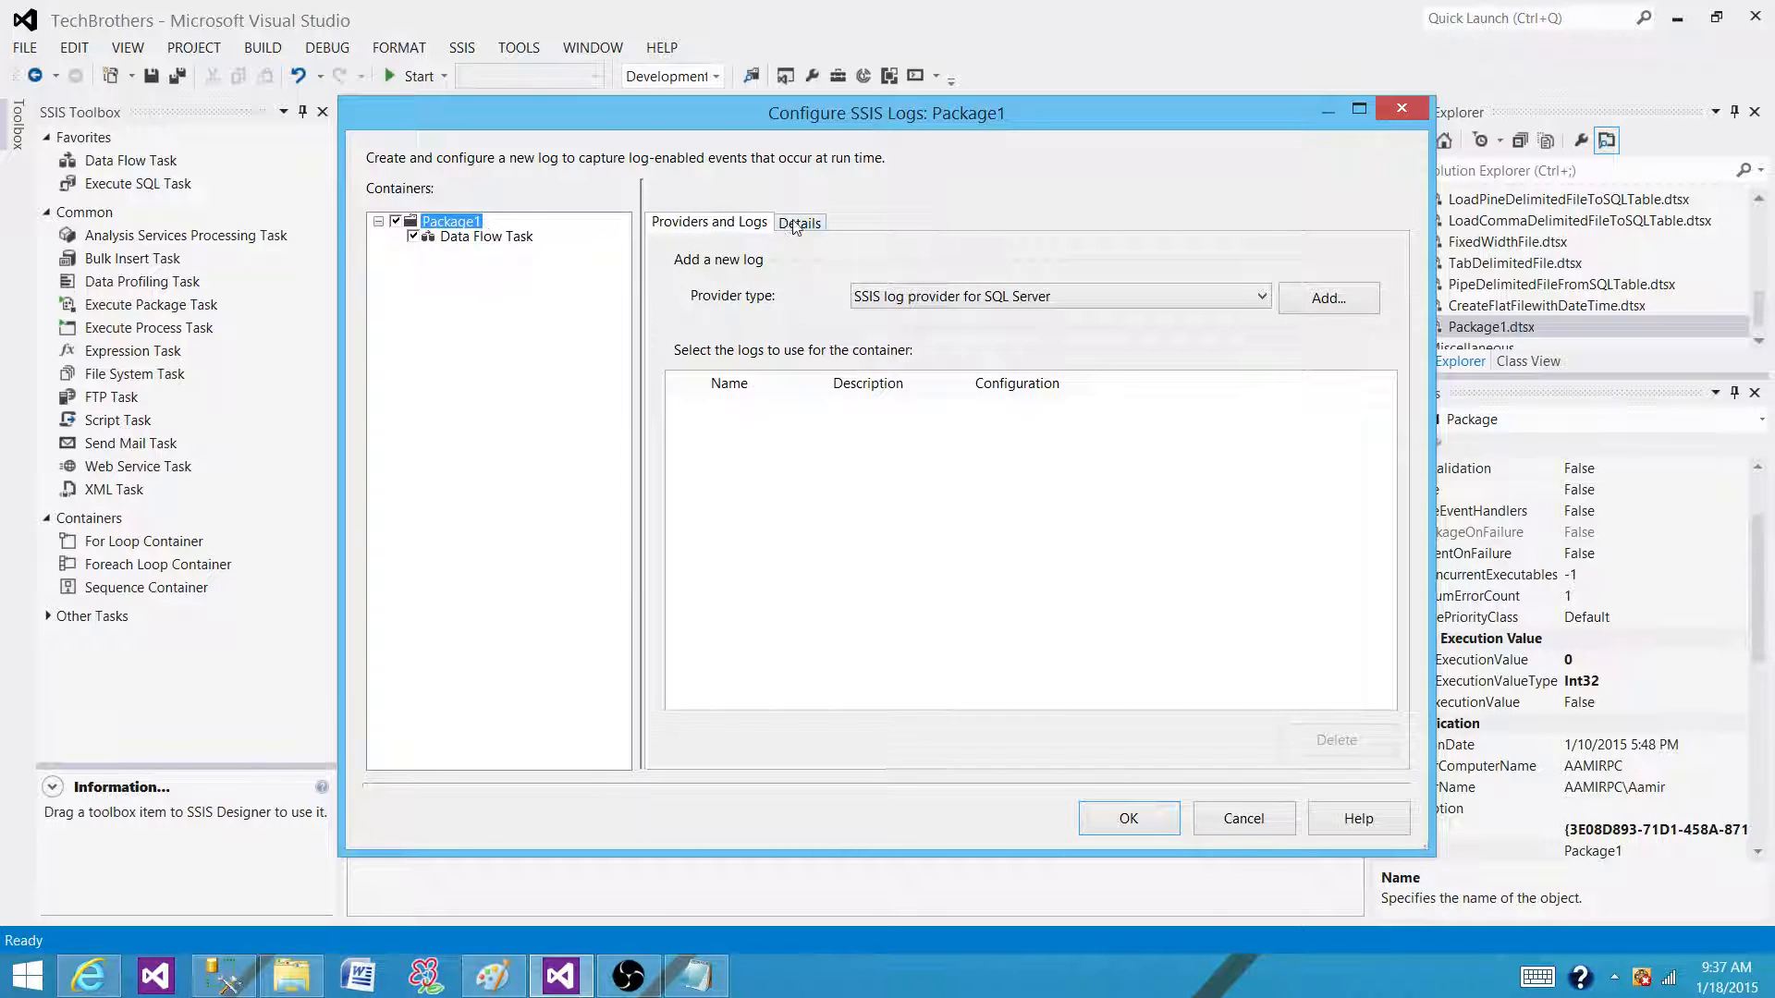
left_click(799, 222)
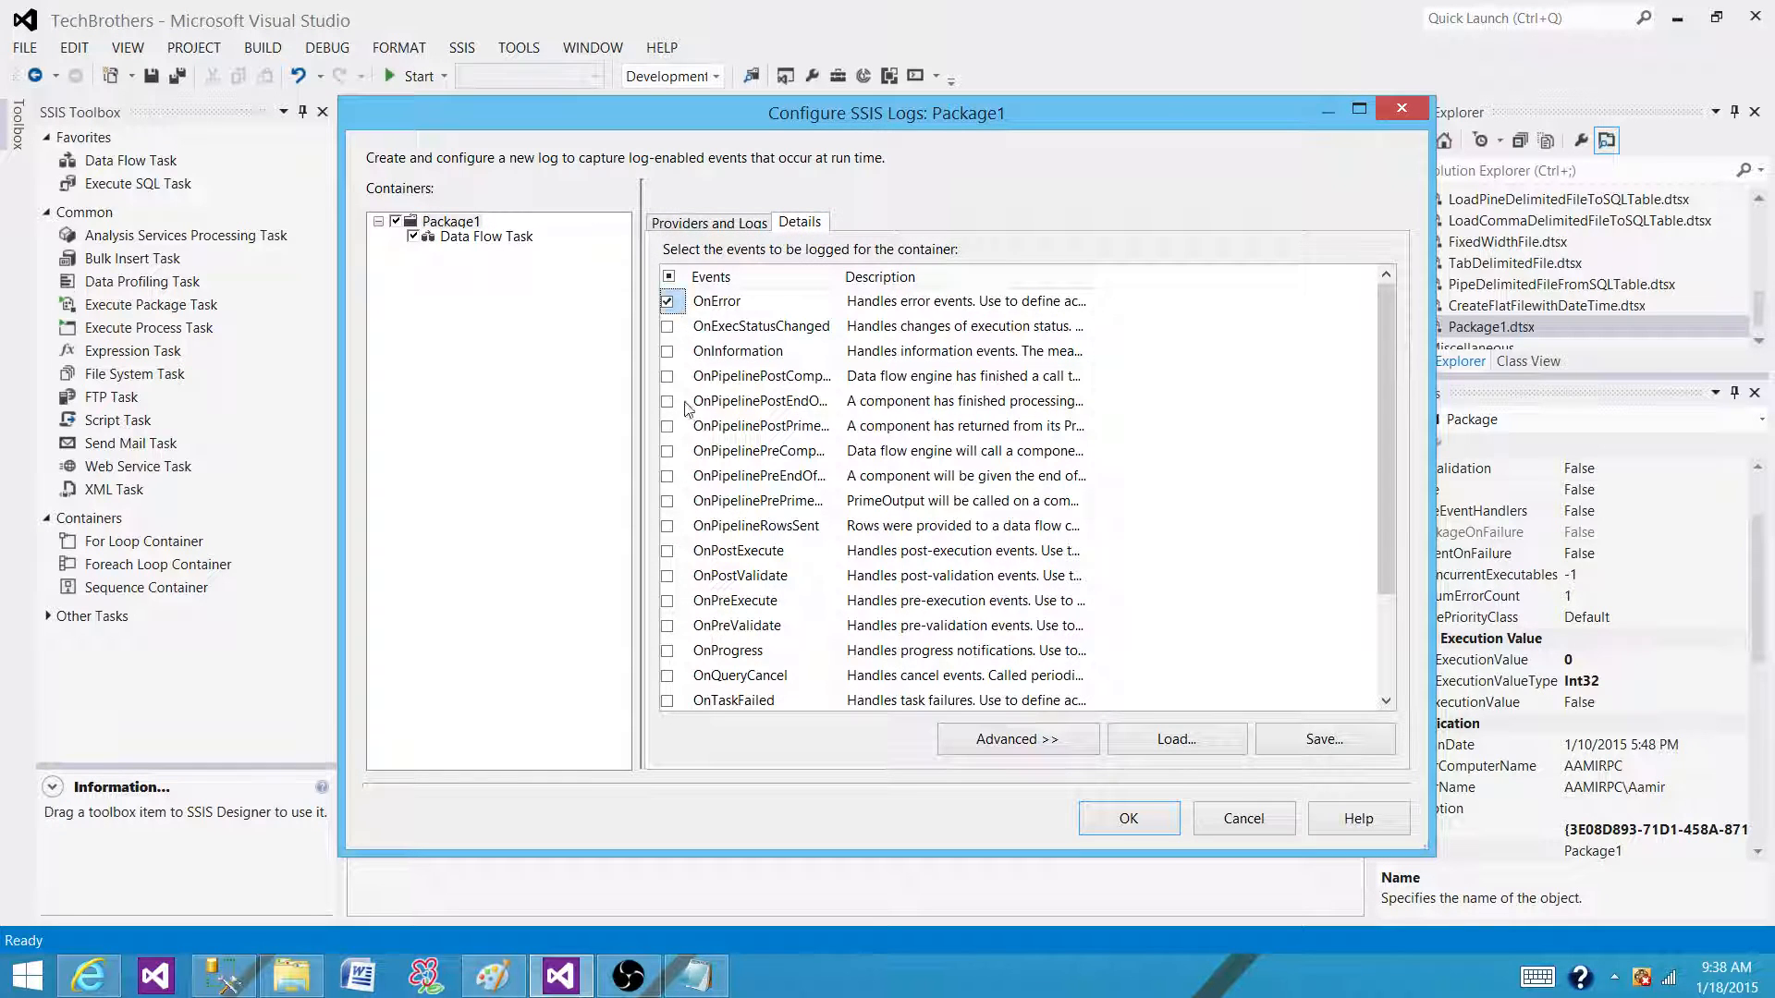
mouse_move(662, 585)
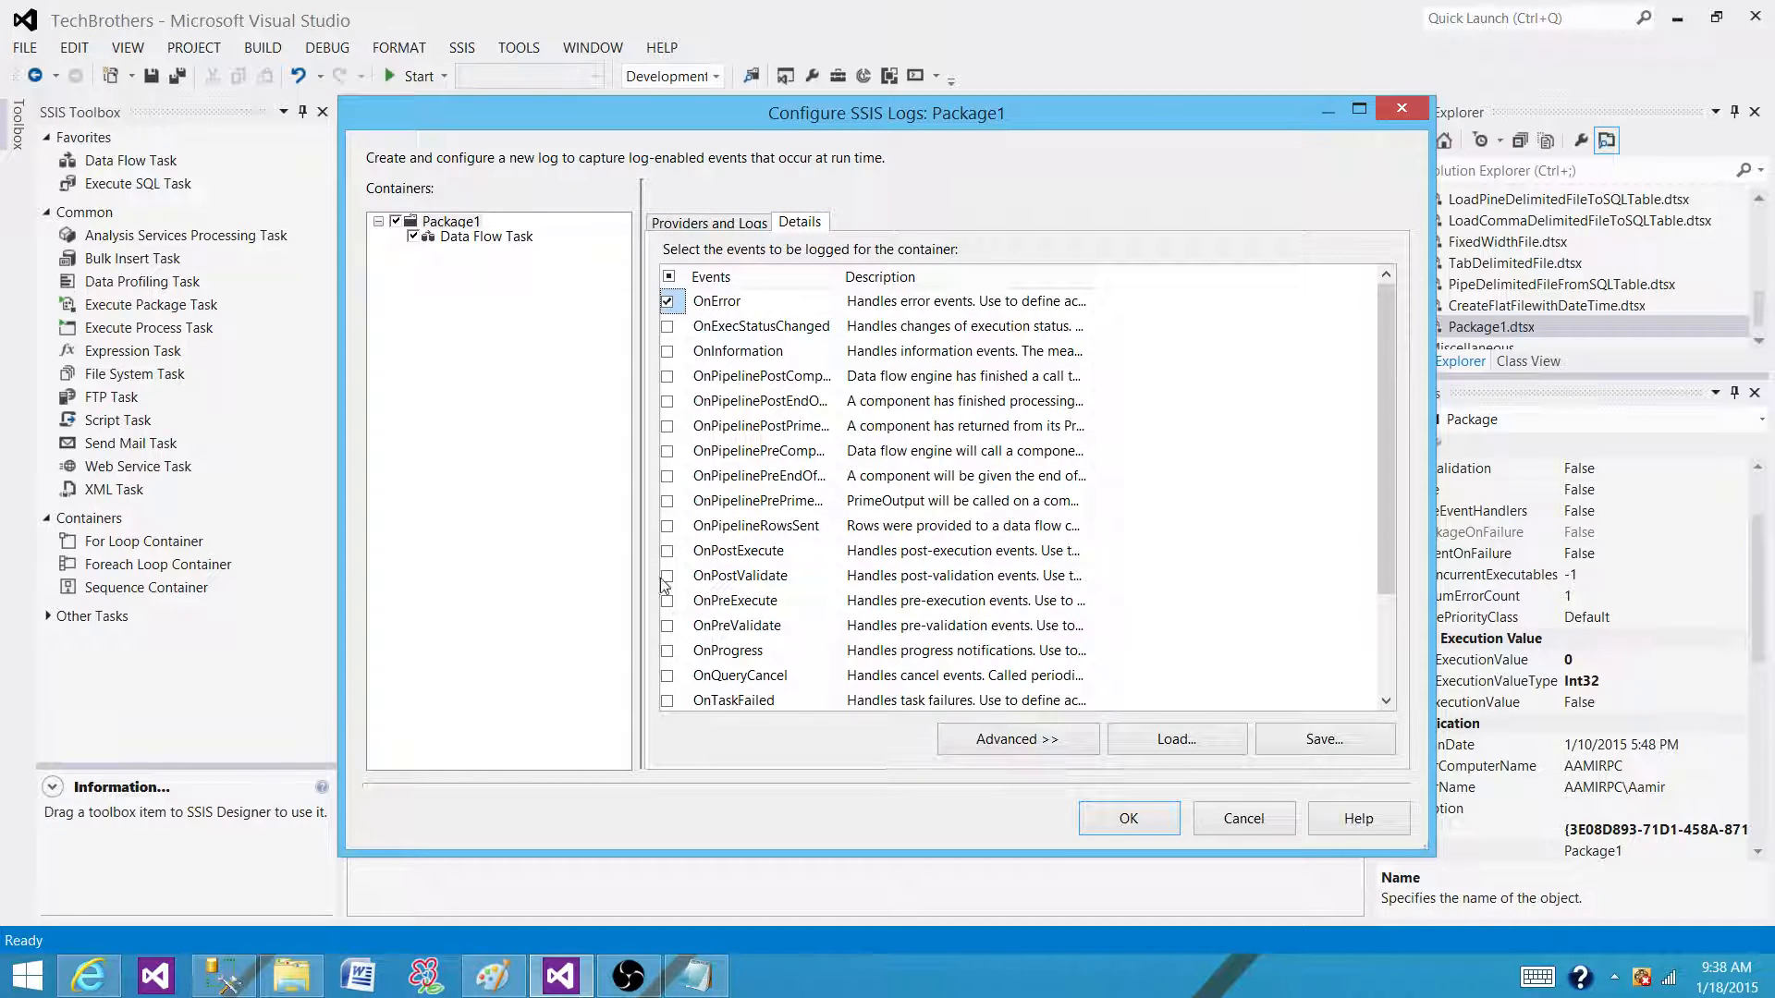
left_click(666, 550)
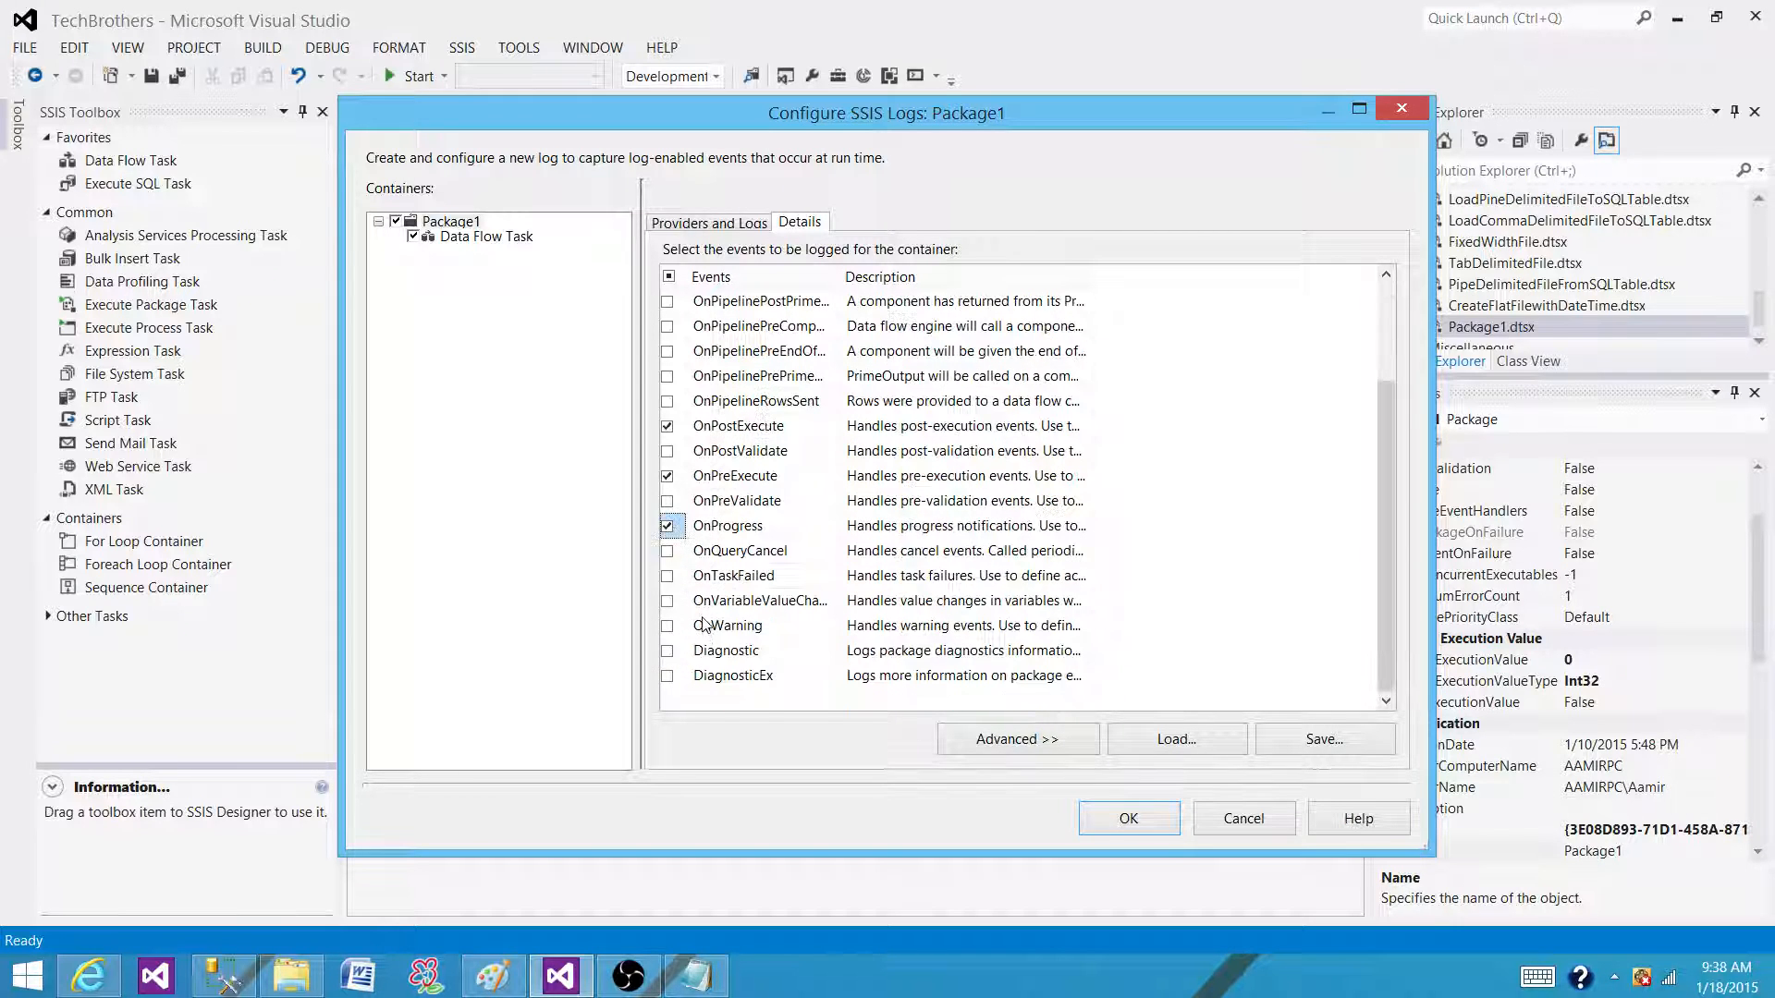
left_click(668, 625)
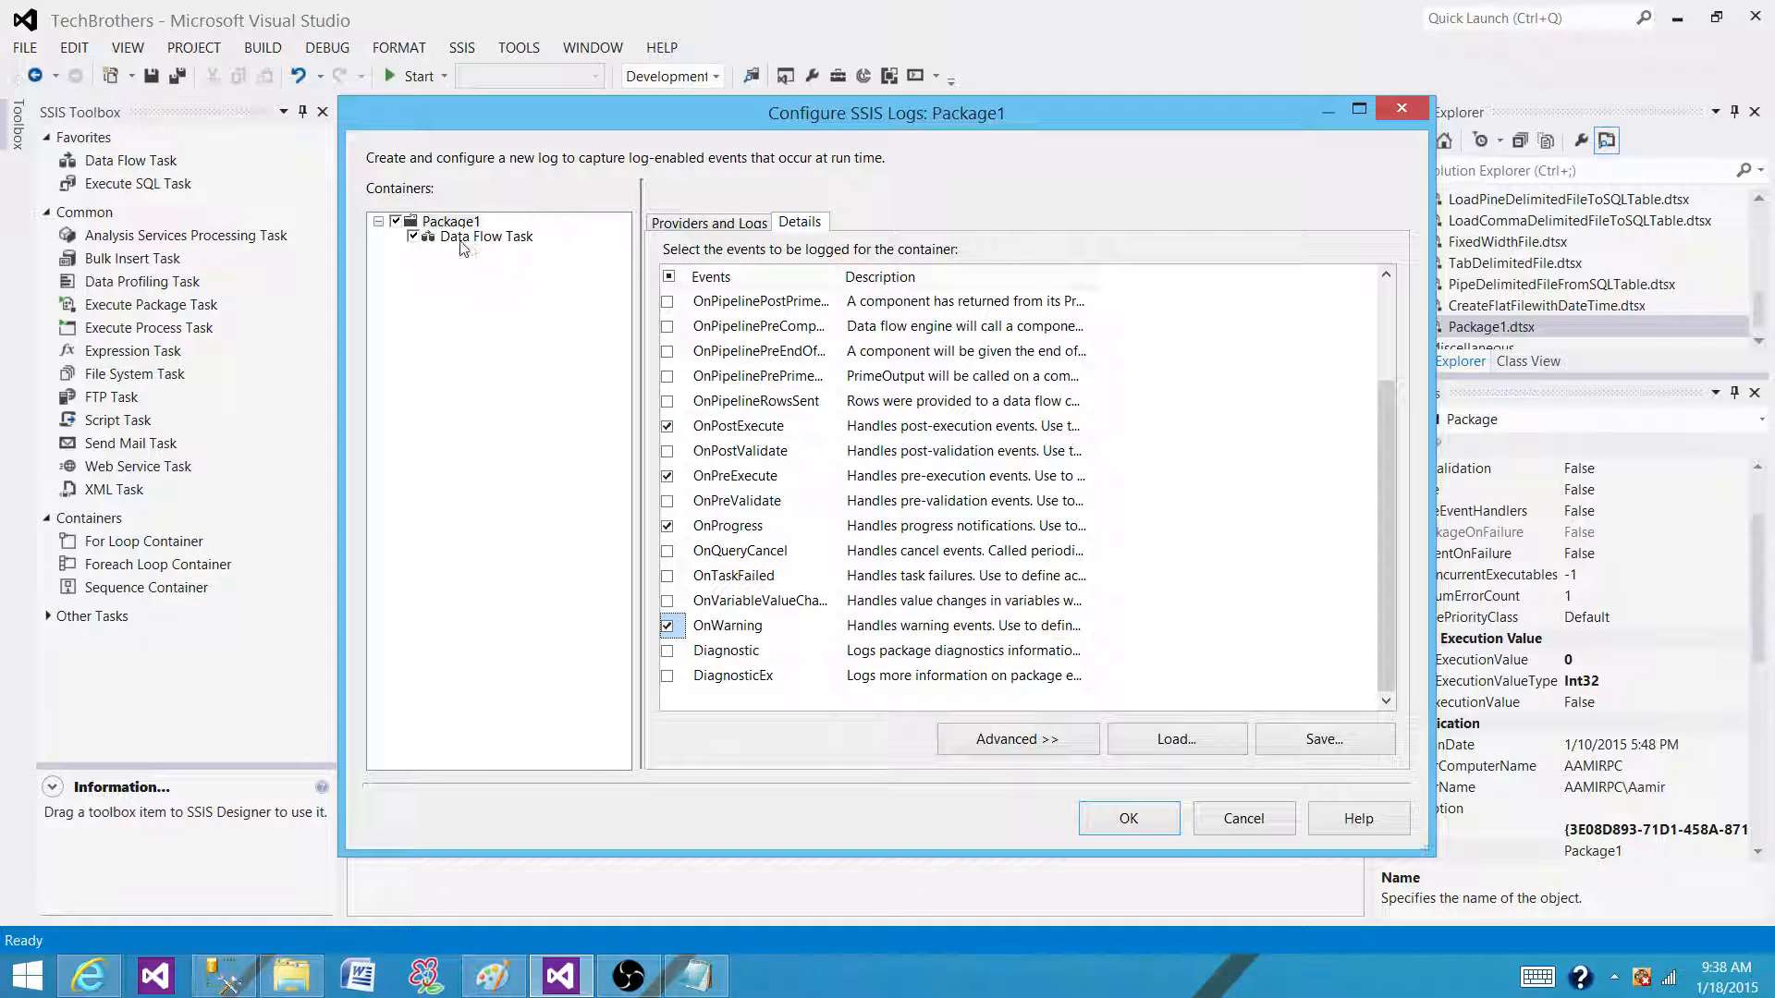
Step: Select the Data Flow Task and log its OnProgress and OnWarning events
left_click(488, 236)
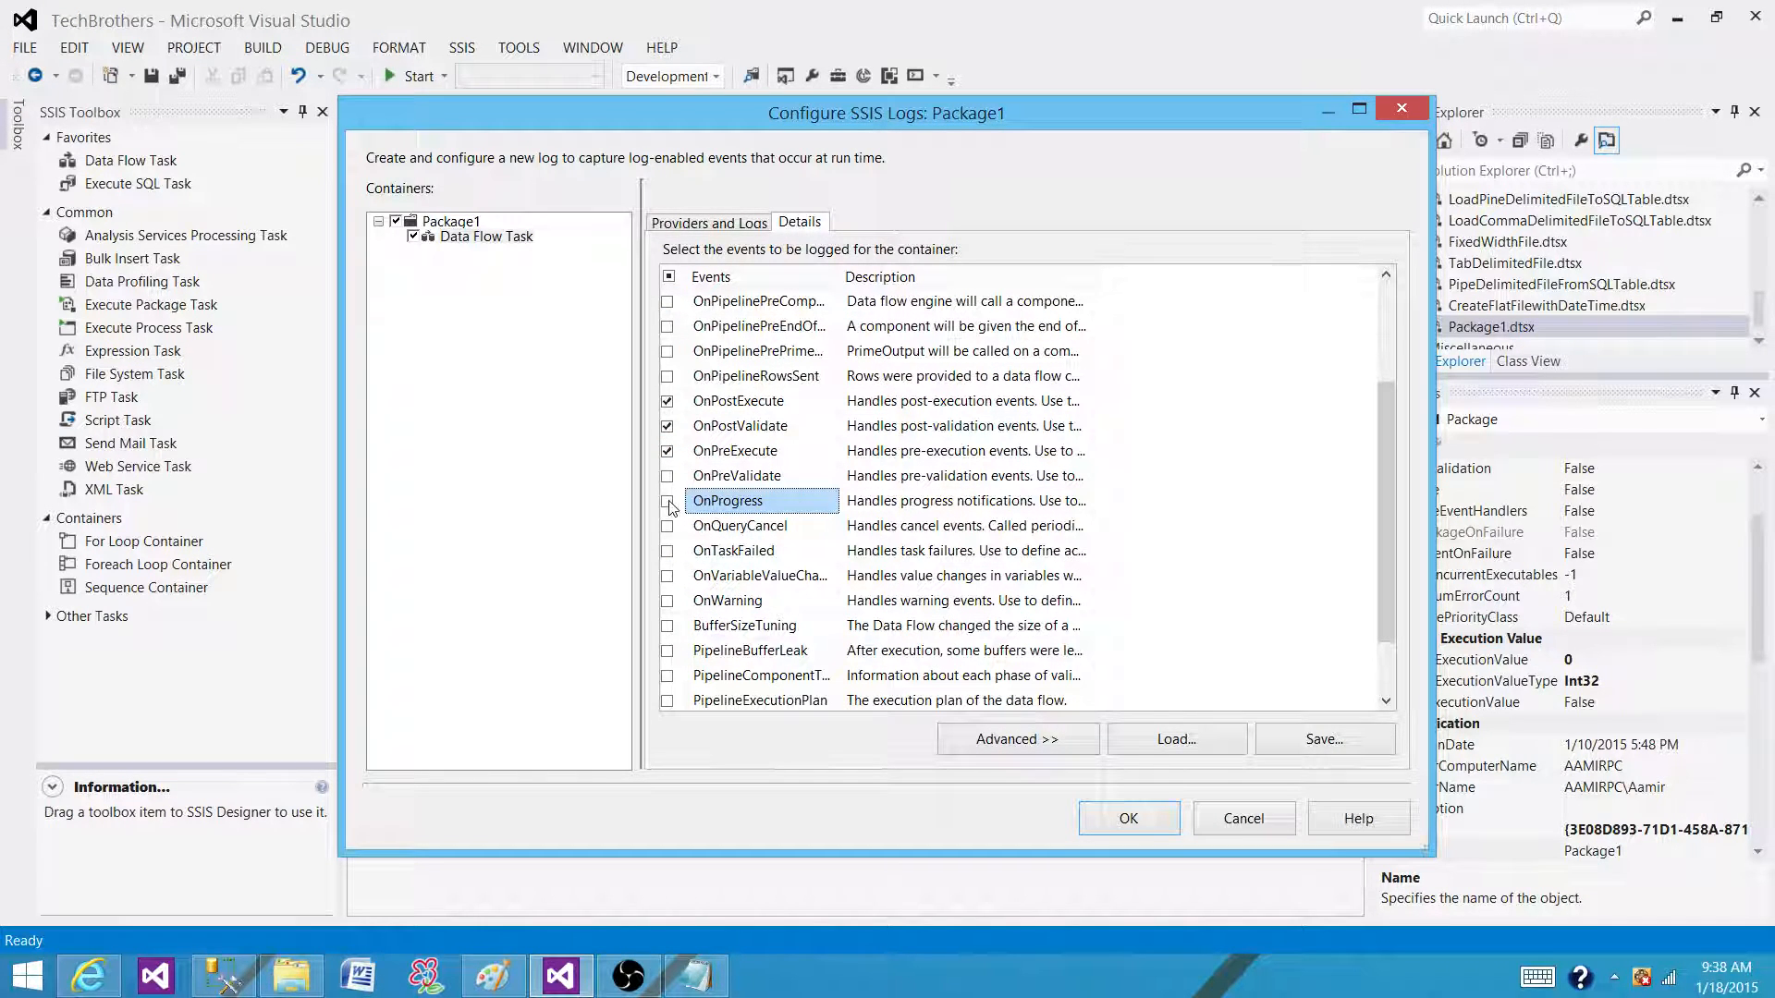
left_click(666, 551)
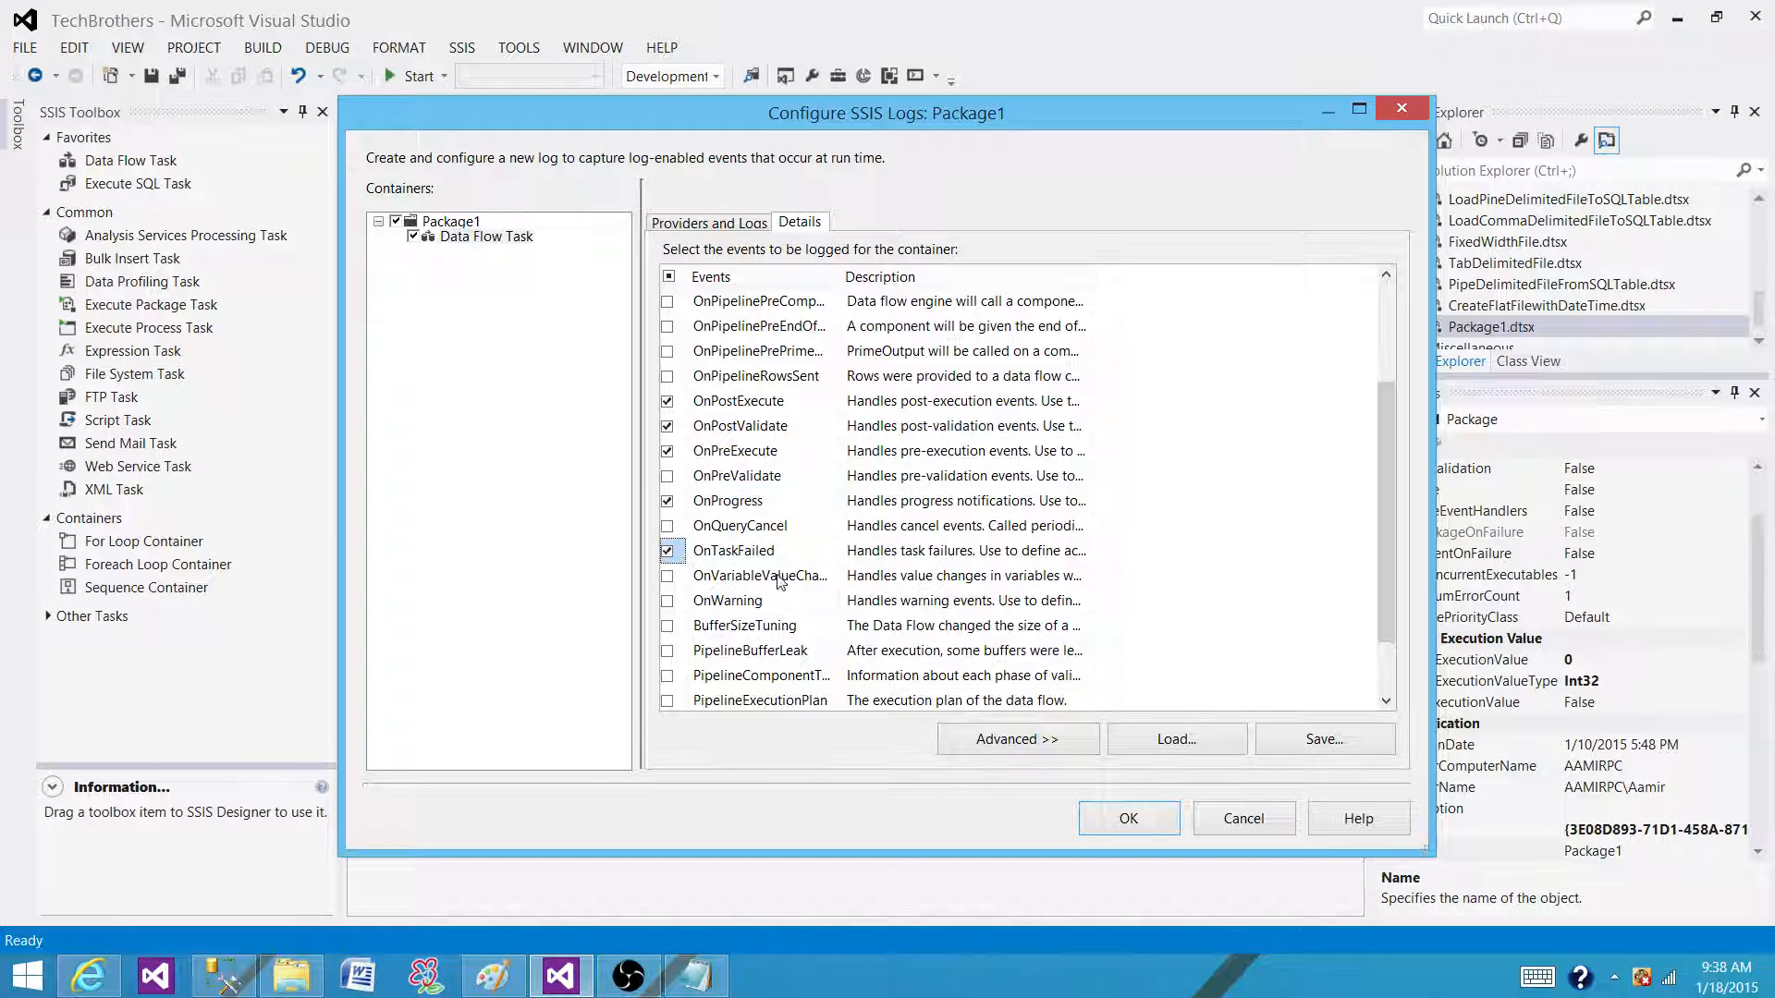
scroll("down", 3)
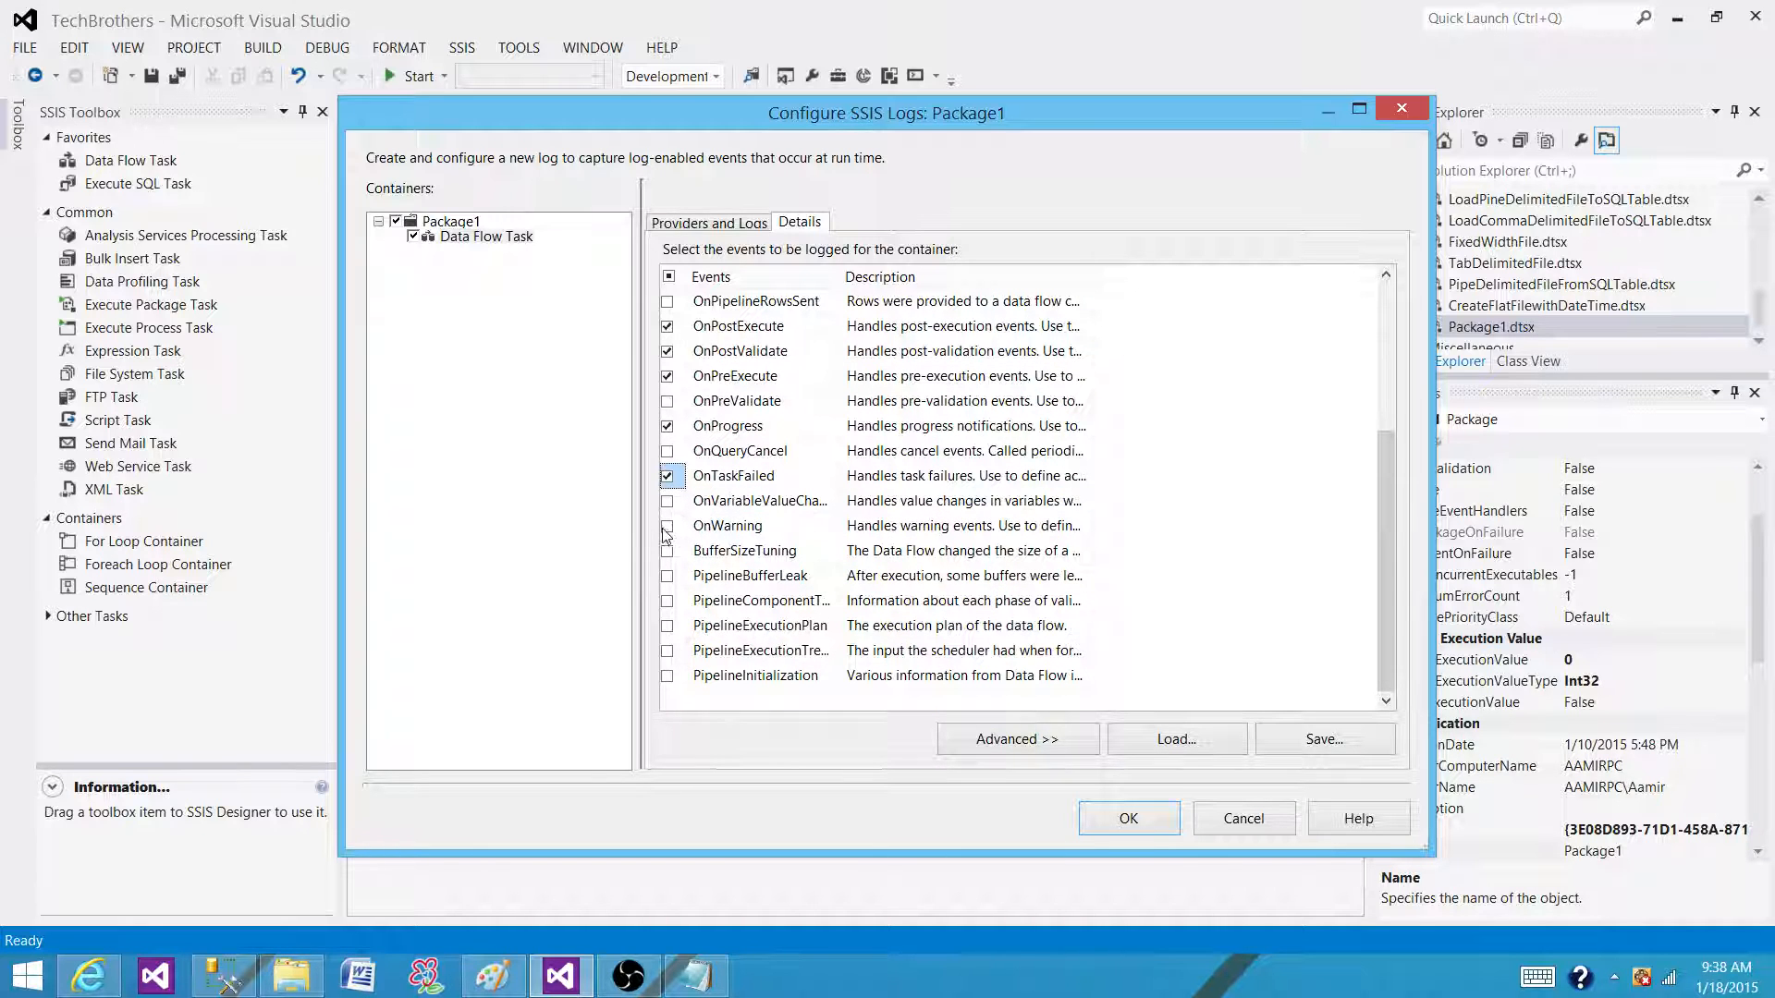
left_click(667, 525)
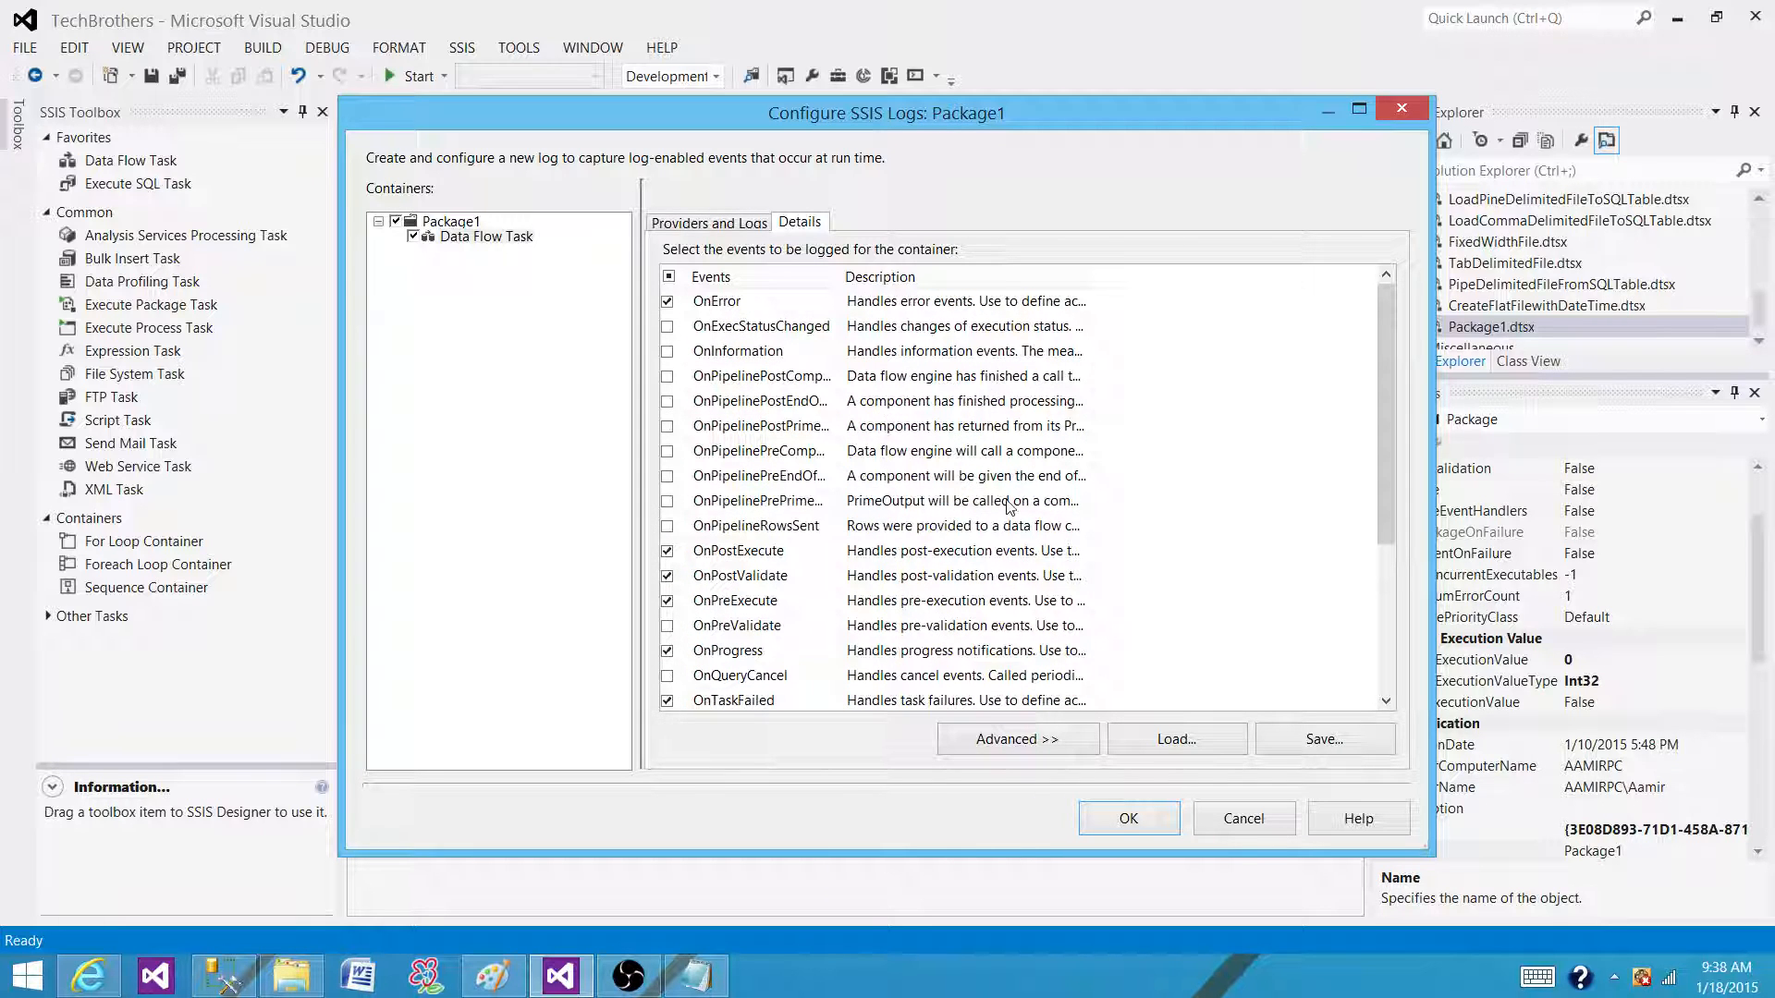
mouse_move(1115, 315)
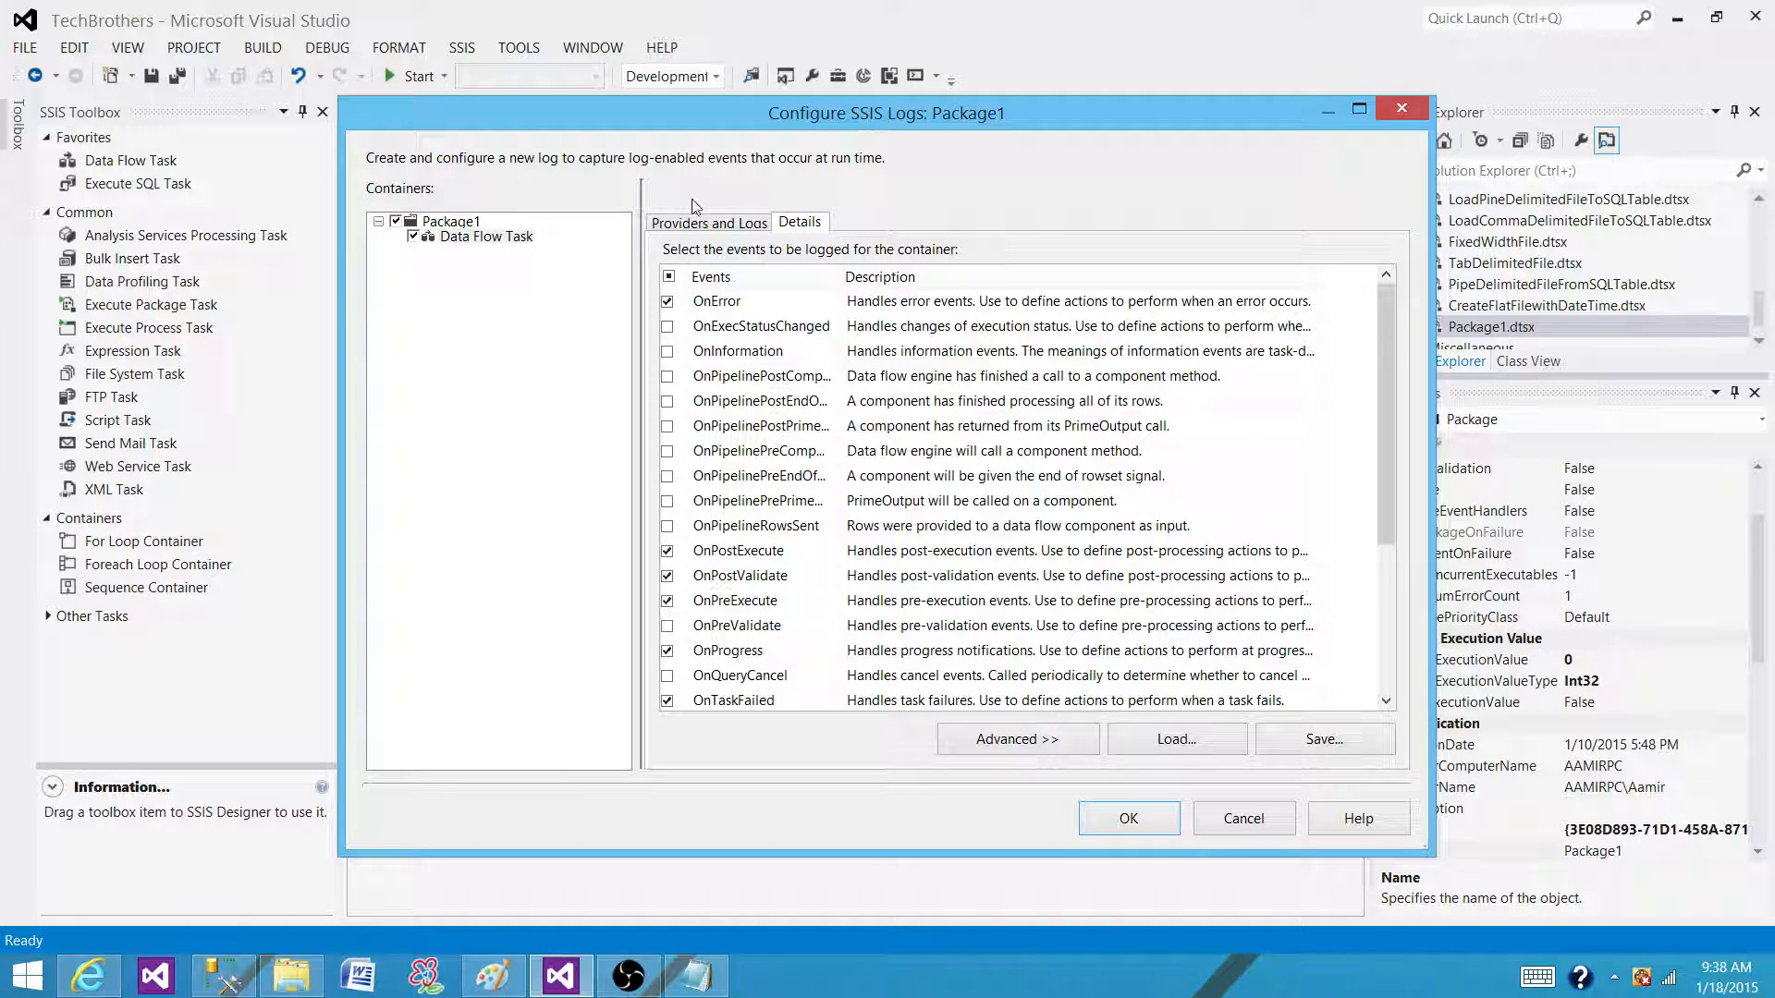
Step: Add and enable 'SSIS log provider for SQL Server', opening its Configuration connection list
left_click(707, 222)
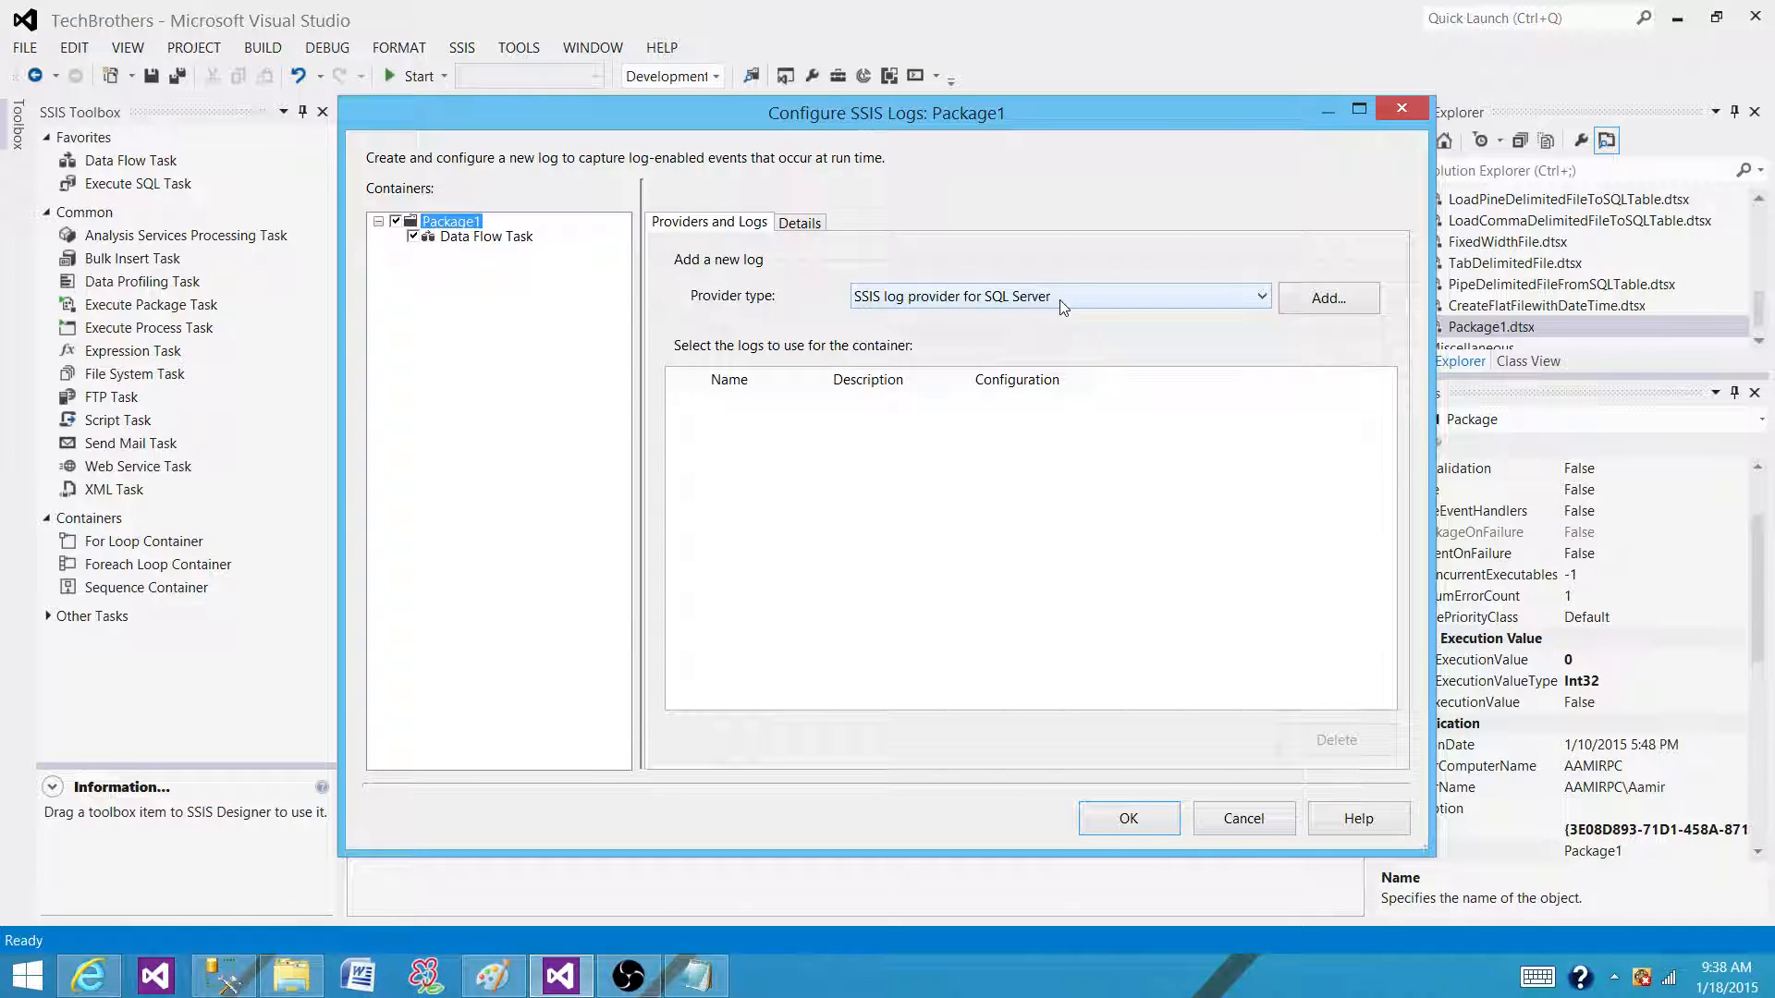
left_click(1326, 298)
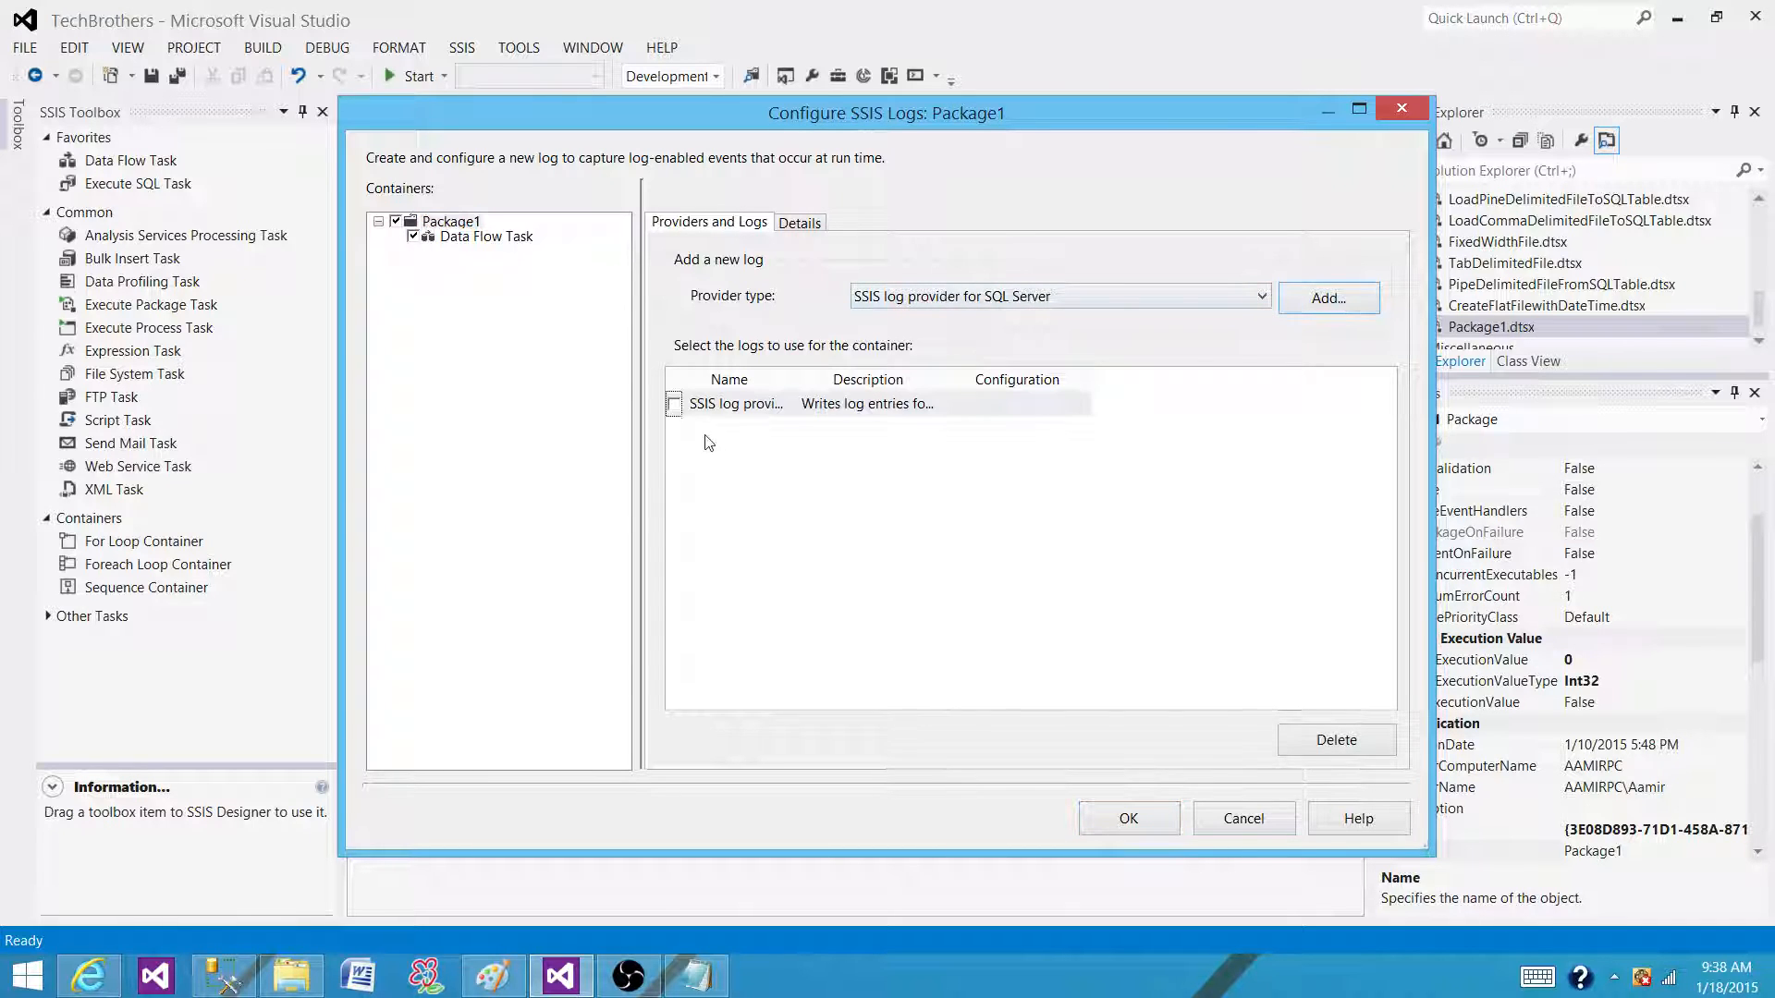
left_click(674, 404)
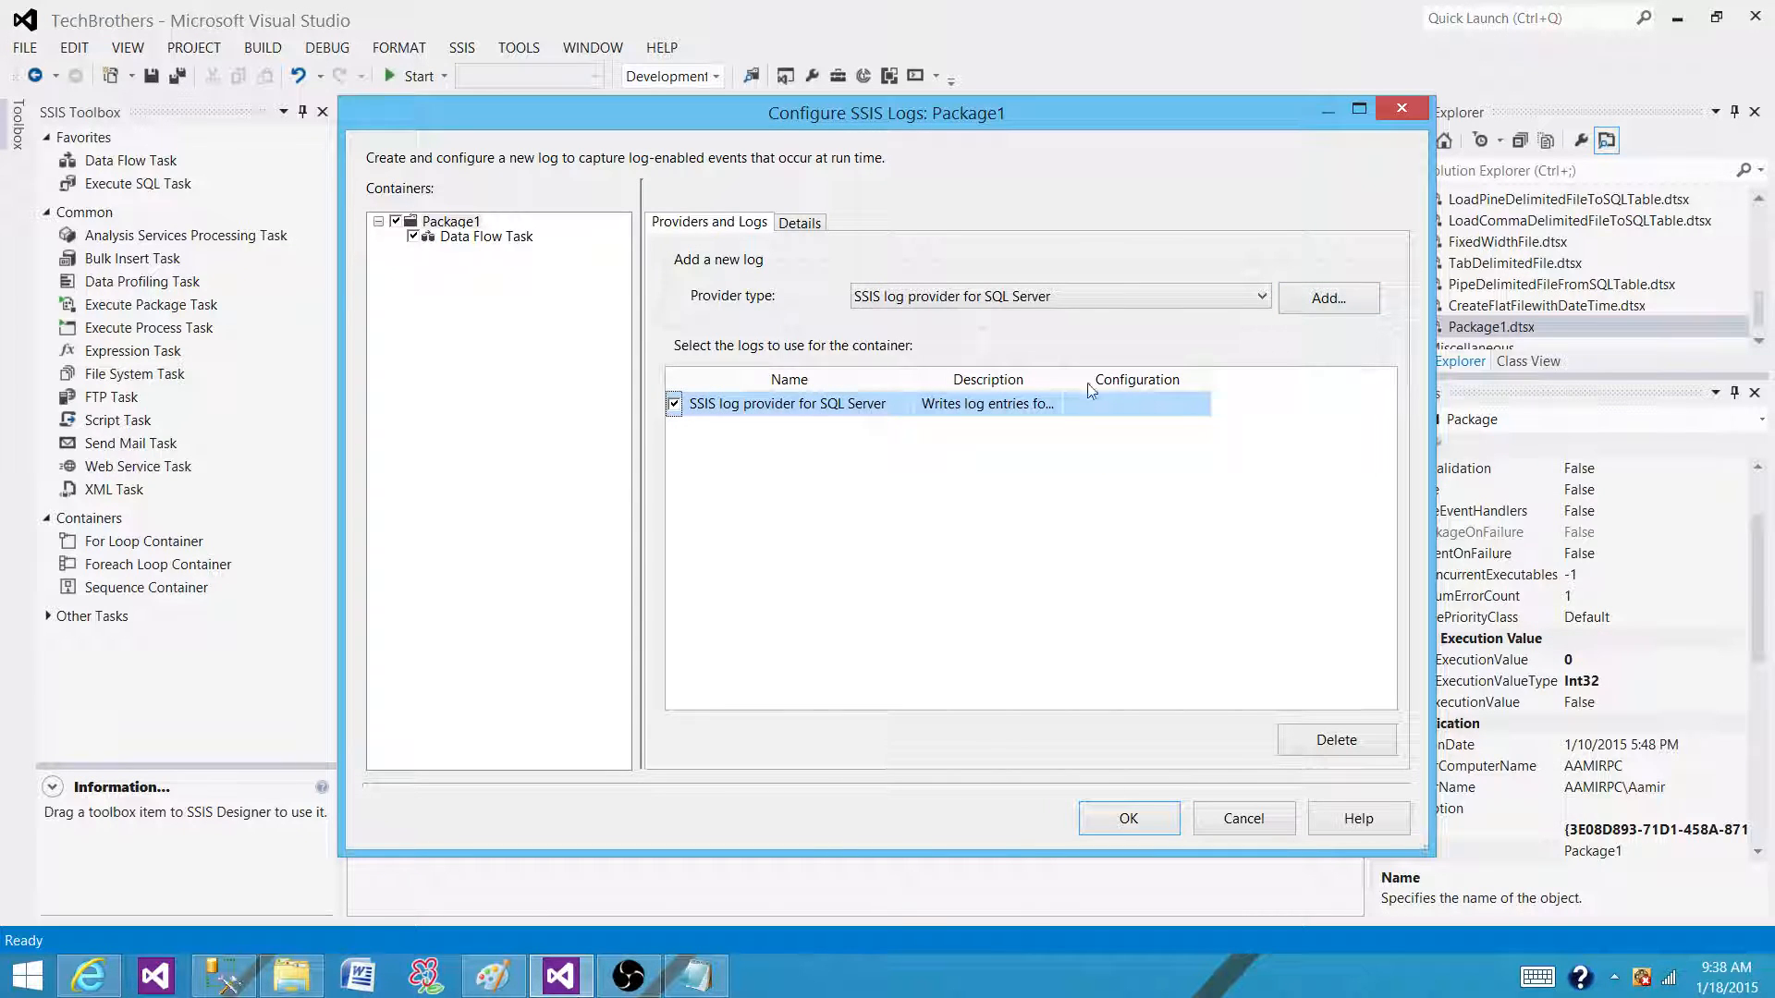
left_click(1199, 404)
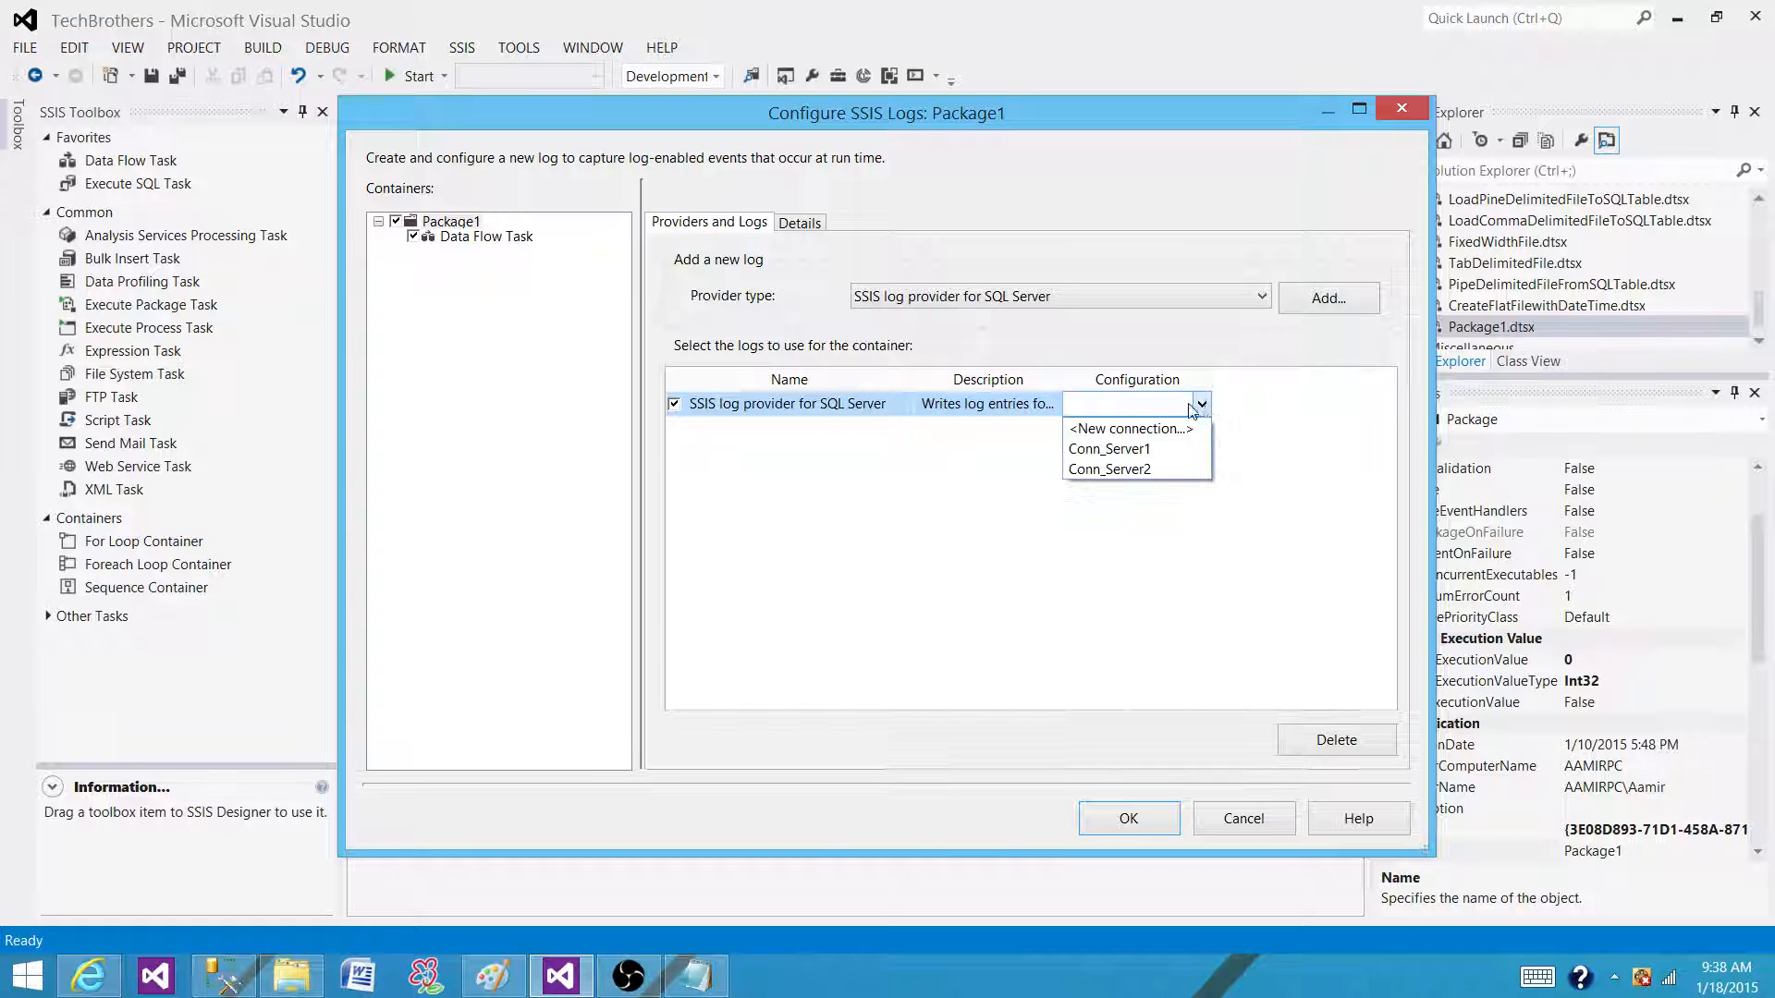
Step: Choose <New connection...>, delete the old TestDB data connection, and start a new one
left_click(1129, 428)
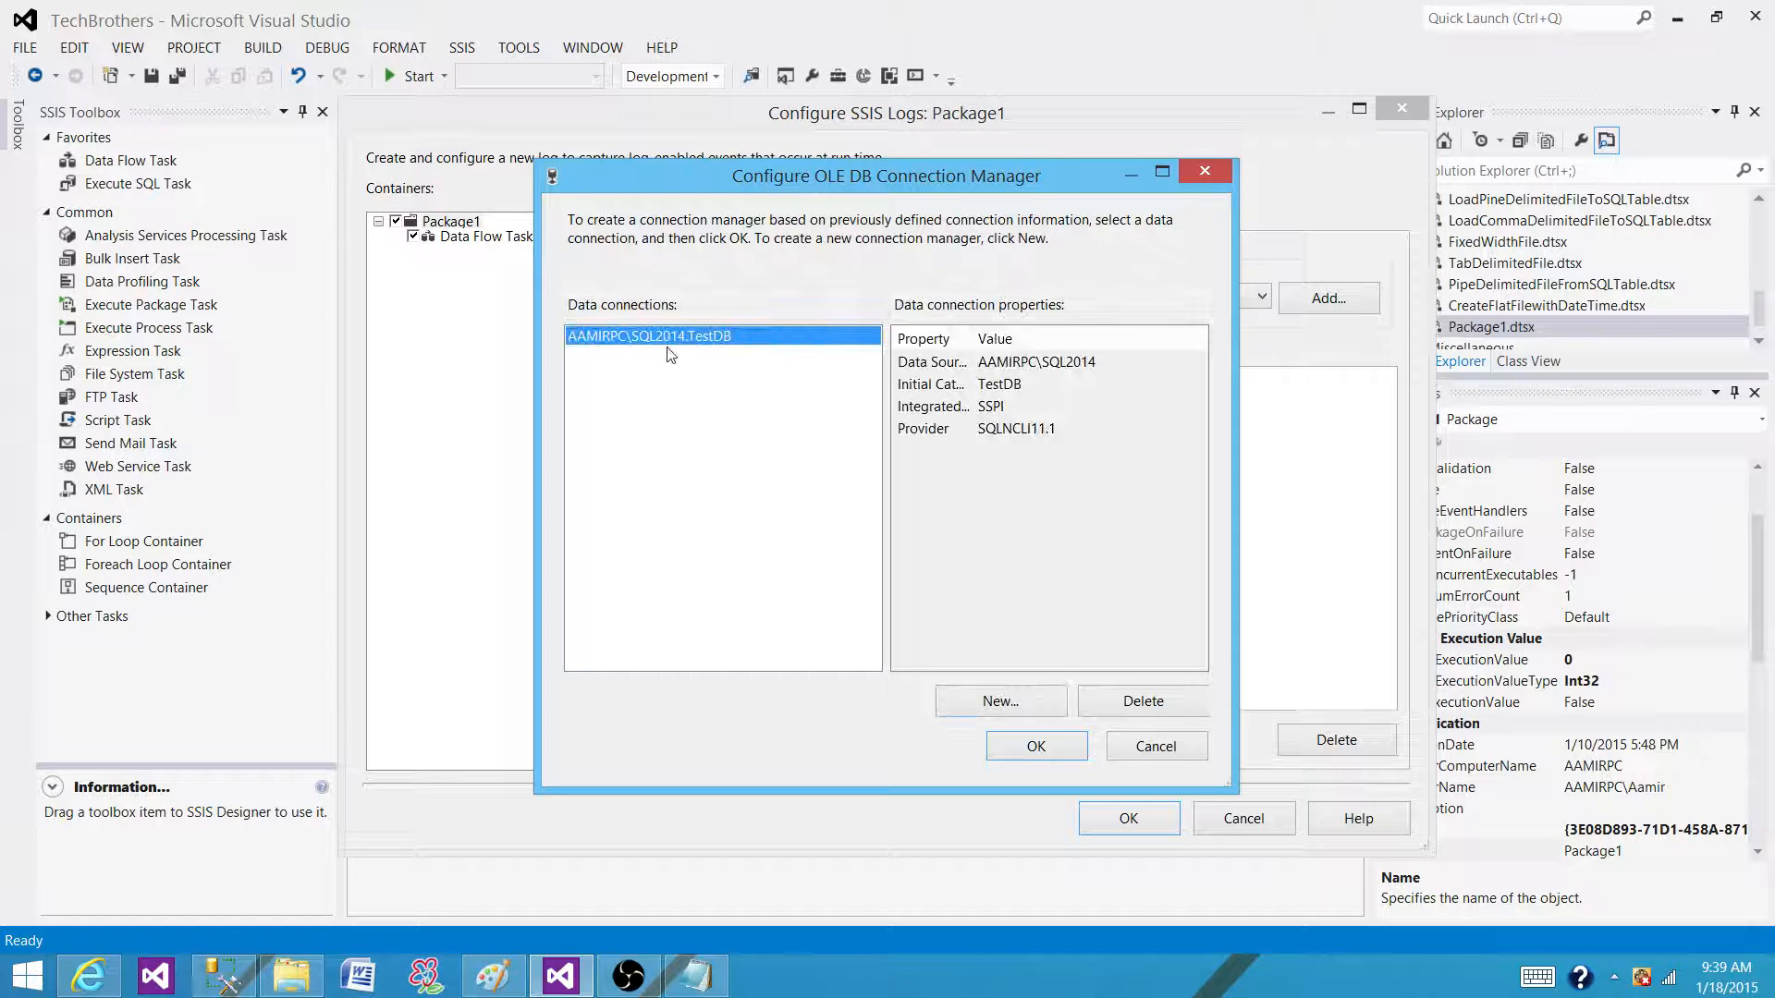
mouse_move(640, 345)
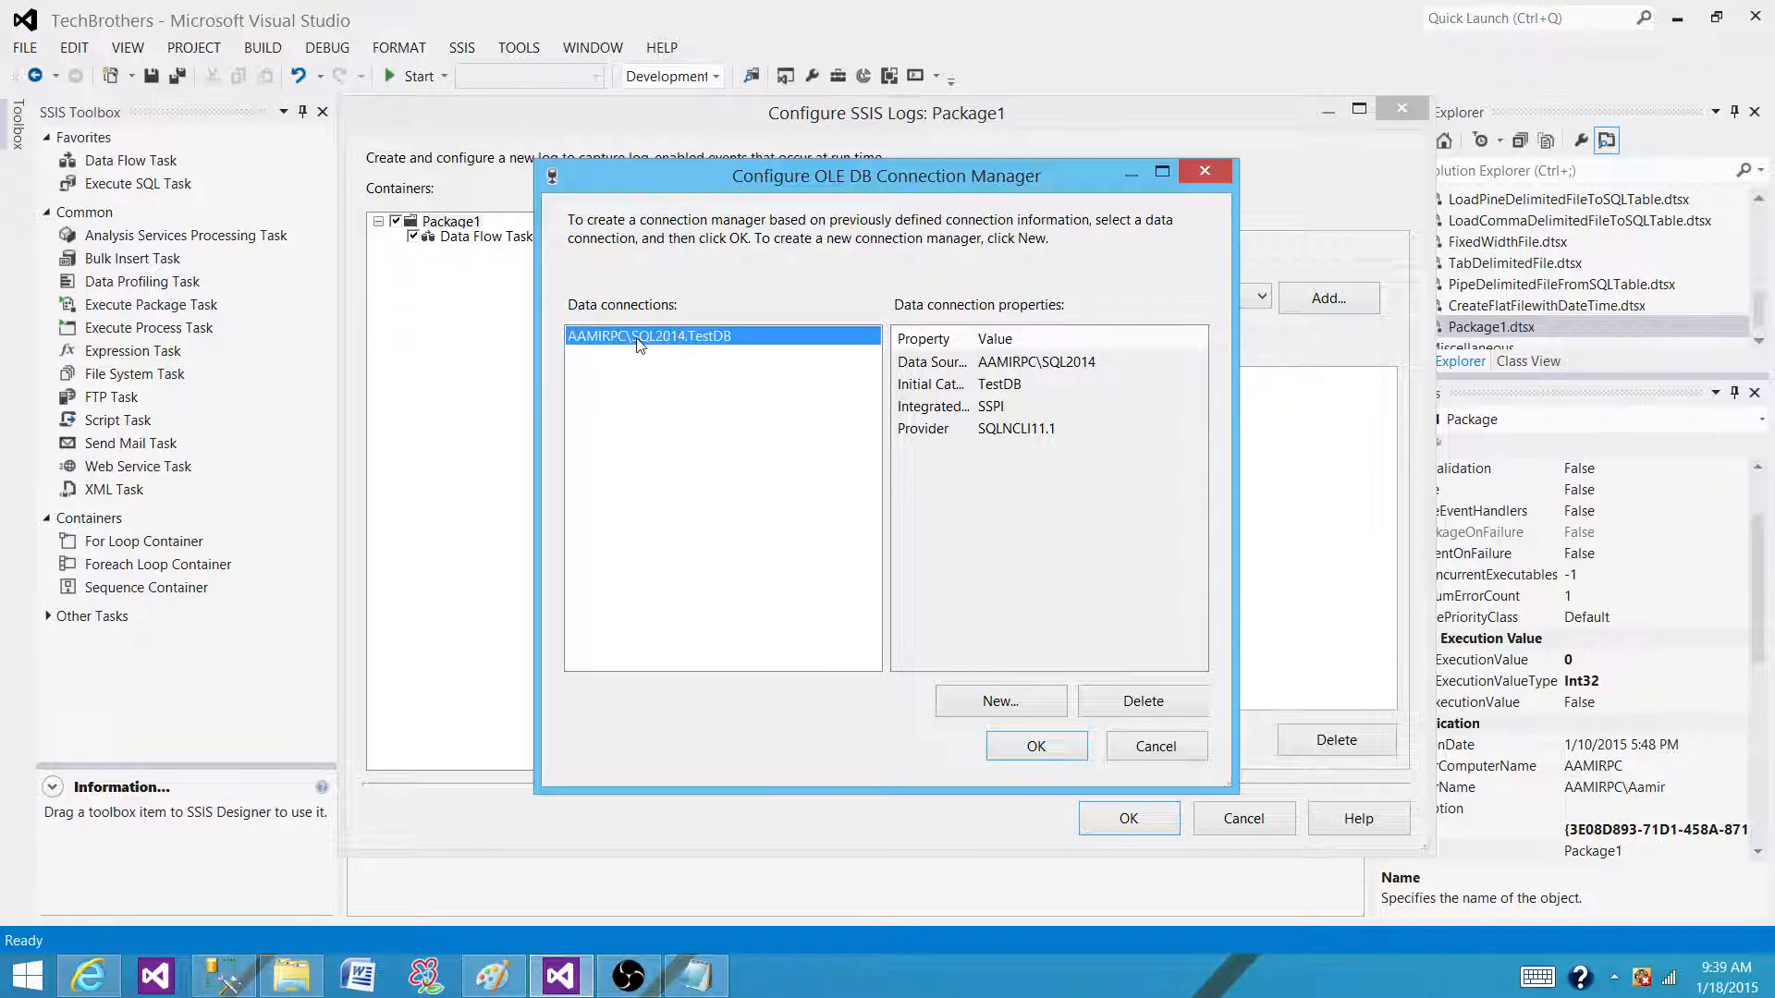
left_click(1142, 701)
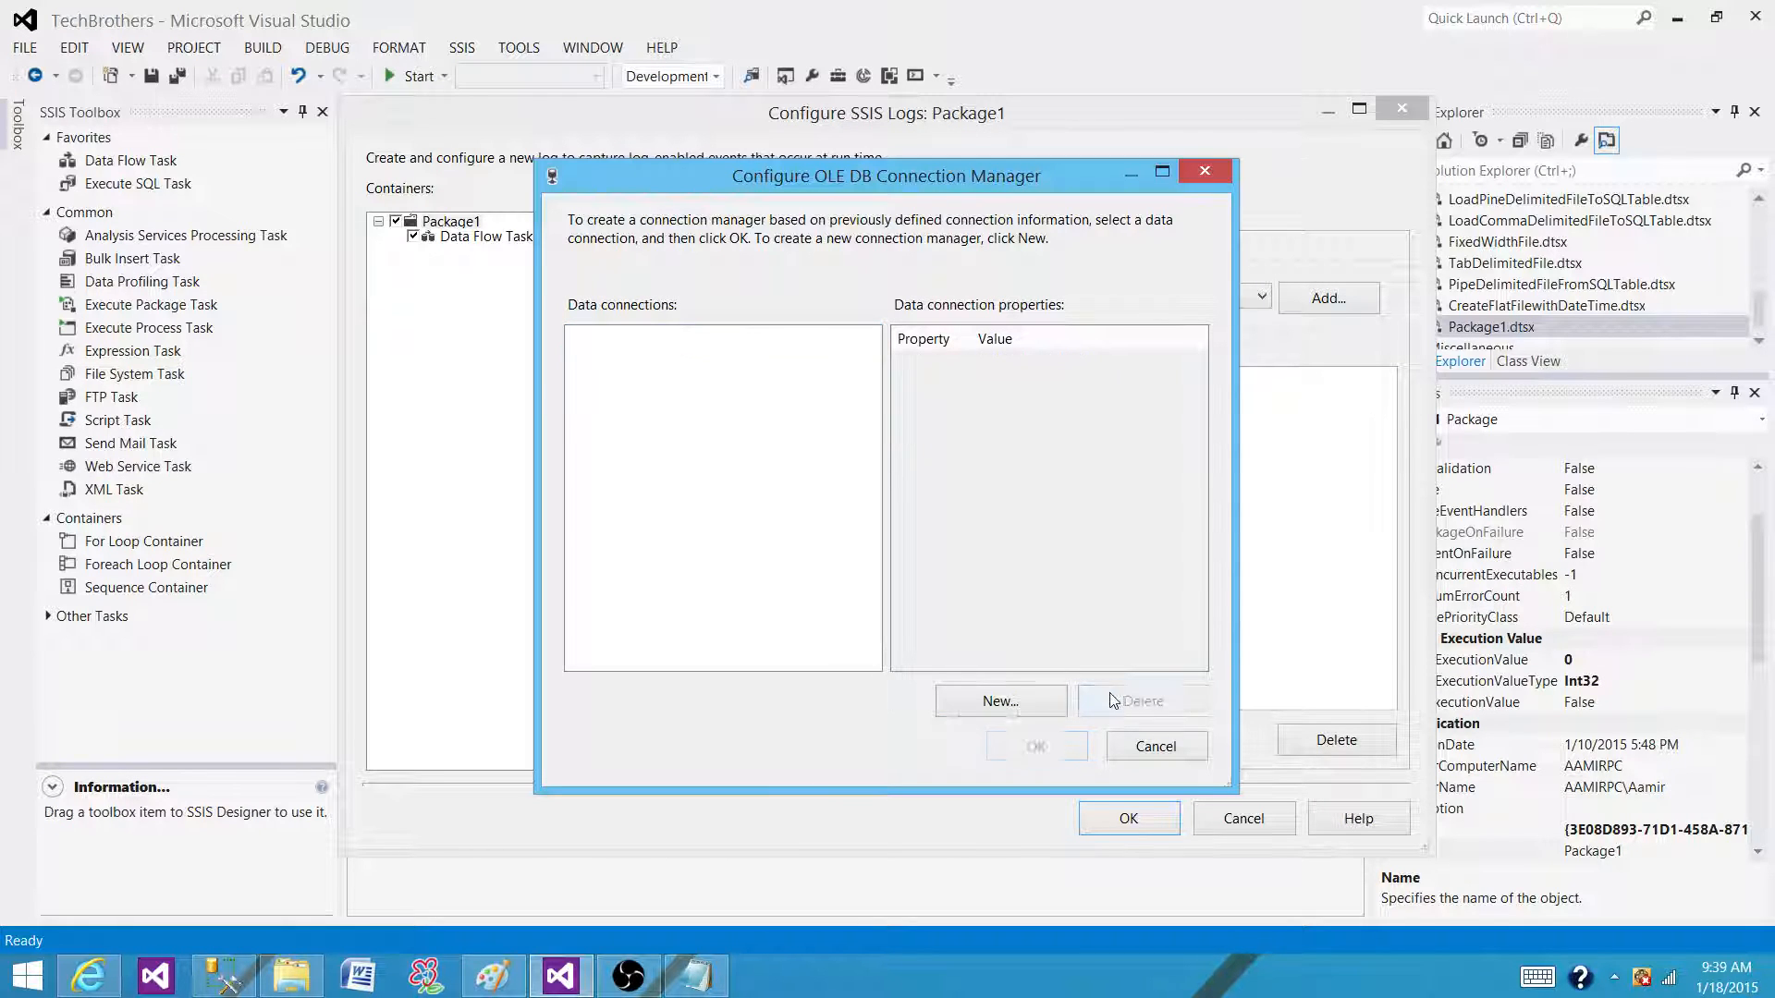
left_click(999, 701)
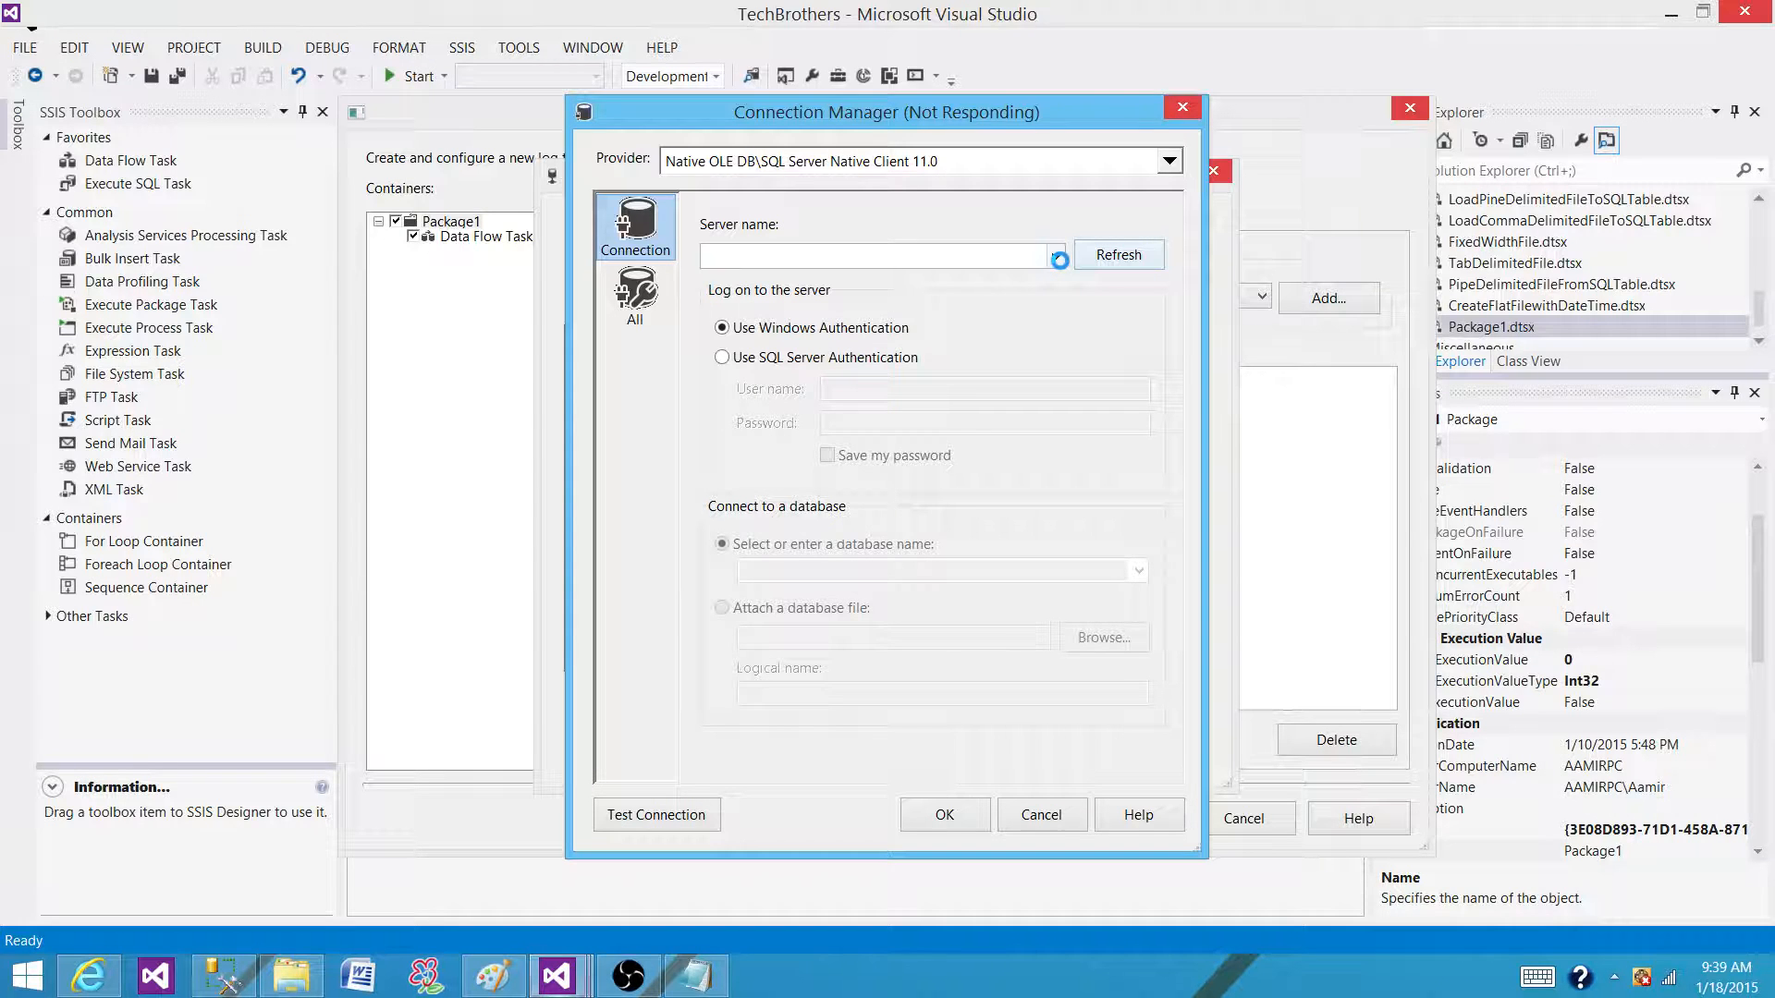
Step: Point the new connection to server AAMIRPC\SQL2014 and database TestDB, and test it successfully
left_click(1055, 255)
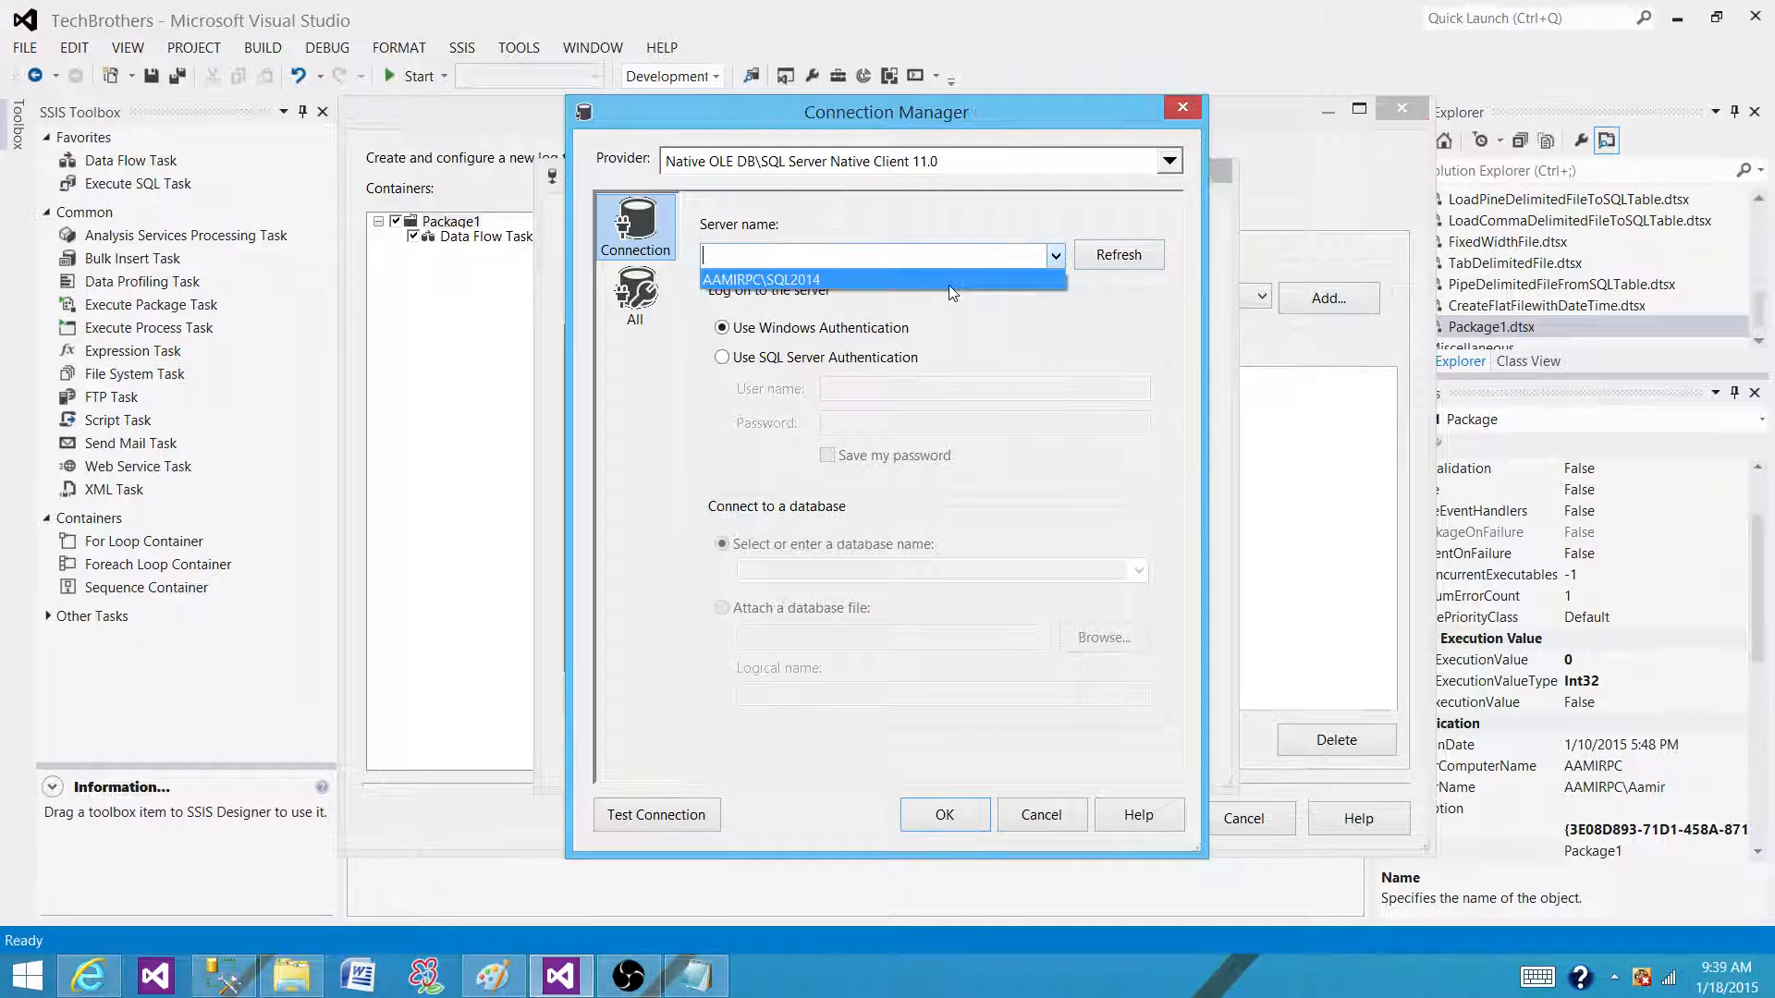
left_click(761, 279)
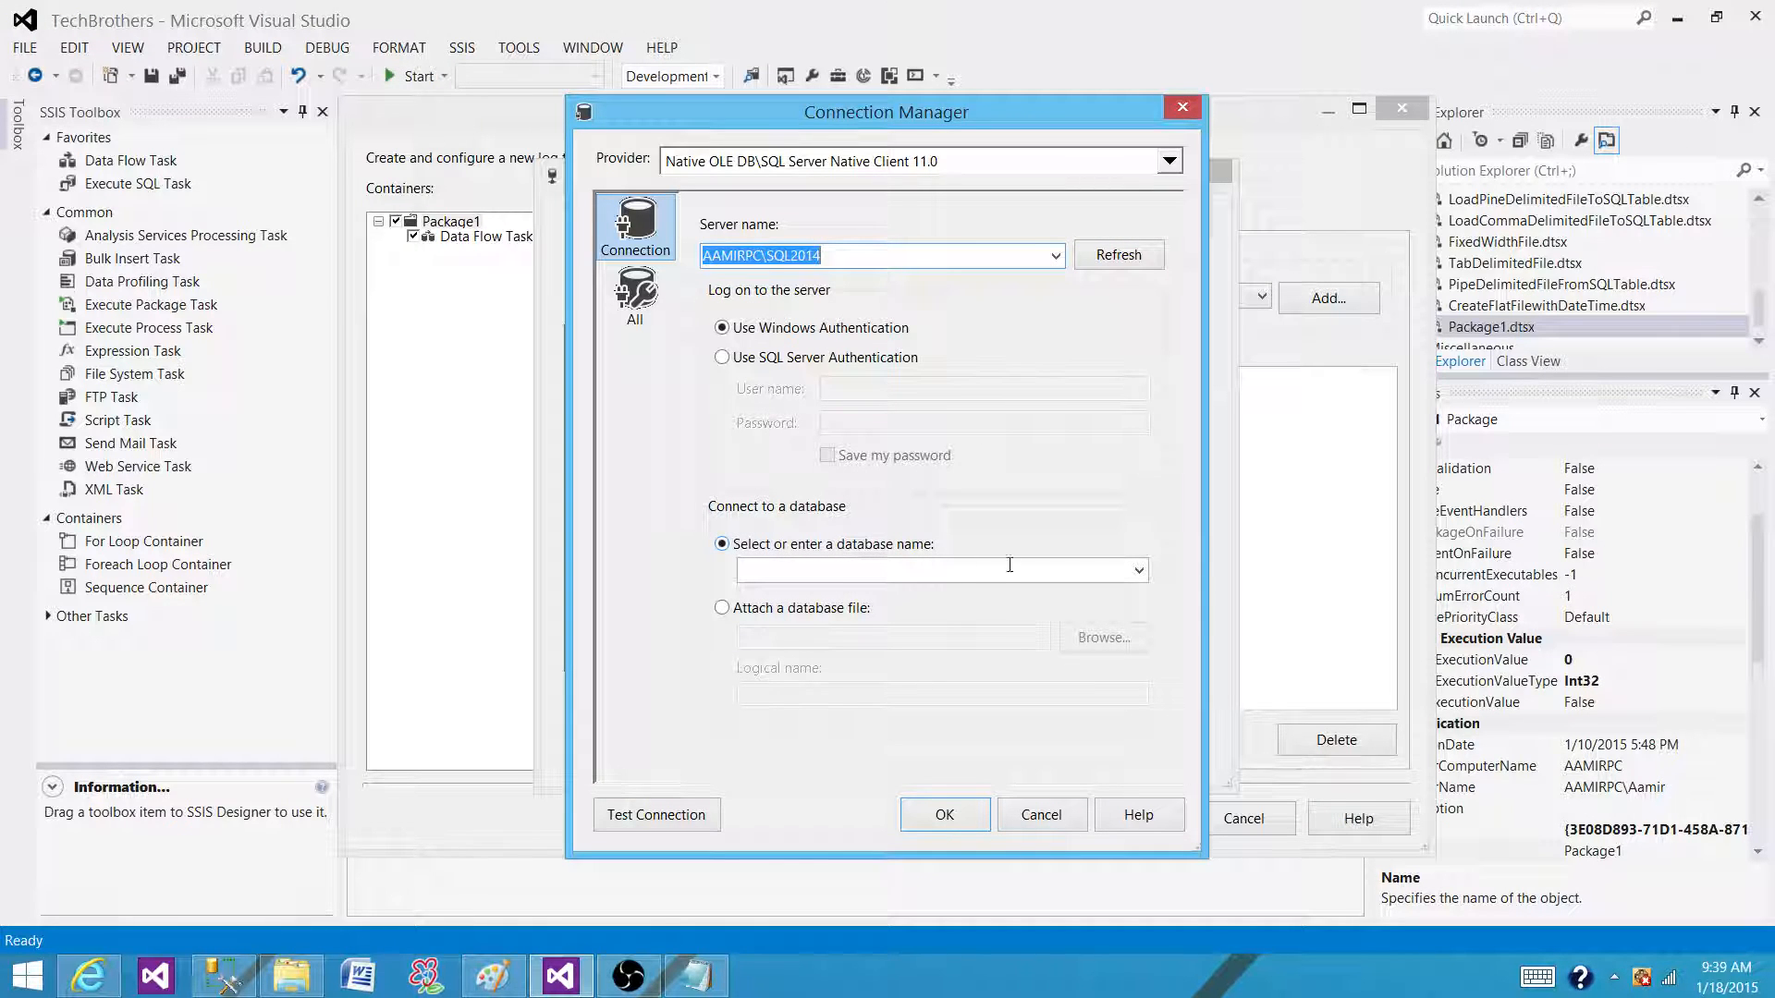
left_click(1140, 570)
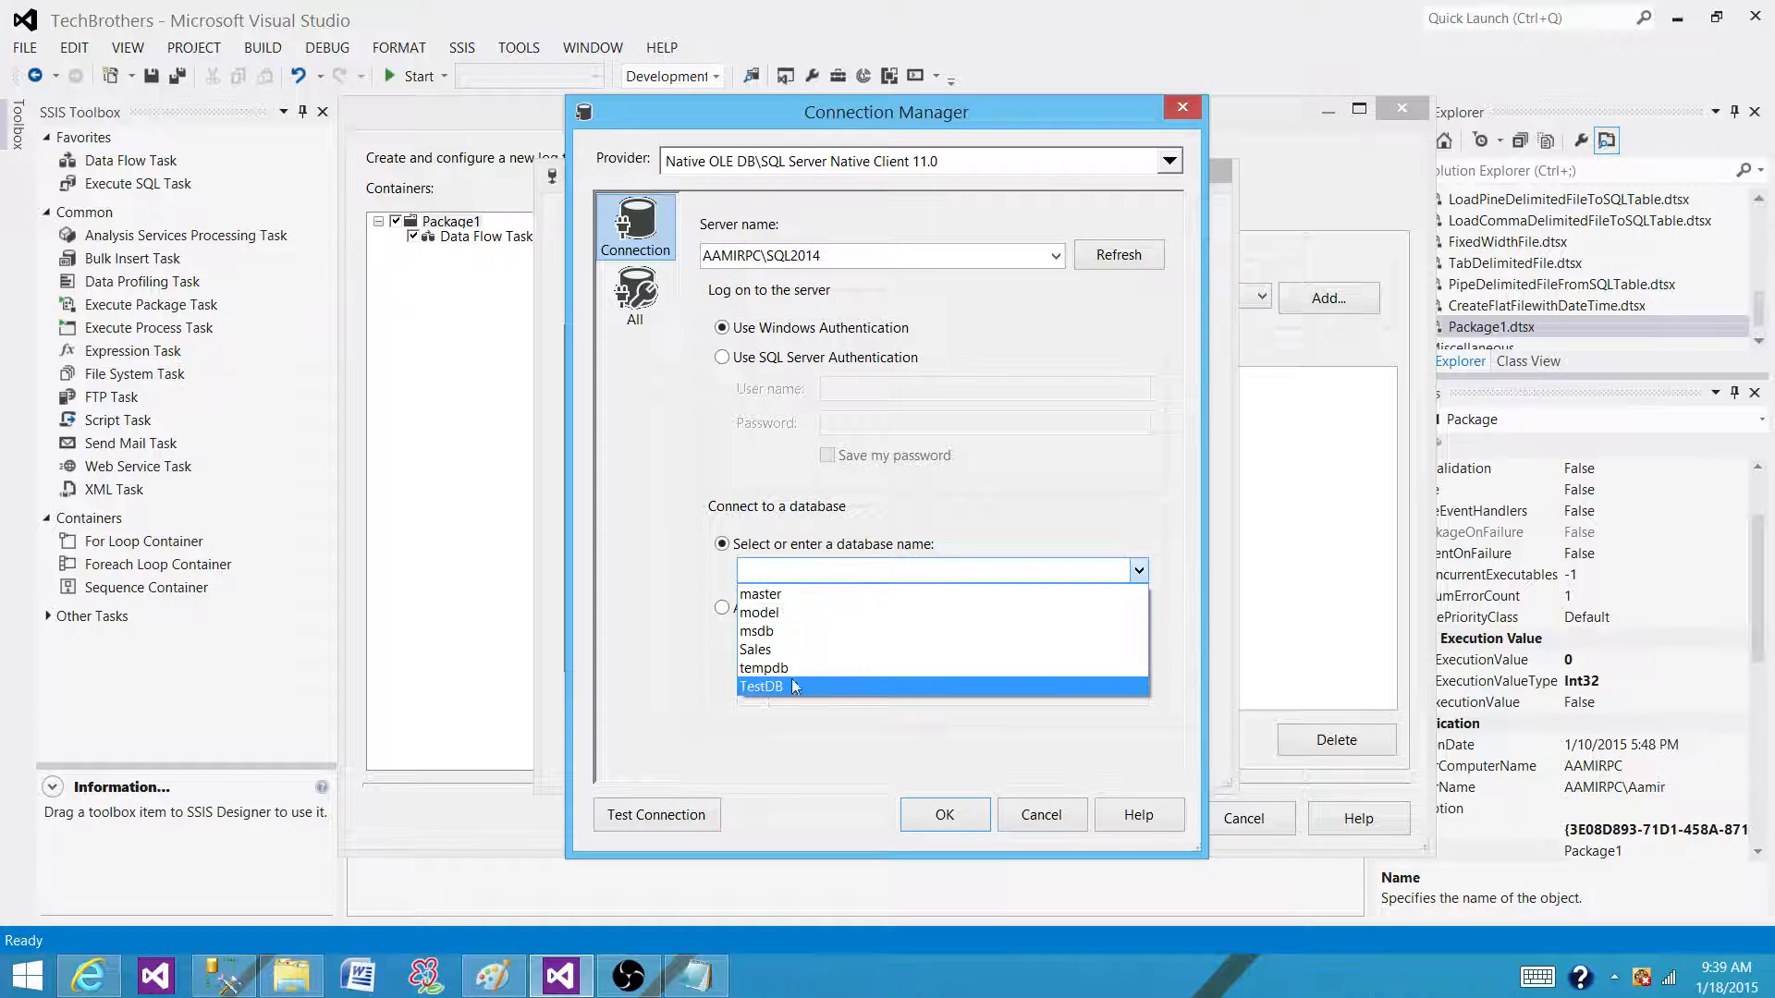
left_click(760, 686)
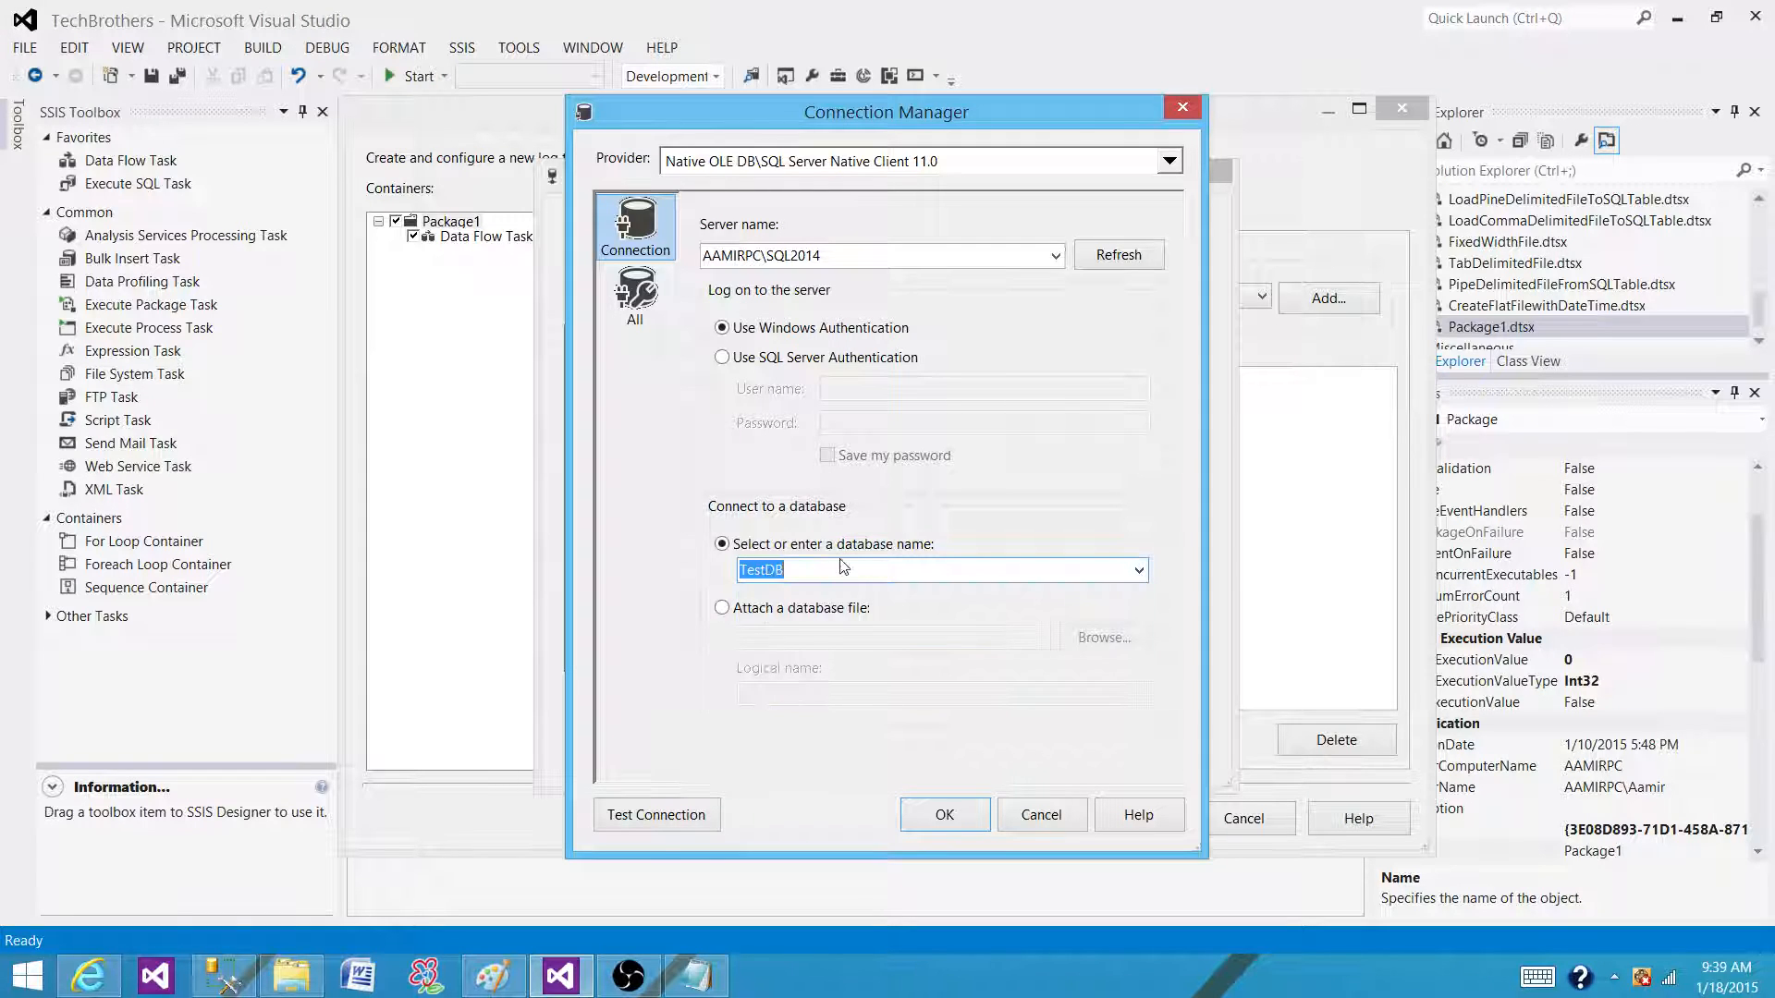
left_click(656, 815)
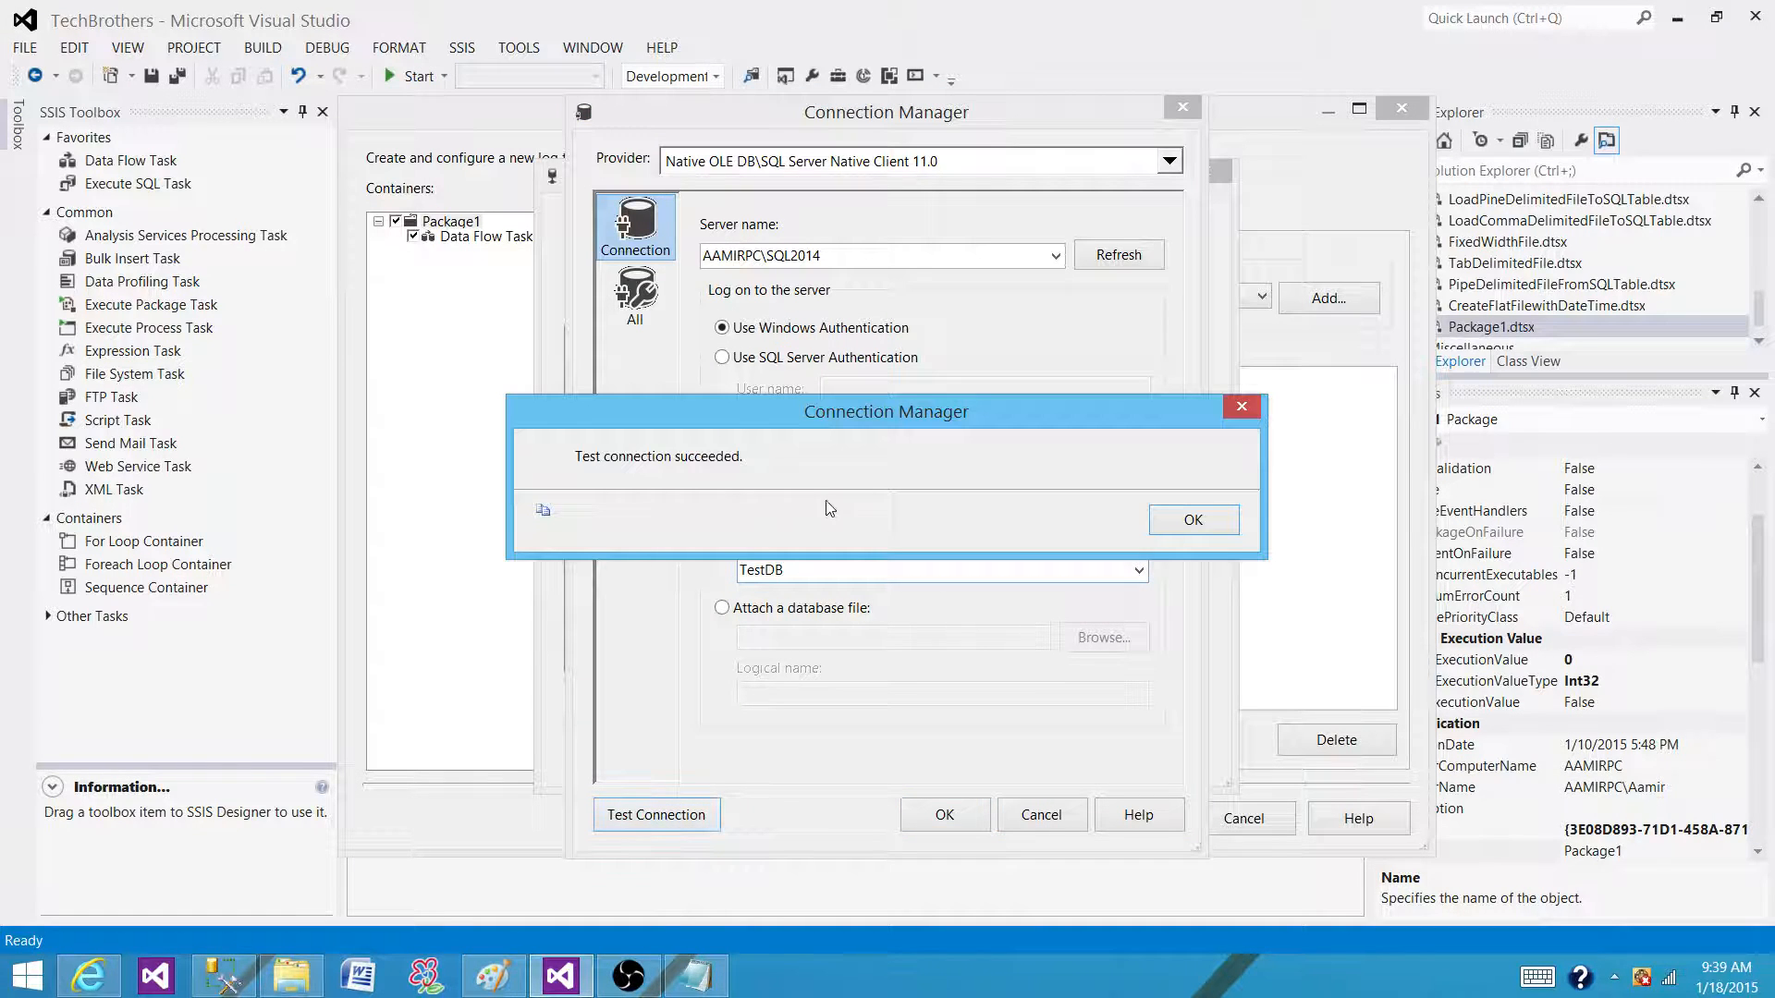
left_click(1192, 520)
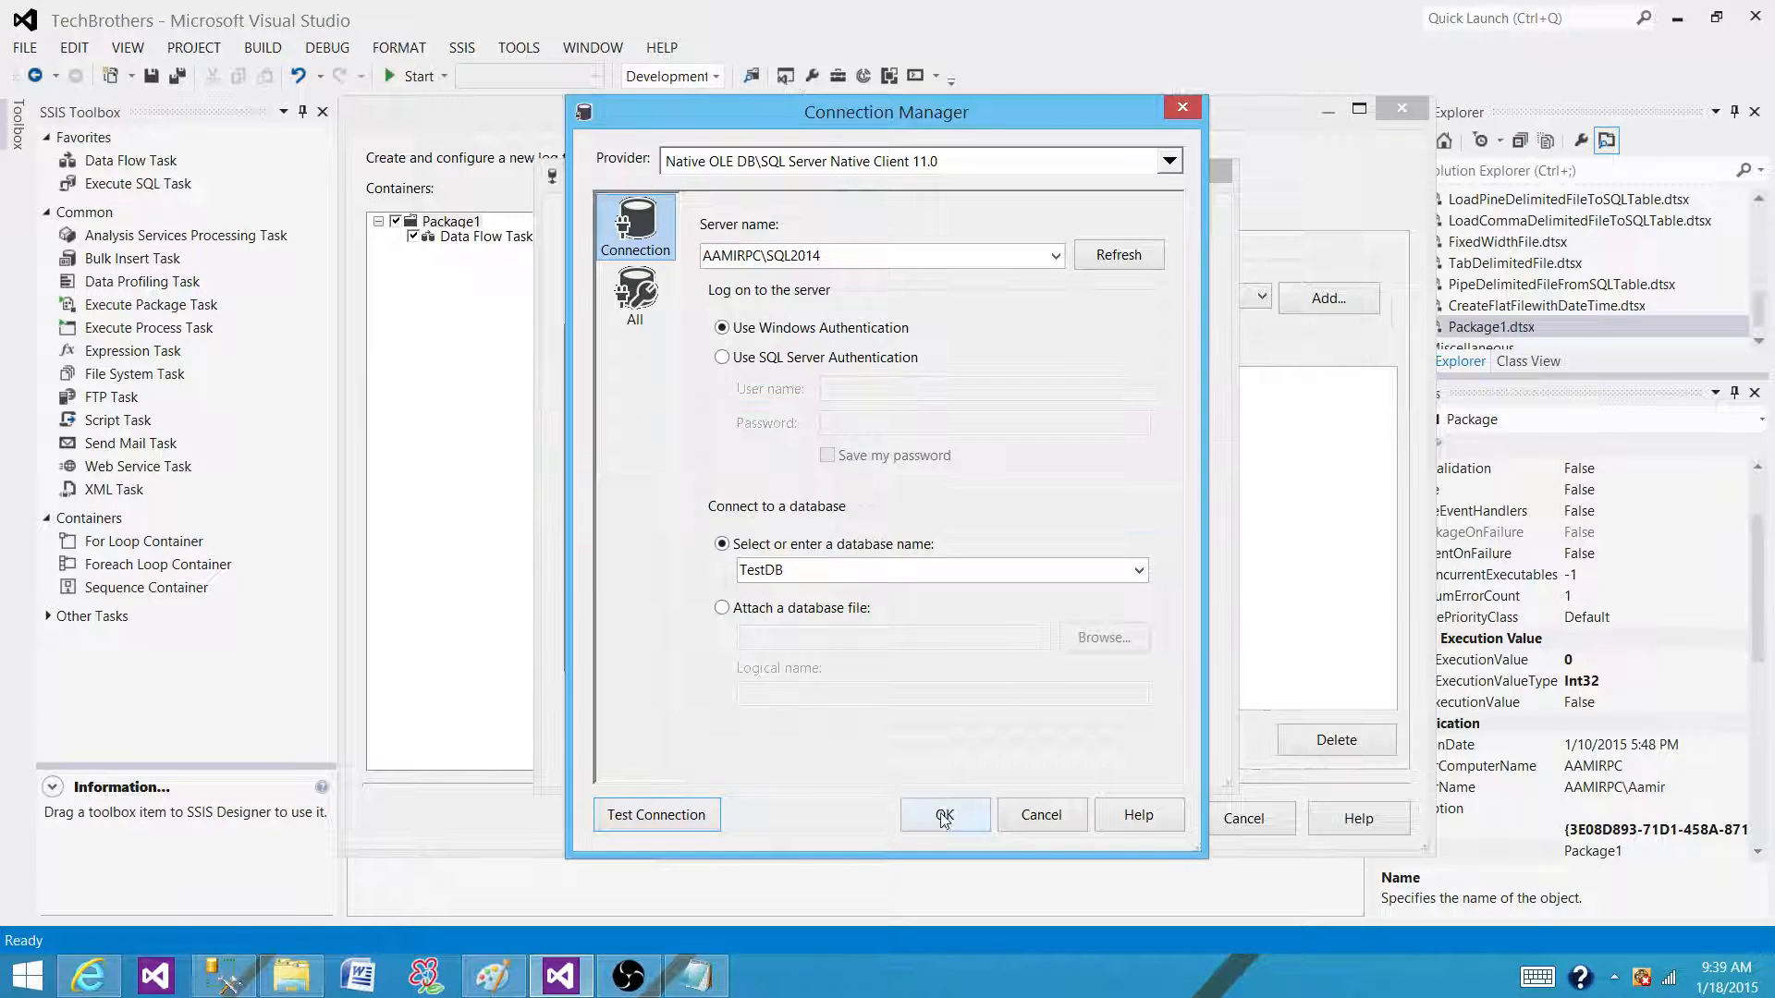
Step: Save the TestDB connection, assign it to the log provider, and close Configure SSIS Logs
left_click(944, 816)
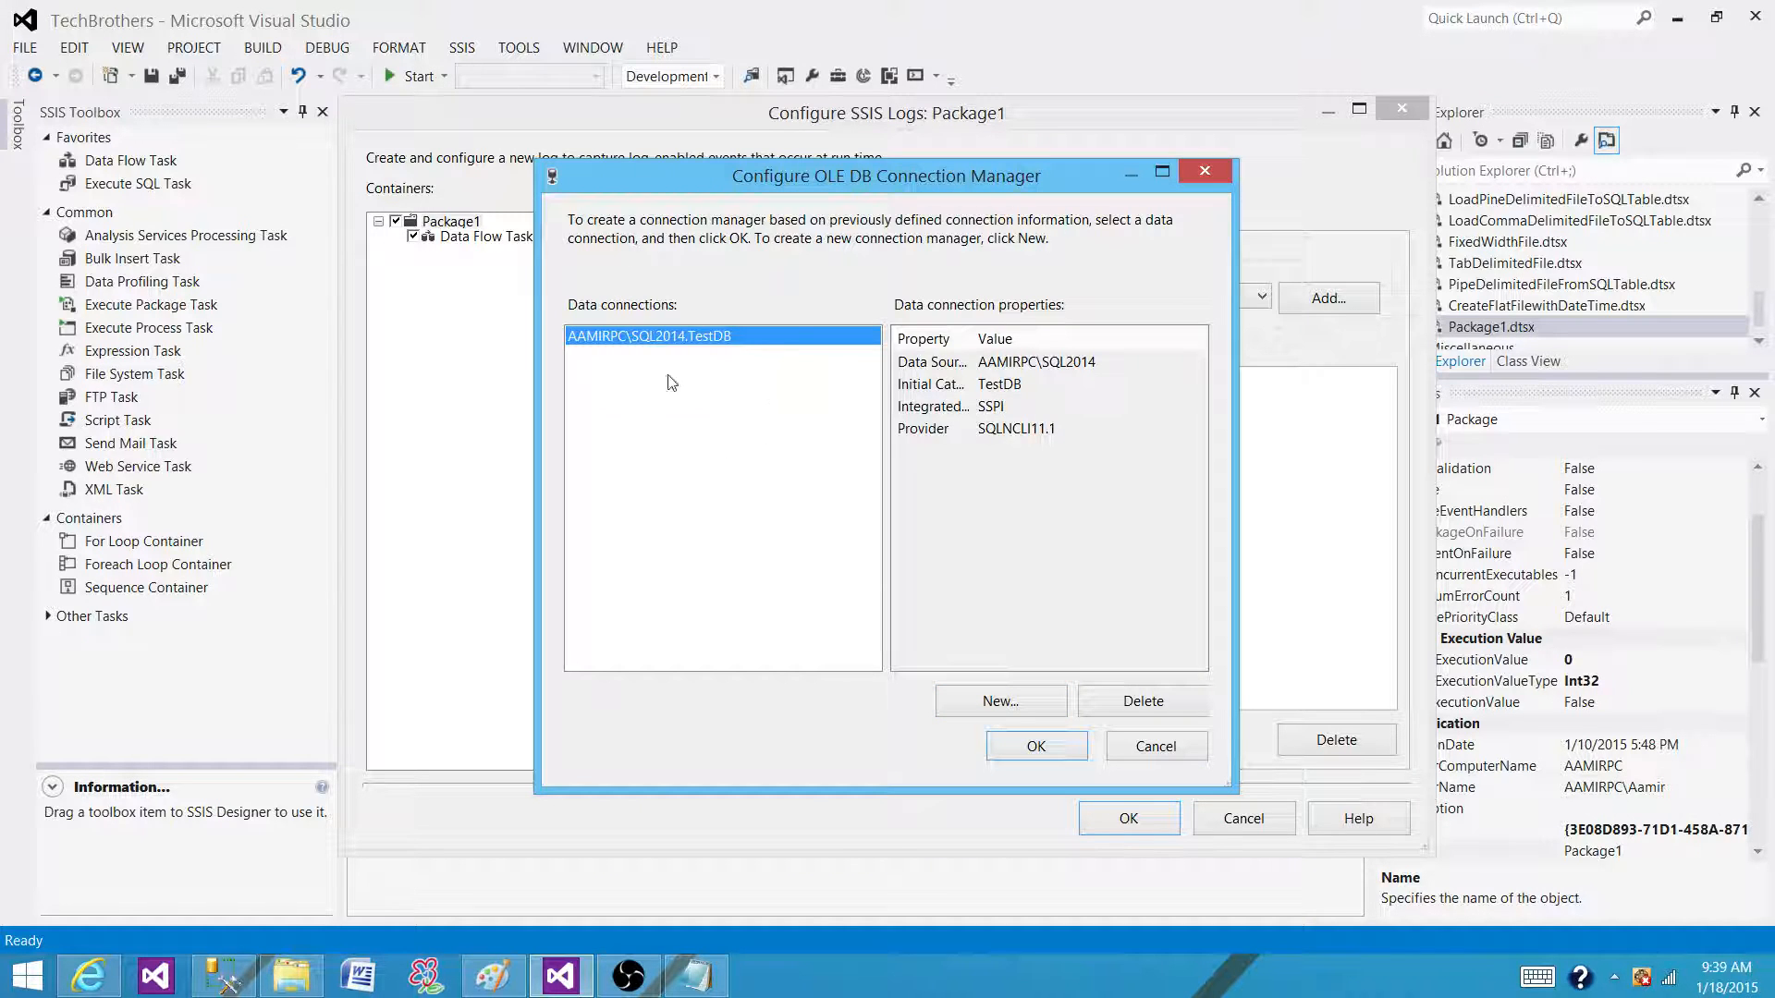
left_click(1035, 746)
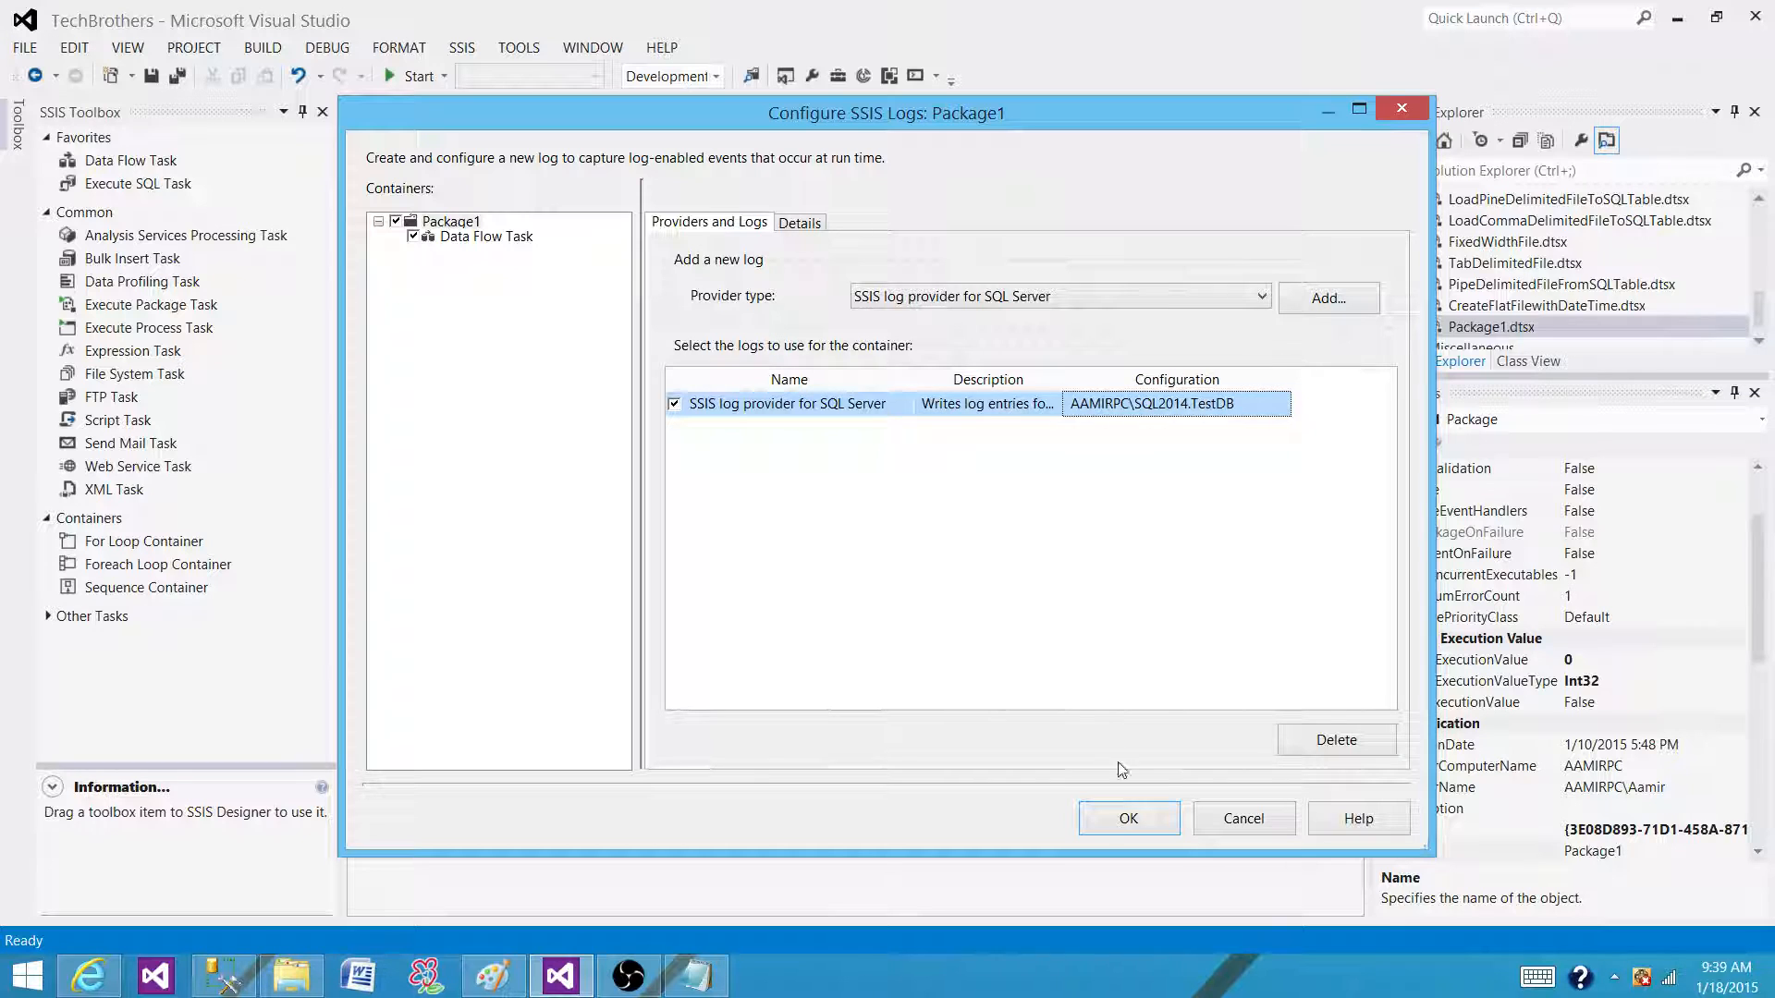
left_click(1128, 818)
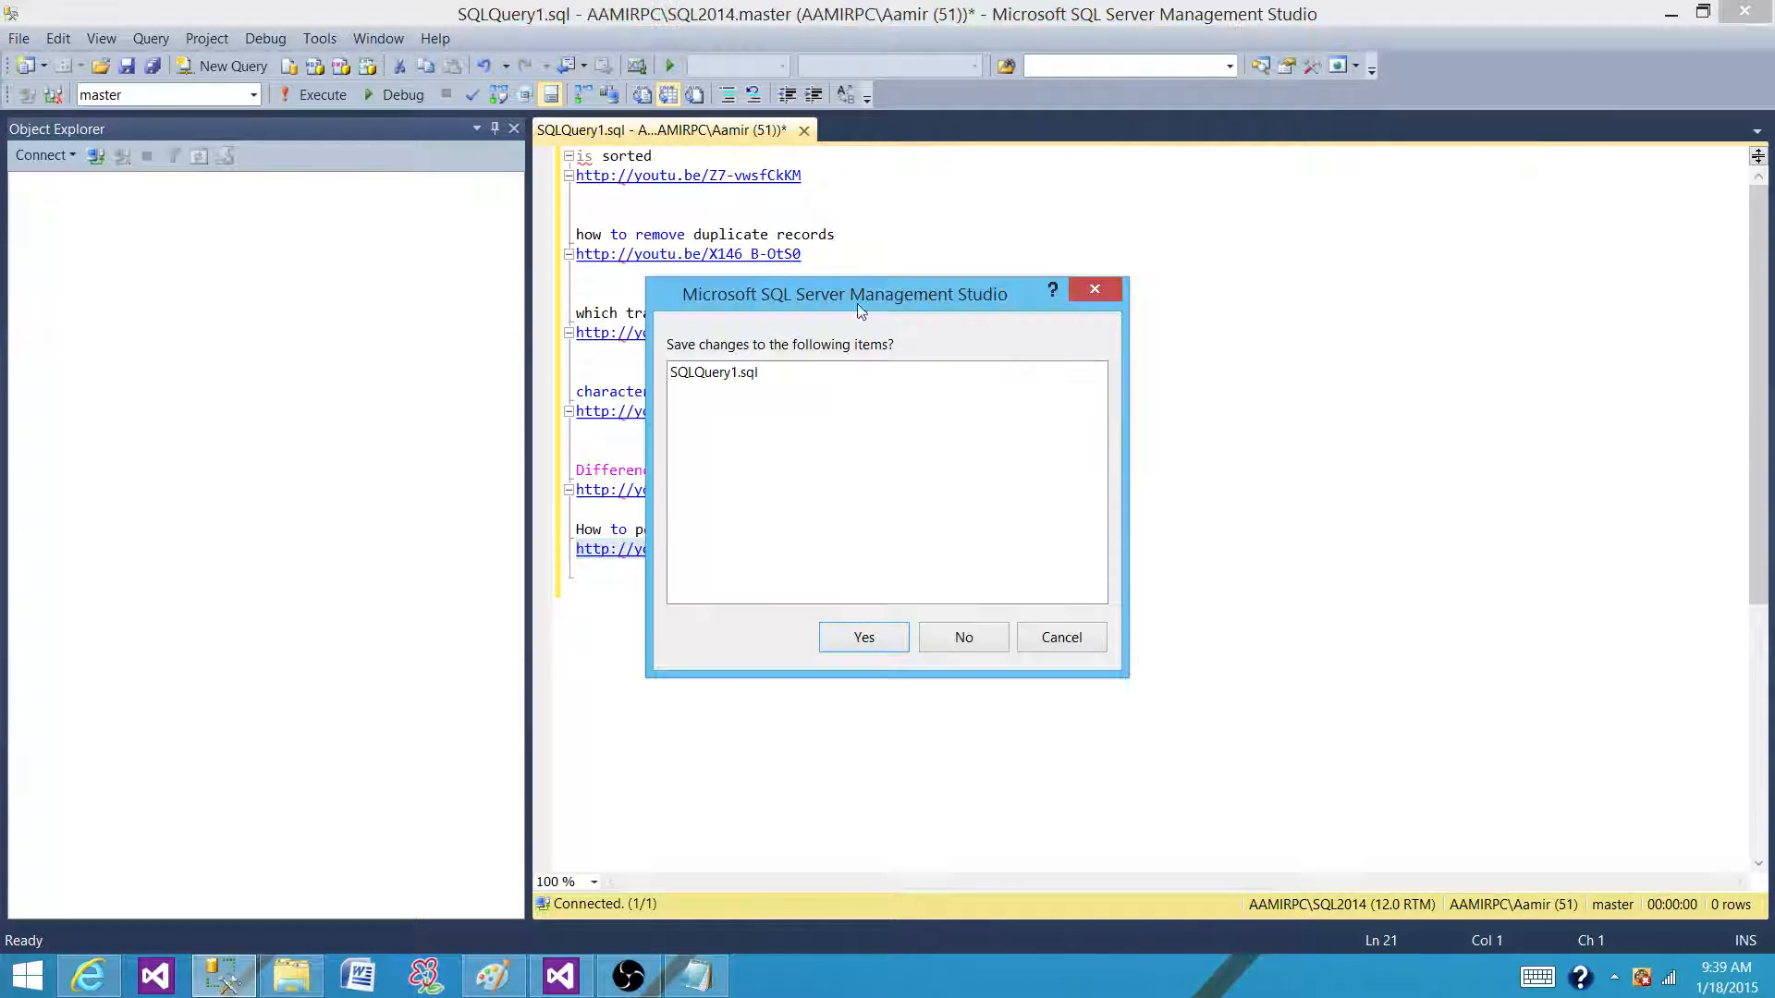
Step: Close the old query at the save prompt and connect to the SQL2014 server
left_click(963, 637)
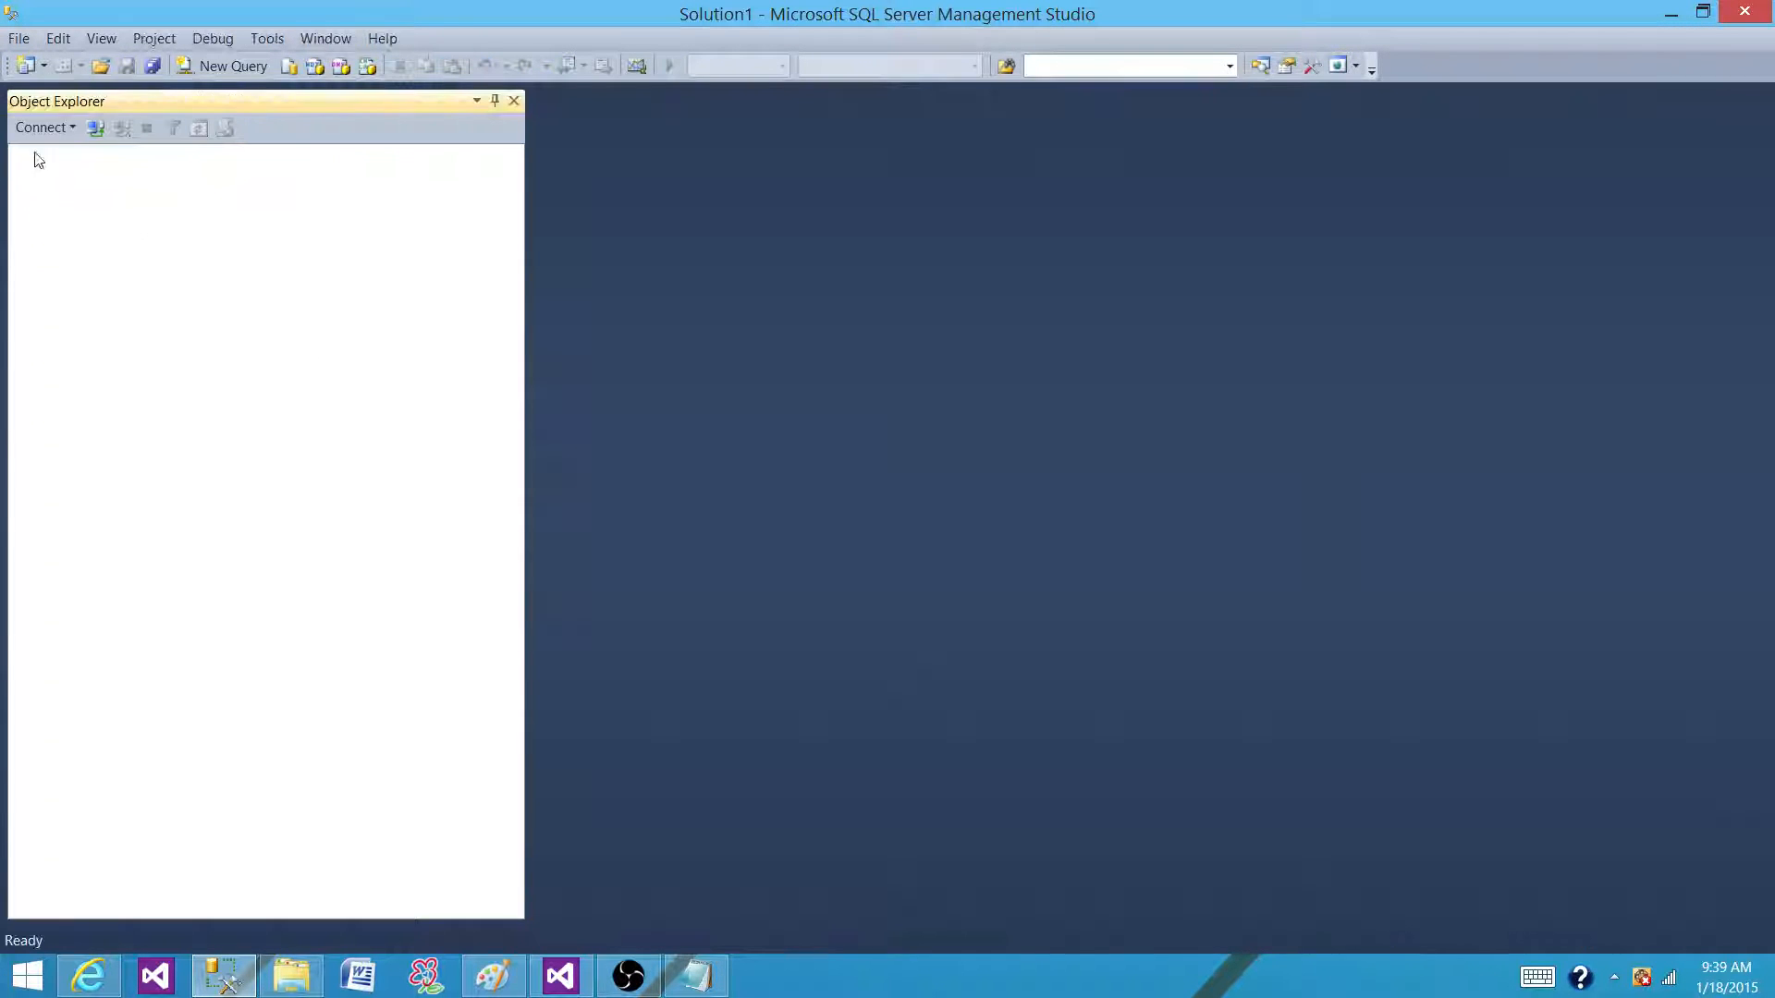
left_click(42, 126)
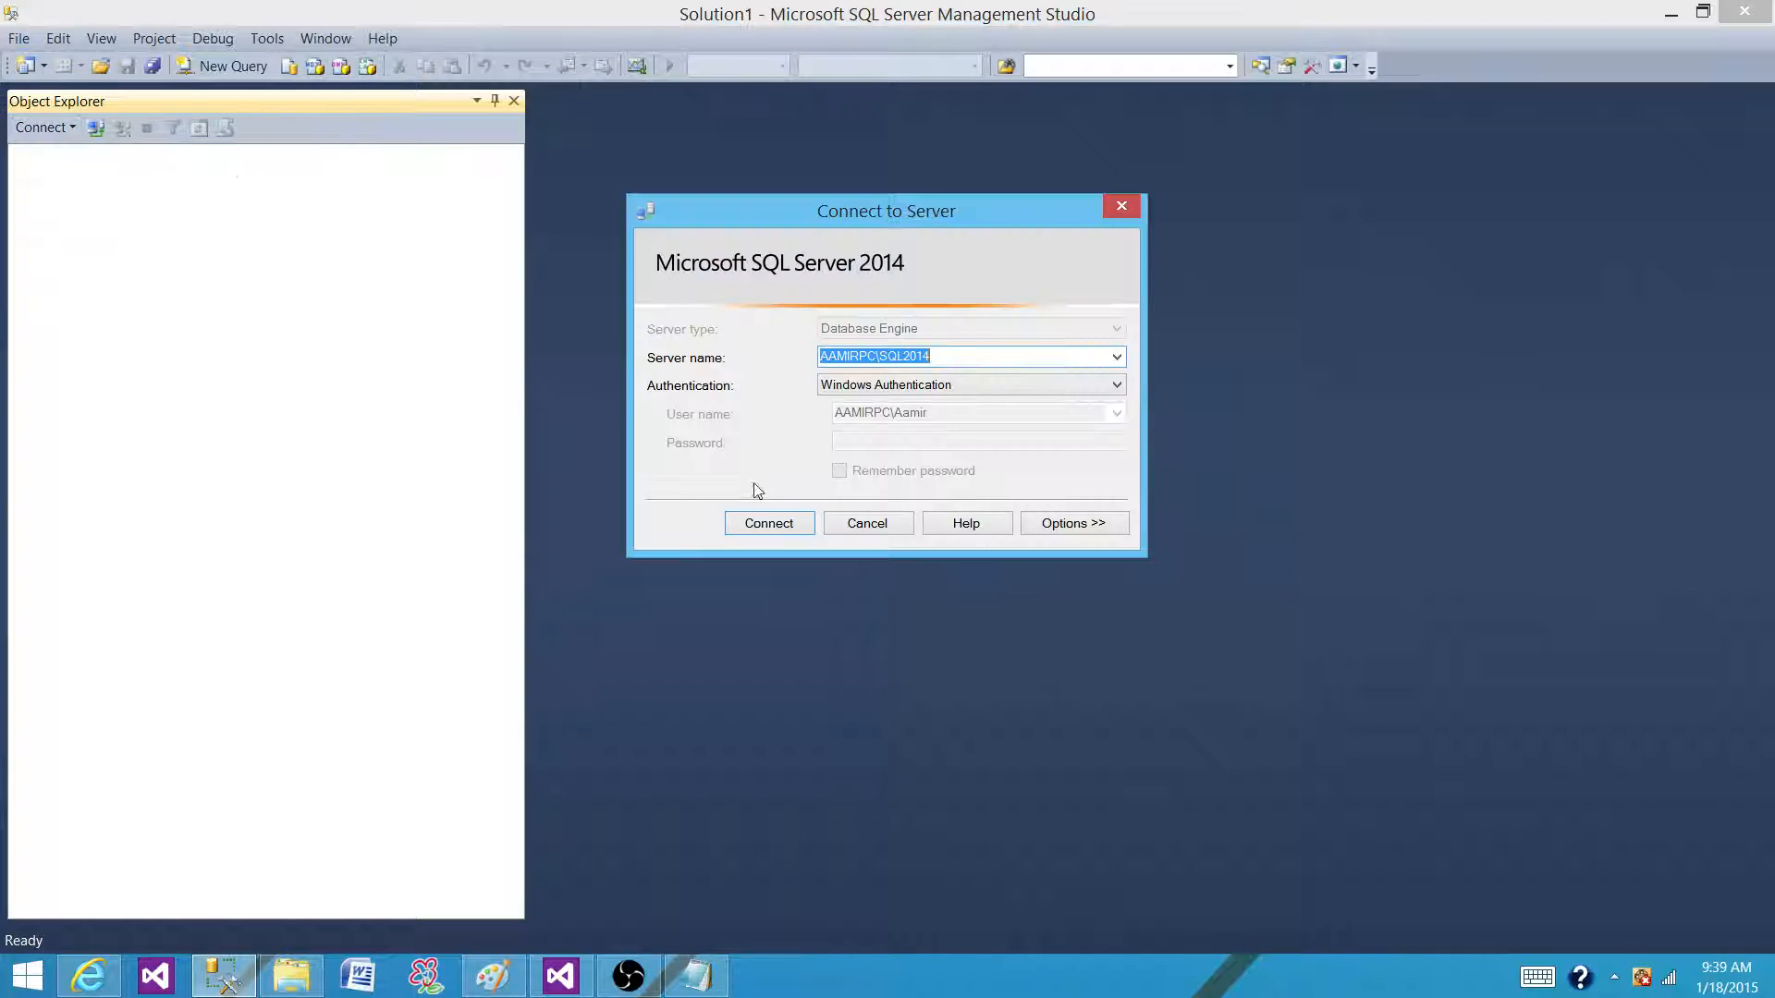
left_click(767, 523)
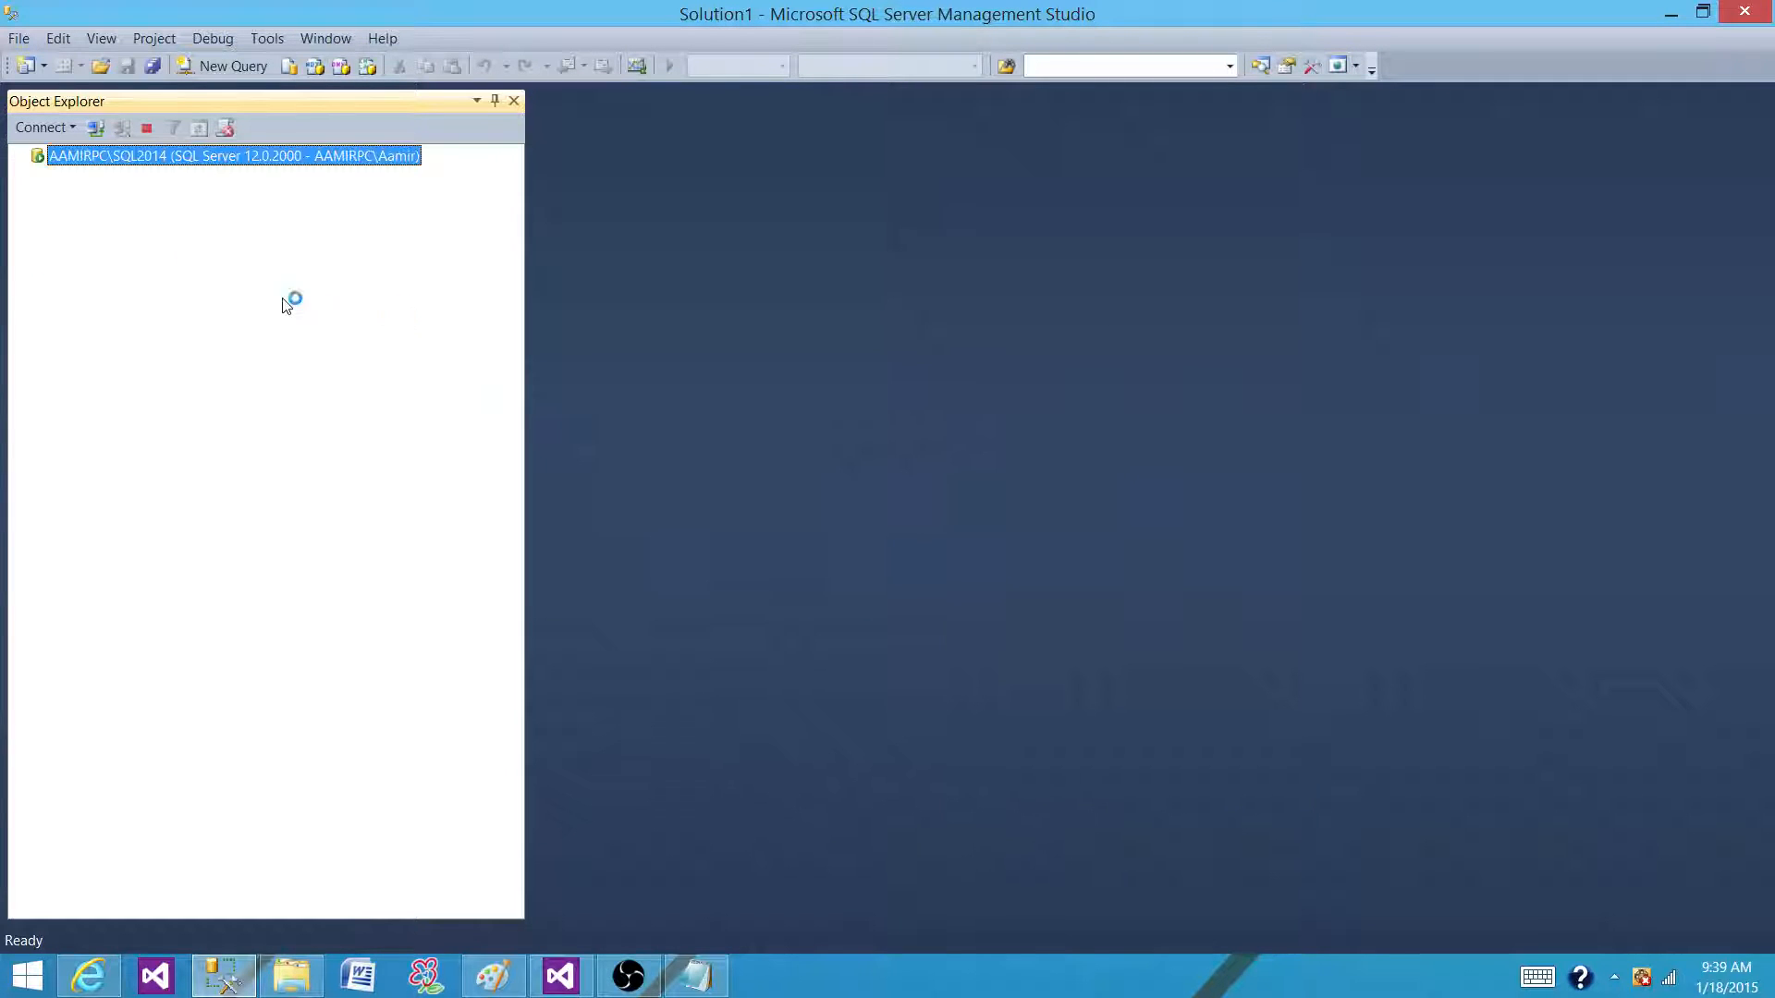
Step: Expand Databases > TestDB > Tables in Object Explorer
left_click(21, 155)
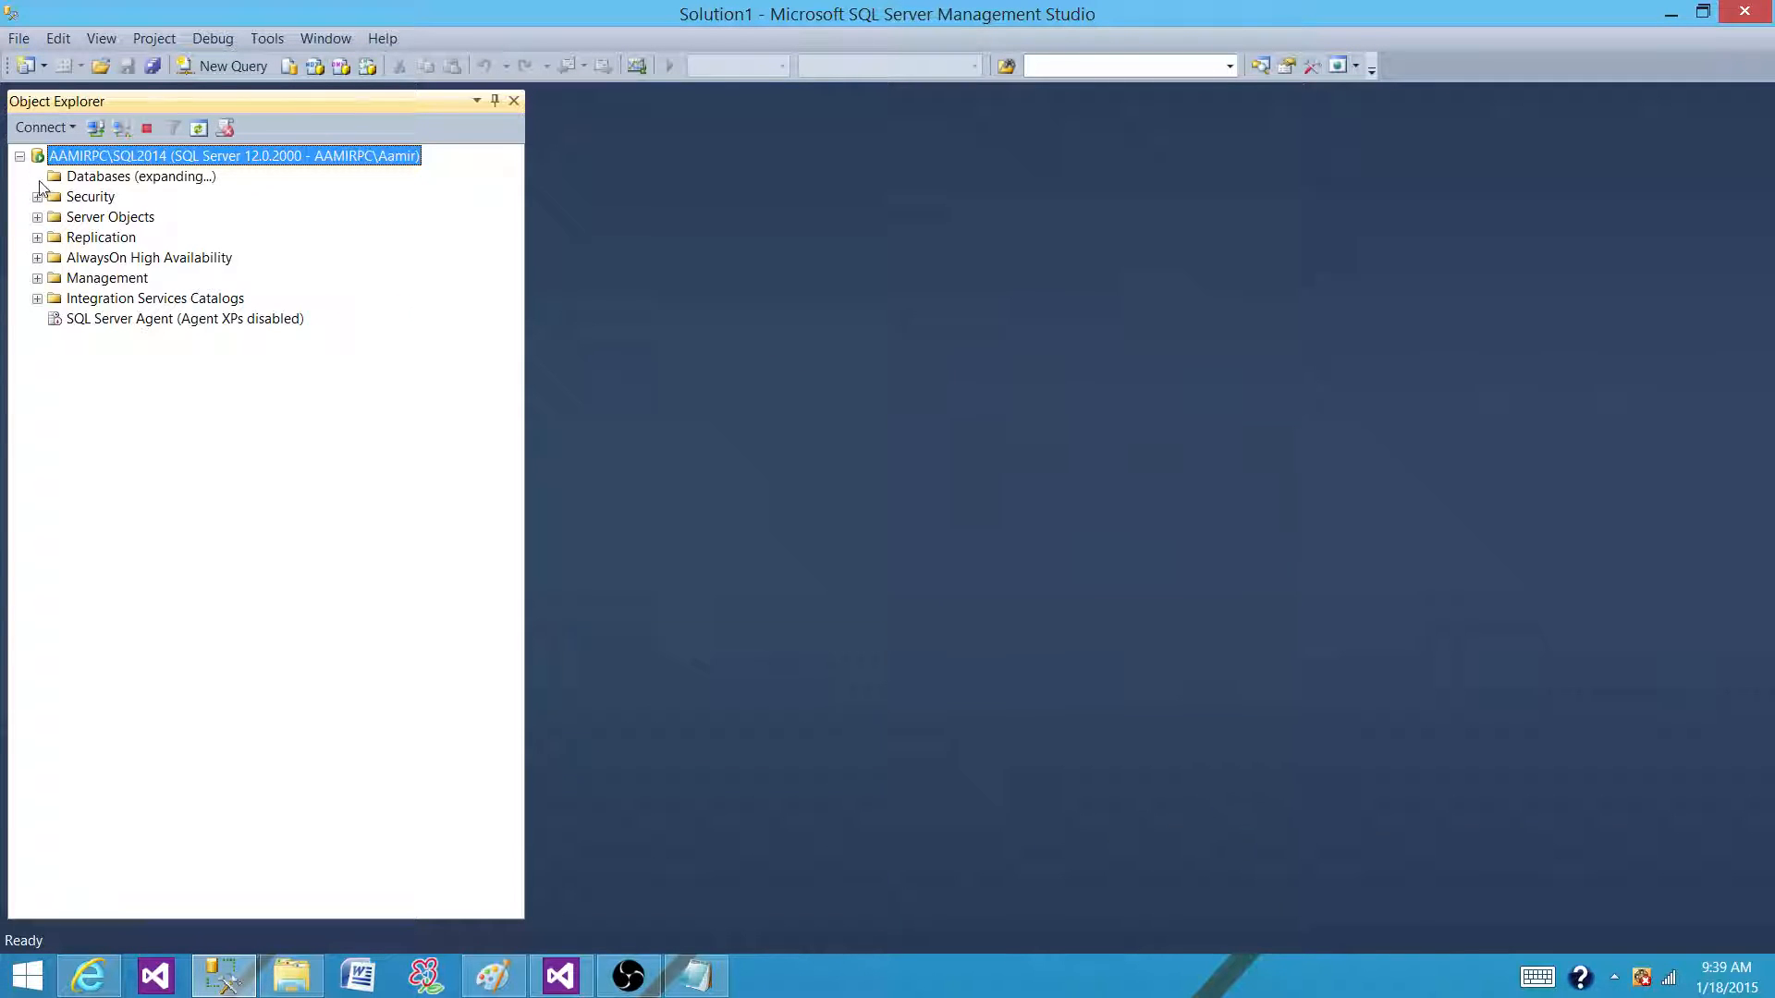
left_click(37, 176)
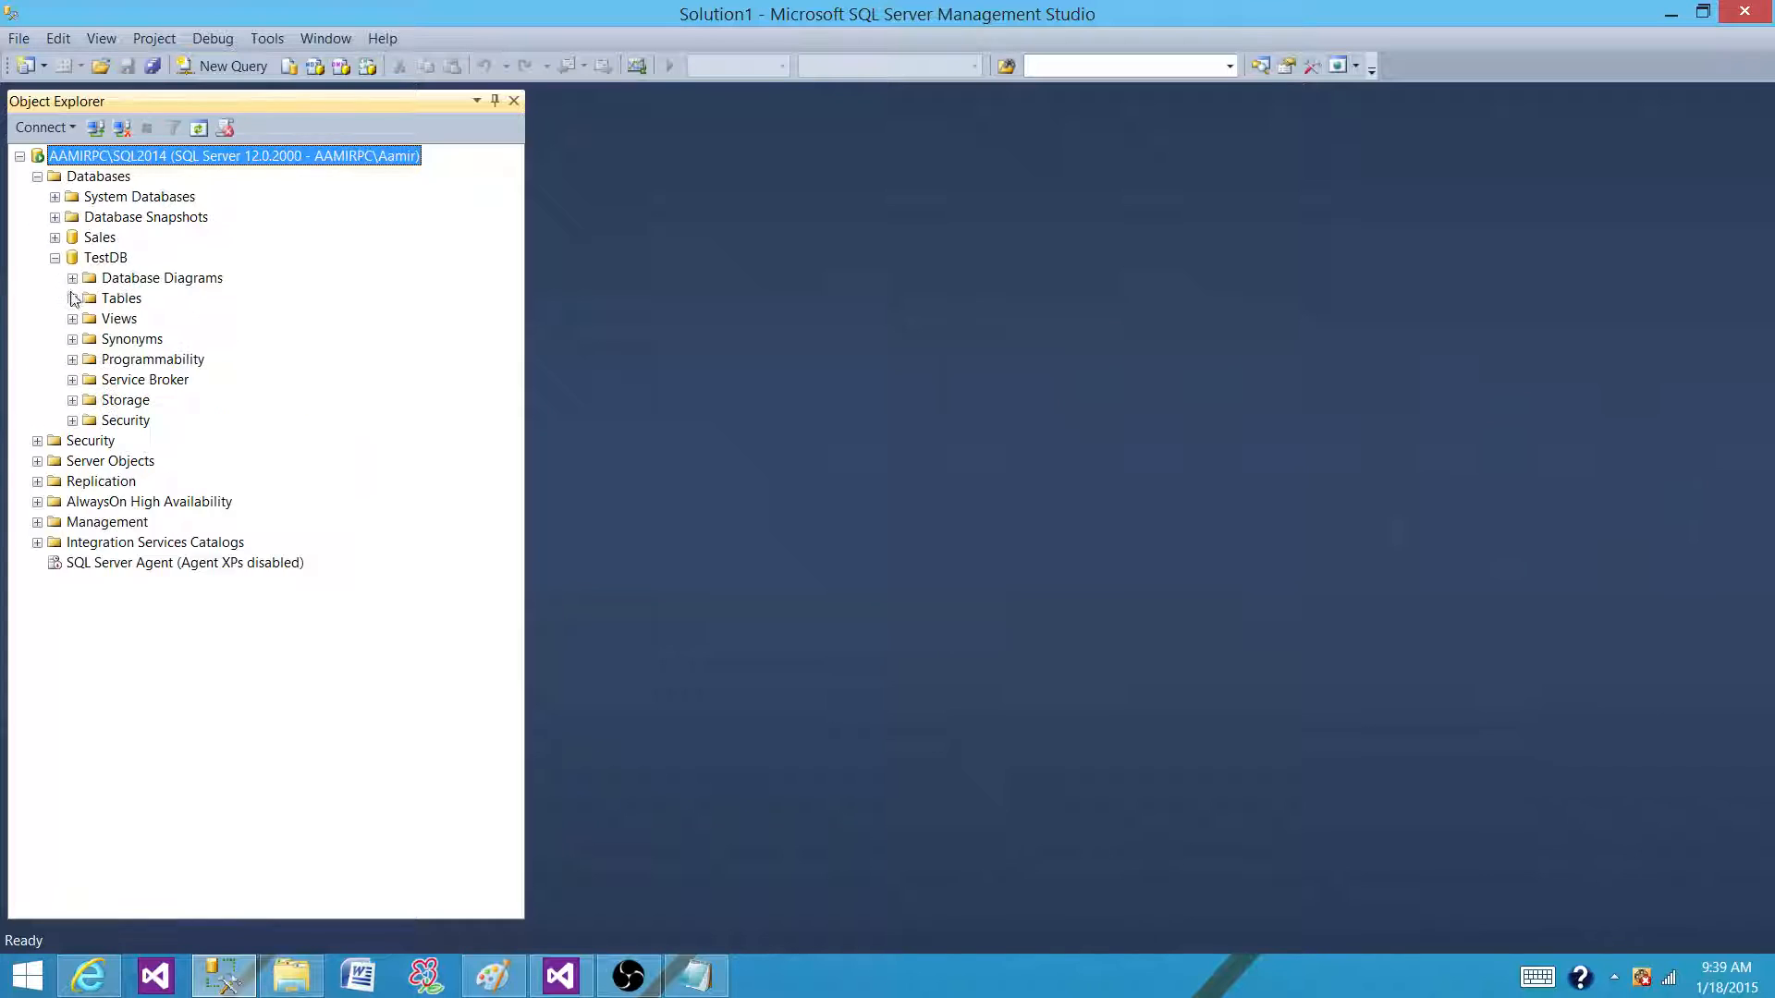
left_click(72, 298)
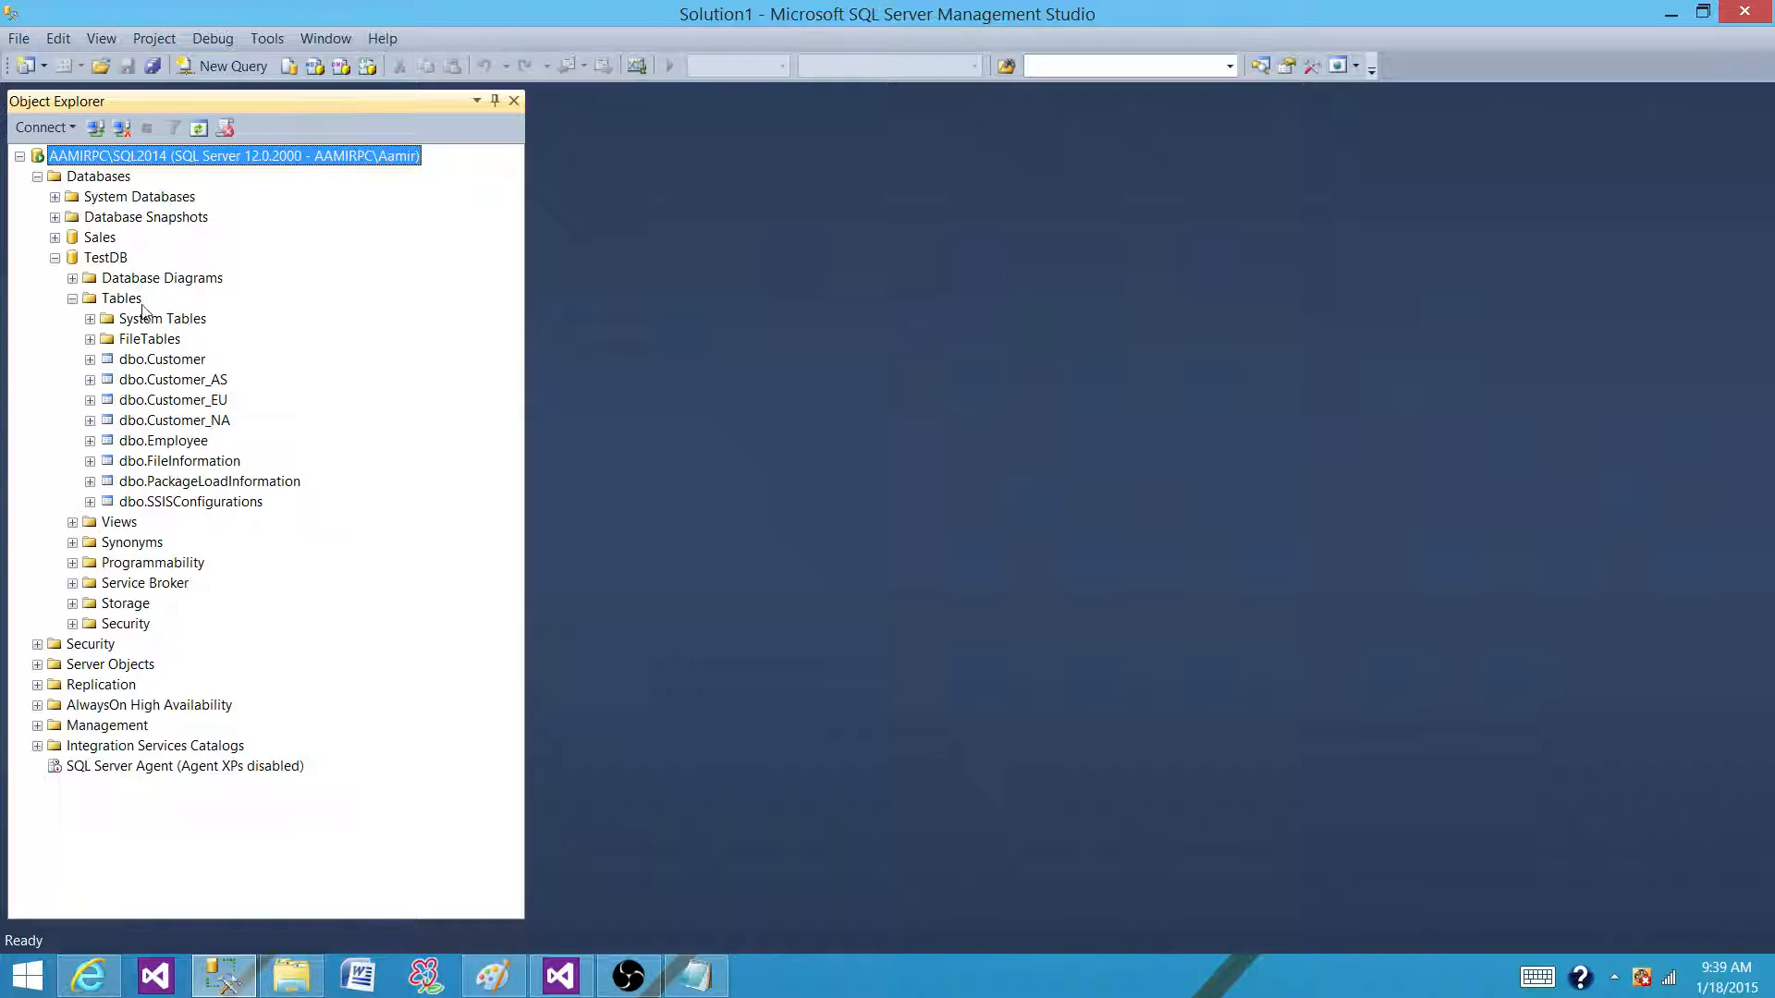
left_click(121, 297)
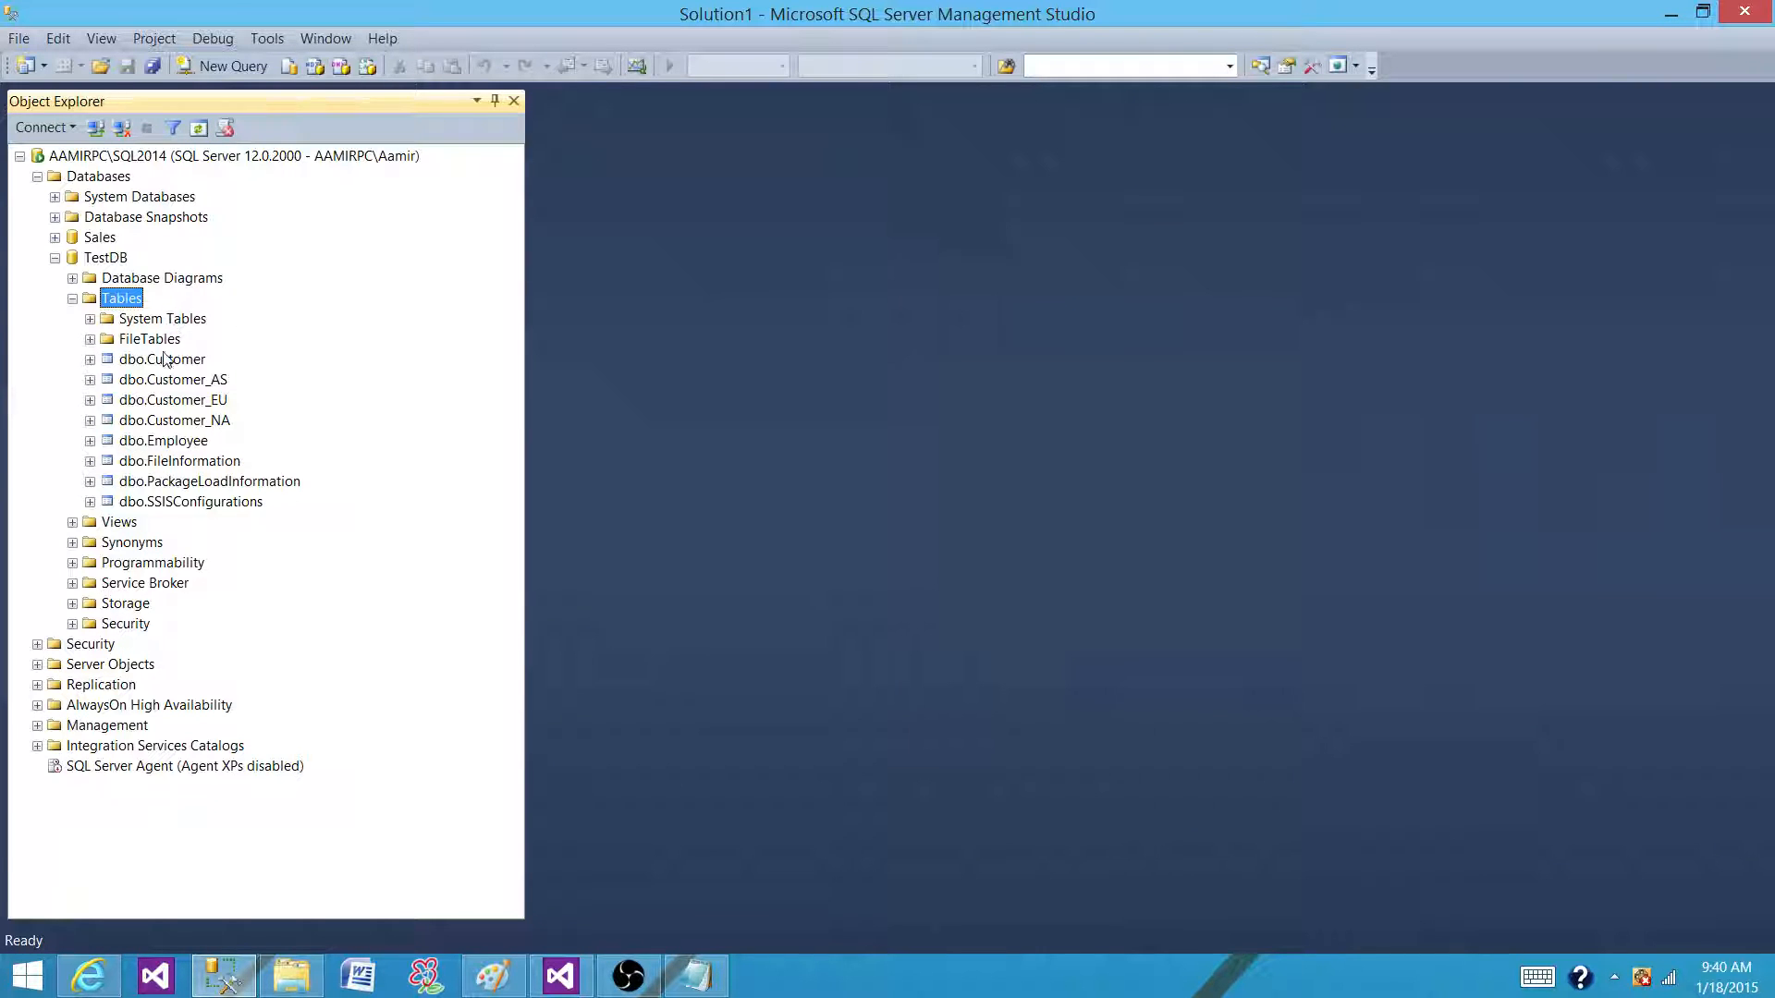
mouse_move(185, 473)
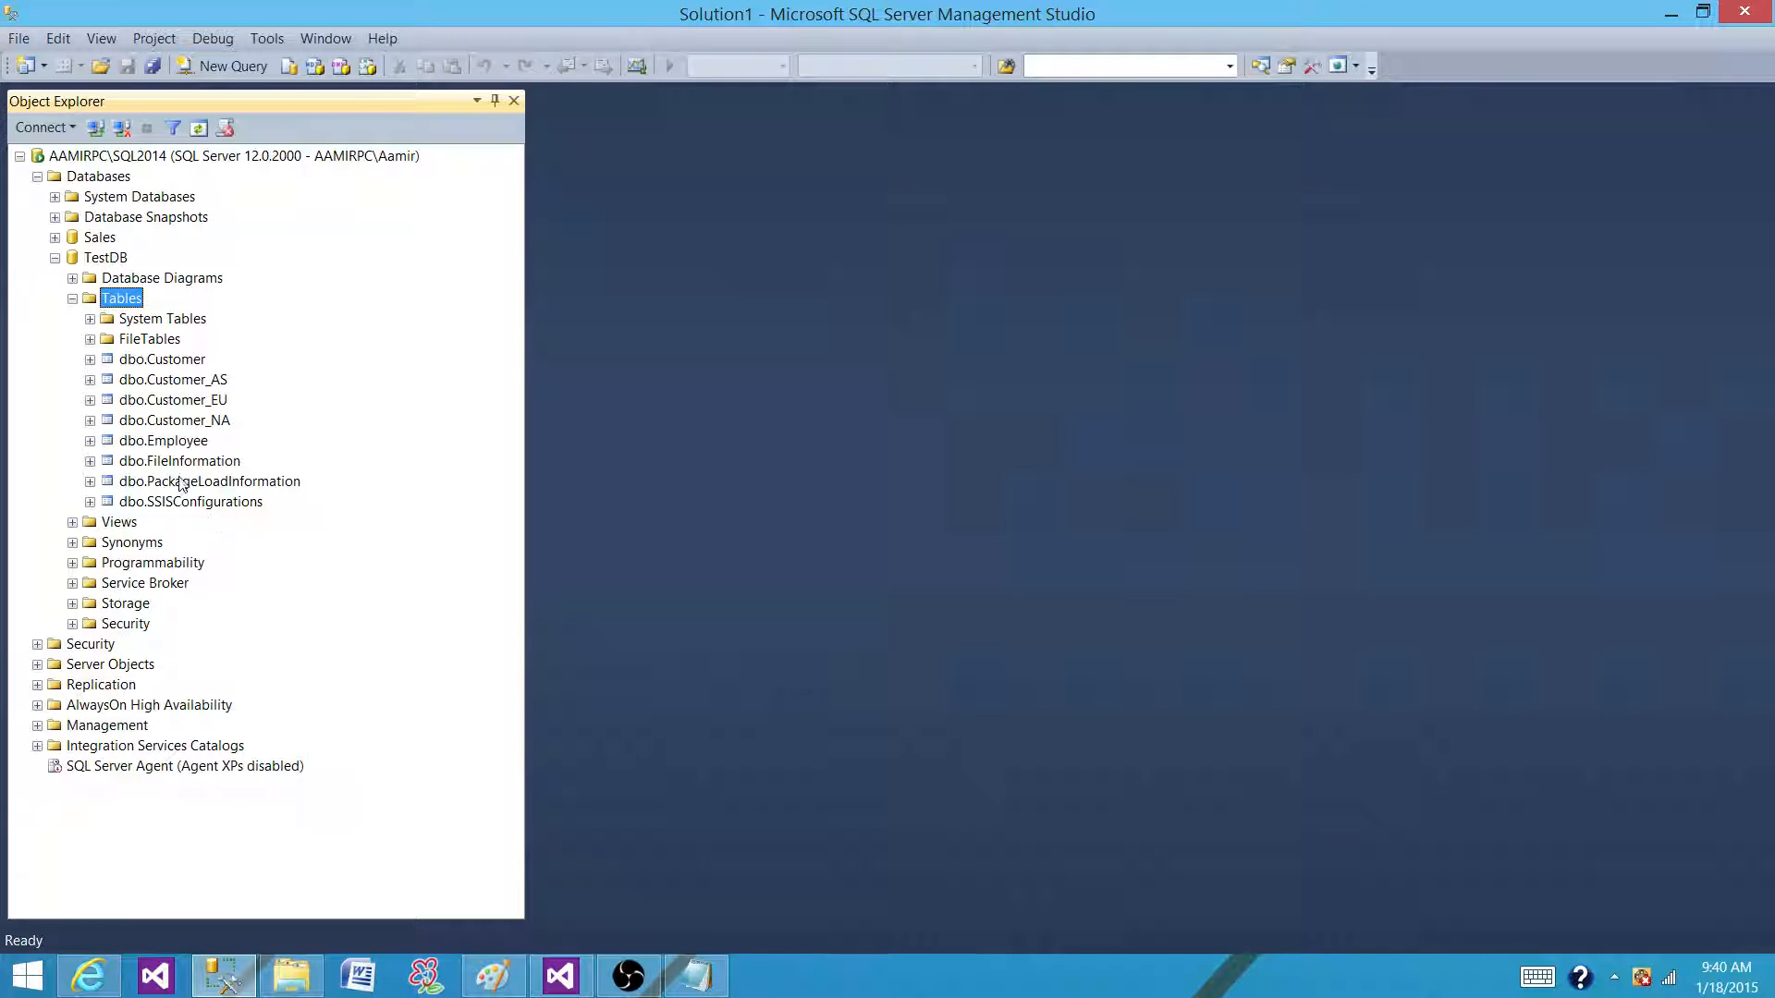
mouse_move(161, 524)
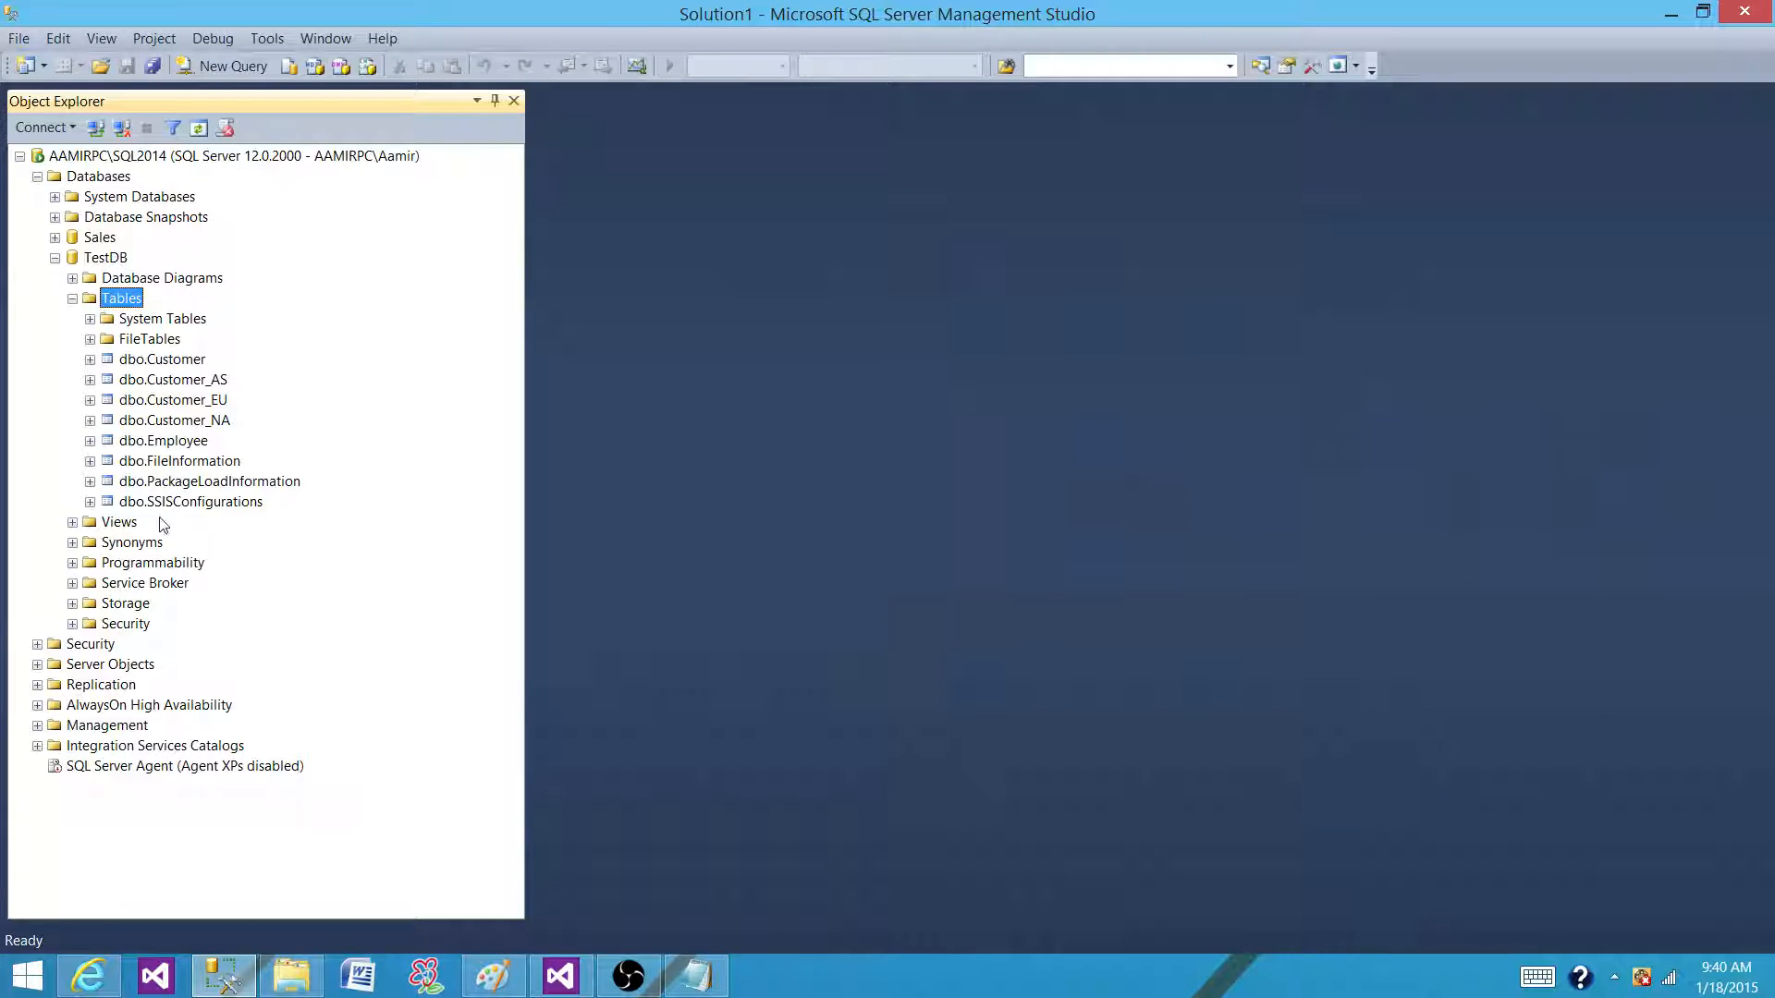
mouse_move(173, 364)
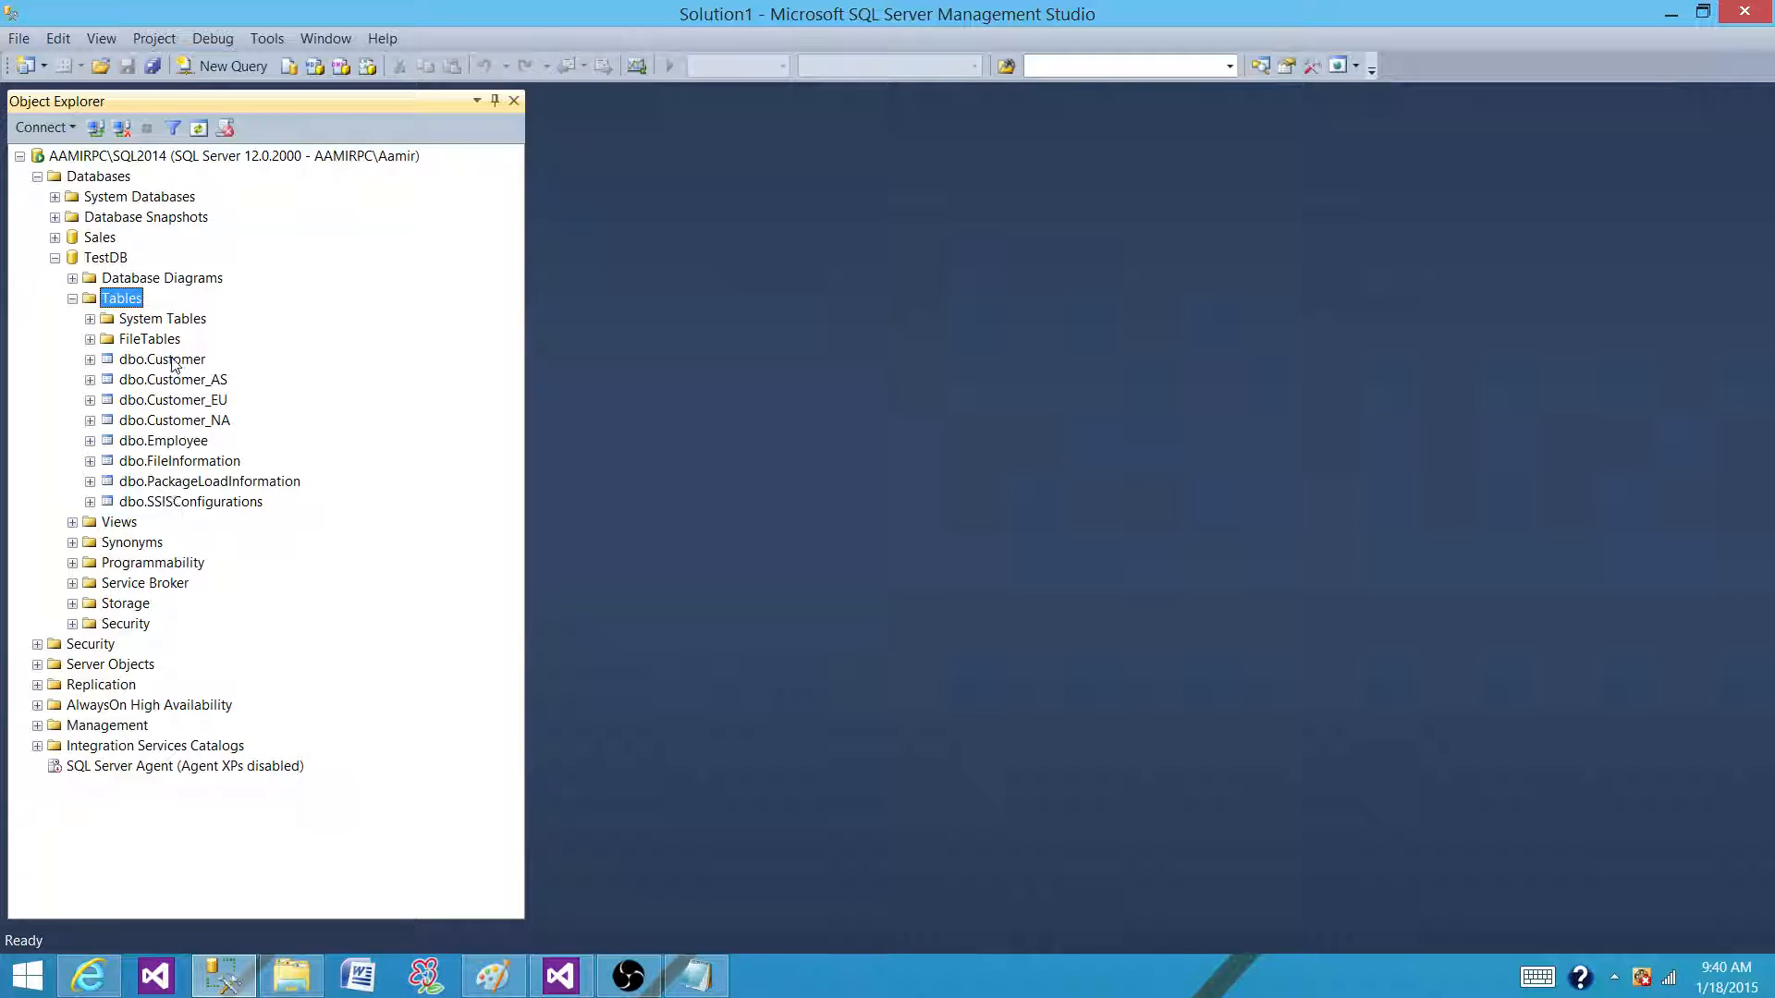
left_click(91, 338)
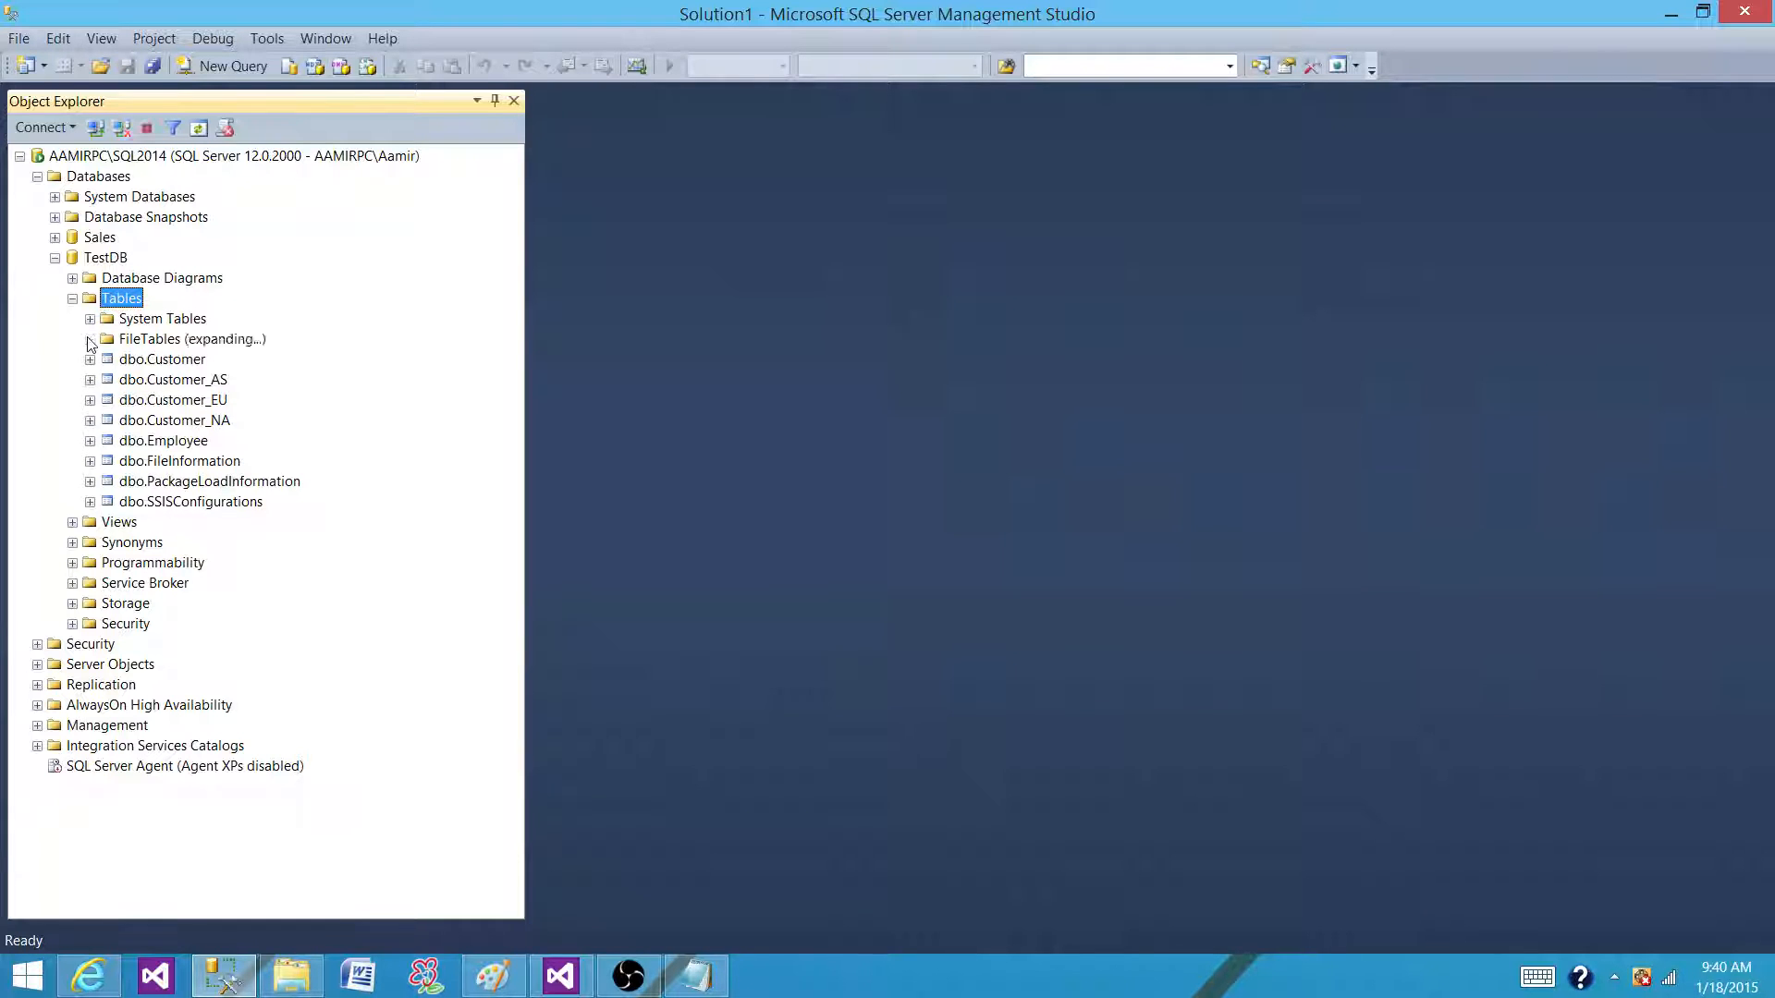
left_click(91, 326)
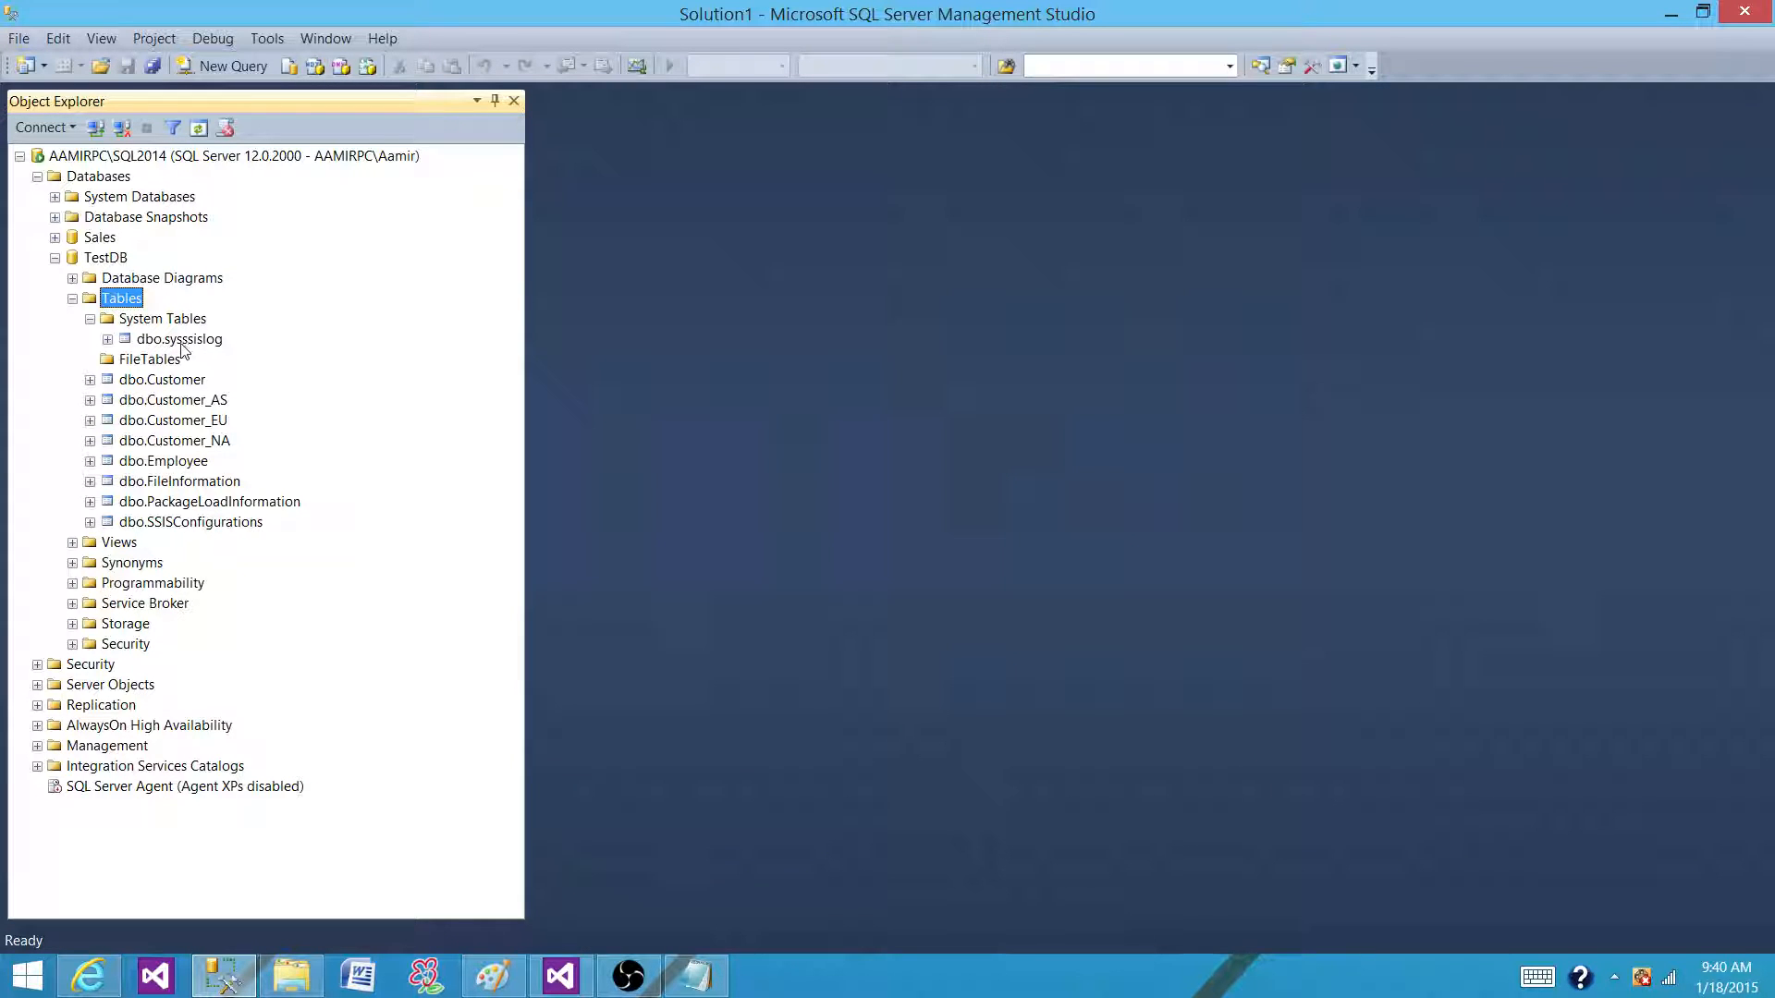
mouse_move(181, 353)
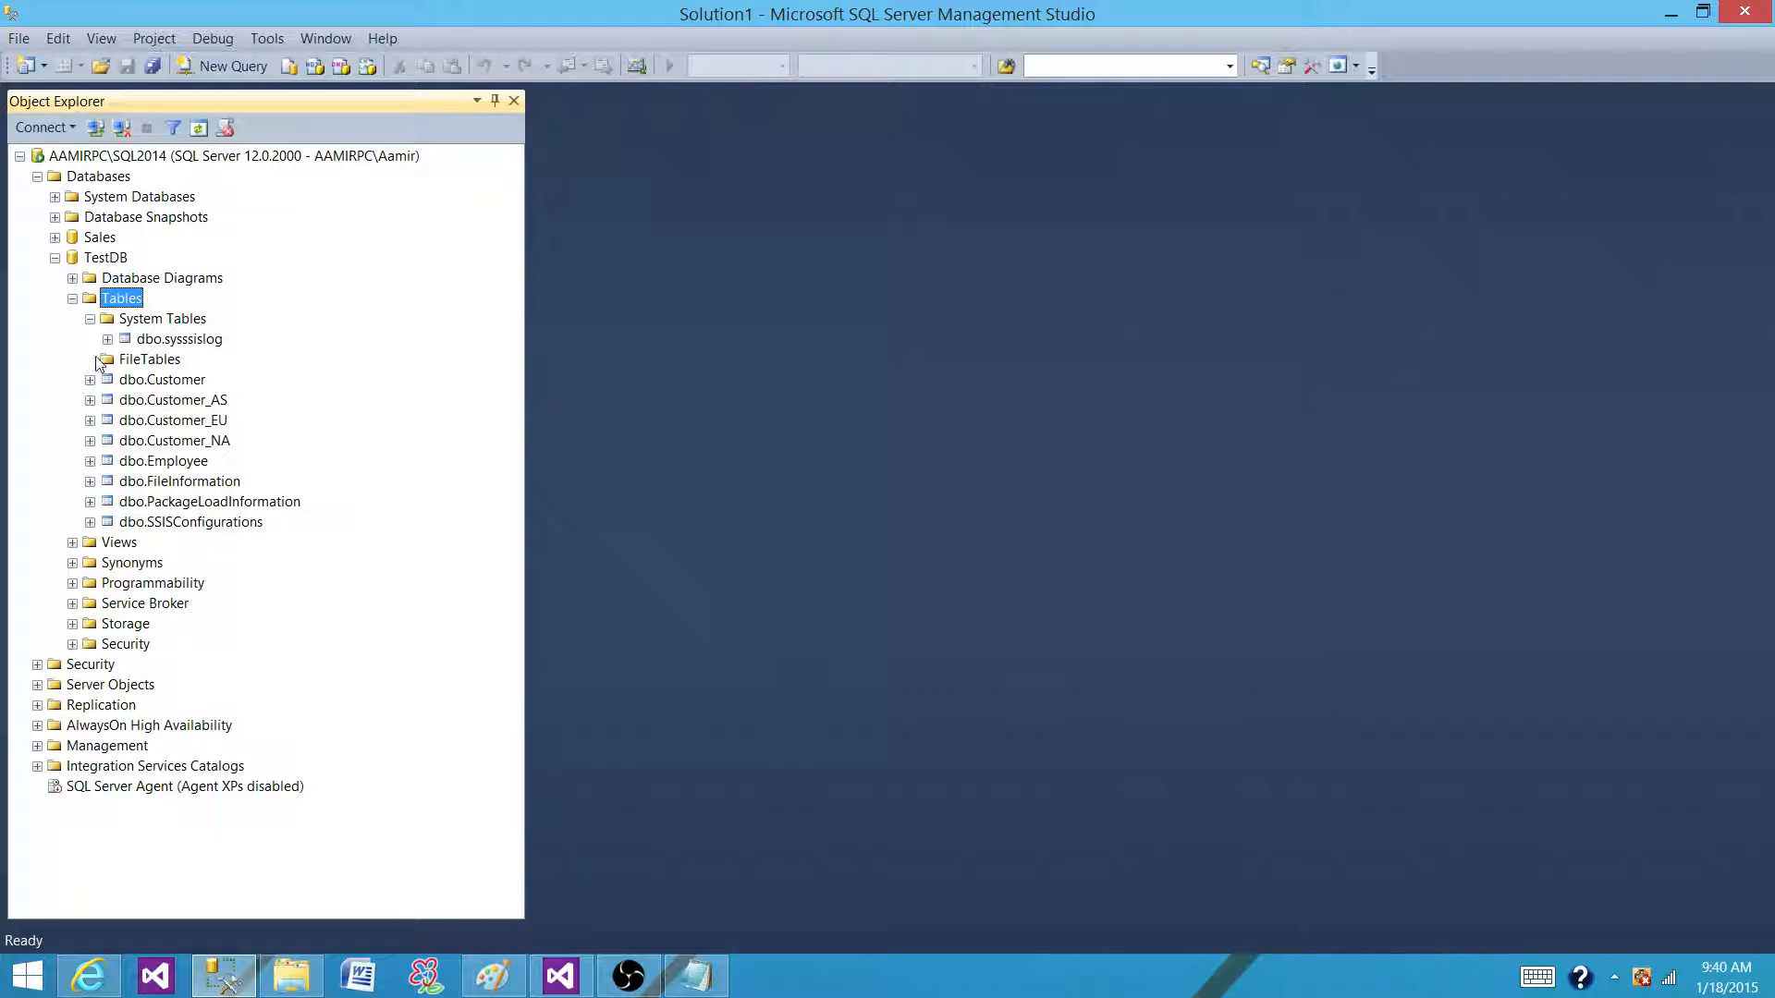
left_click(178, 338)
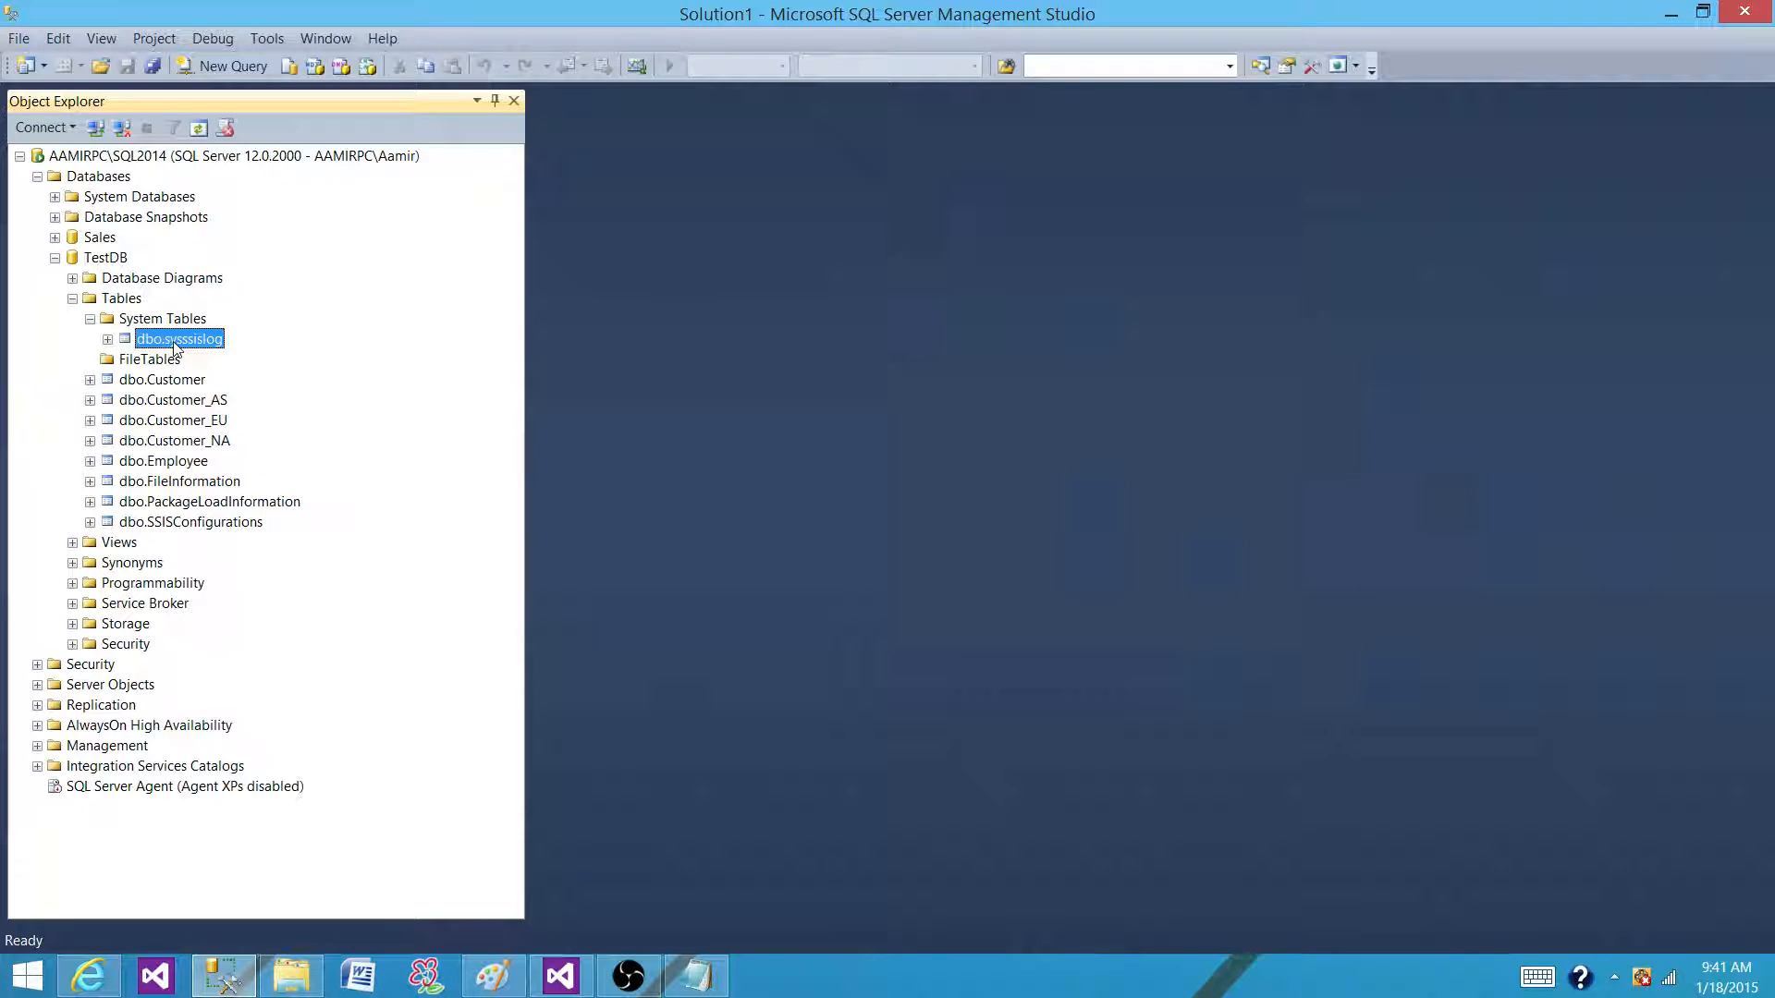
Step: Run Select Top 1000 Rows on dbo.sysssislog and review the 12 logged events
right_click(178, 338)
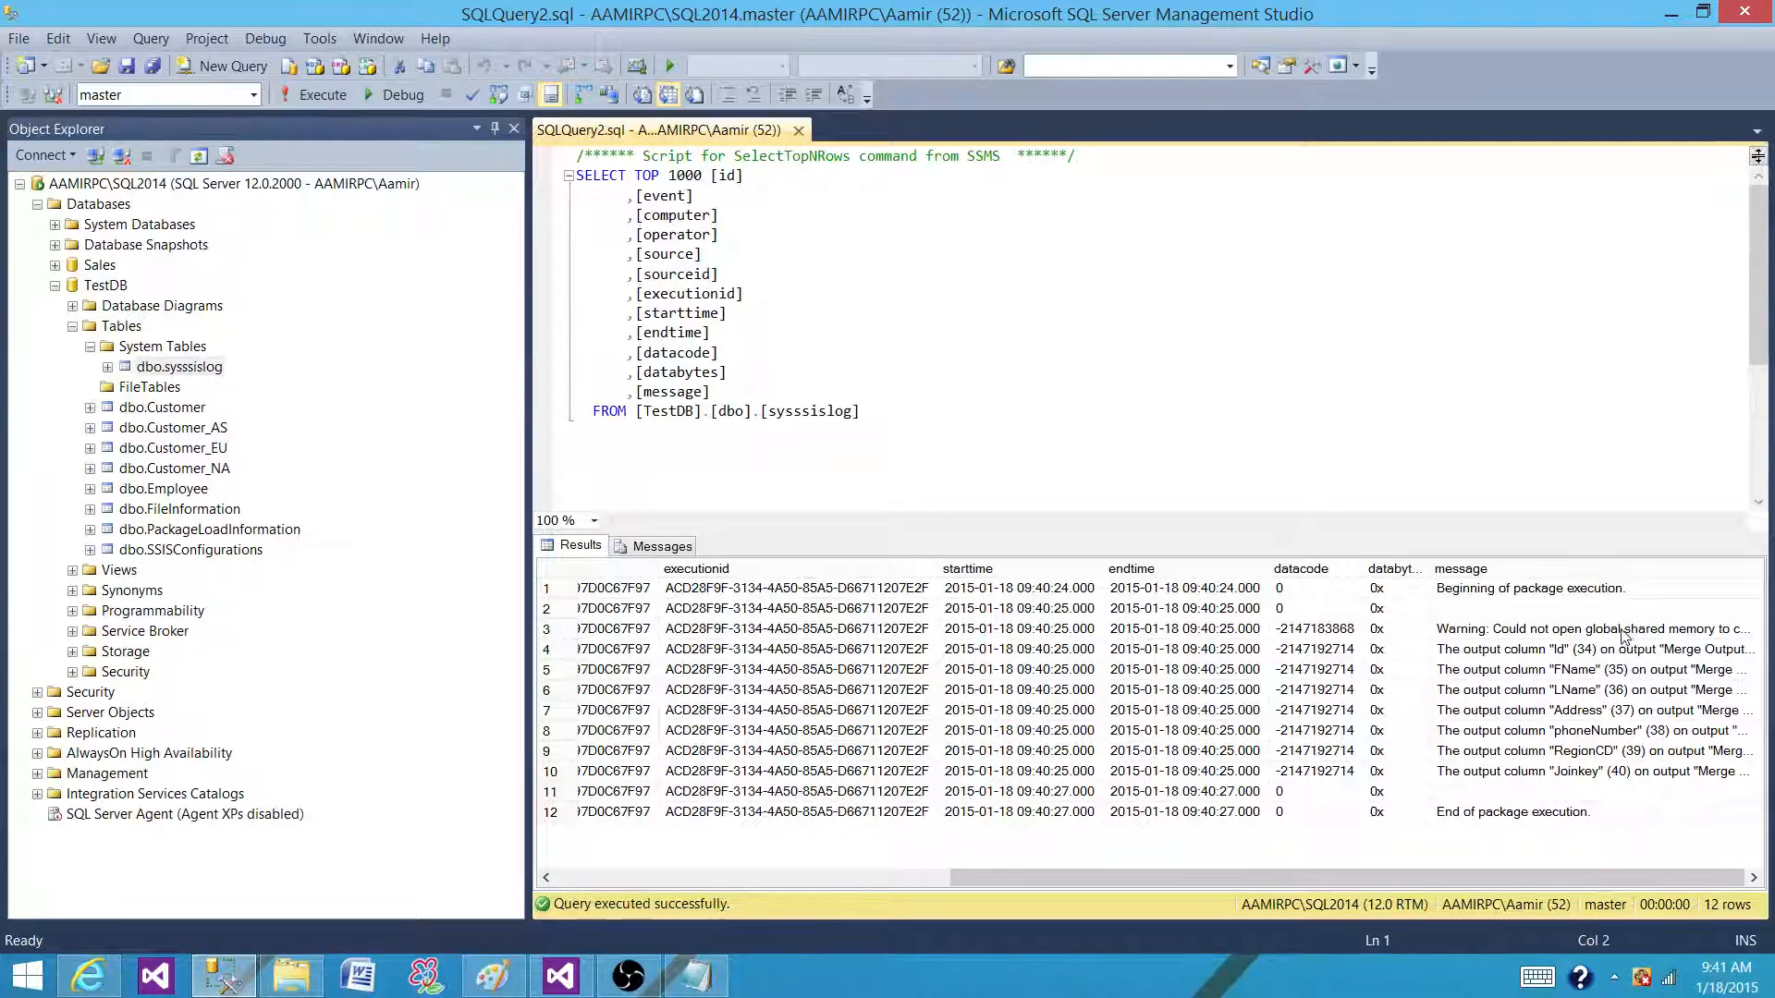
left_click(1585, 629)
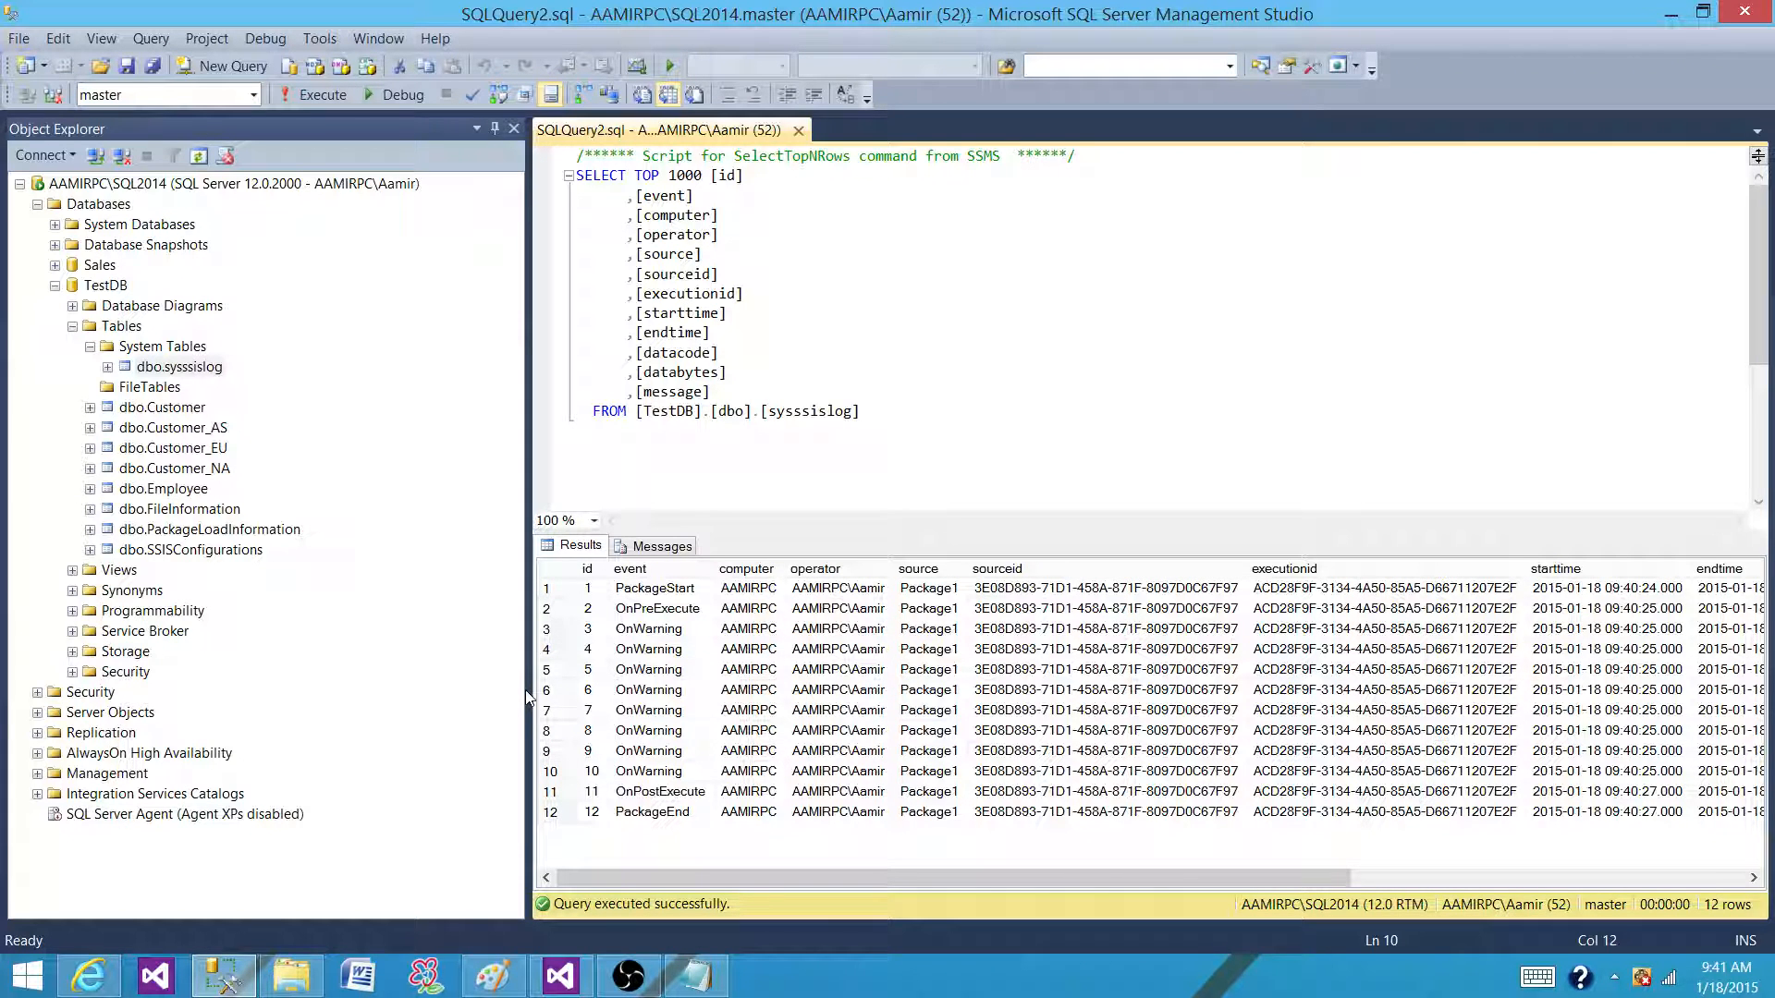
mouse_move(440, 448)
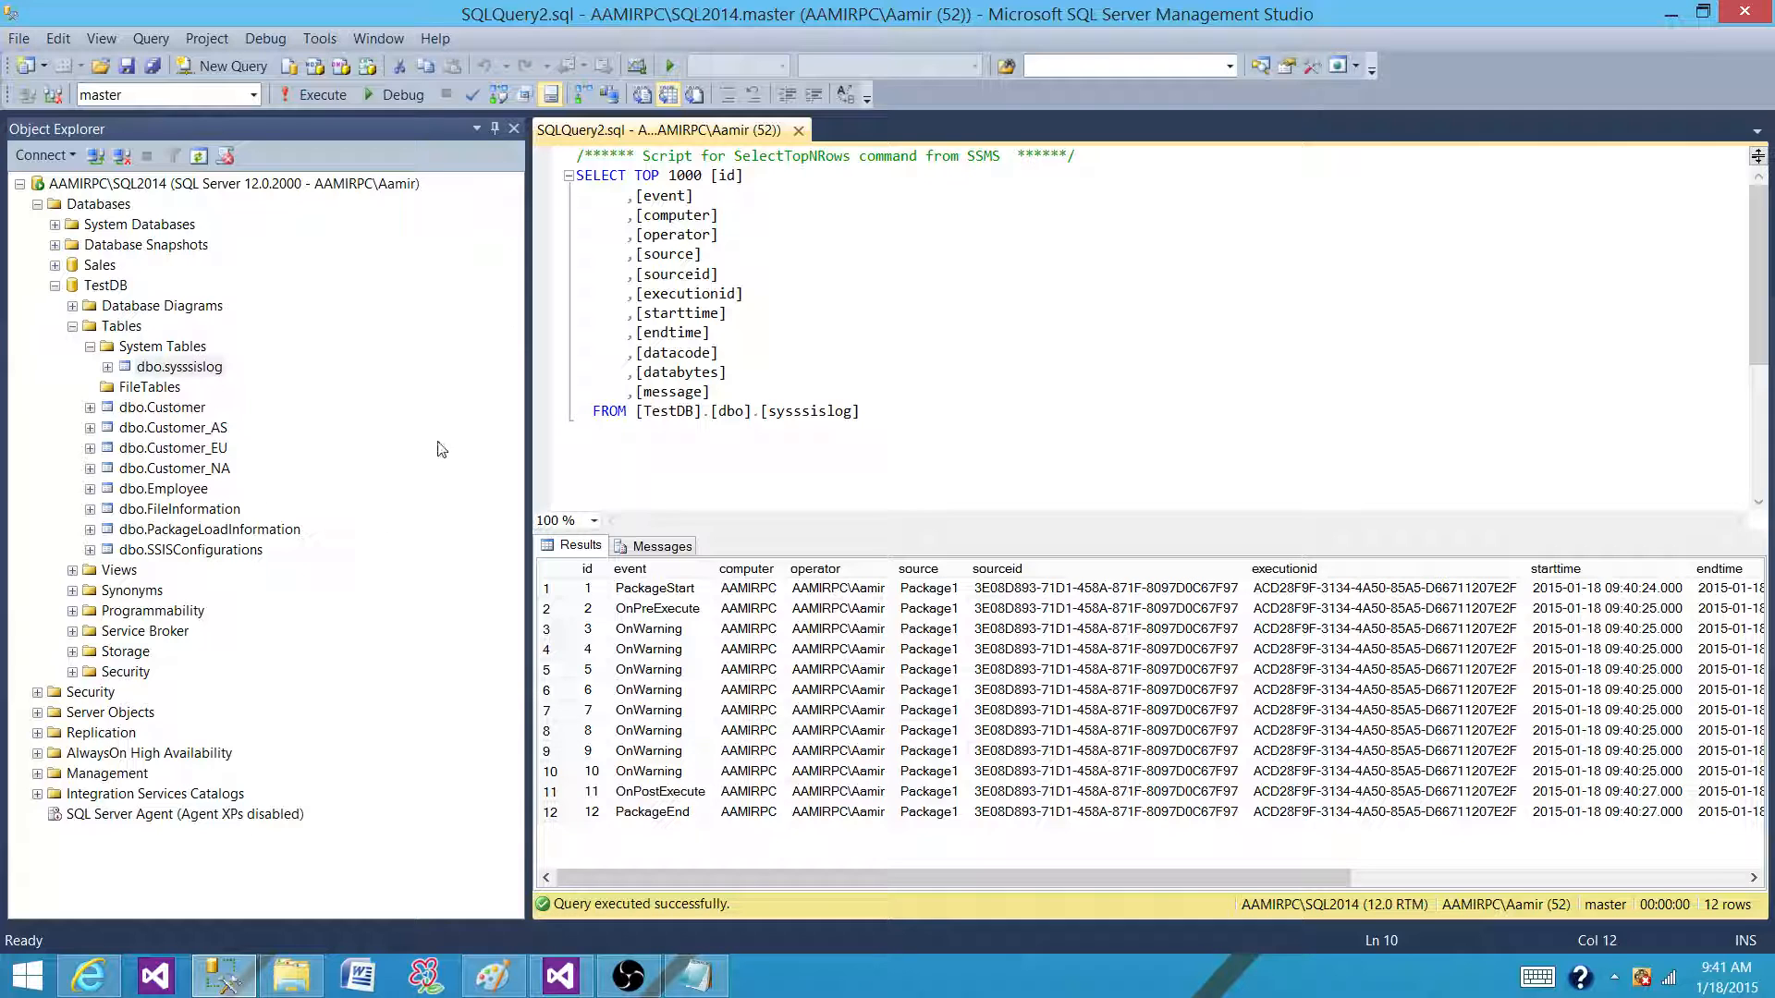
mouse_move(736, 349)
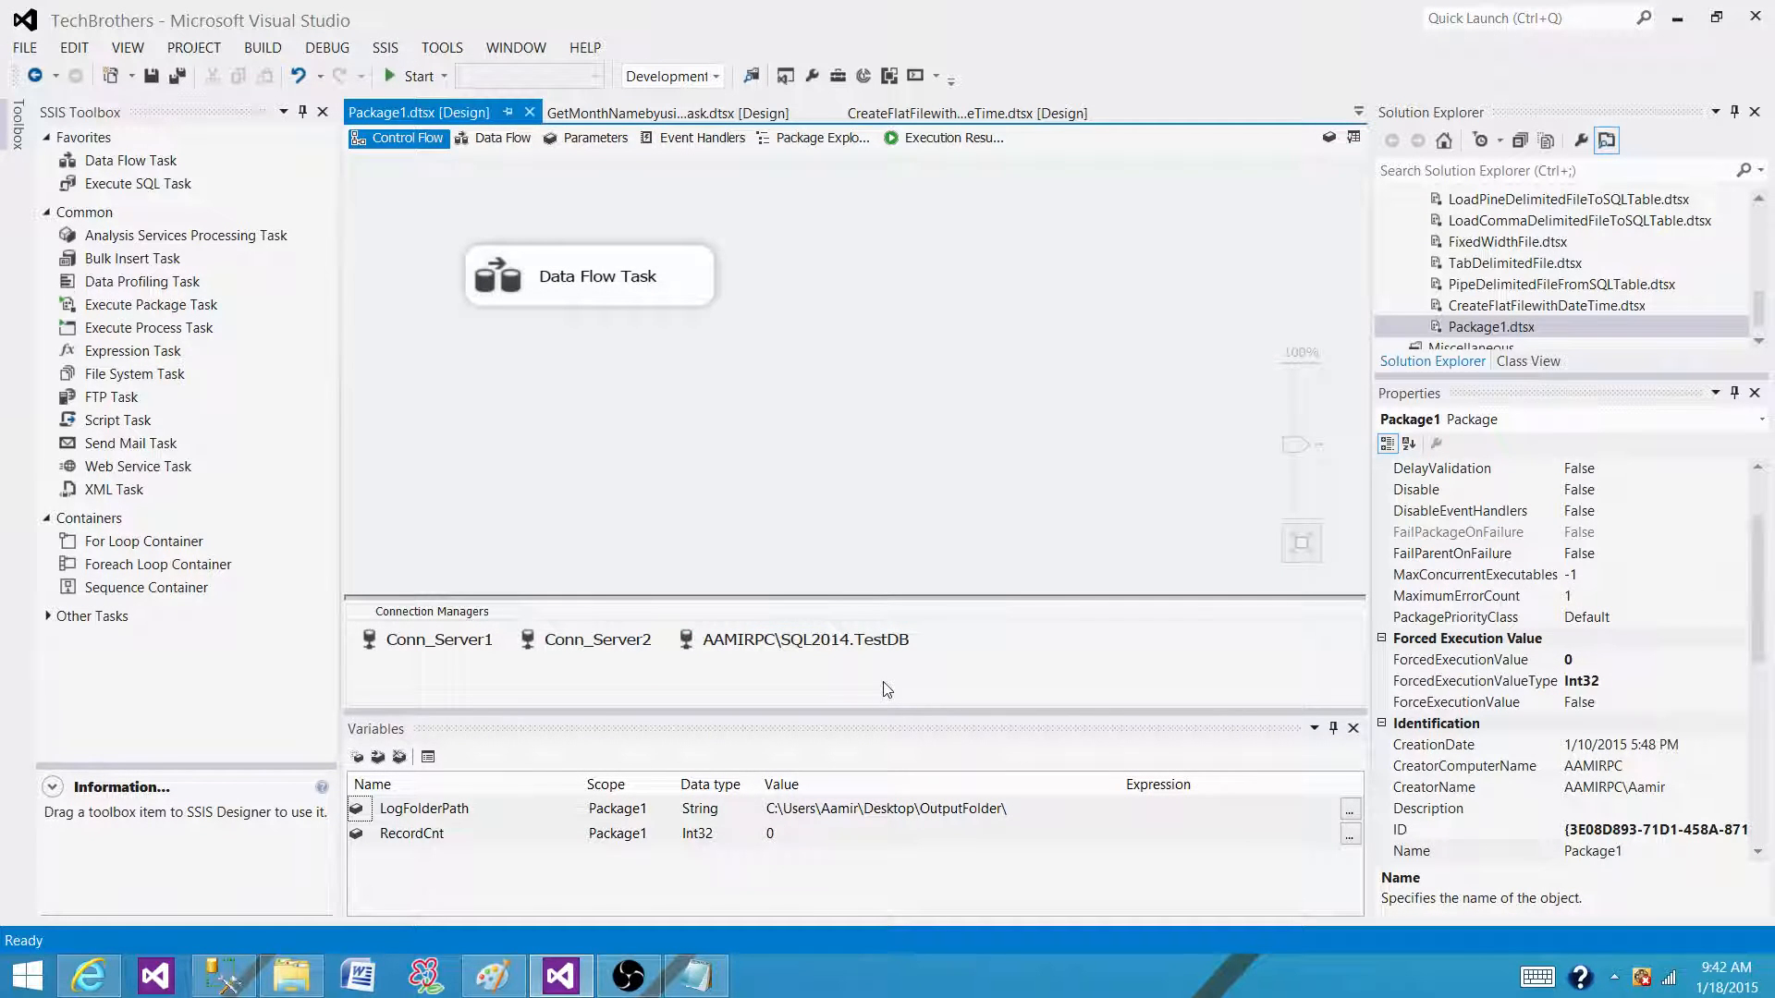
Step: Return to Package1's design and view the AAMIRPC\SQL2014.TestDB connection's properties
left_click(806, 640)
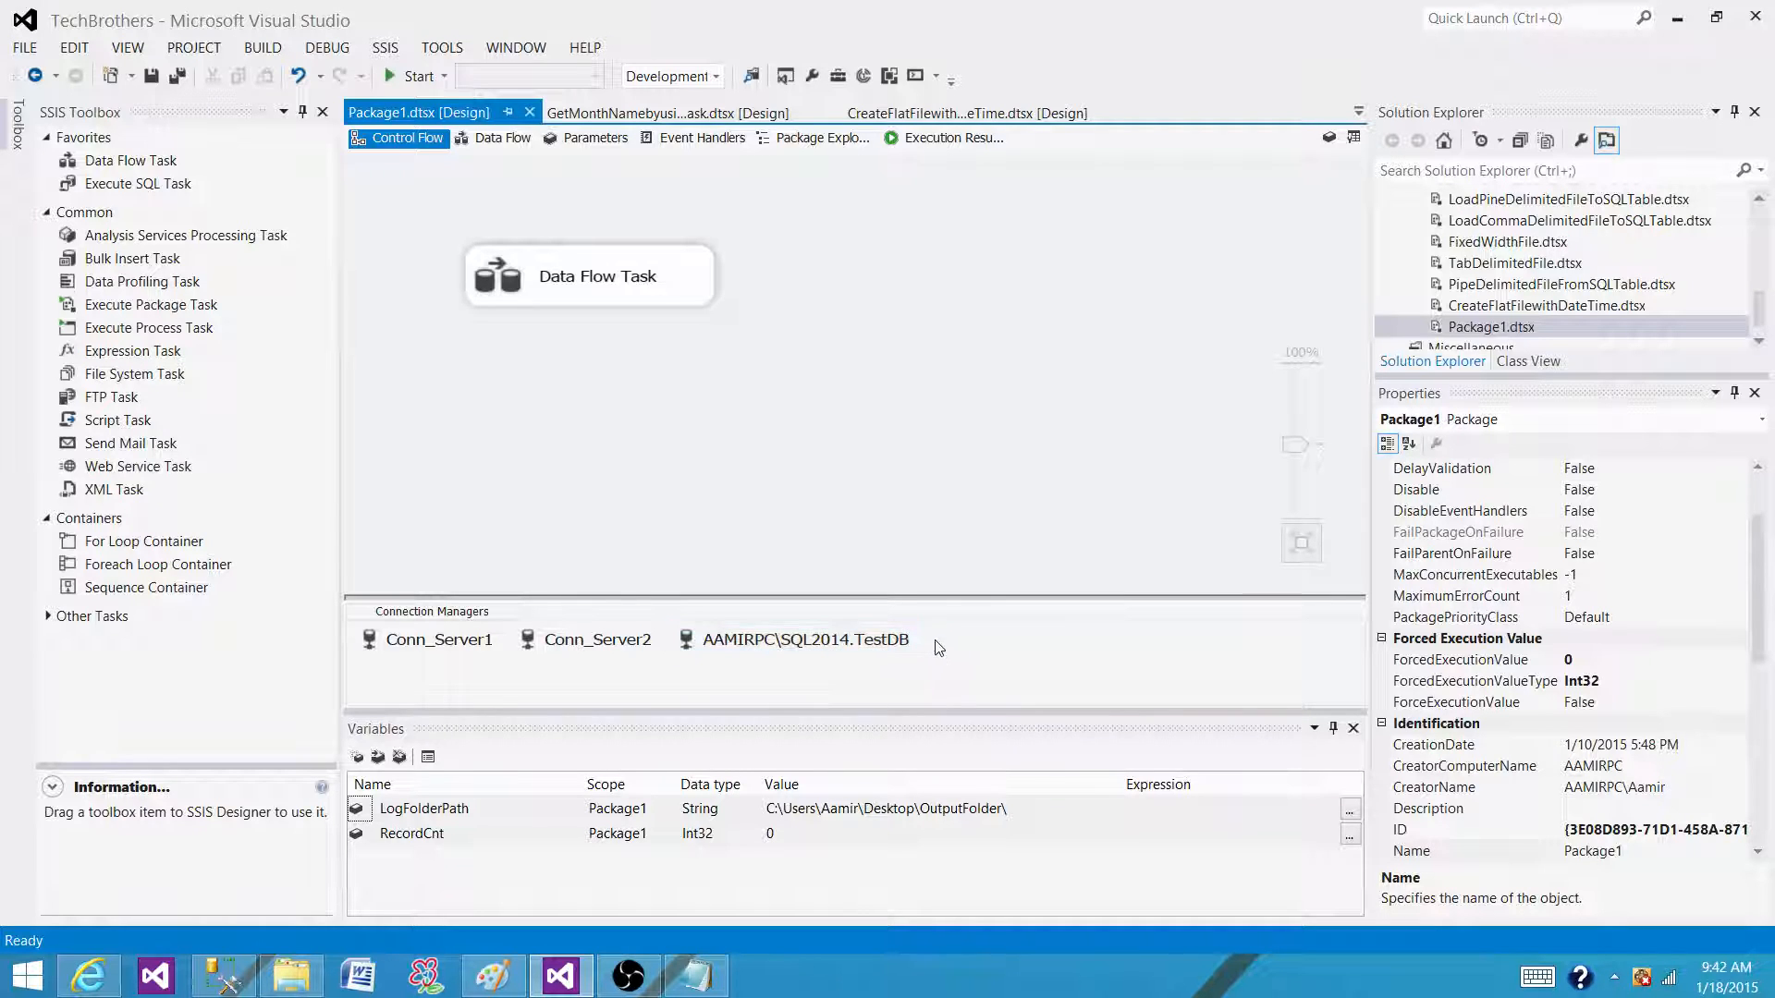
left_click(803, 640)
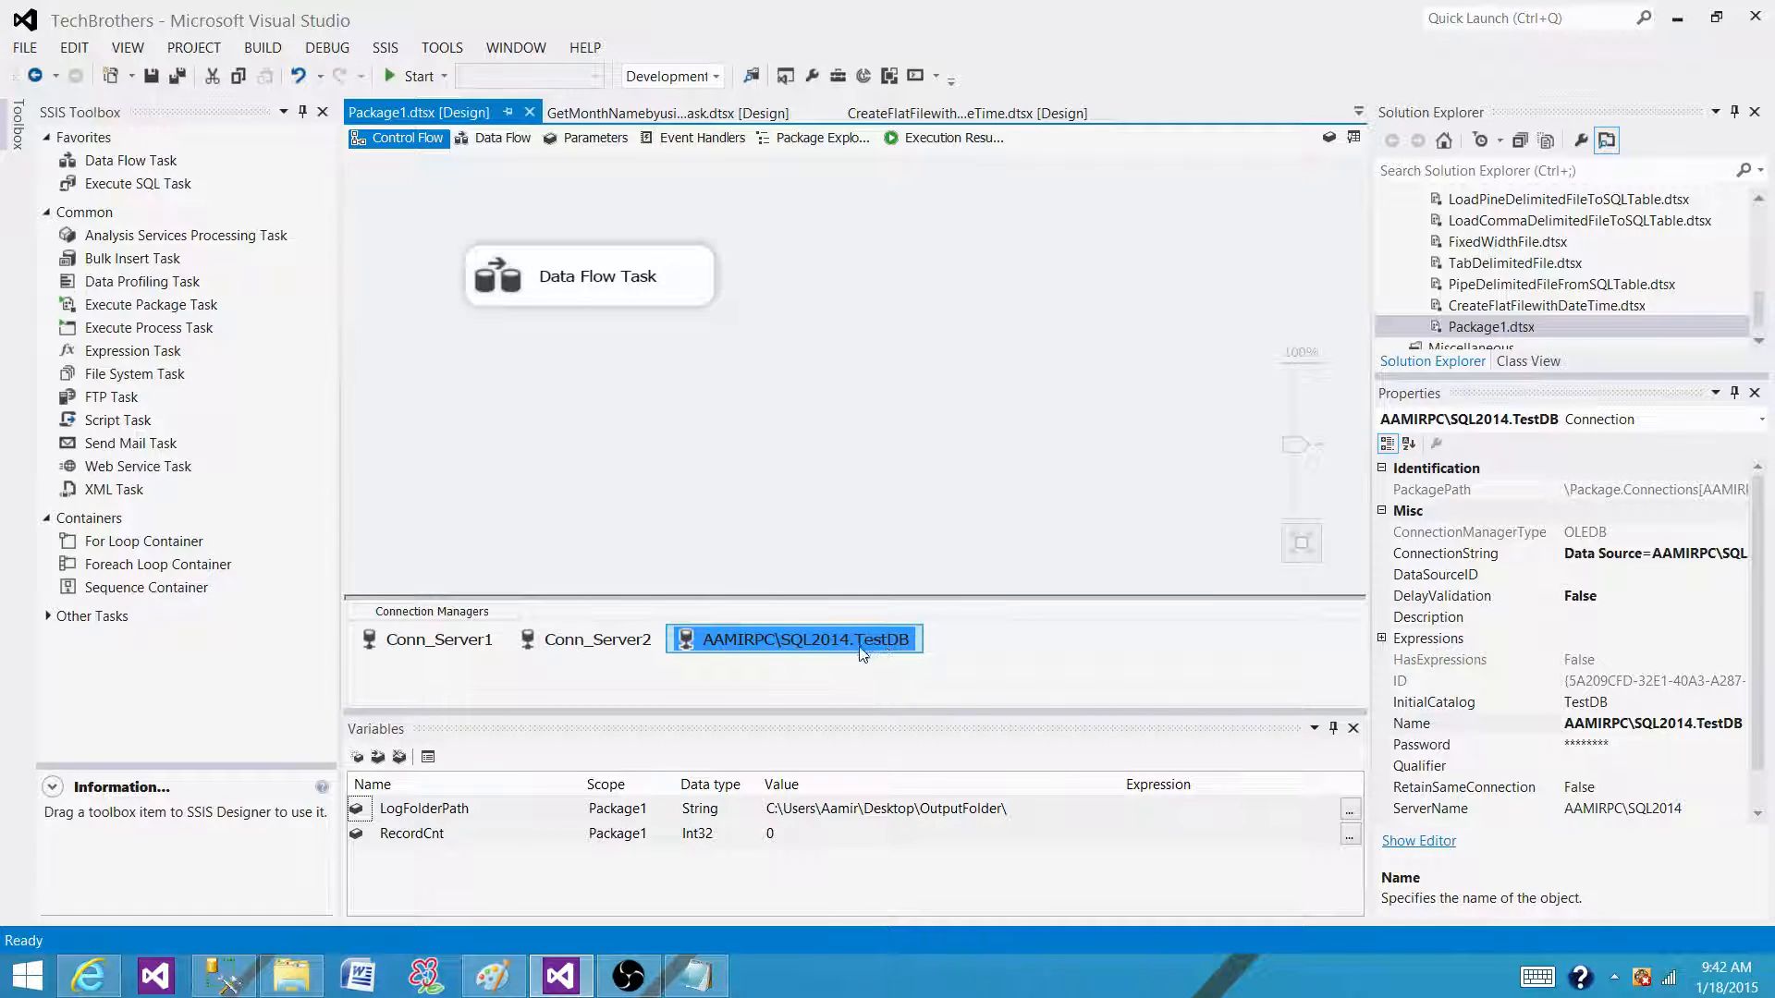
left_click(878, 588)
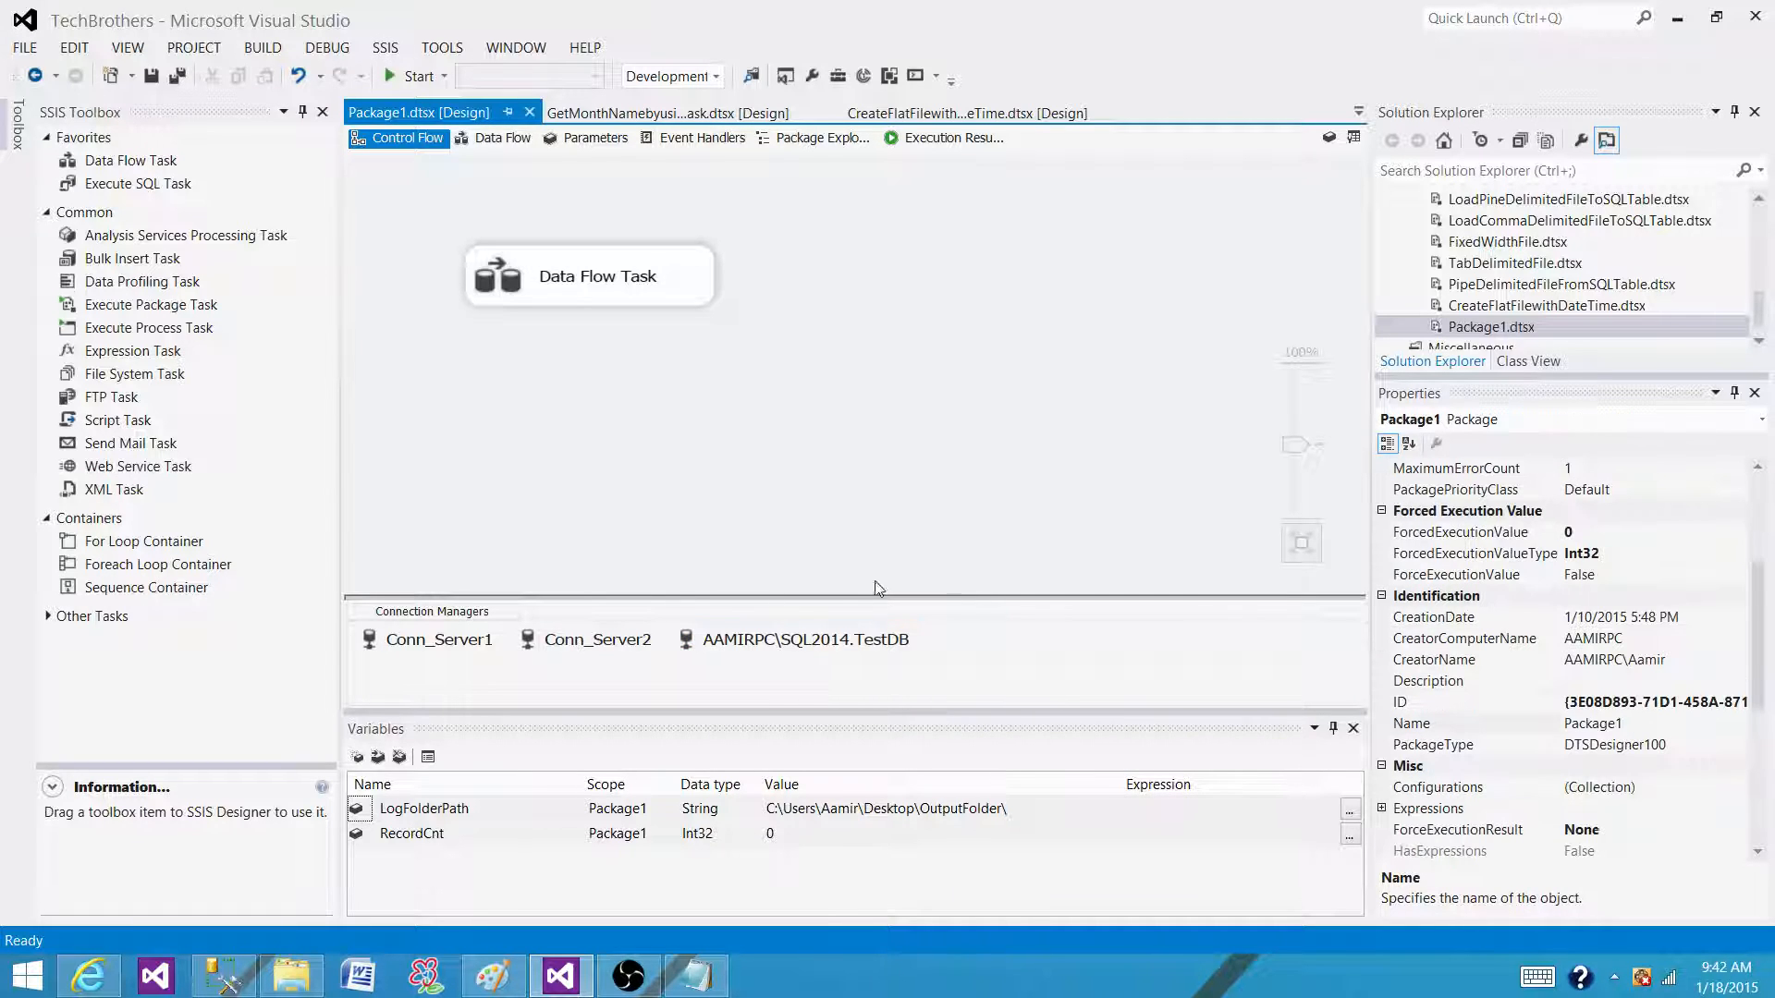
Step: Reopen Configure SSIS Logs for Package1 from the Control Flow surface
left_click(805, 640)
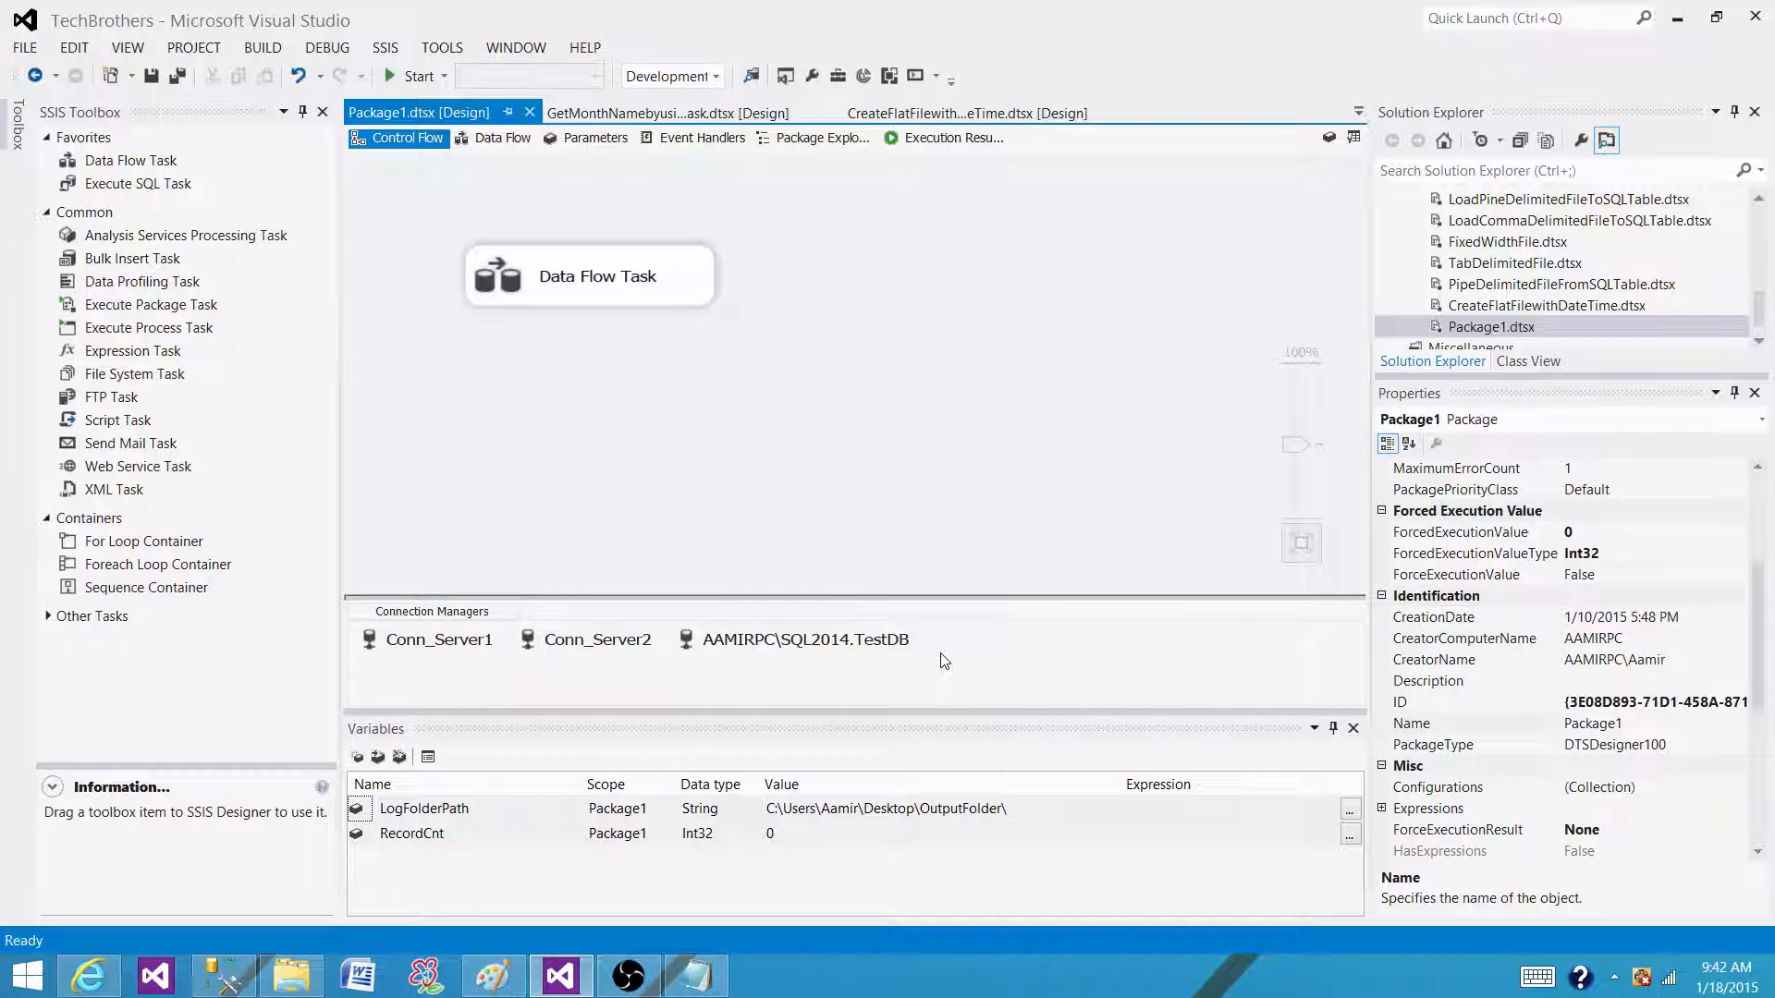
mouse_move(971, 659)
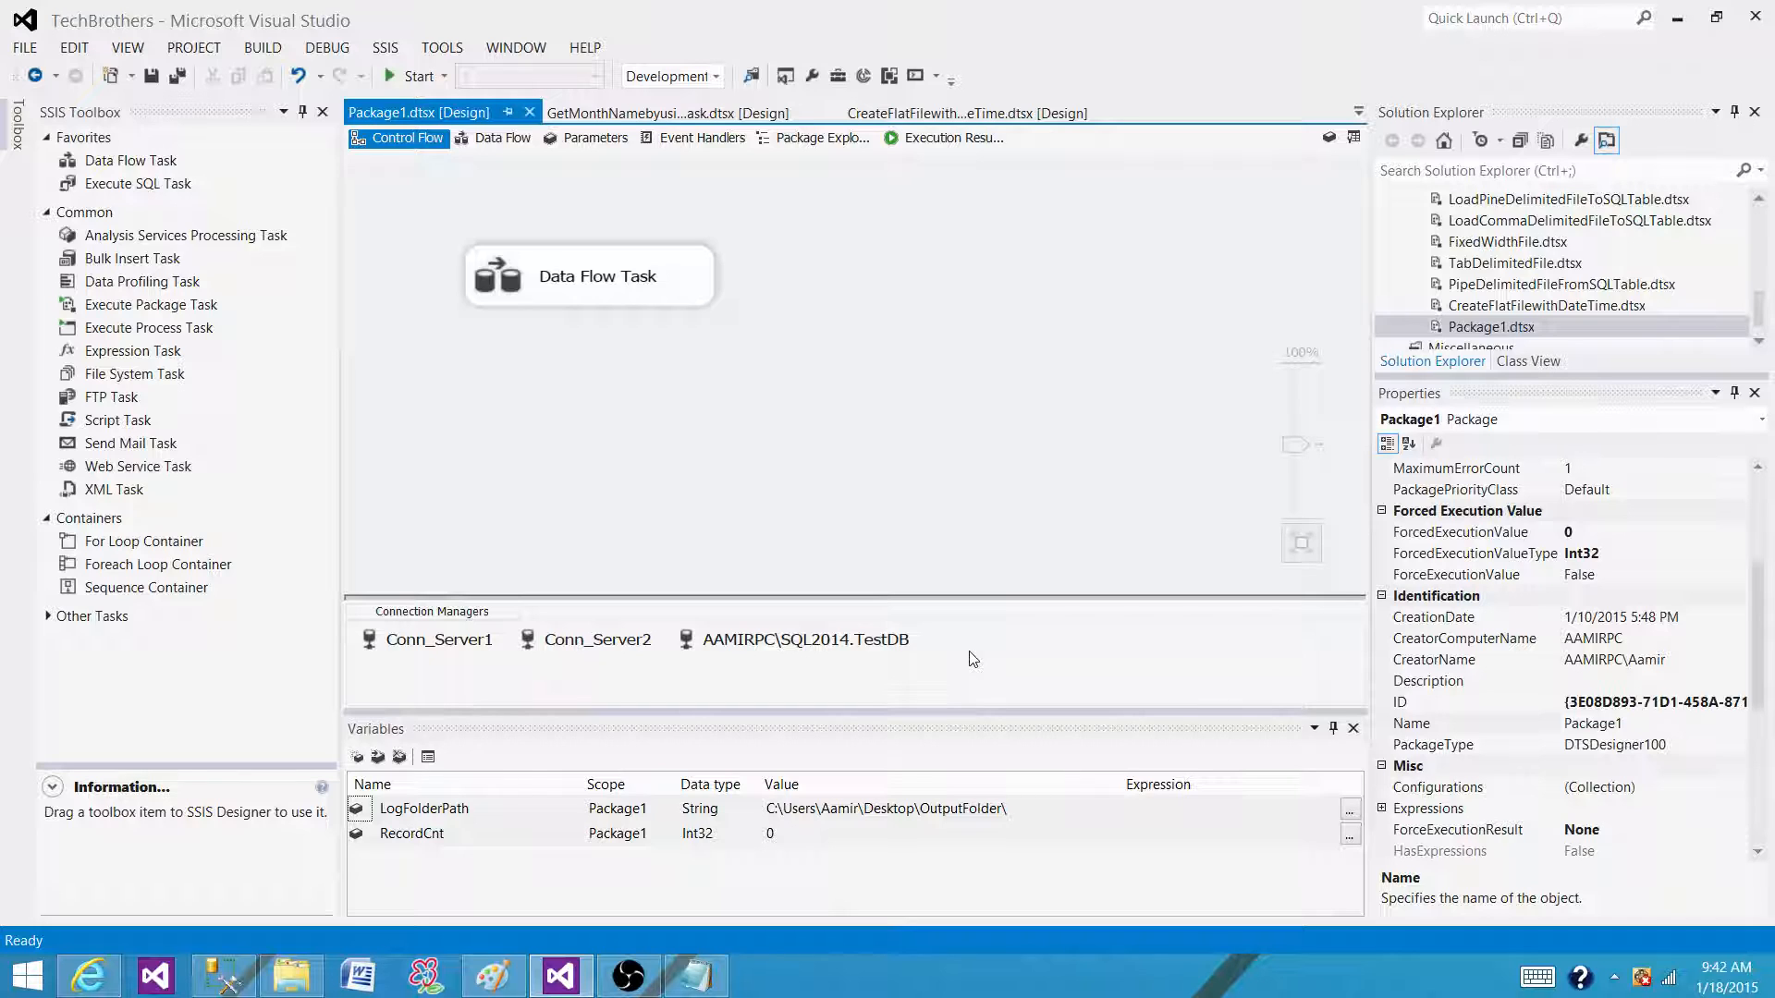
mouse_move(964, 674)
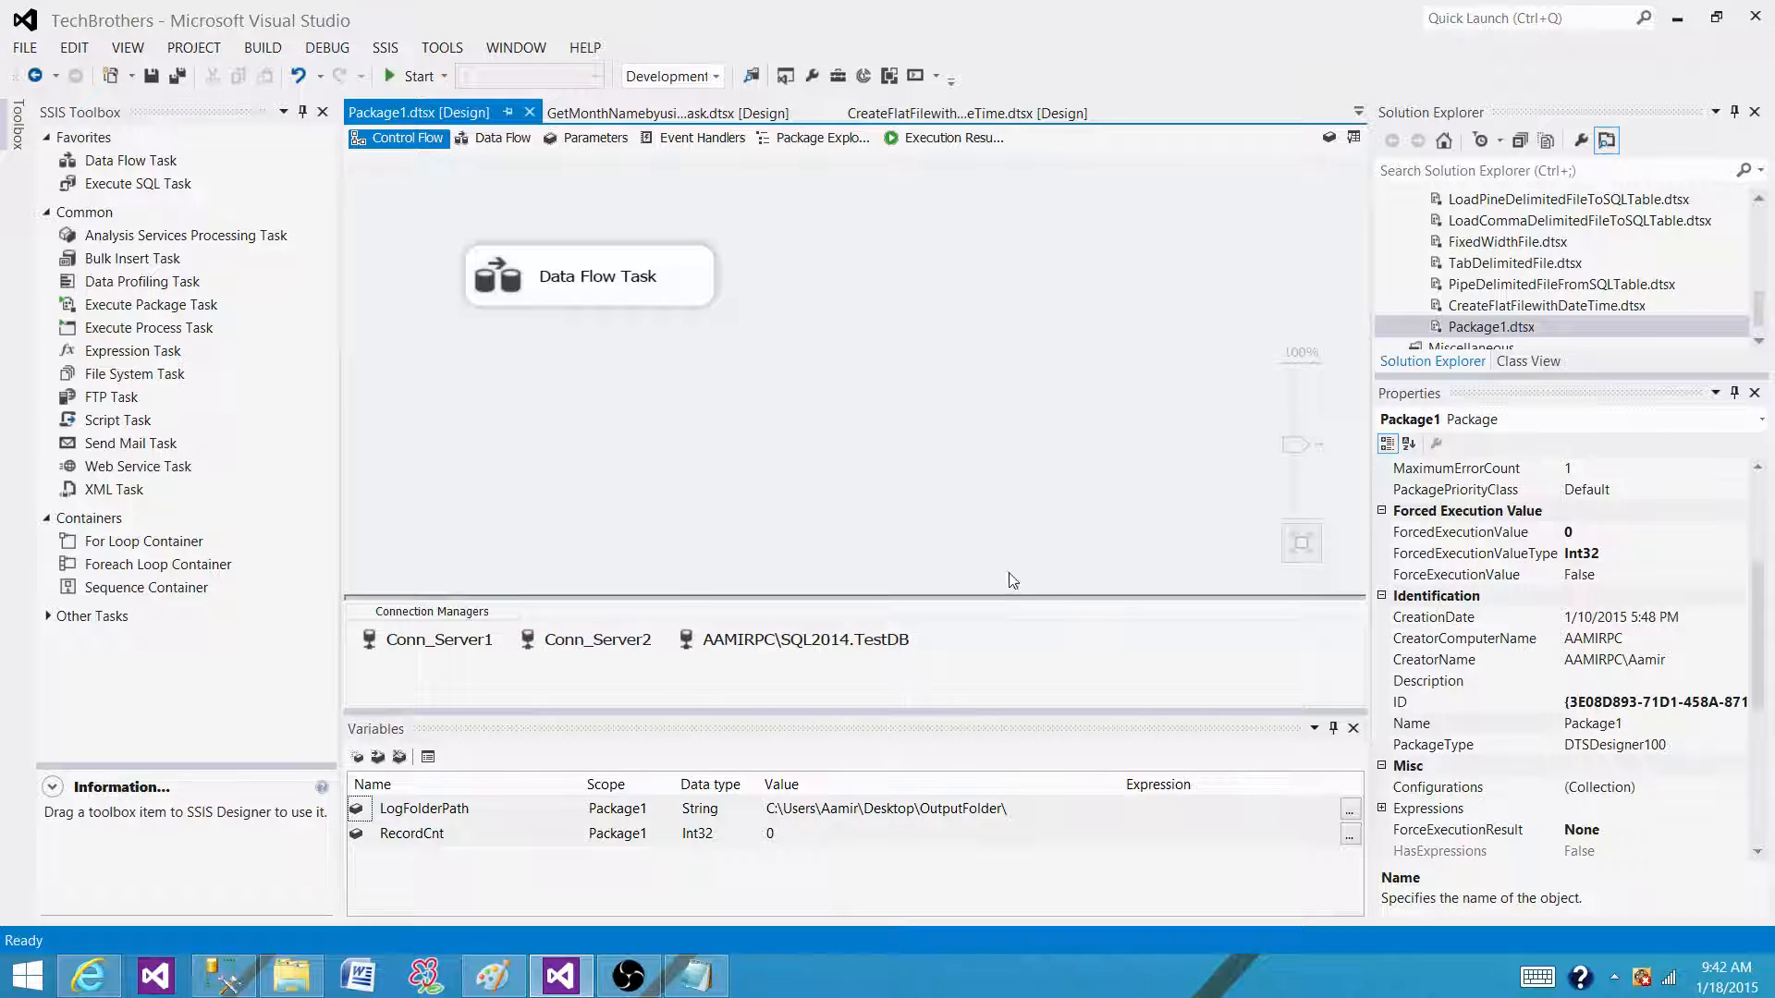
mouse_move(990, 651)
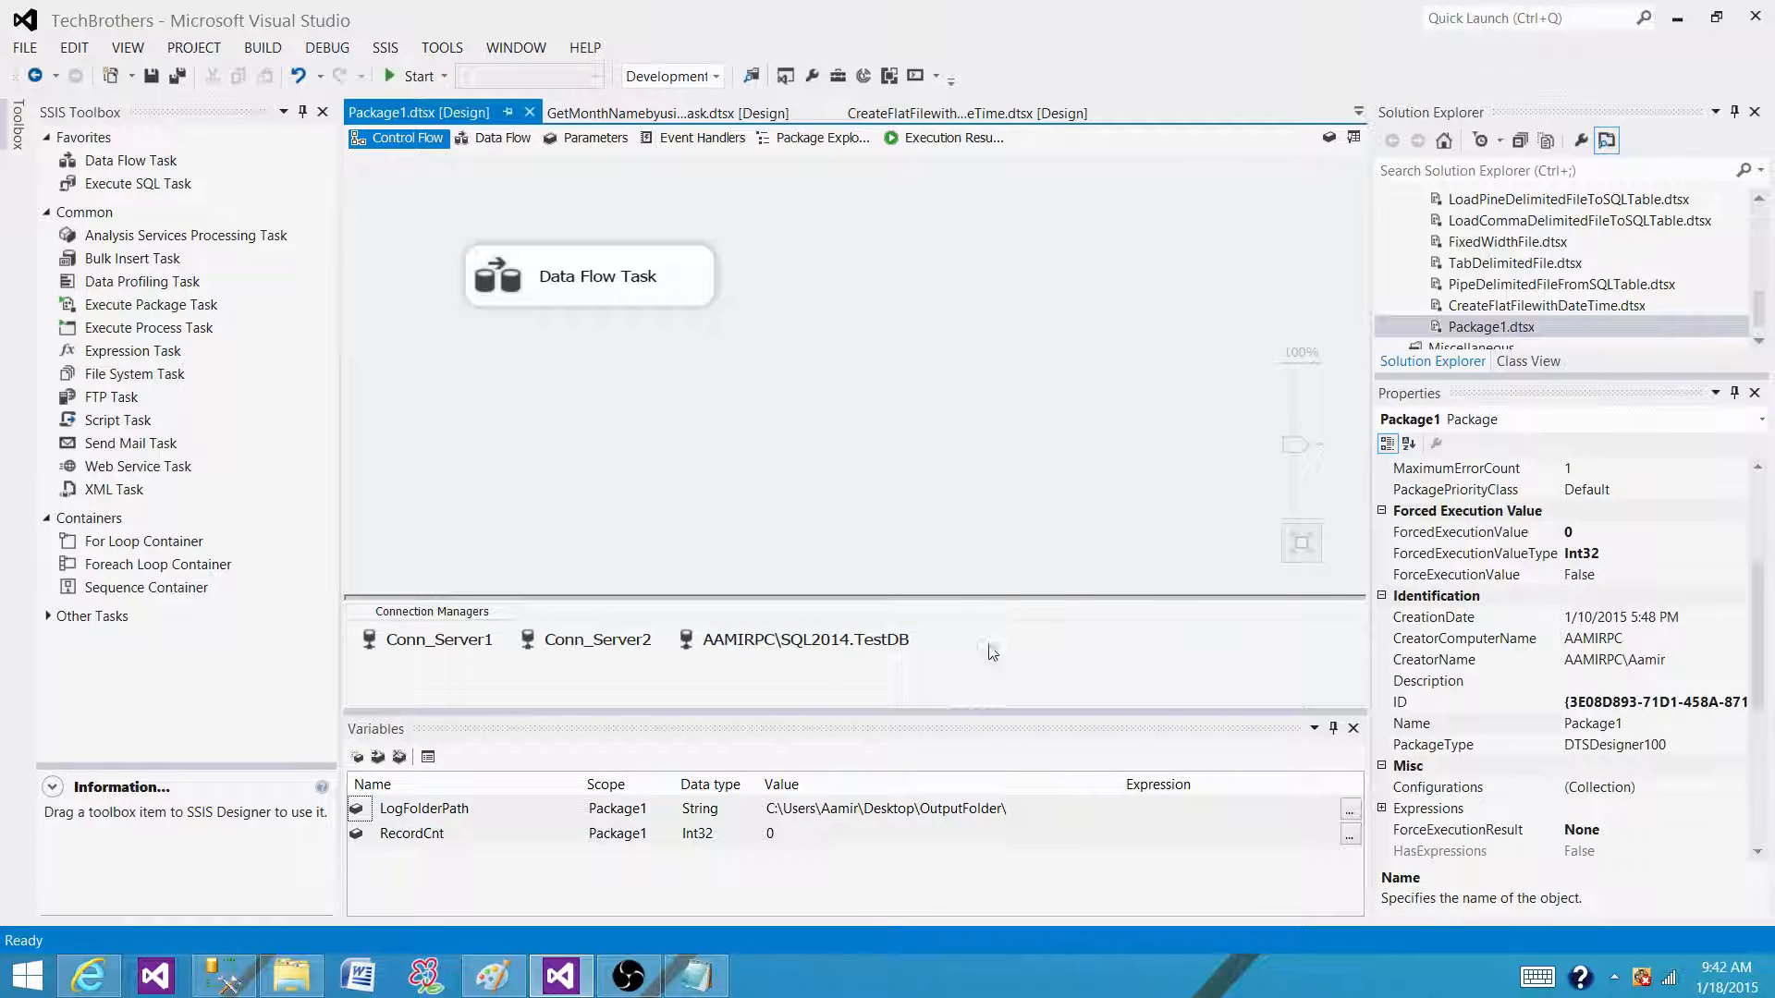
mouse_move(881, 574)
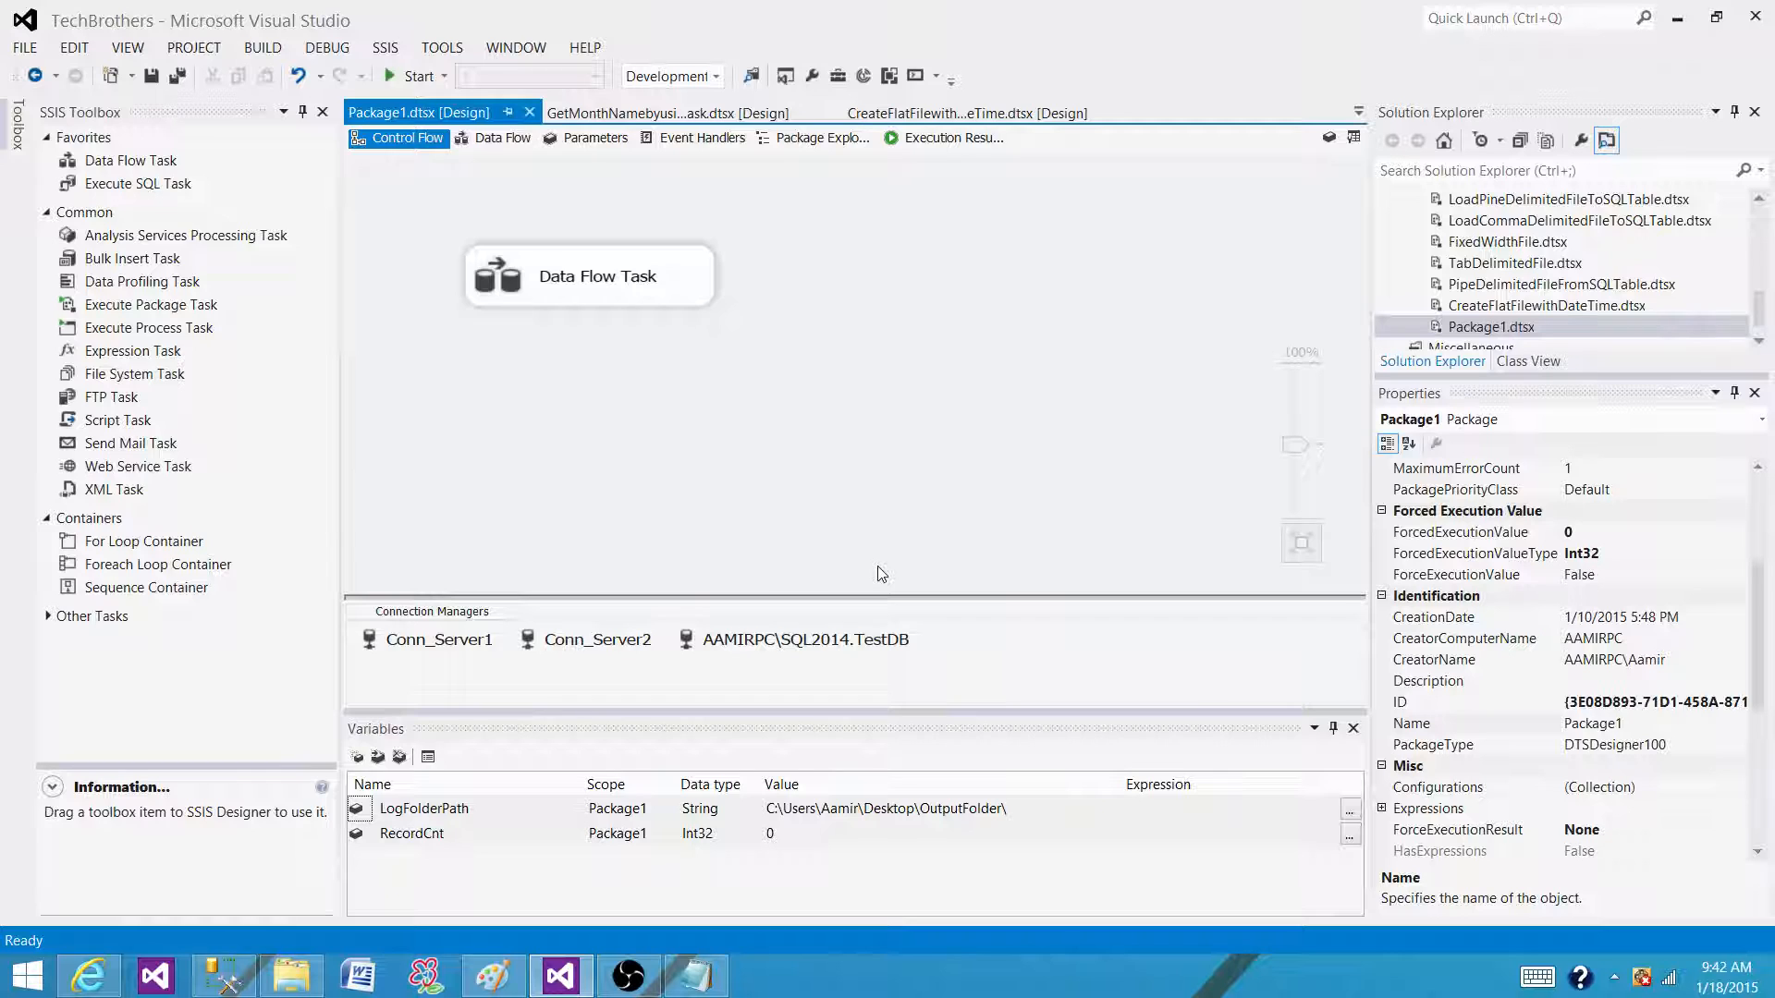
mouse_move(1008, 651)
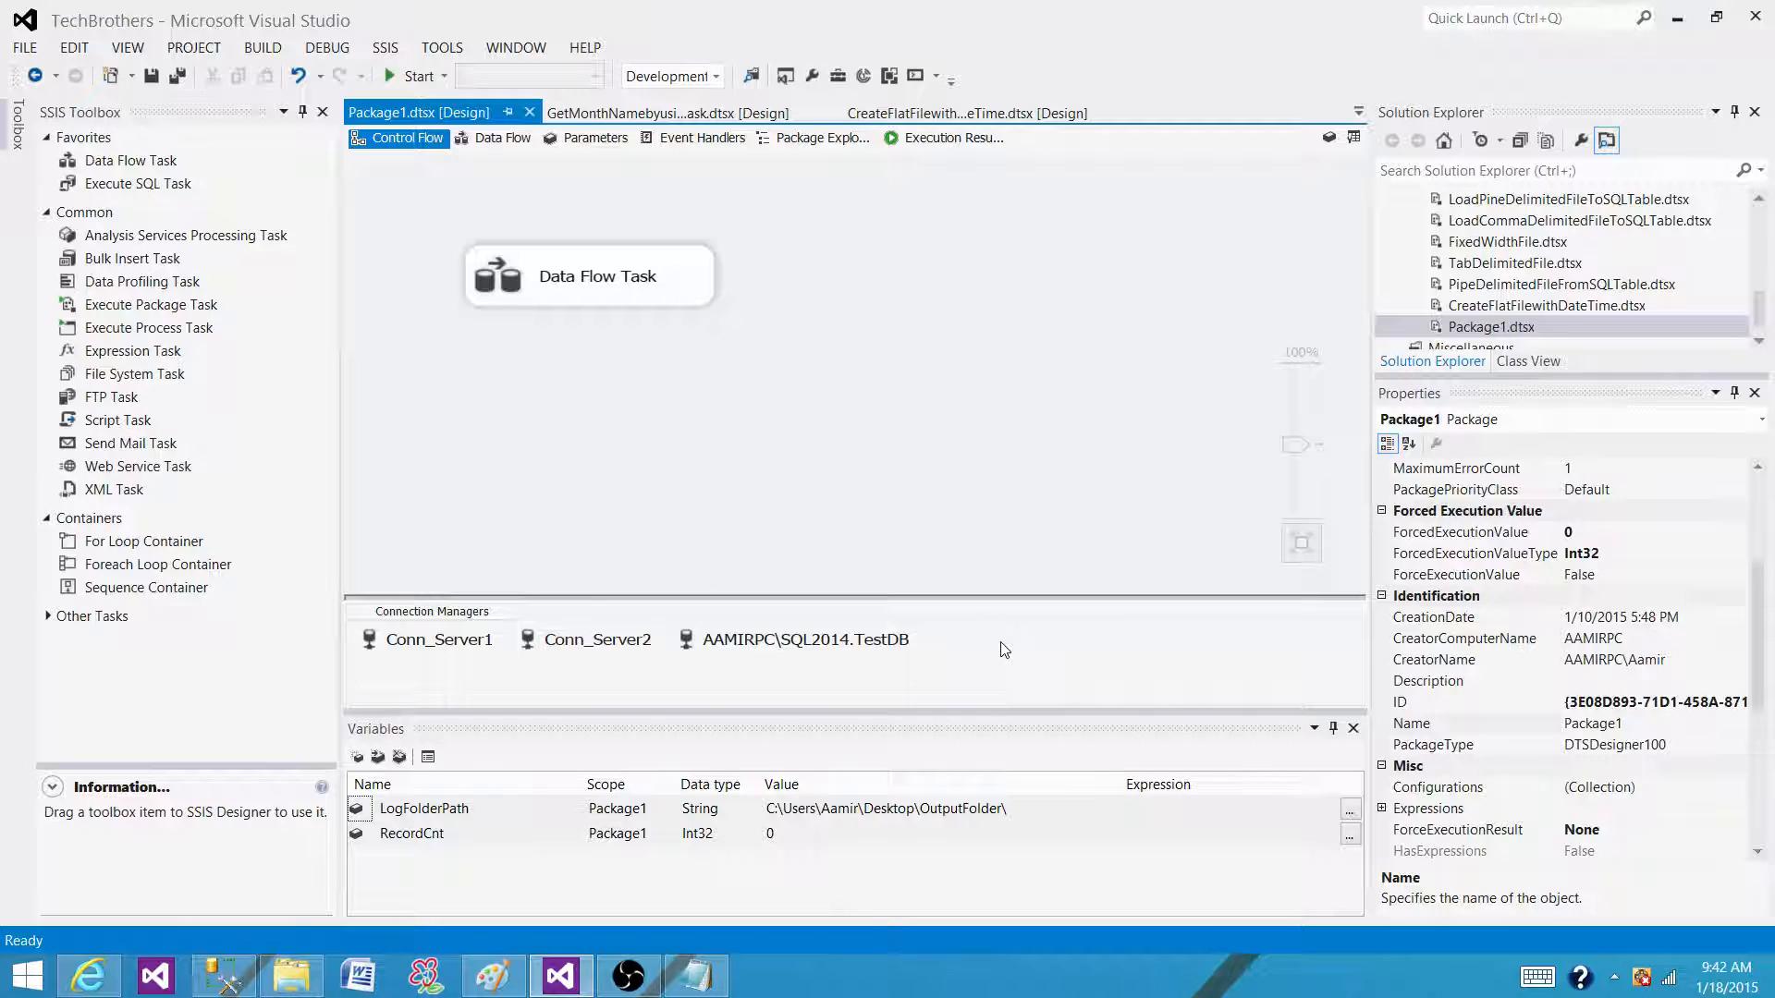
mouse_move(948, 656)
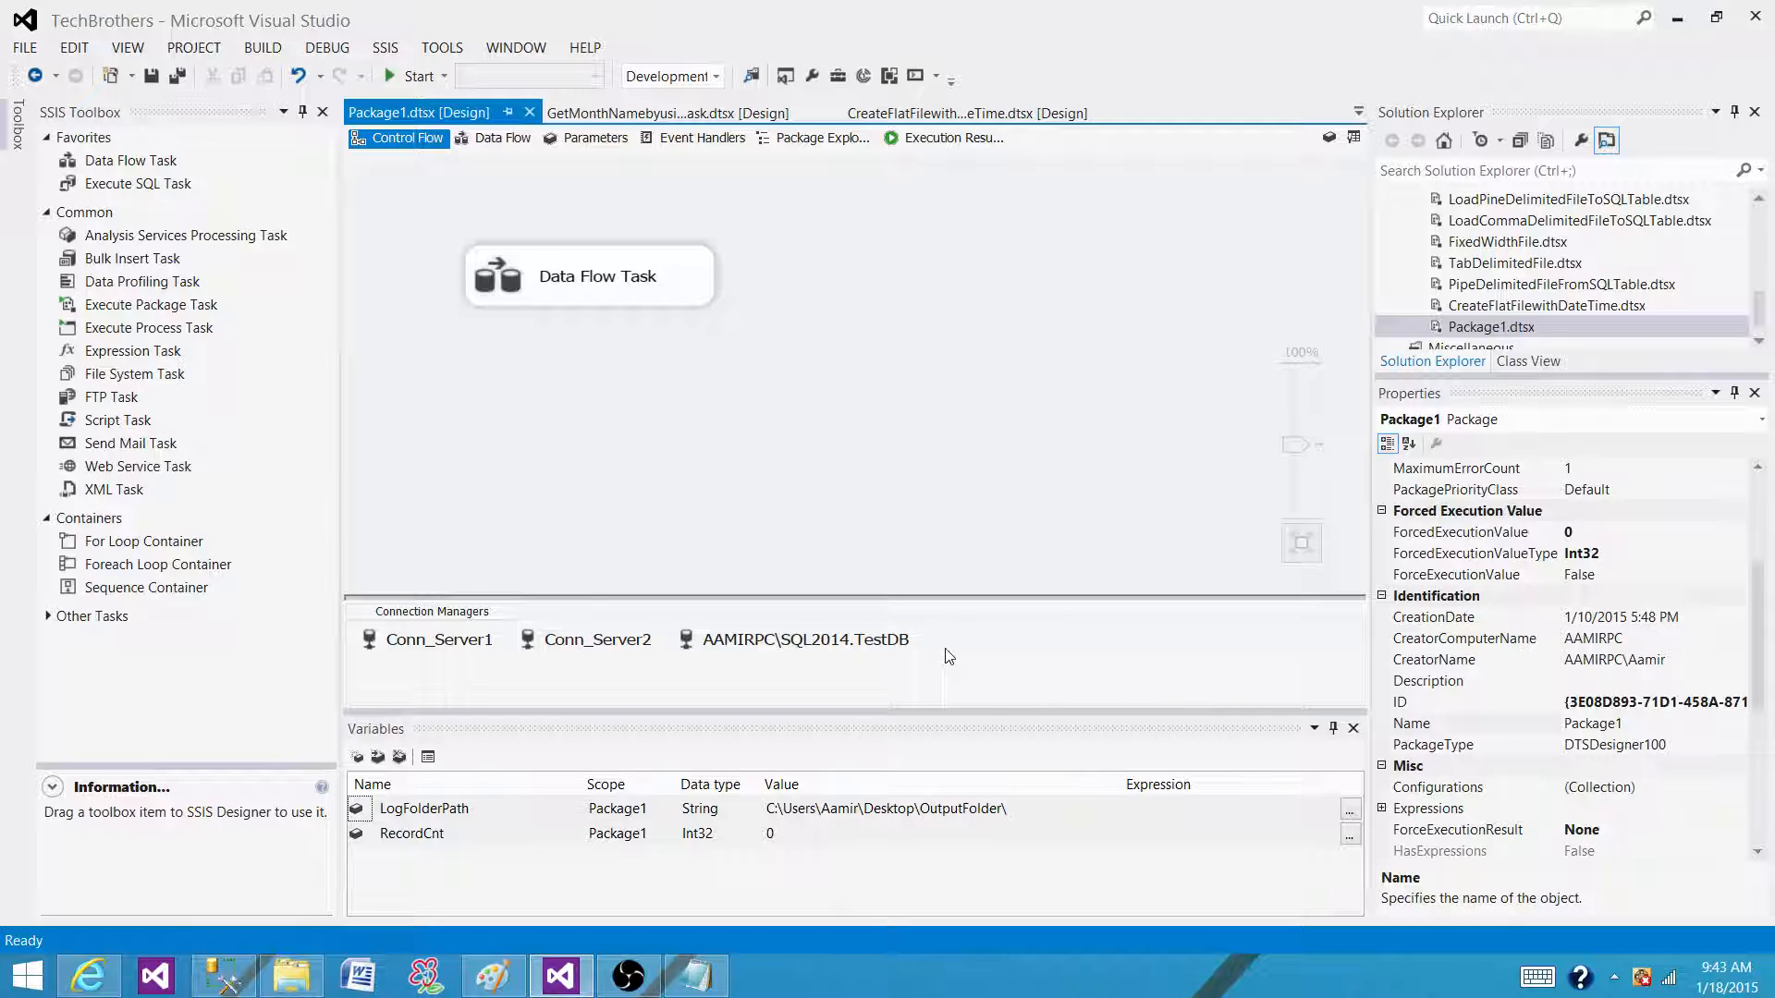
mouse_move(934, 676)
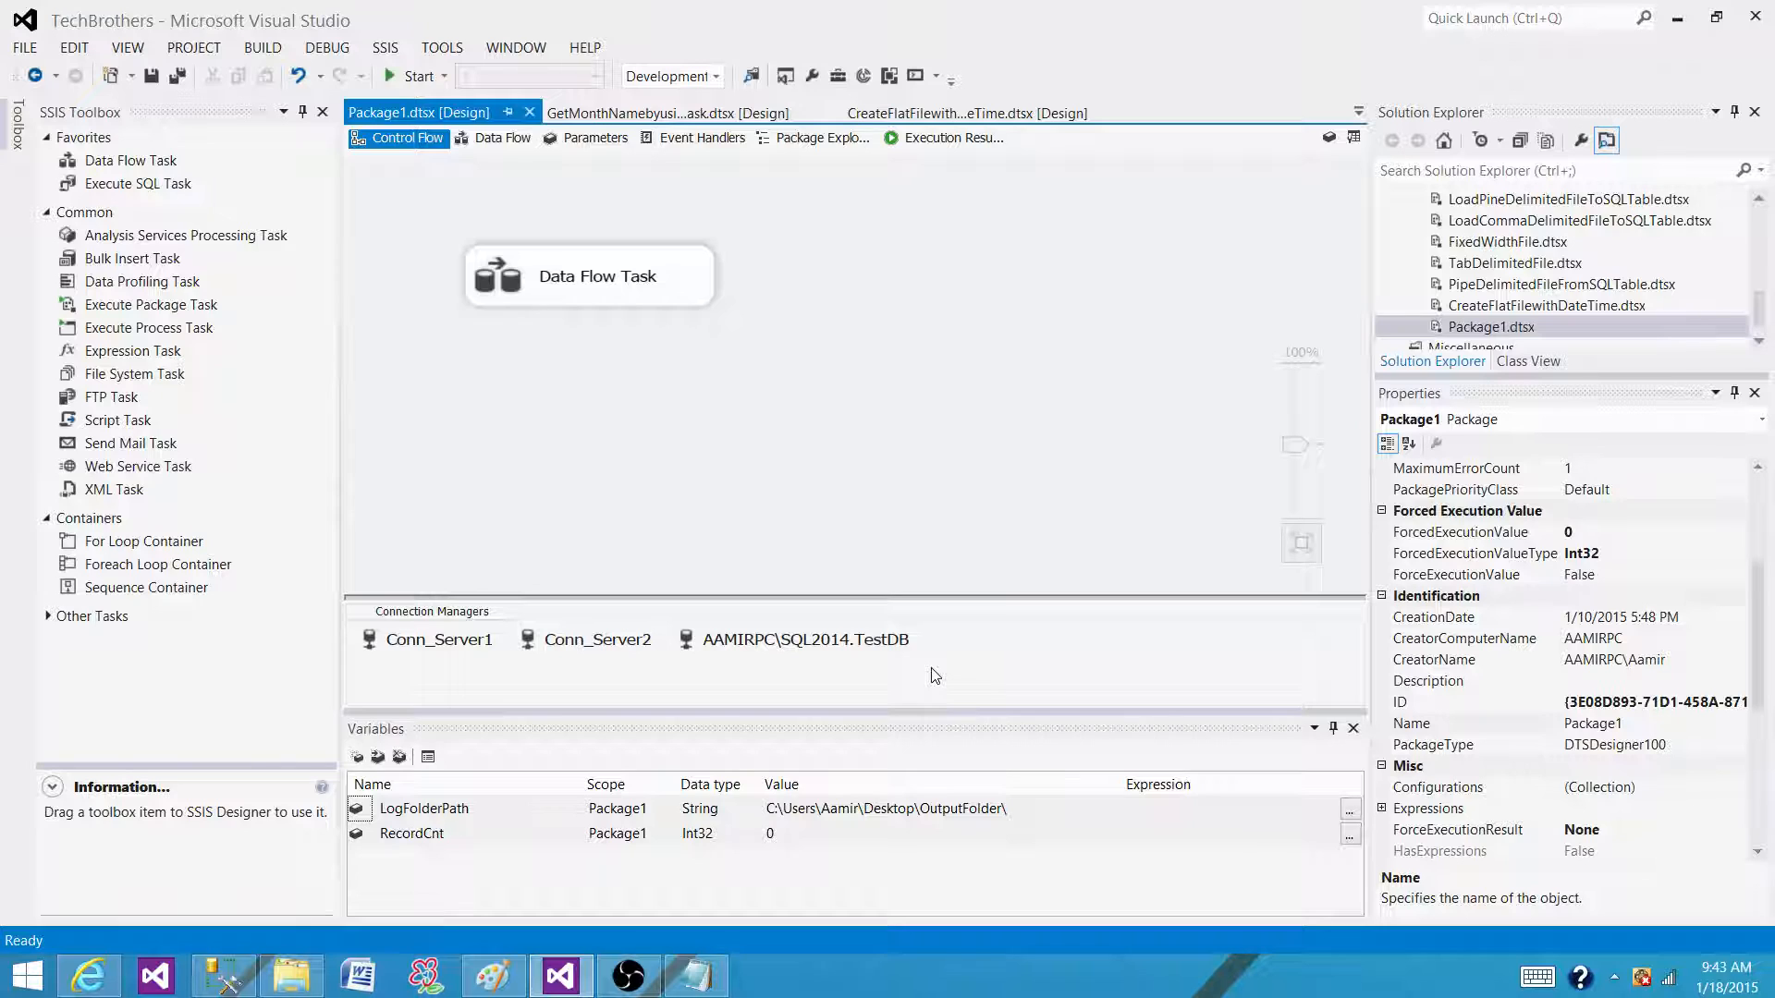
left_click(806, 640)
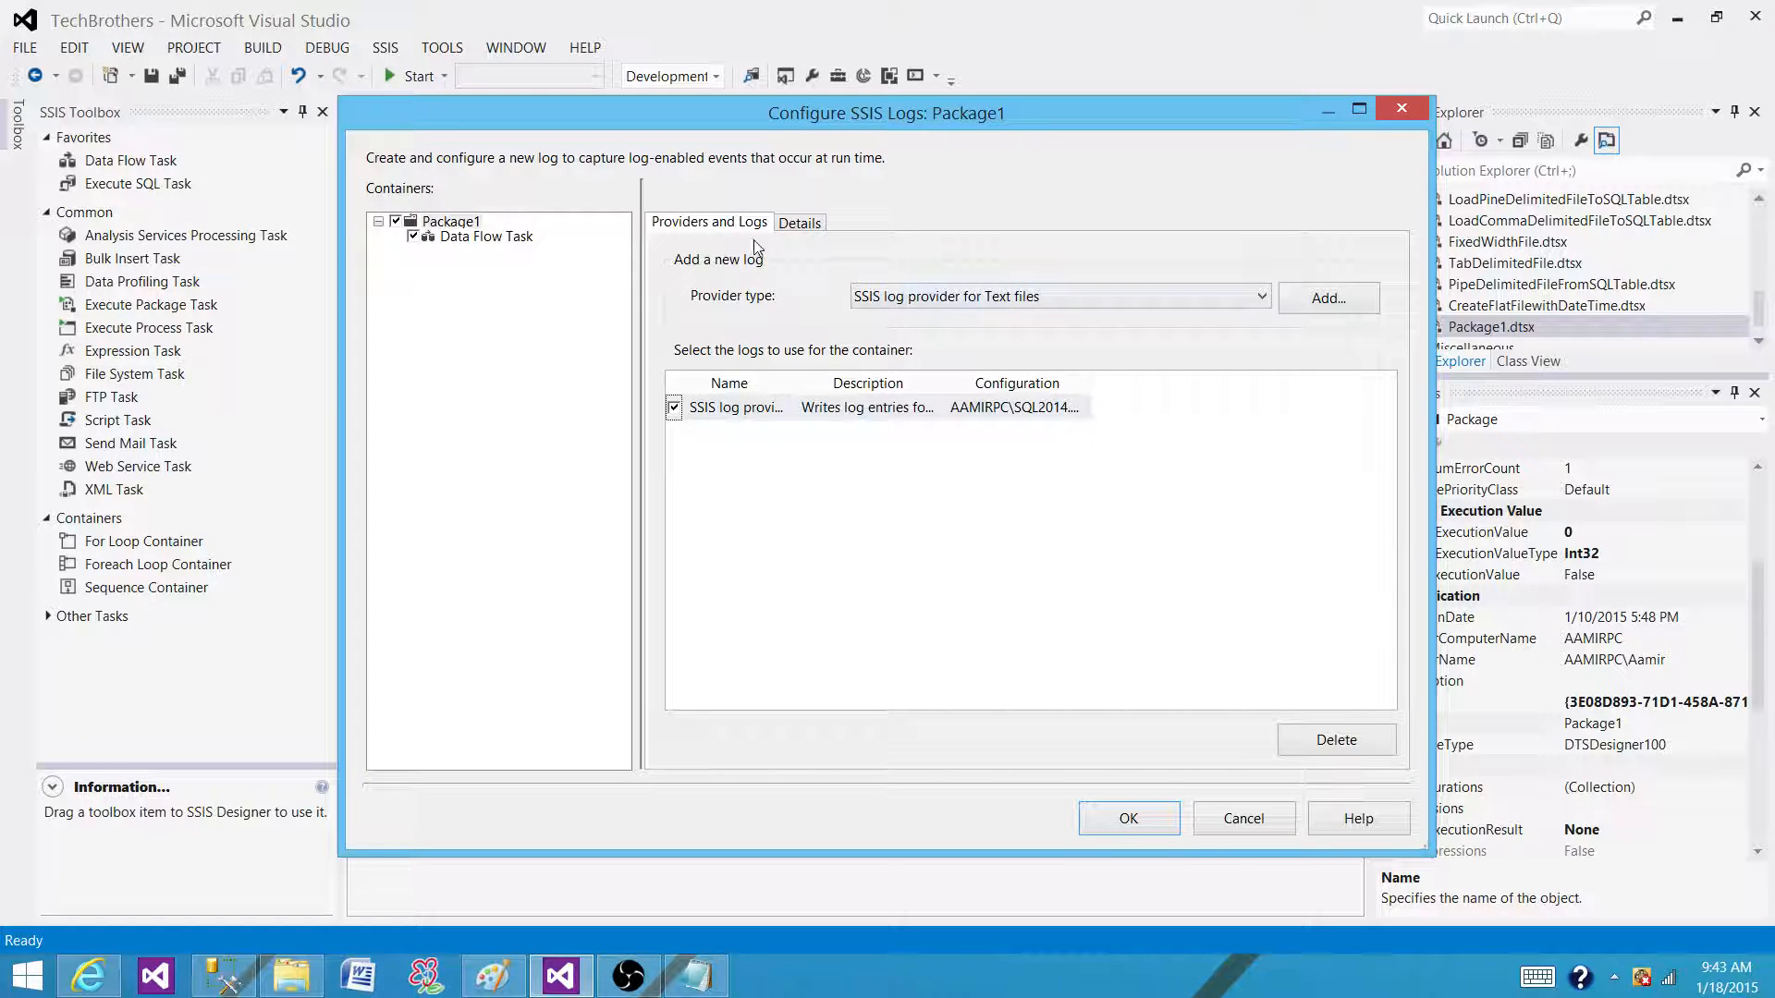
Step: Select all events, OnError through OnTaskFailed, on the Details tab for Package1 logging
left_click(799, 222)
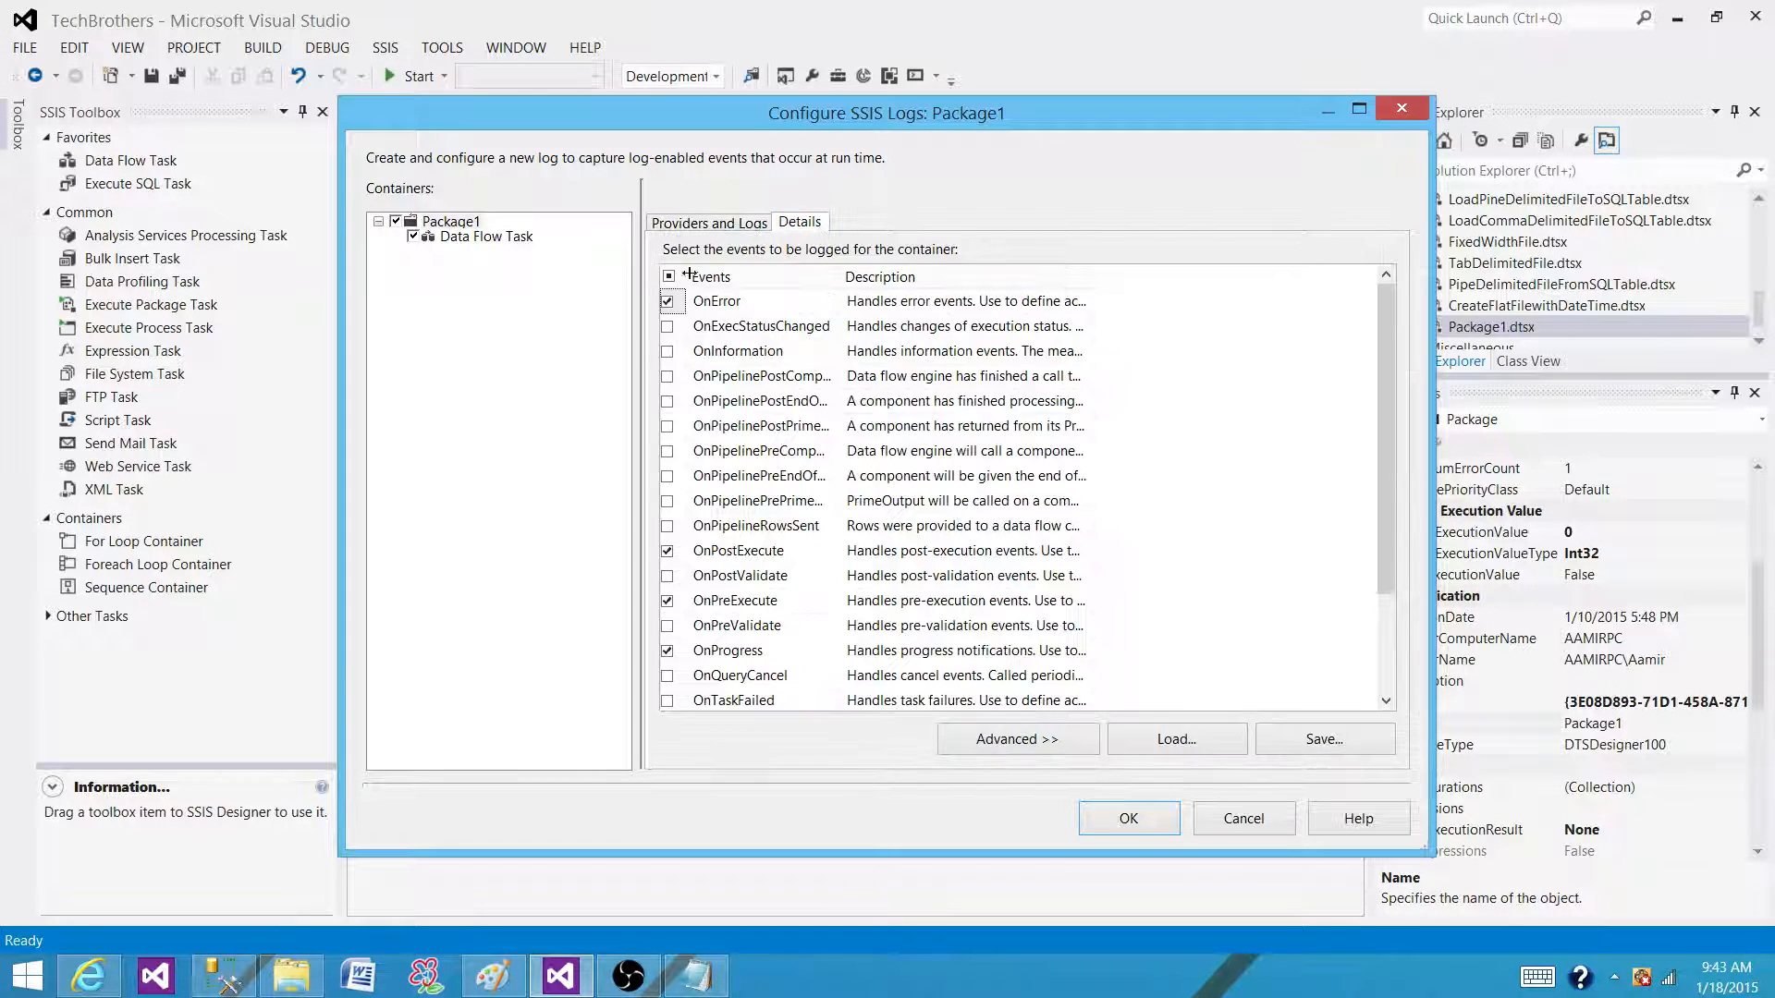
left_click(667, 276)
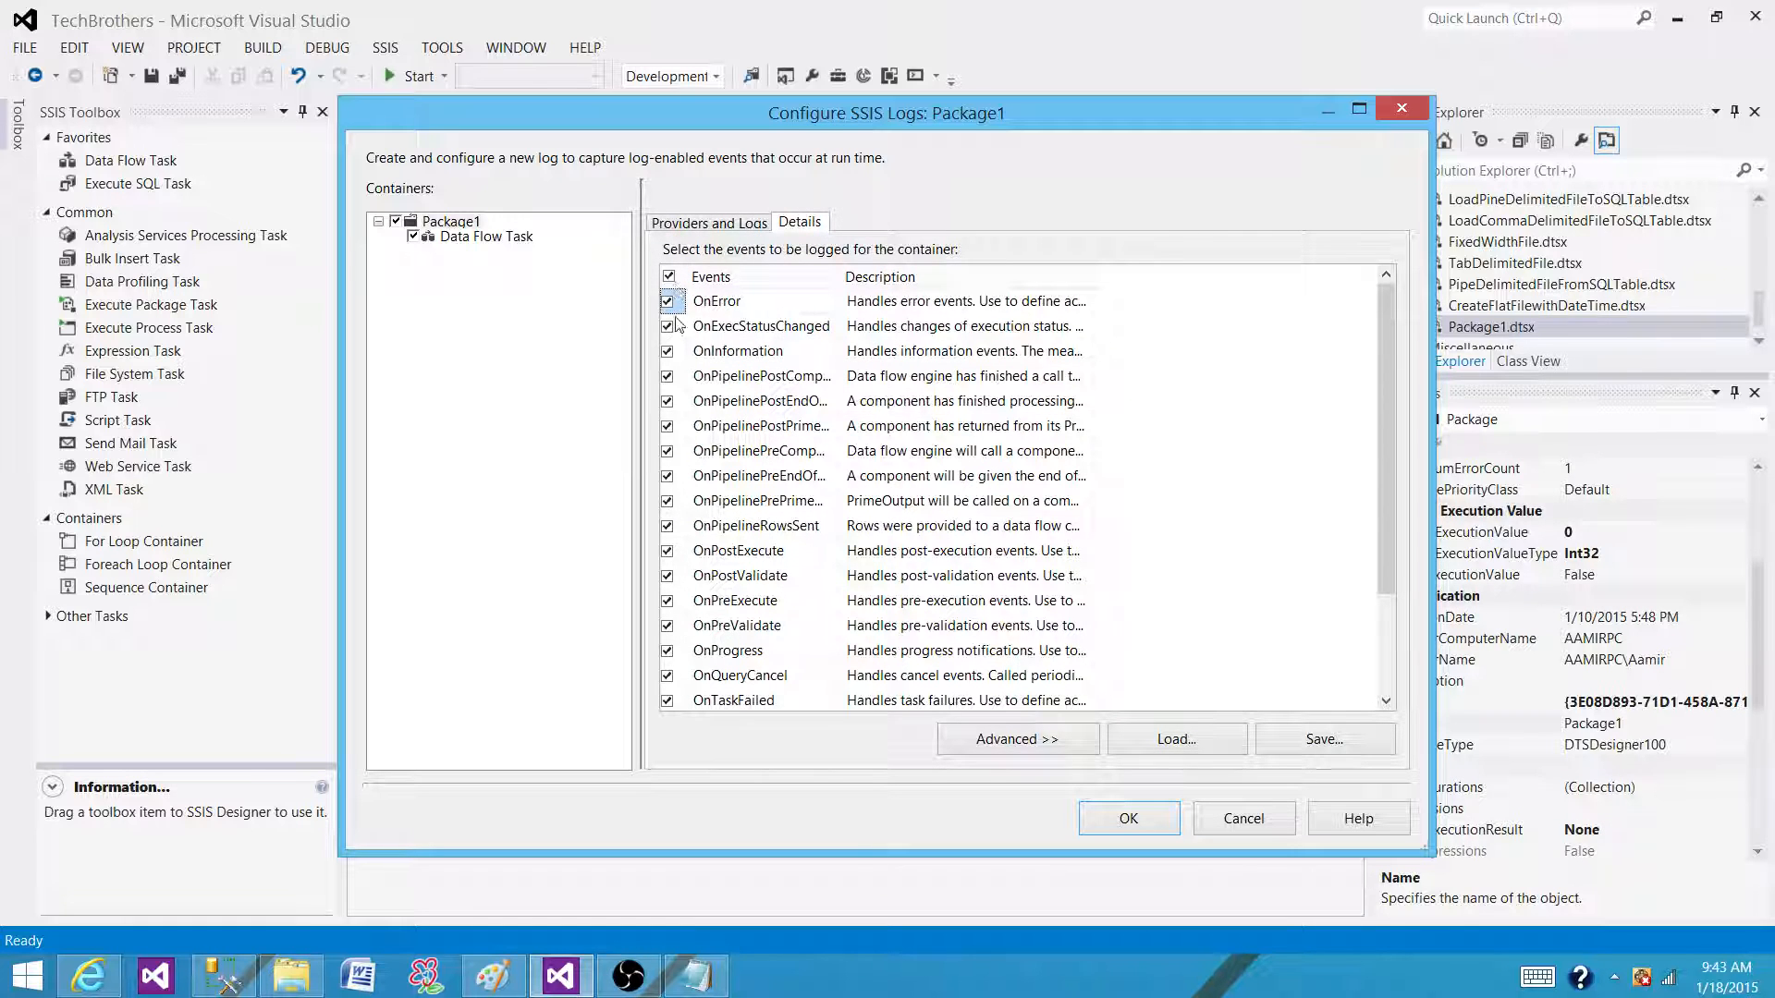
left_click(670, 276)
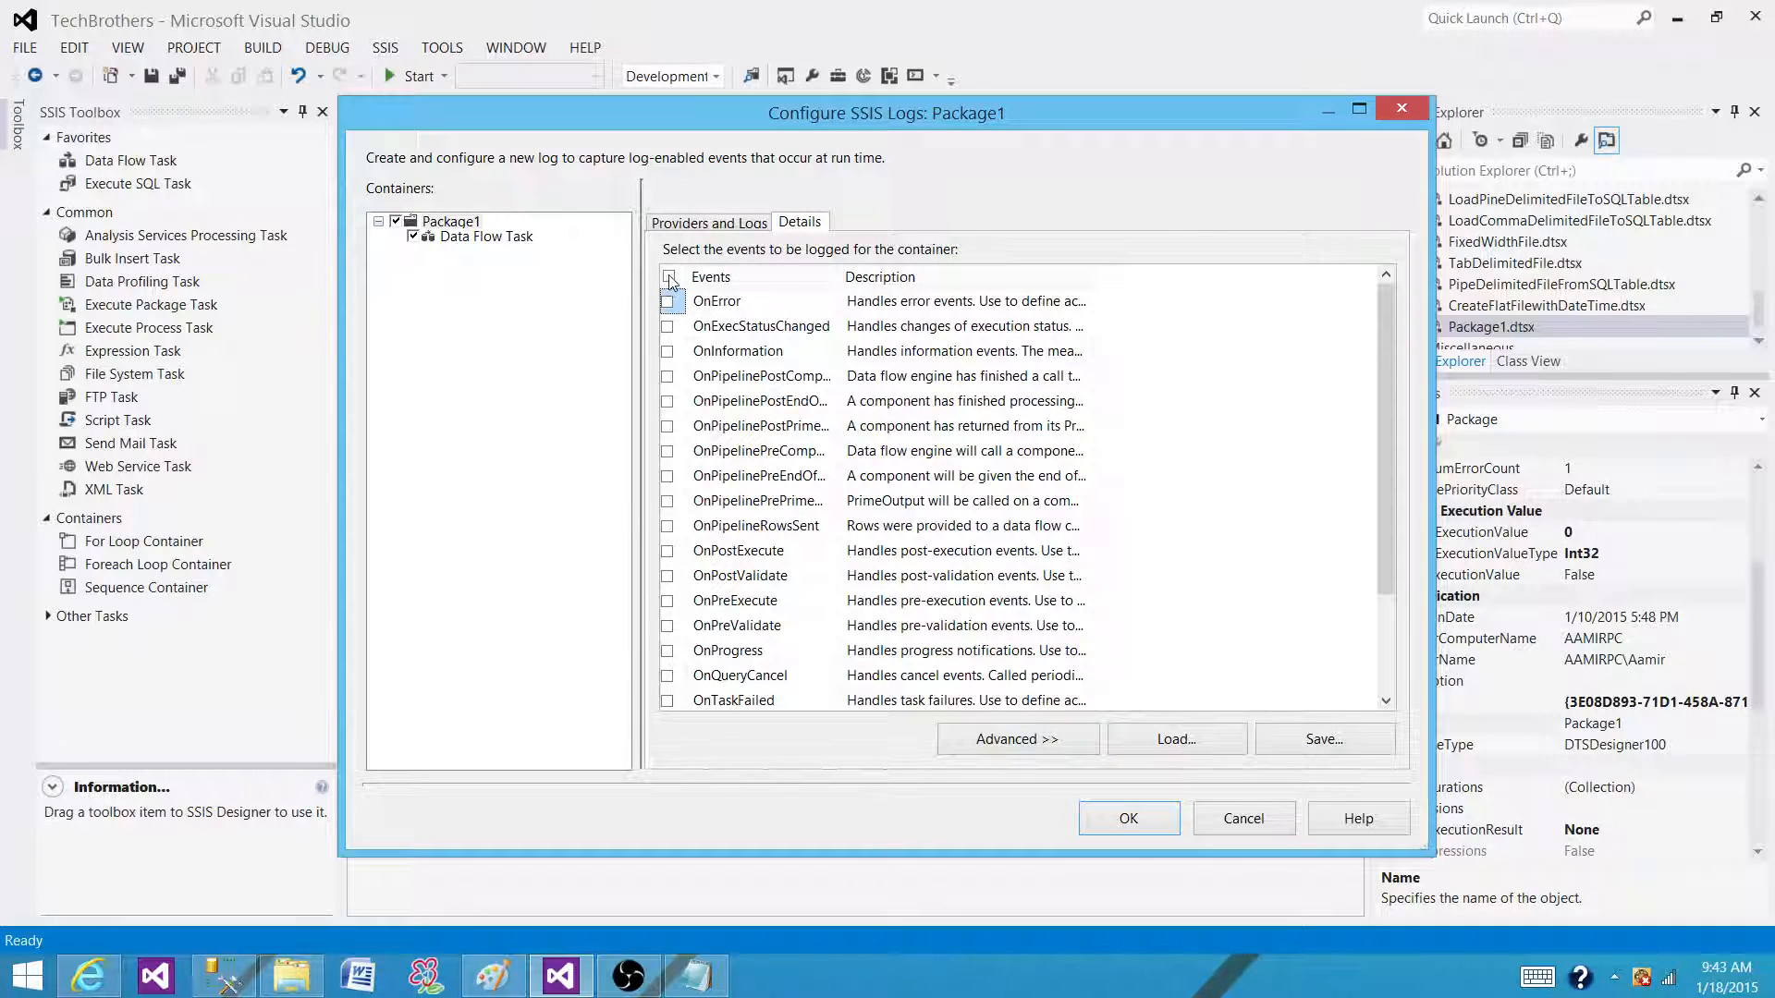
left_click(669, 277)
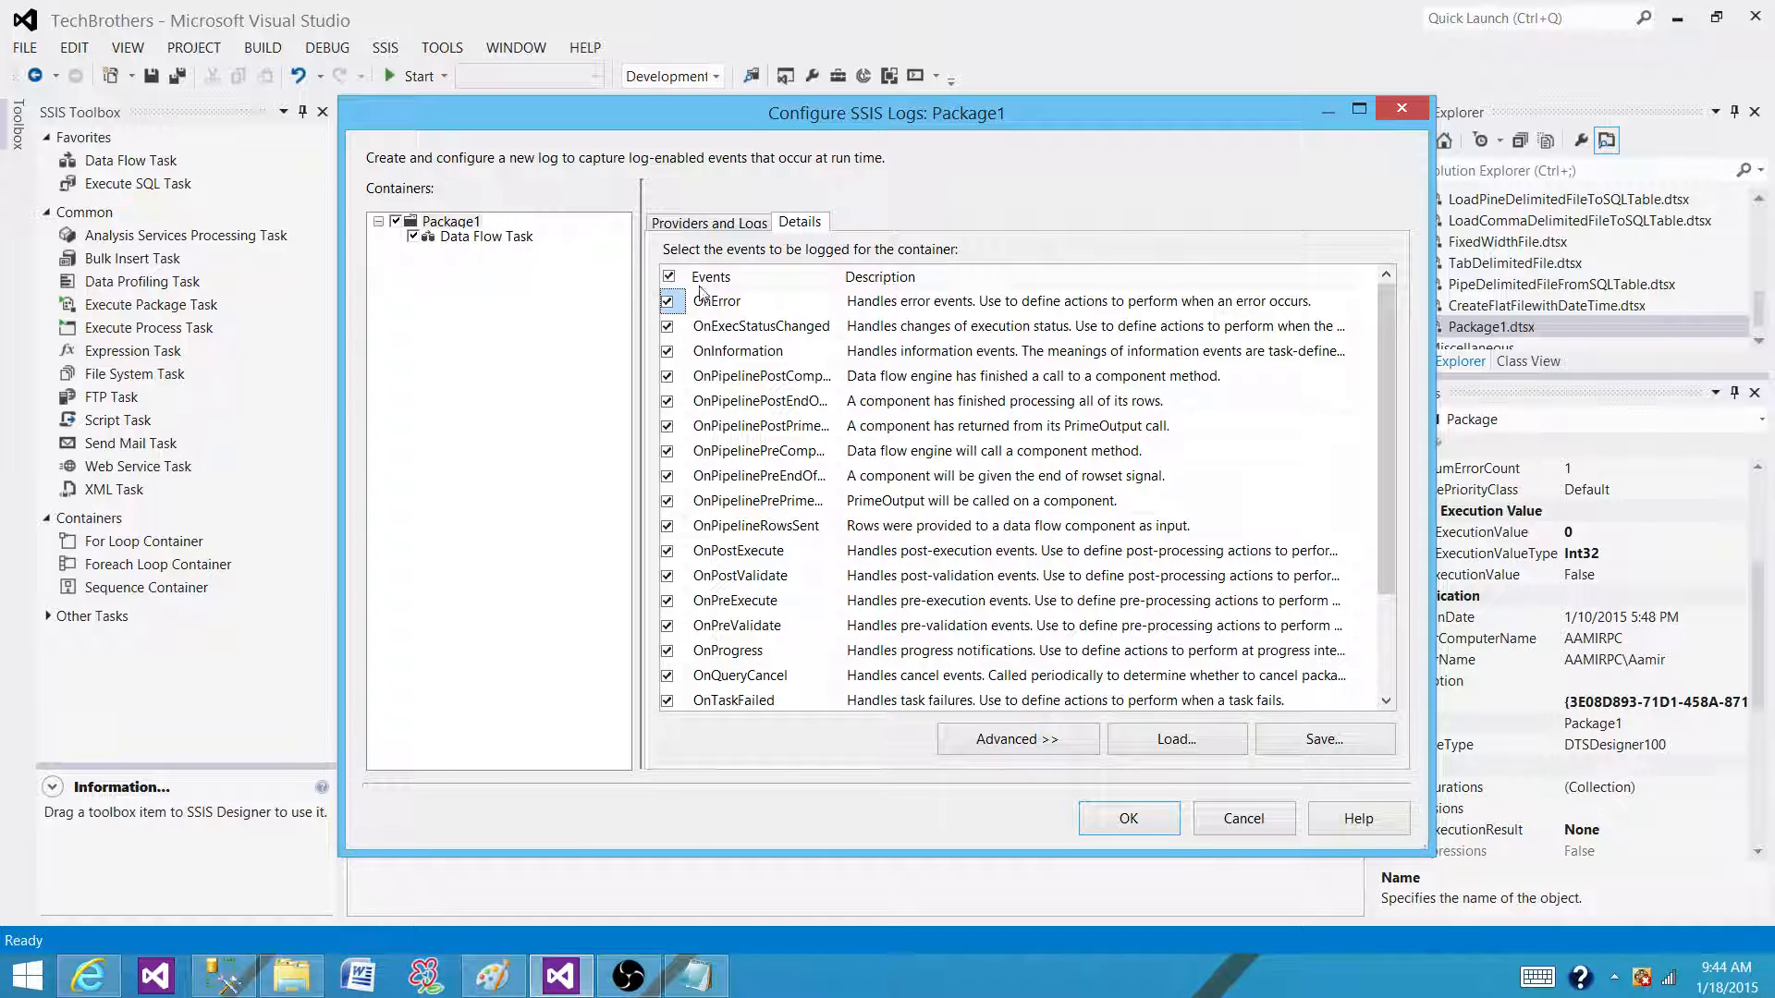
mouse_move(1064, 561)
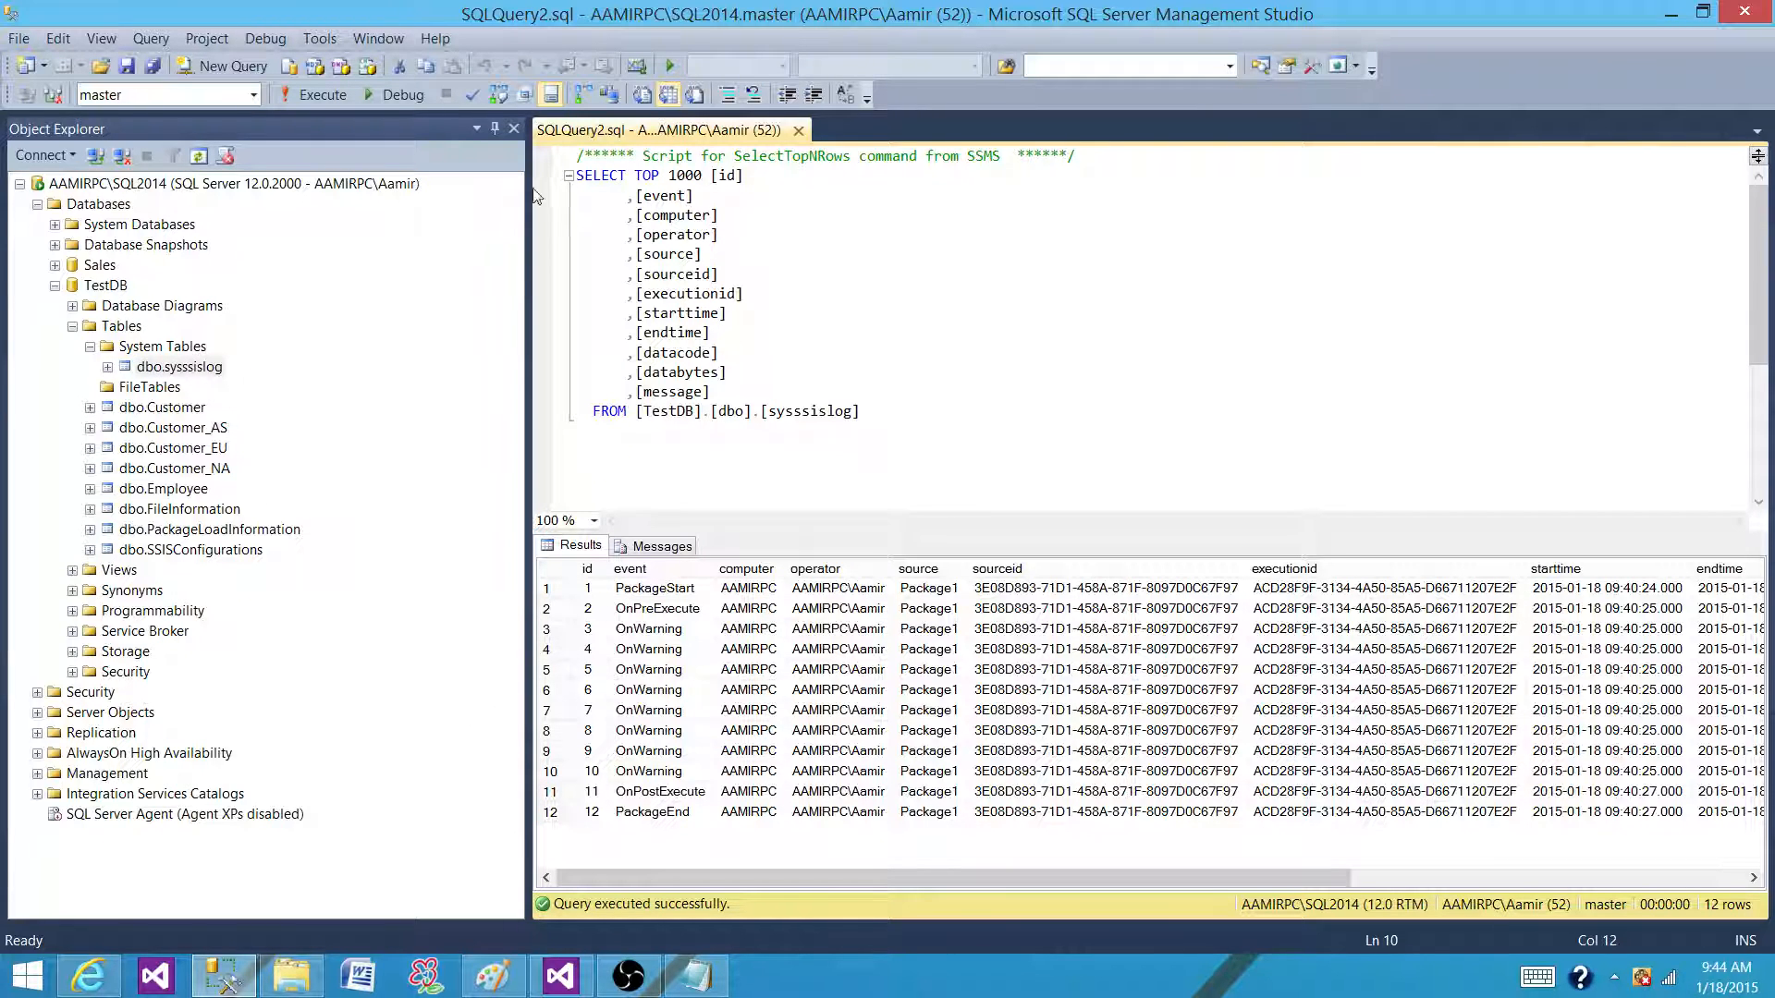
mouse_move(201, 444)
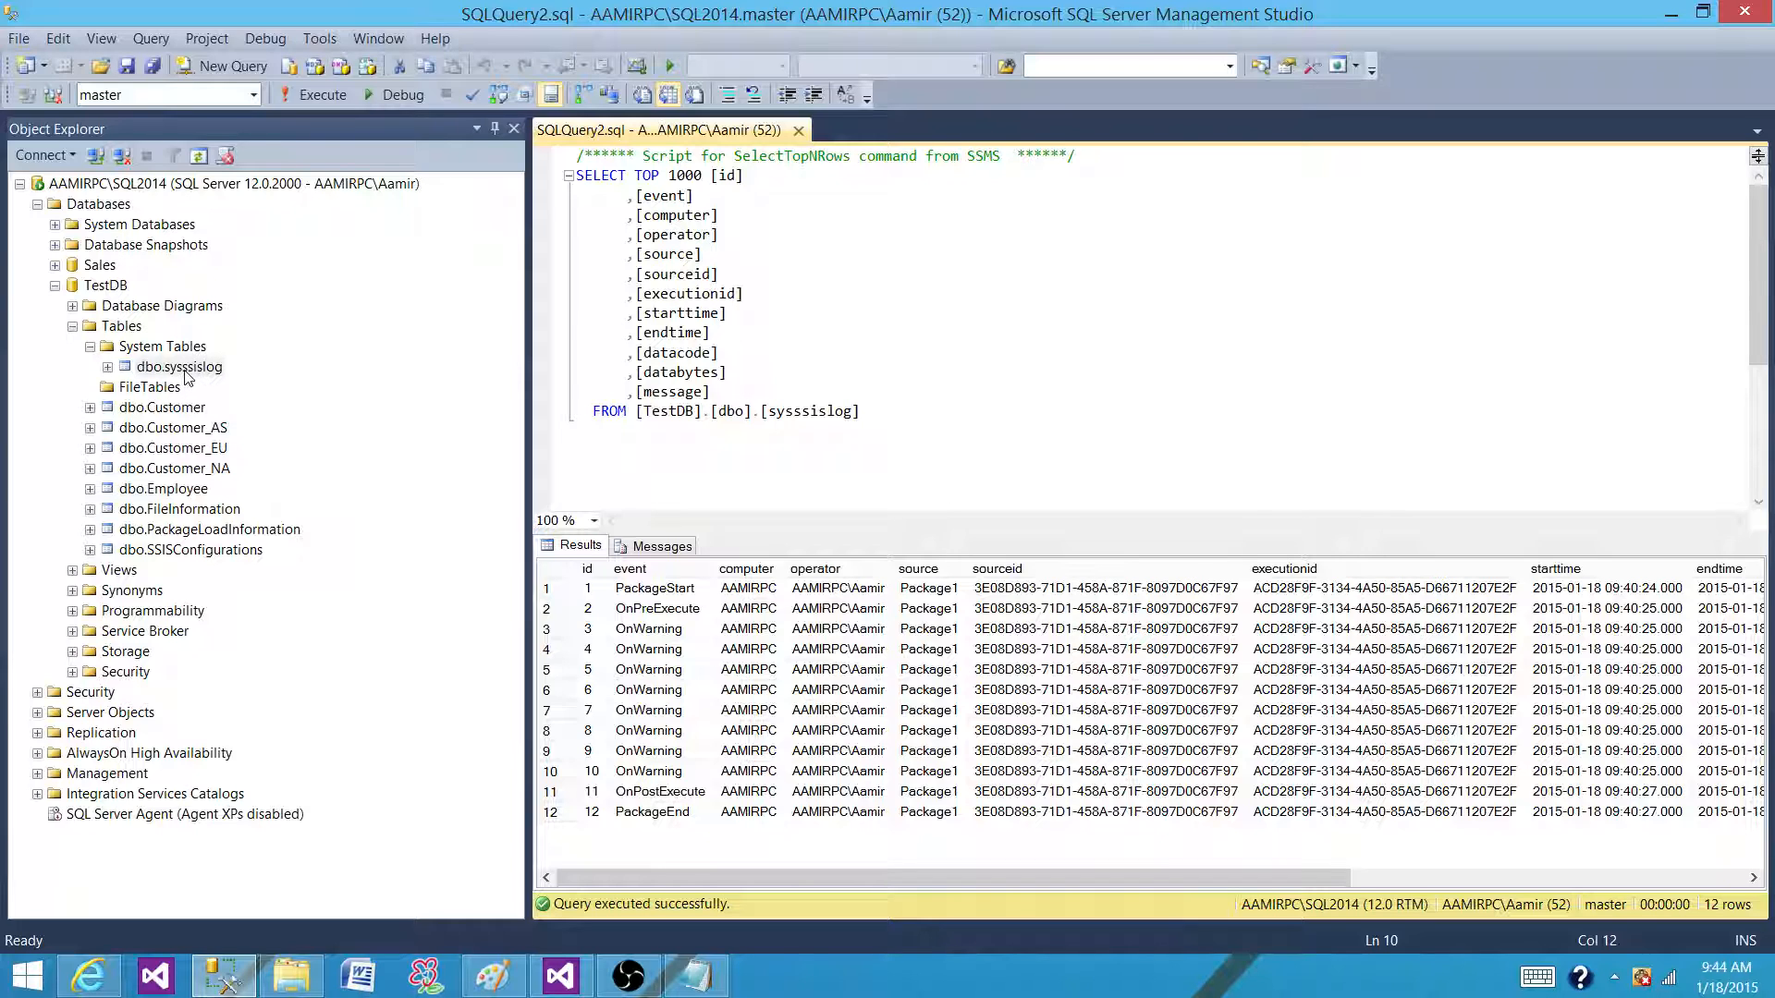
mouse_move(207, 377)
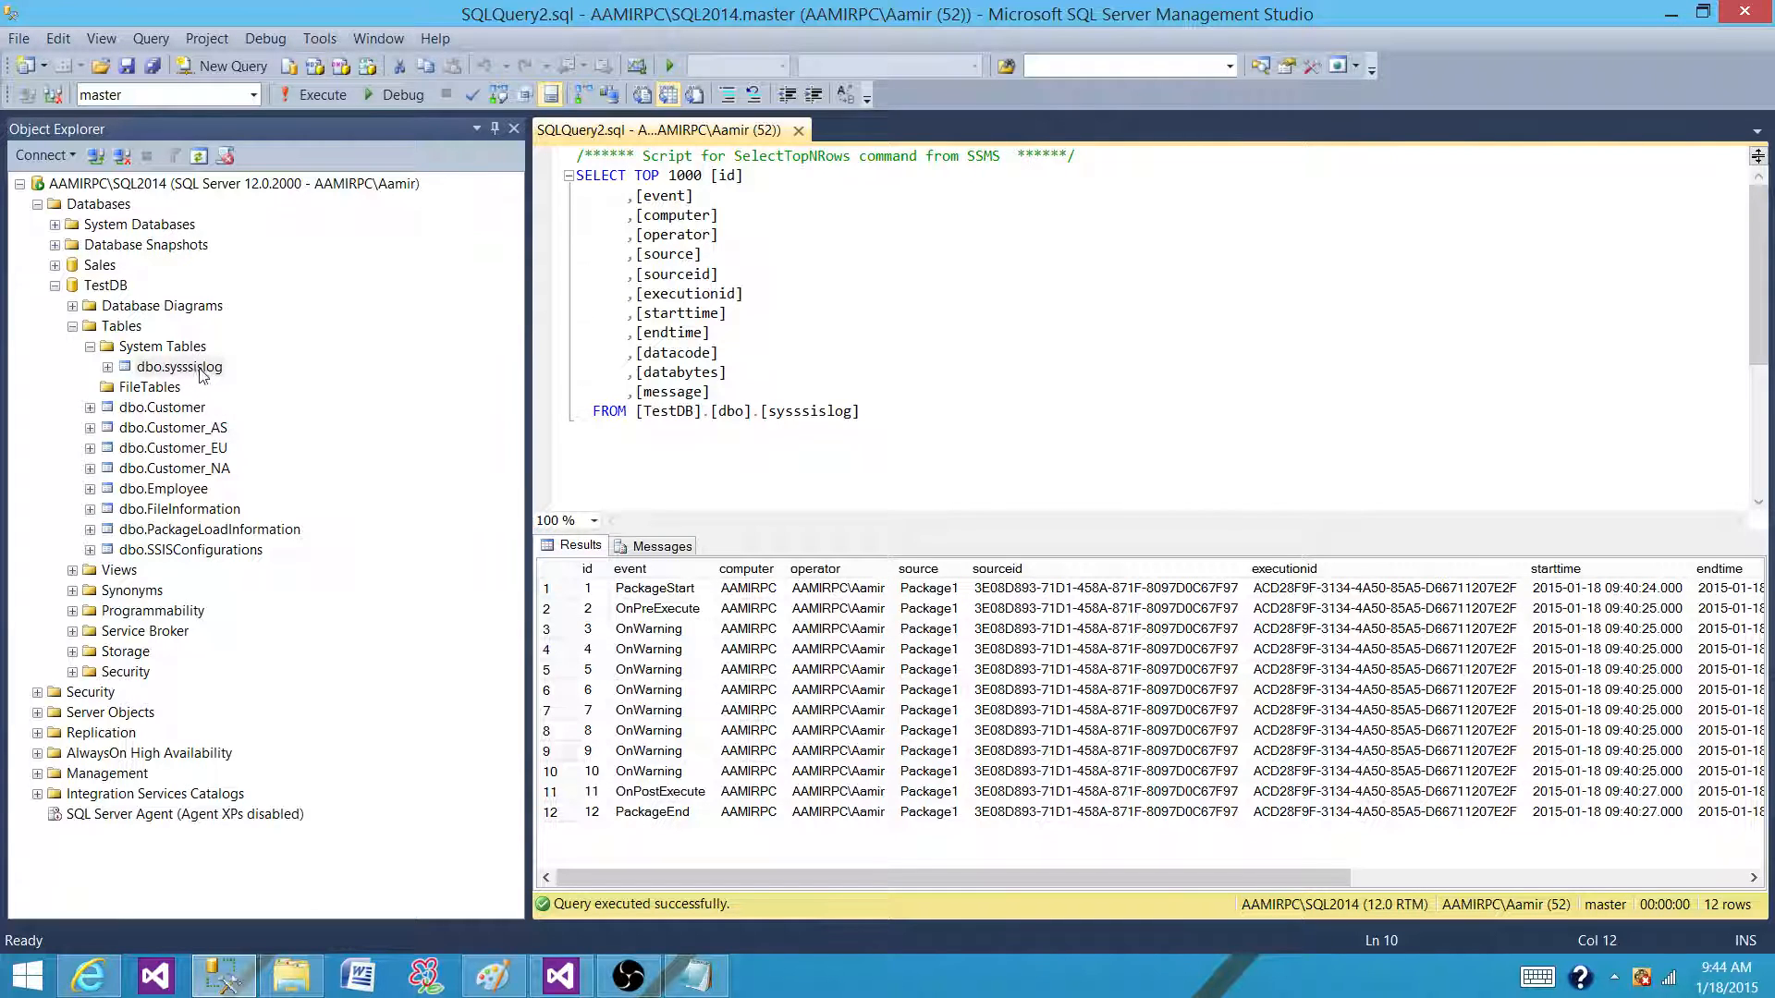
mouse_move(261, 359)
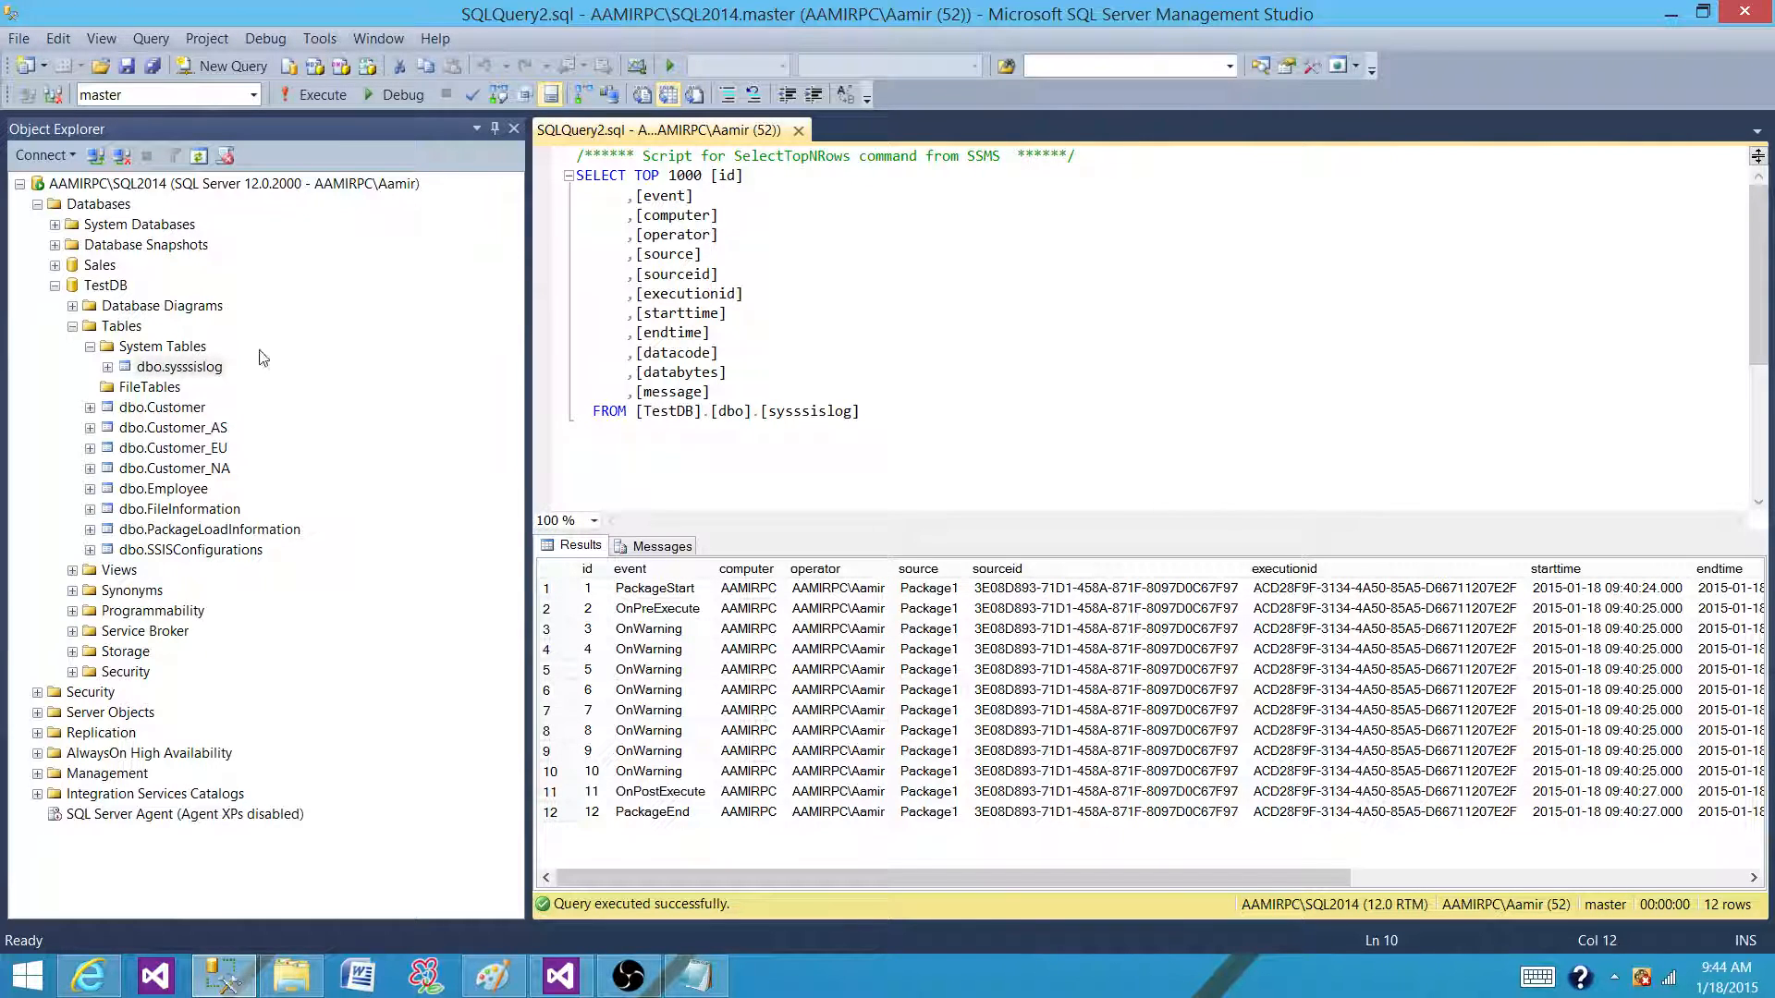